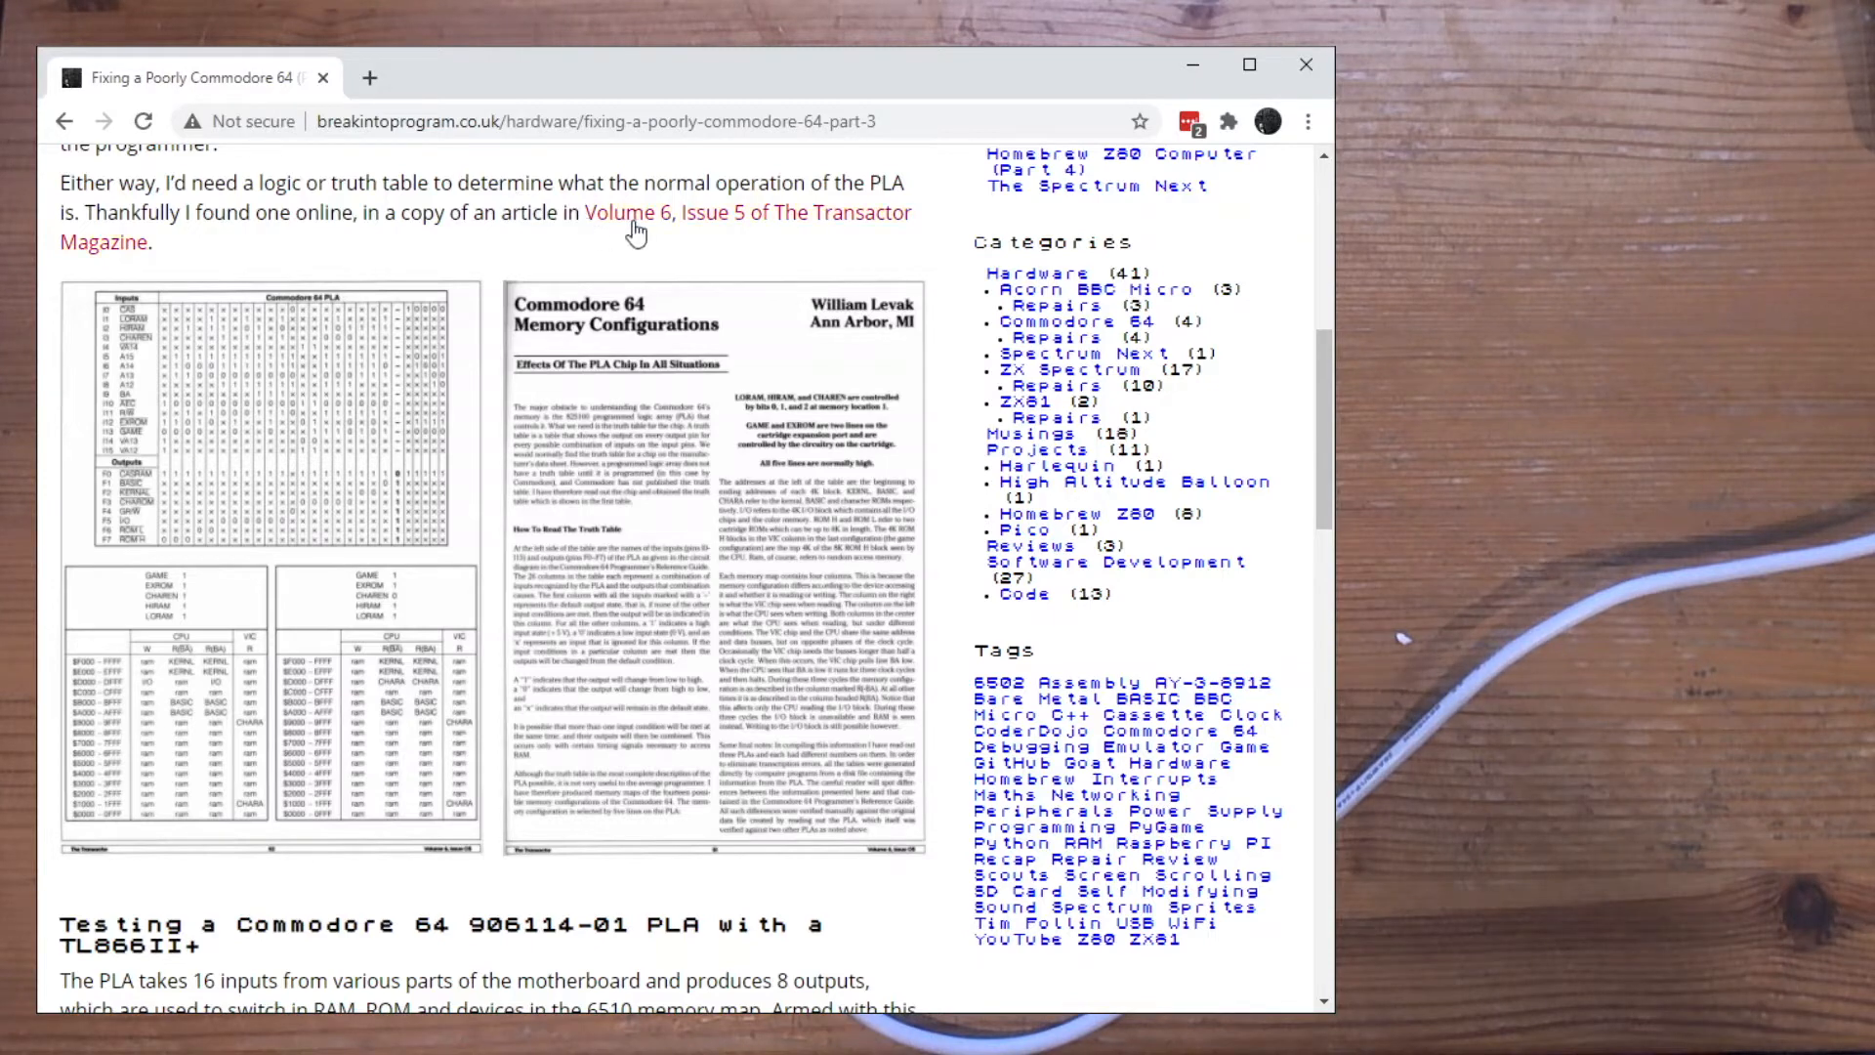
mouse_move(322, 394)
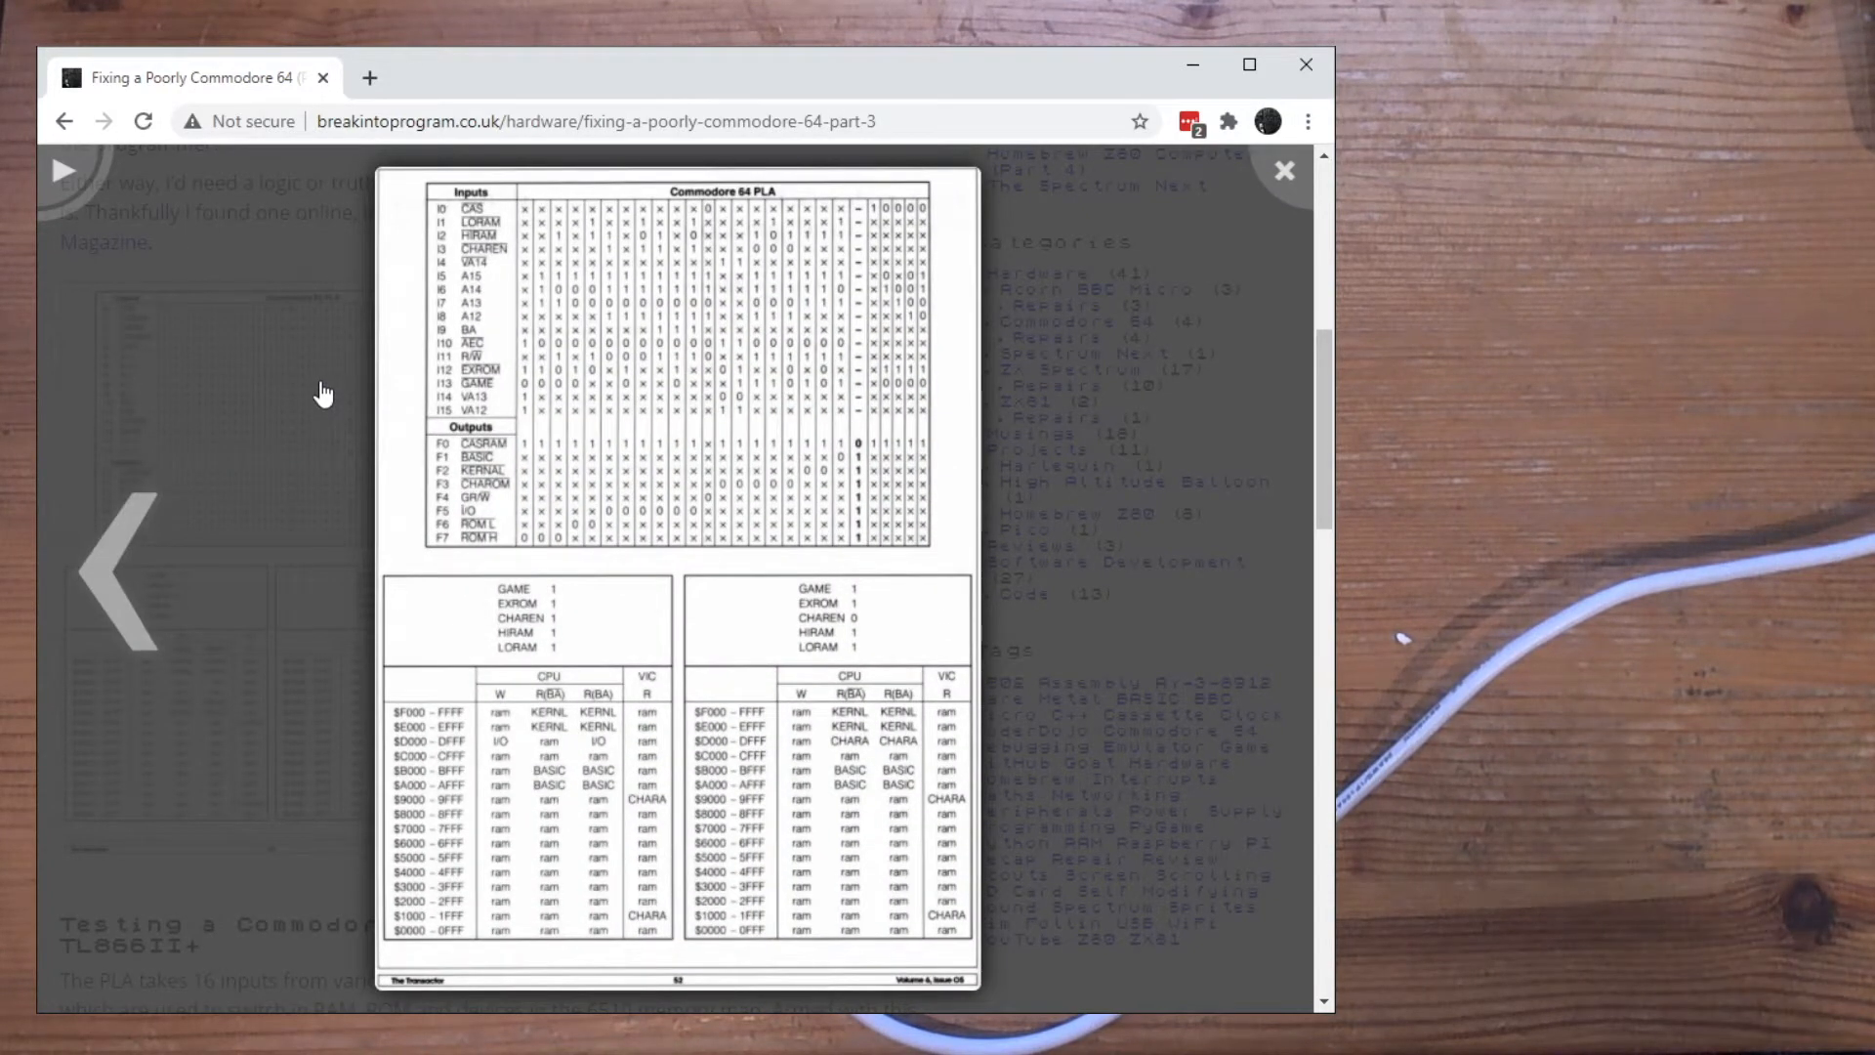
mouse_move(529, 223)
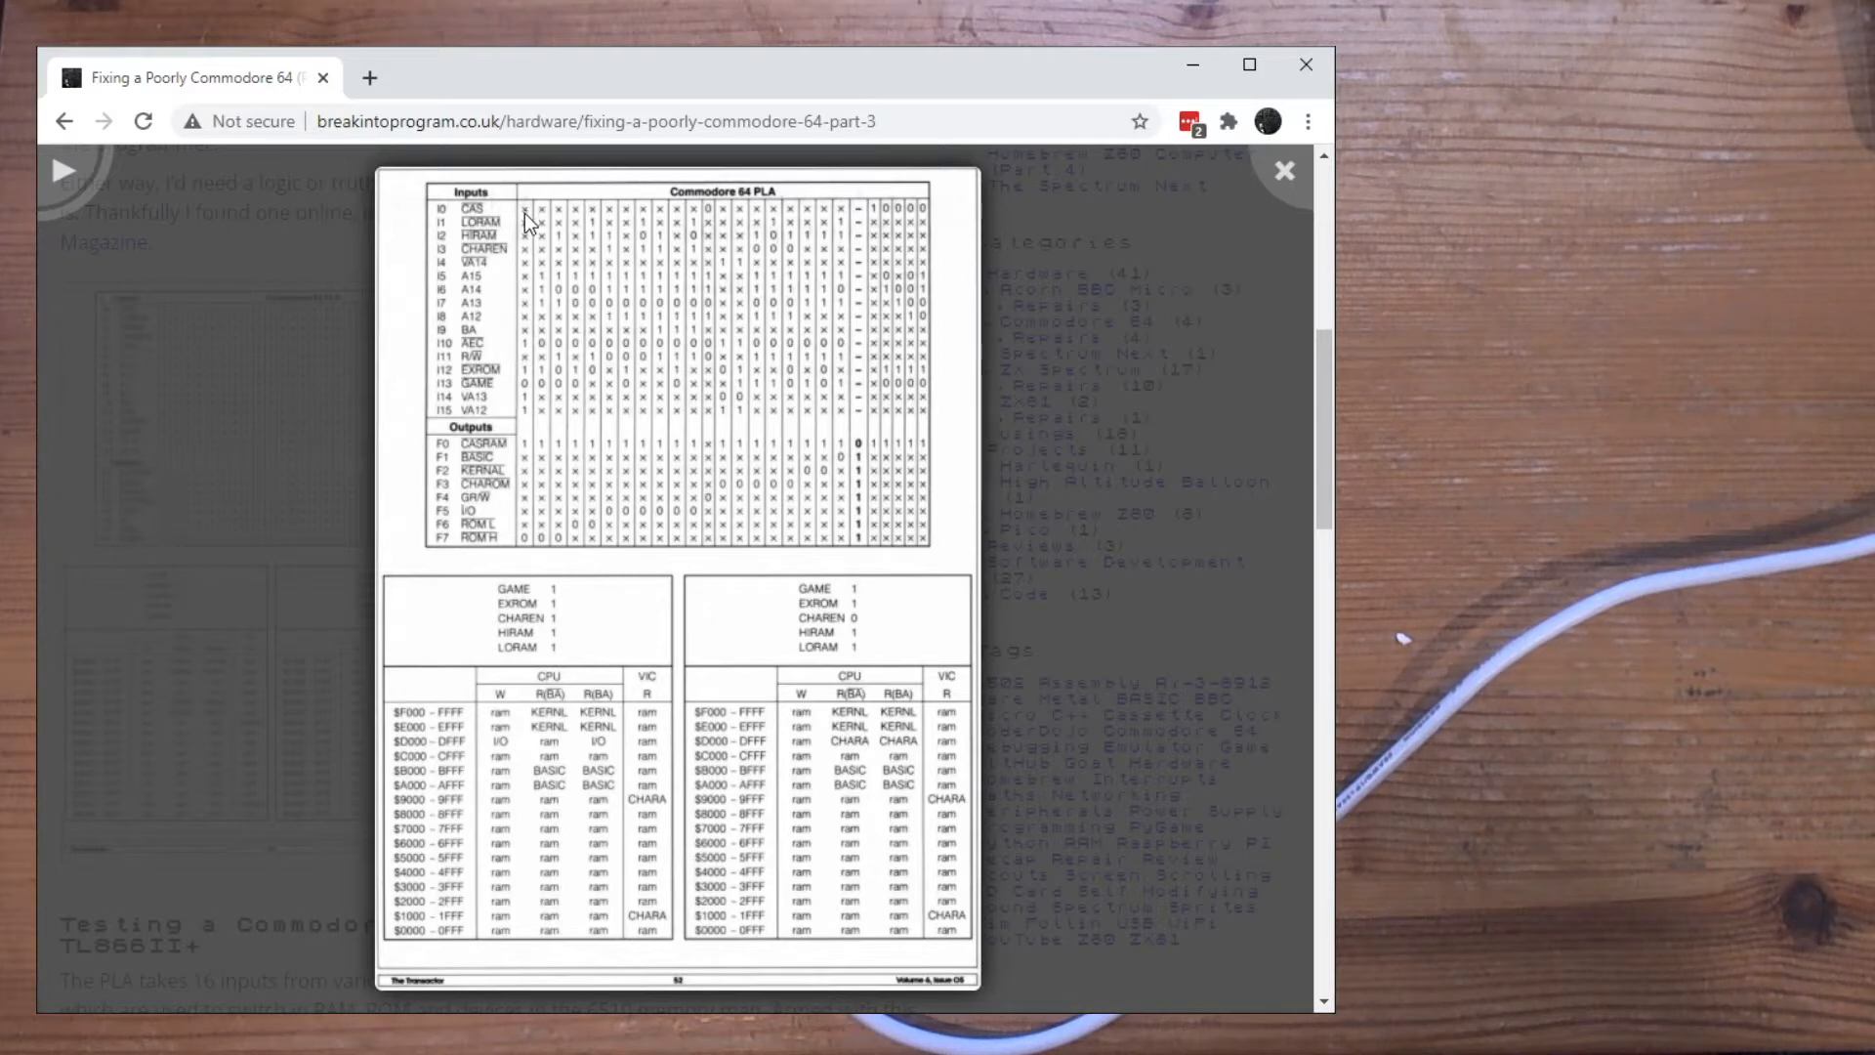
mouse_move(914, 224)
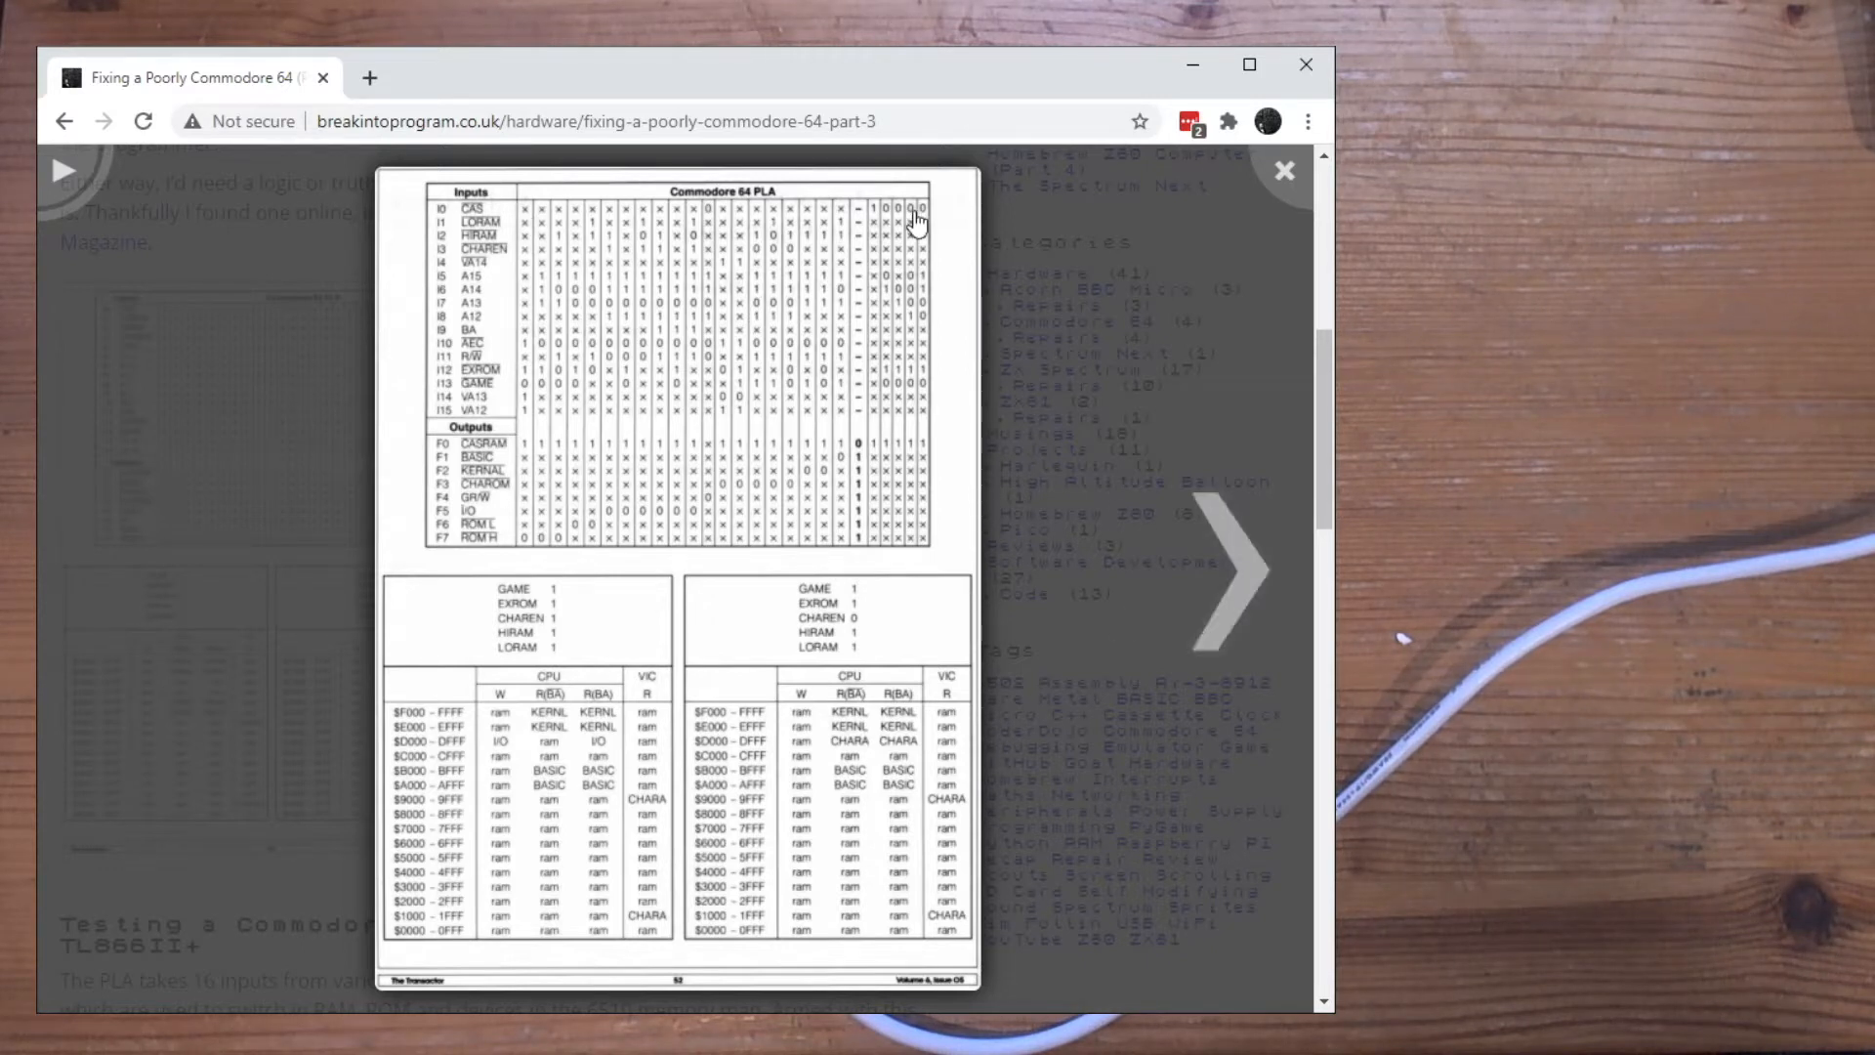
mouse_move(906, 223)
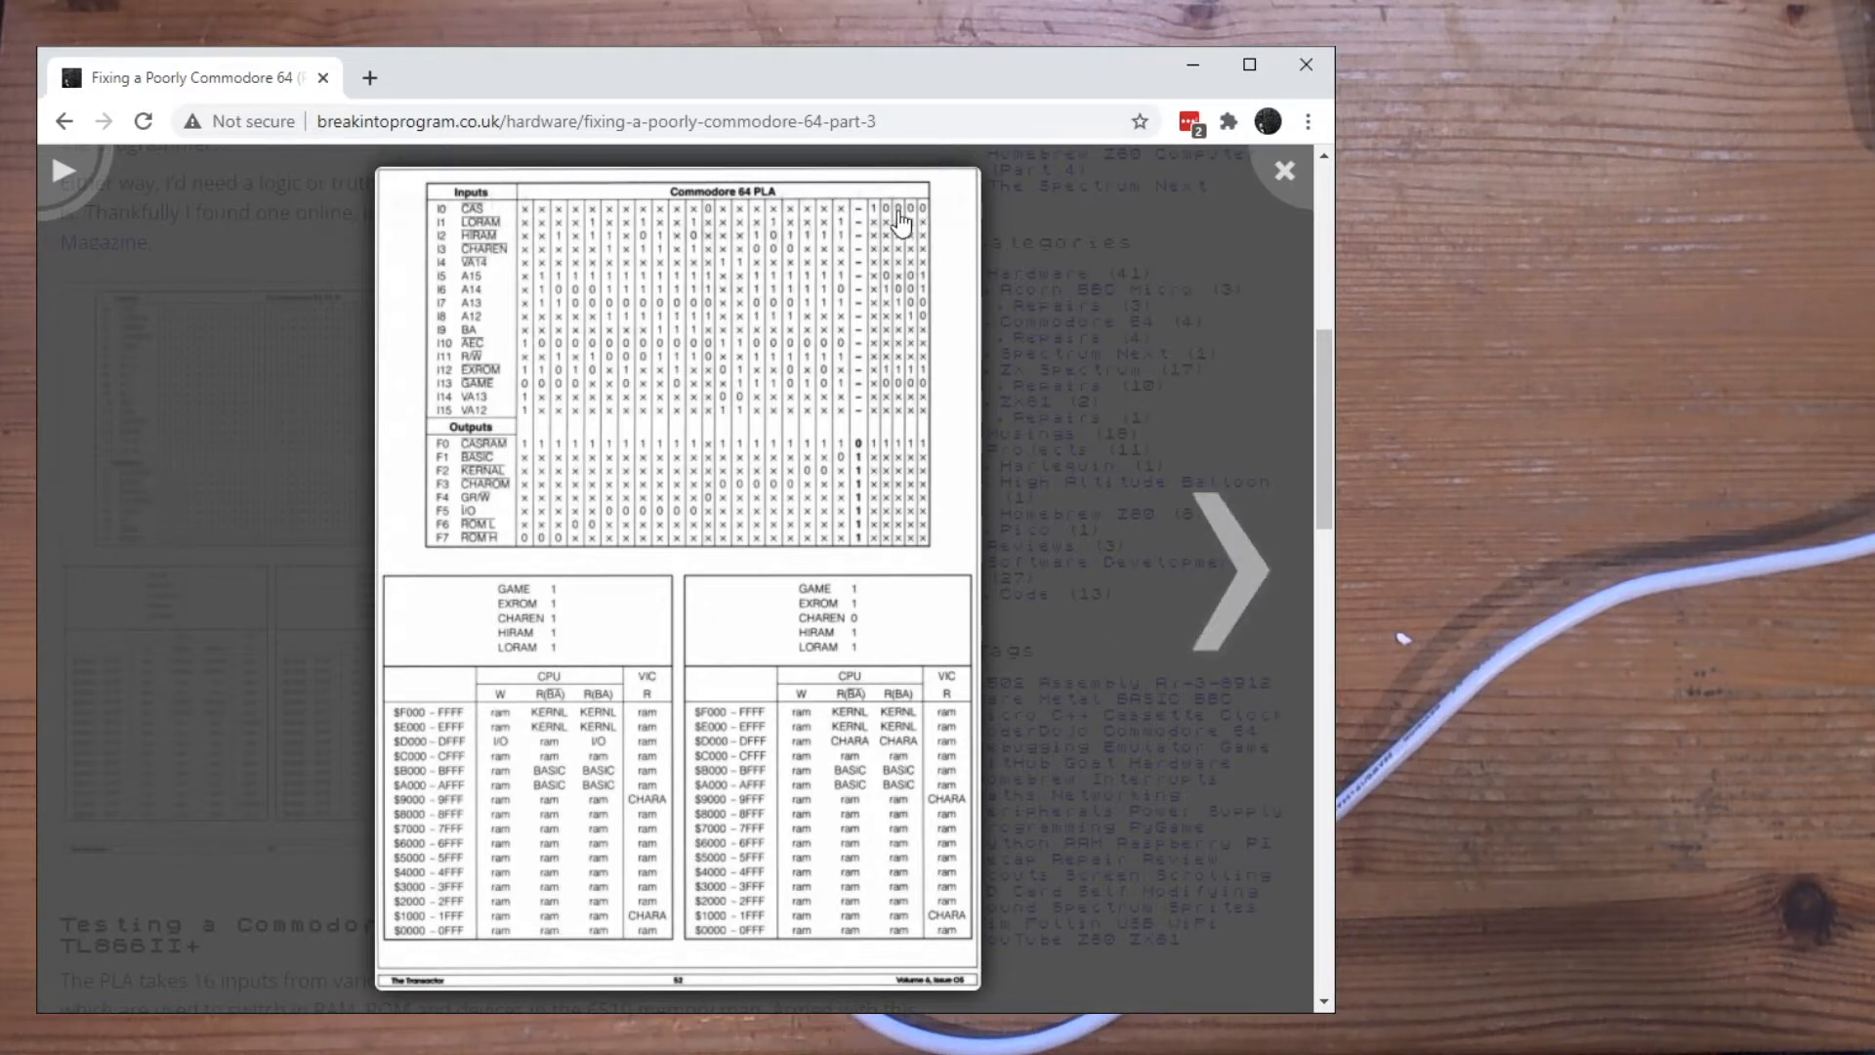
mouse_move(530, 237)
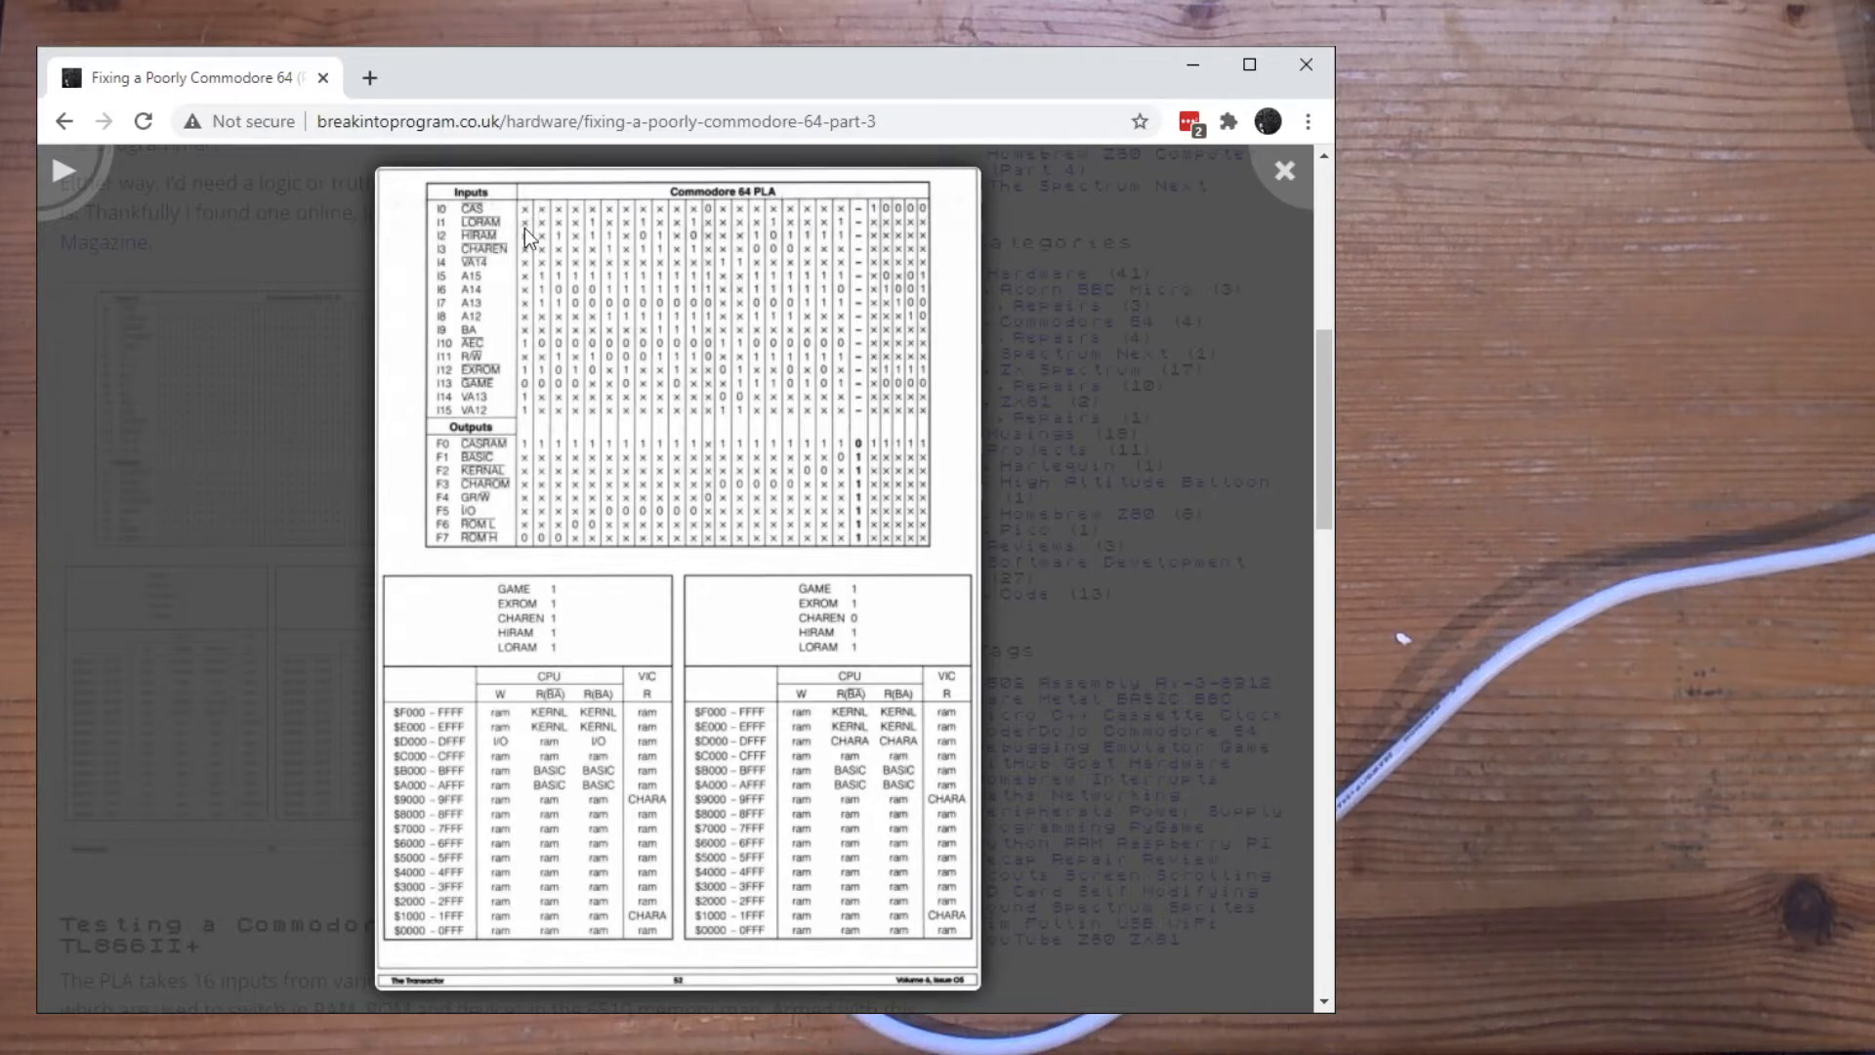
mouse_move(520, 338)
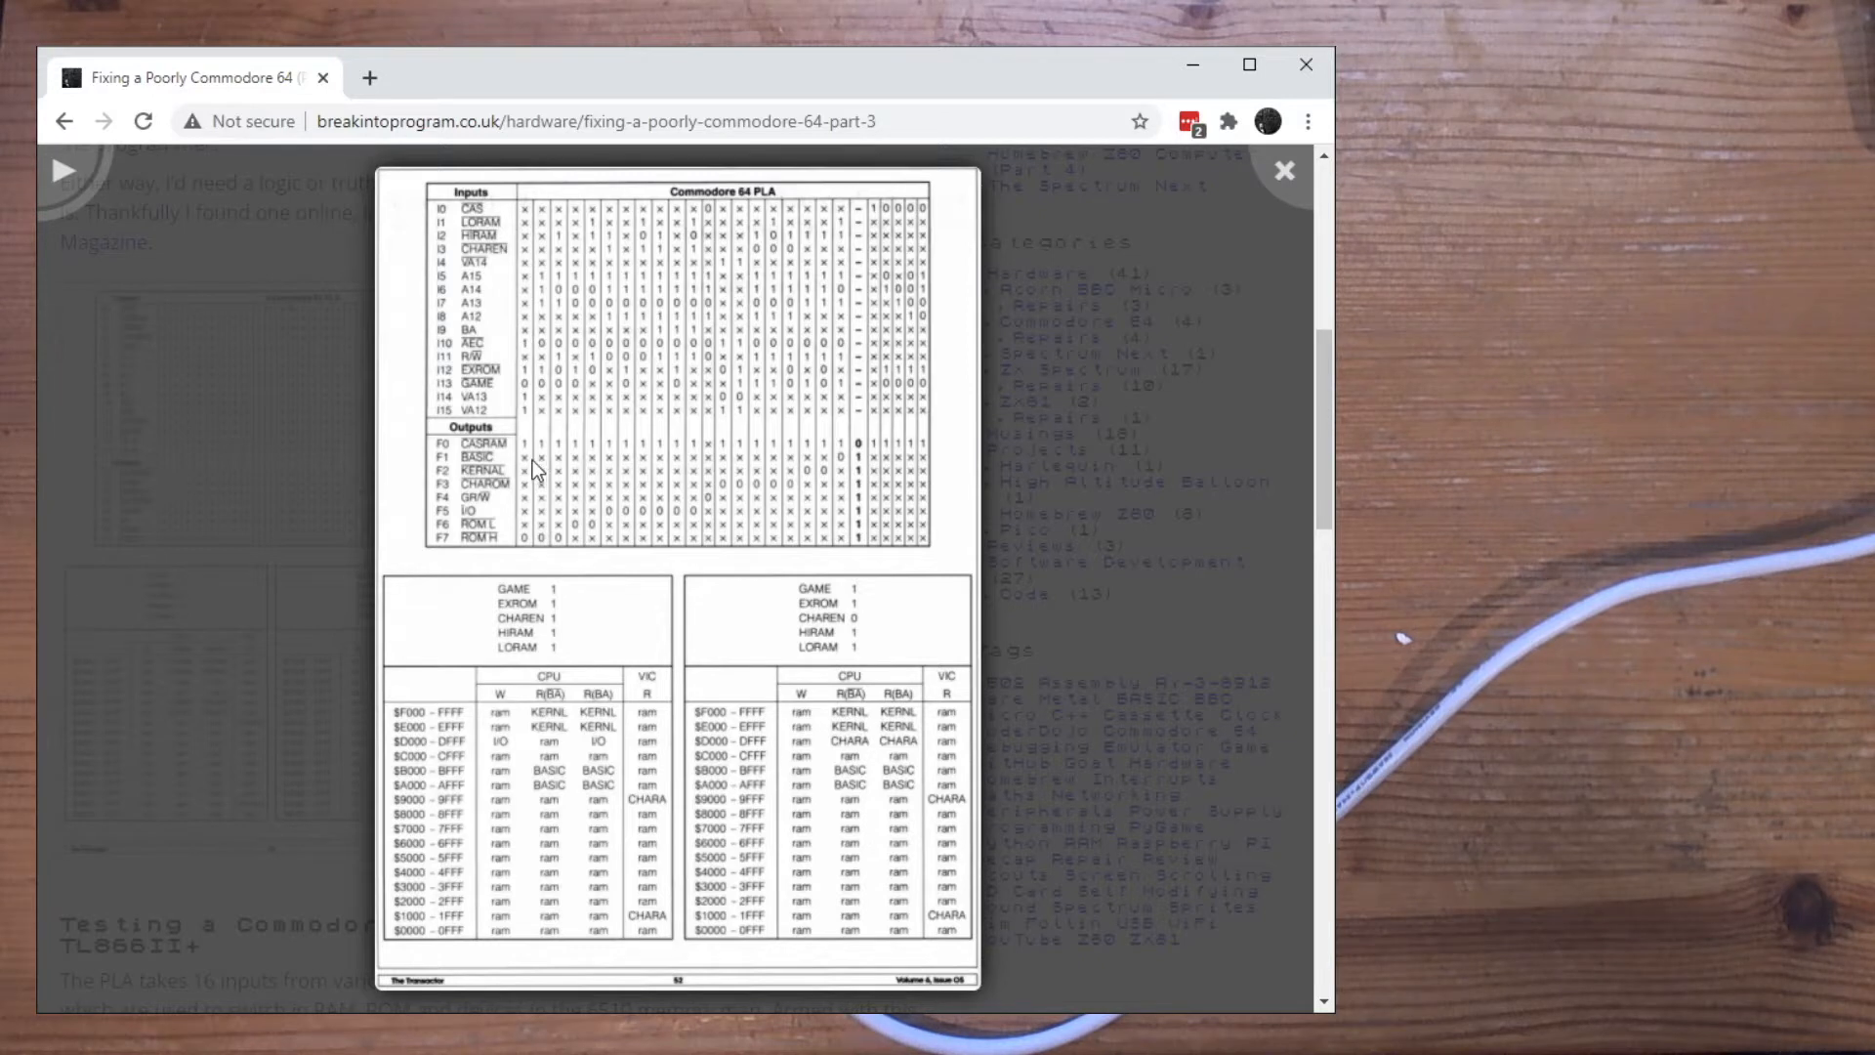
mouse_move(530, 553)
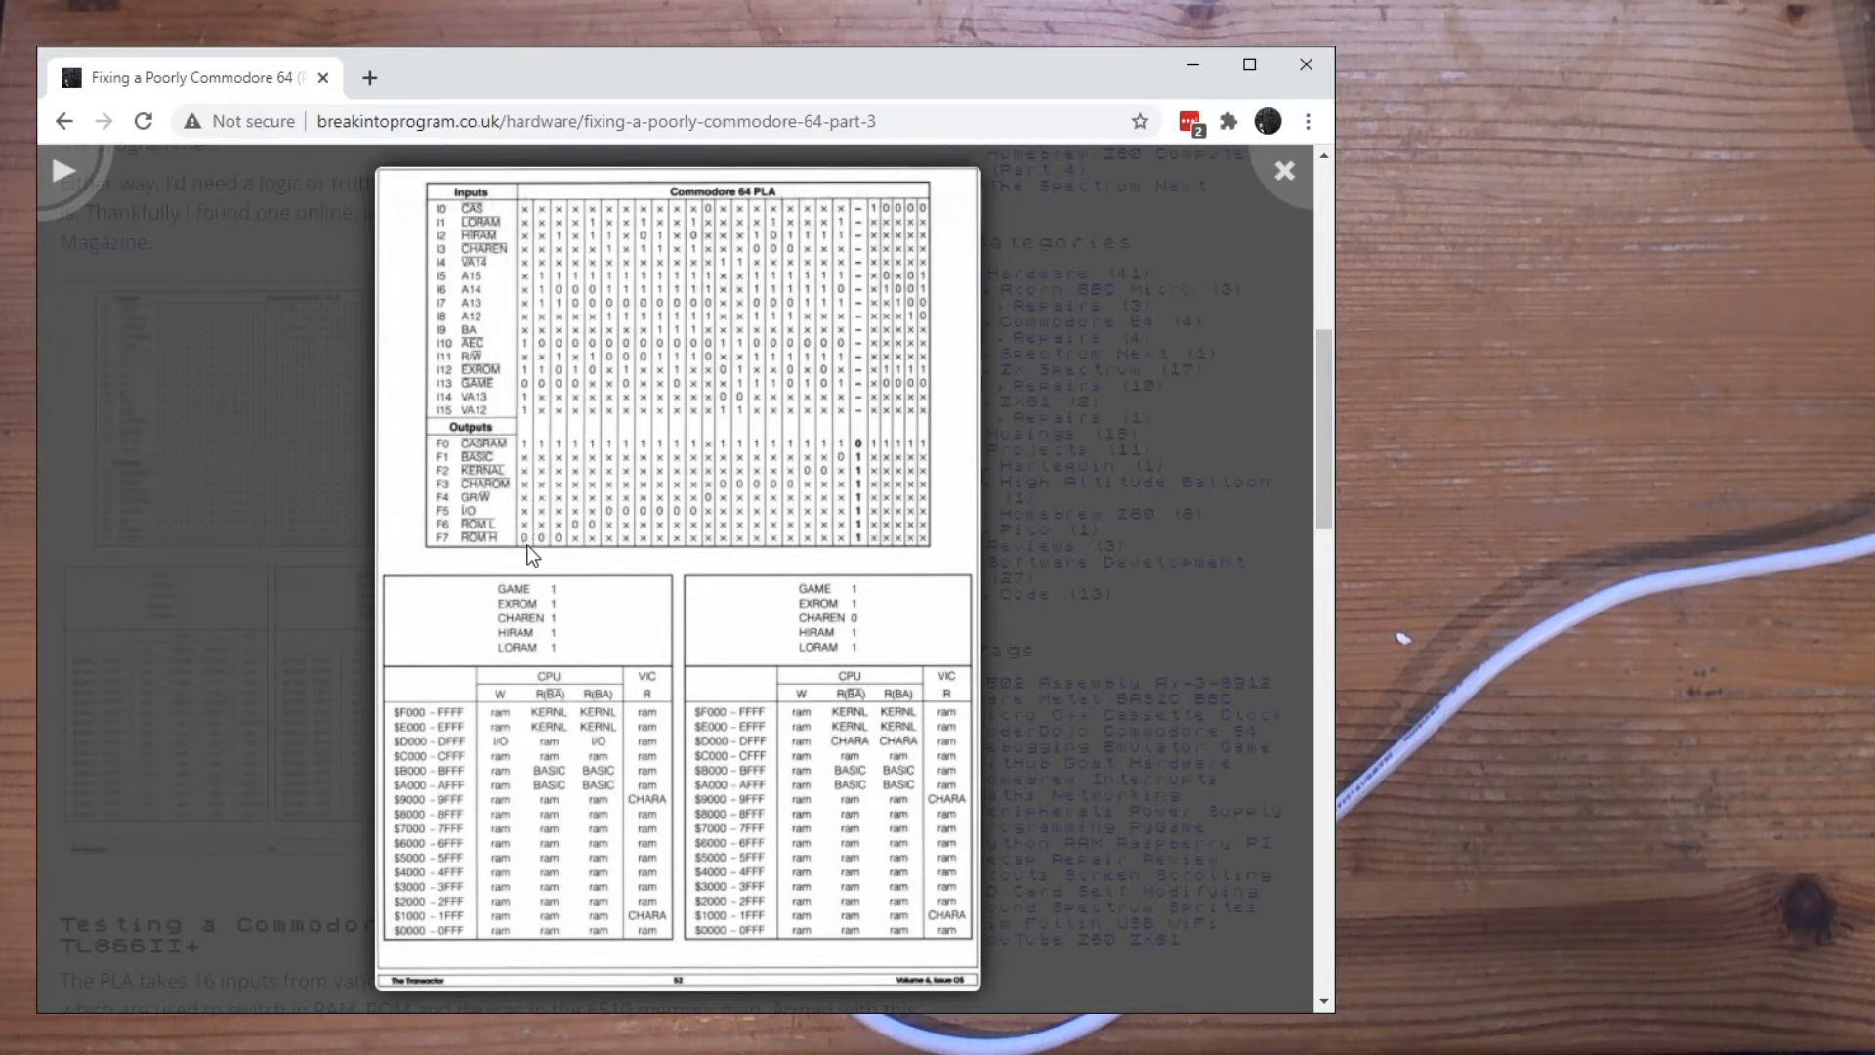
mouse_move(529, 340)
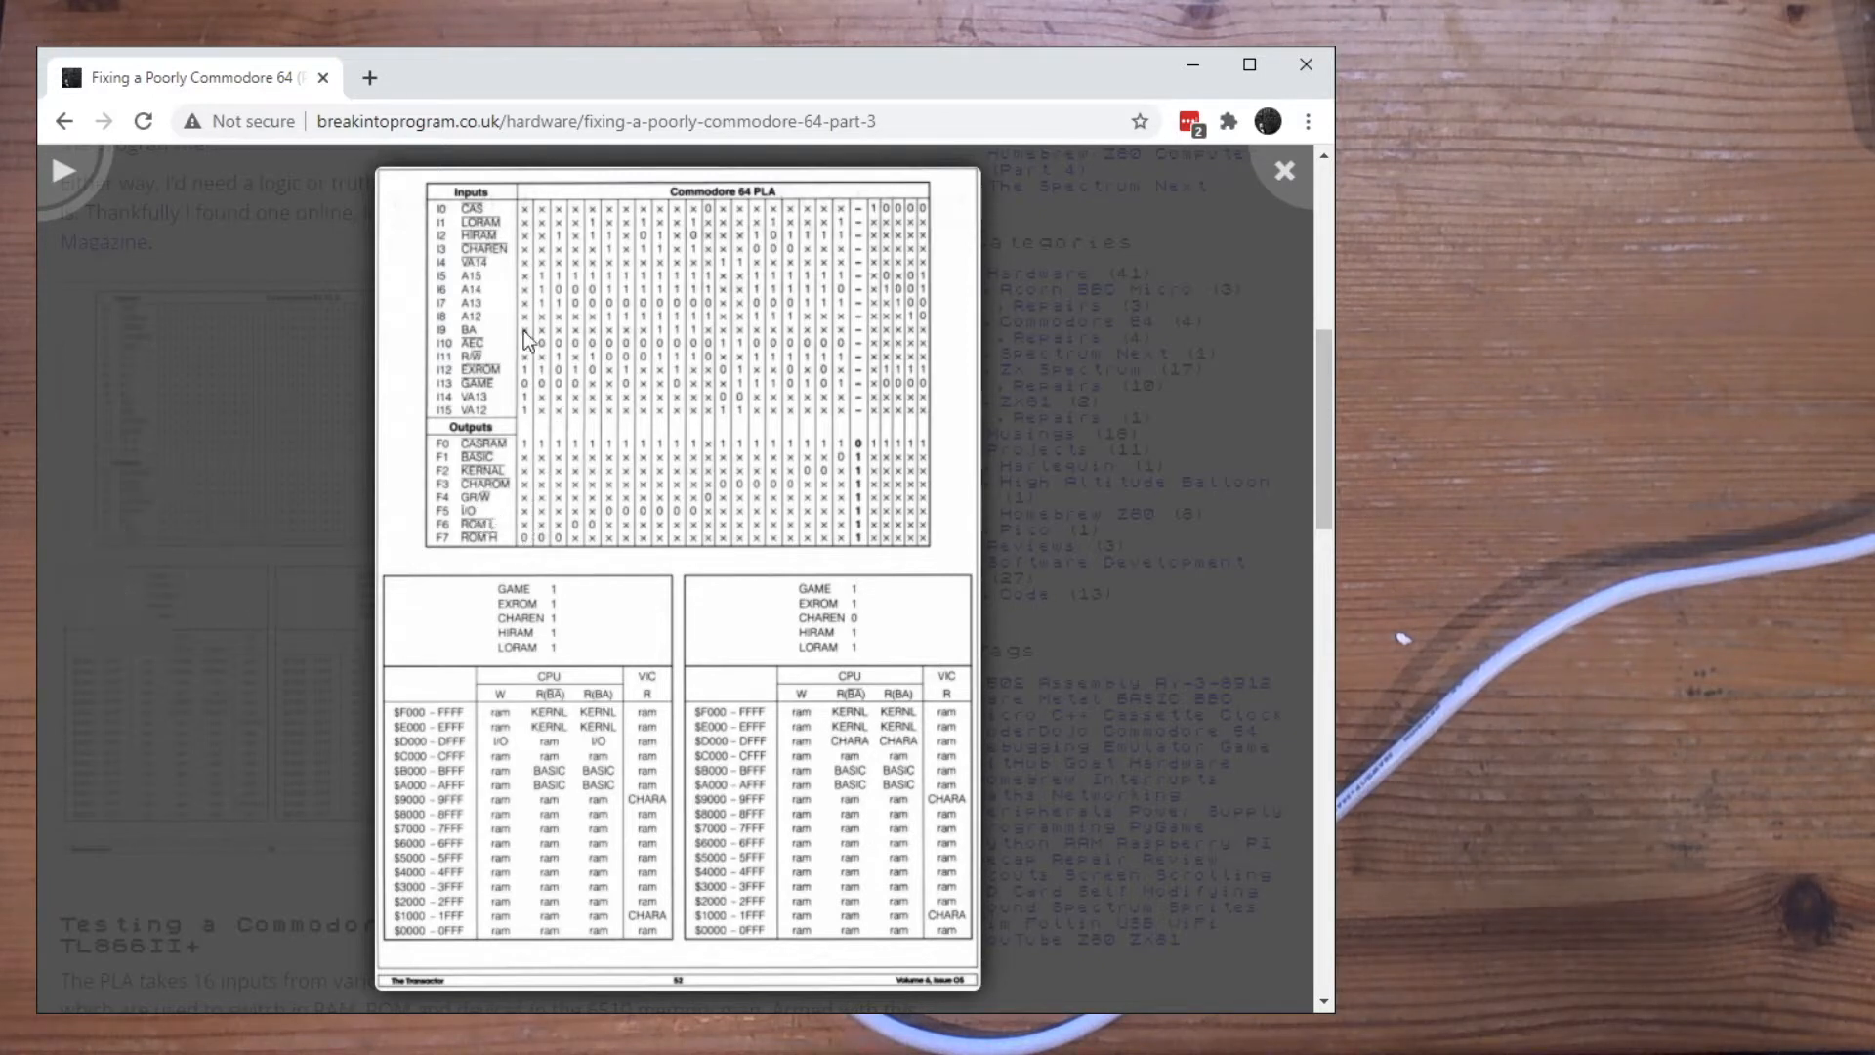
mouse_move(531, 226)
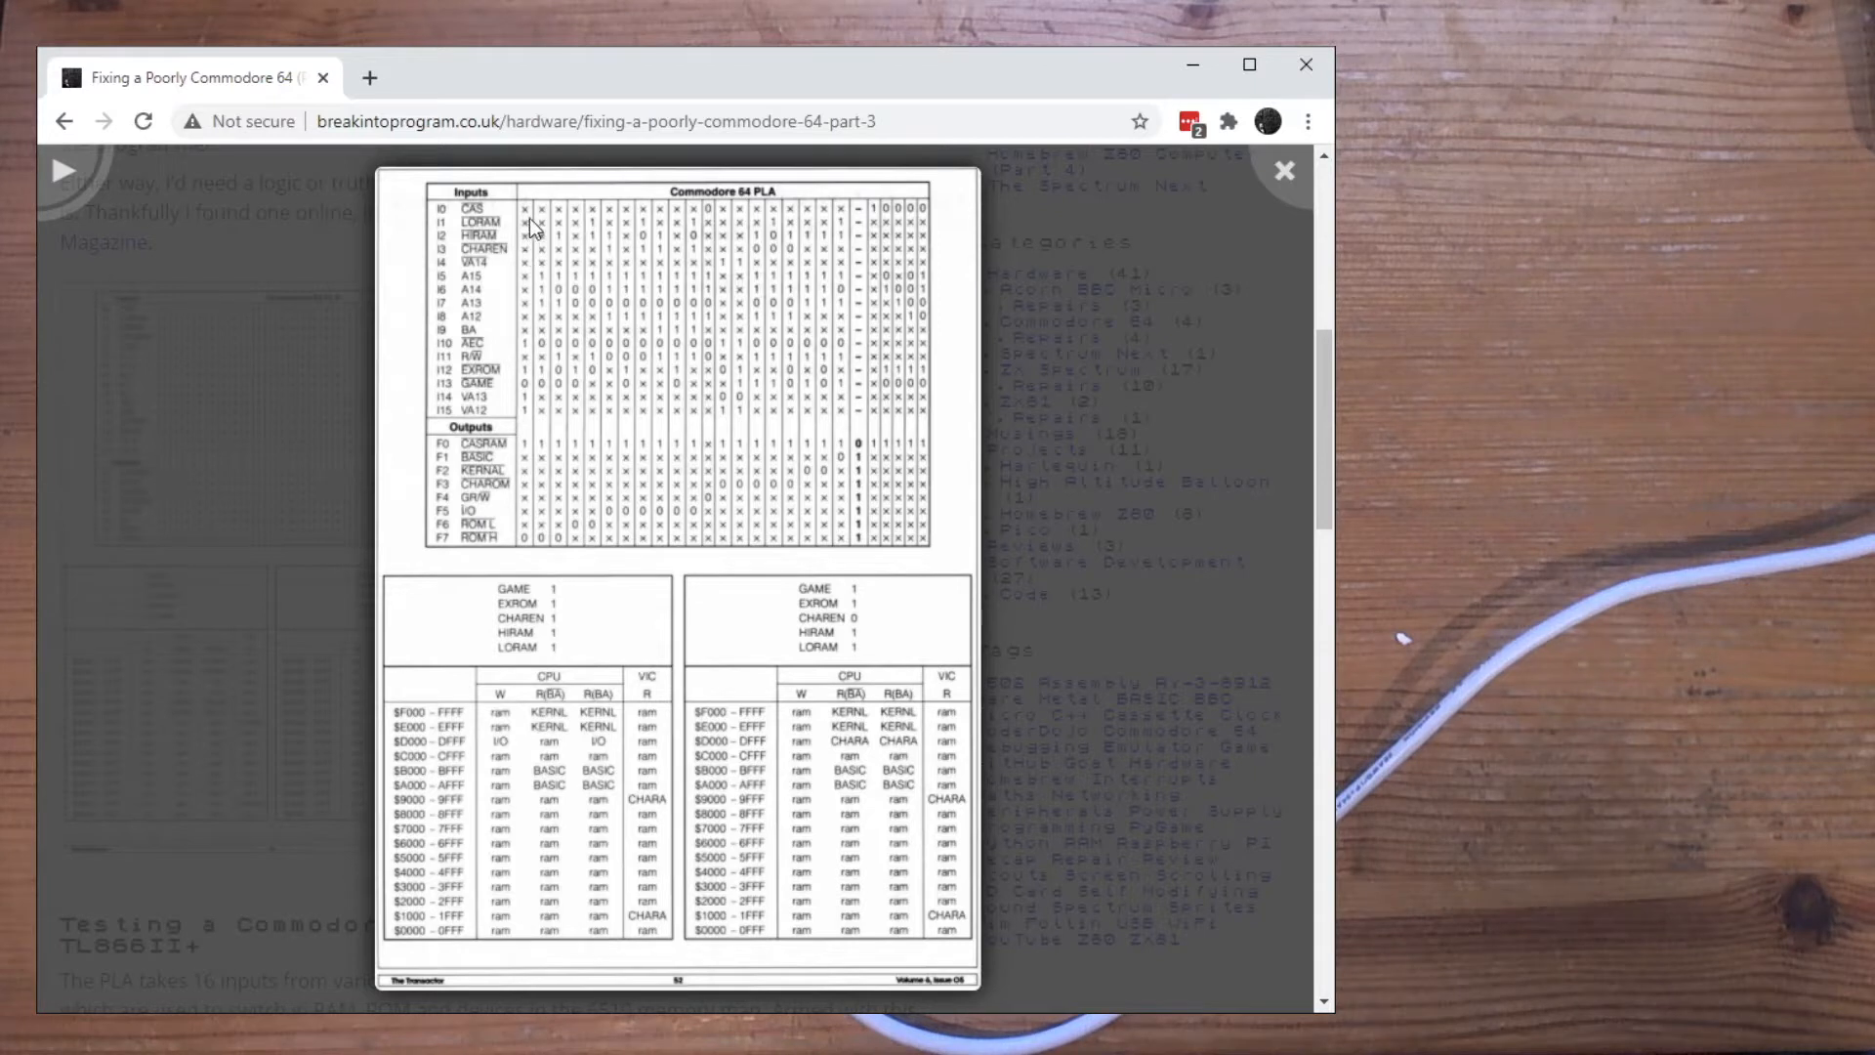
mouse_move(535, 332)
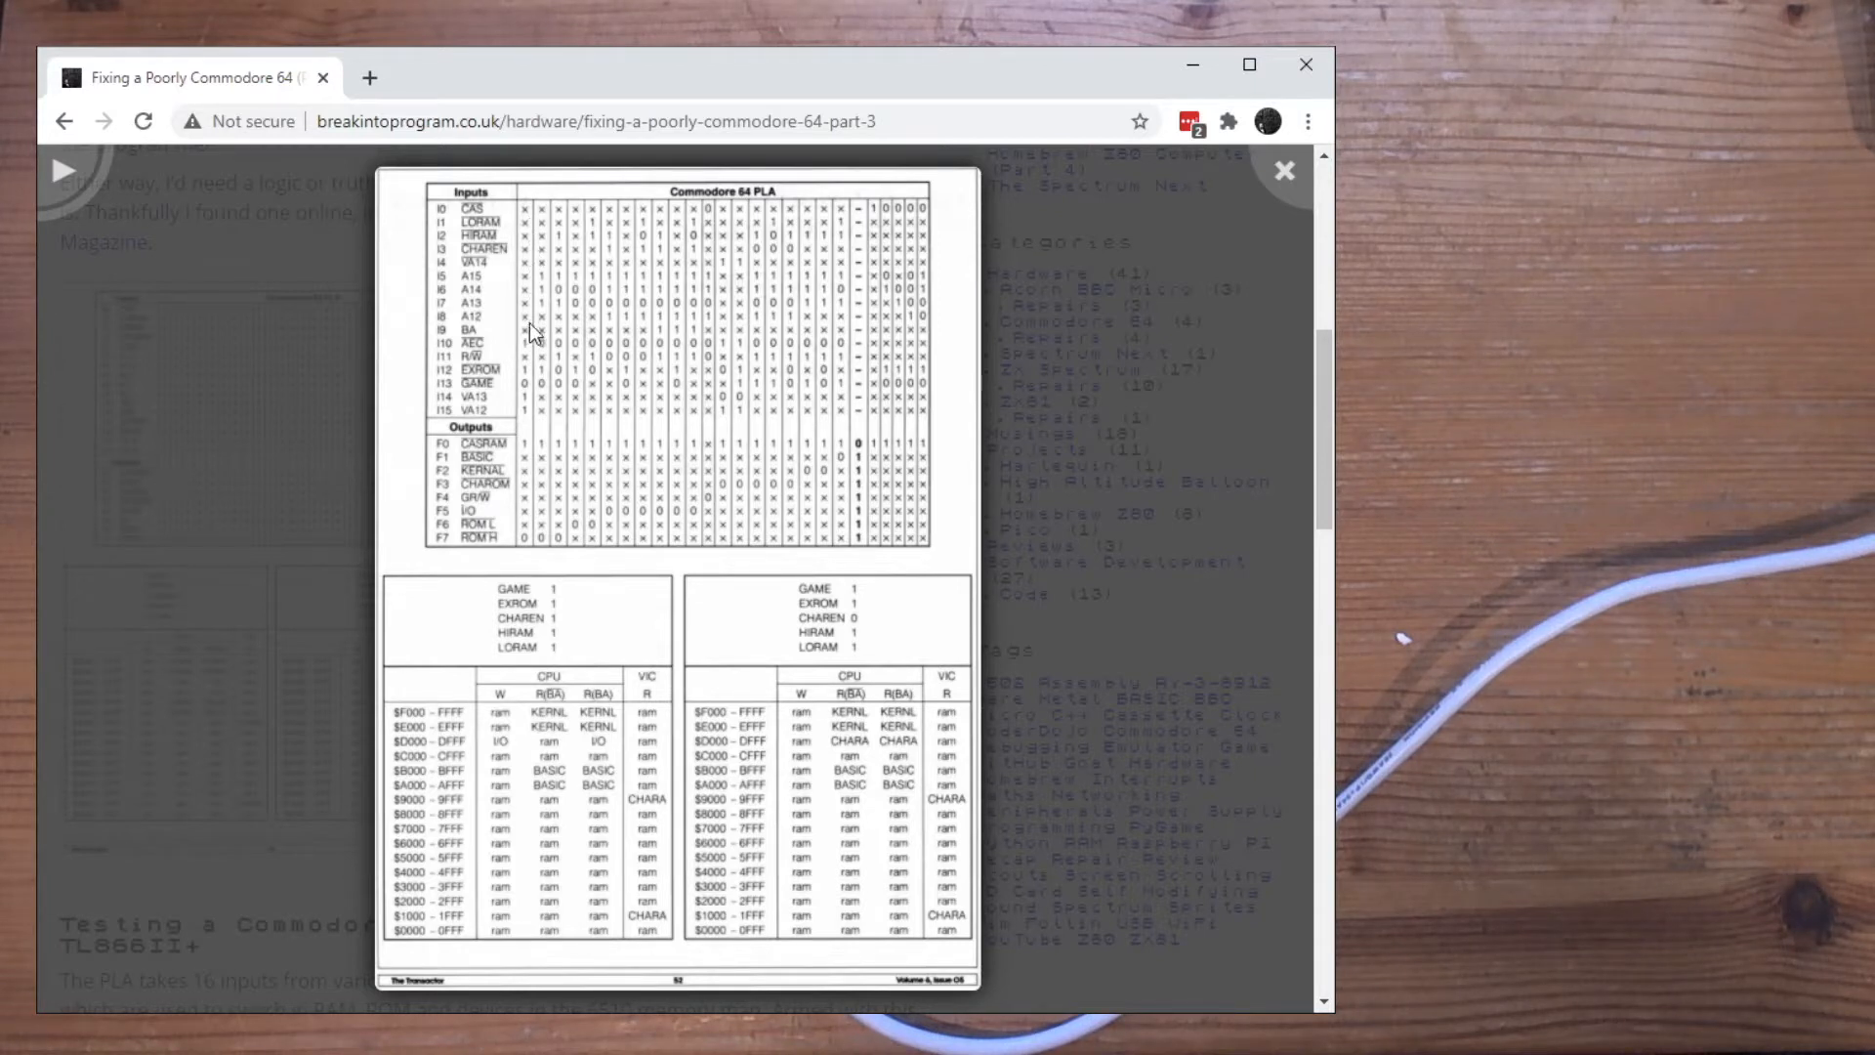
mouse_move(535, 397)
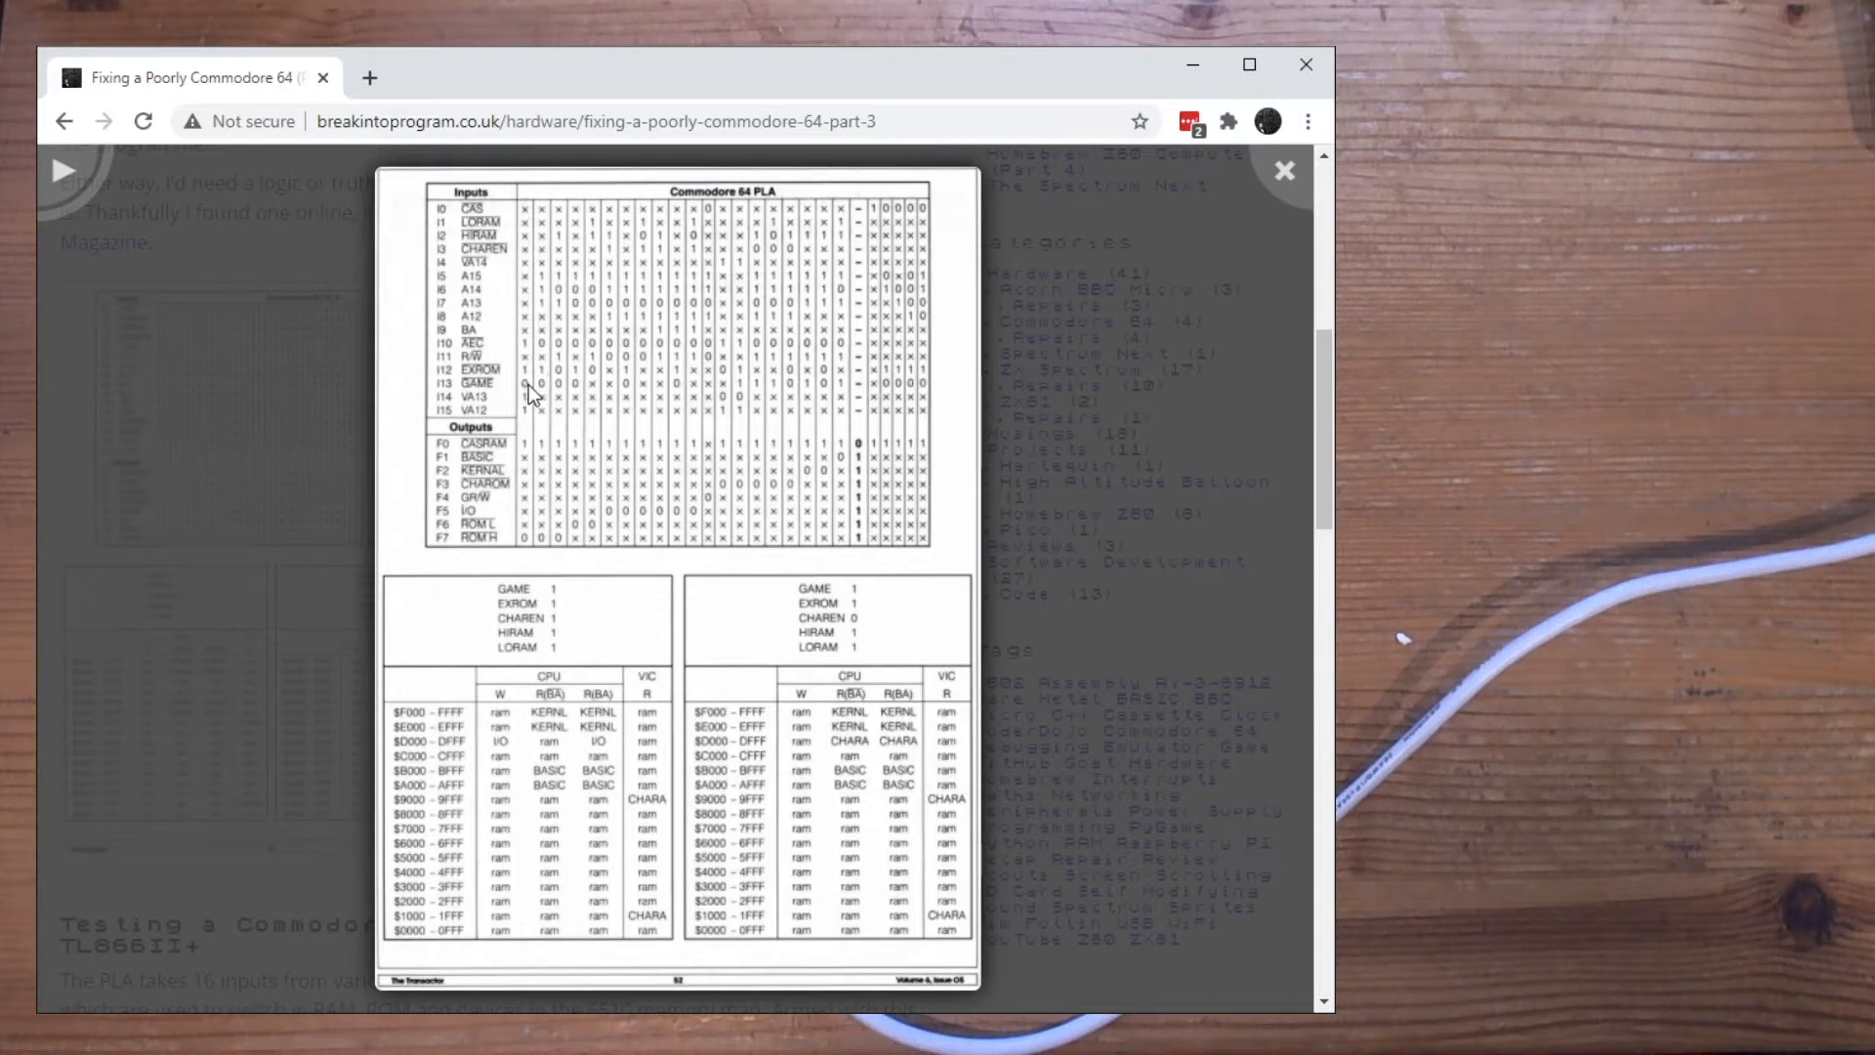
mouse_move(859, 395)
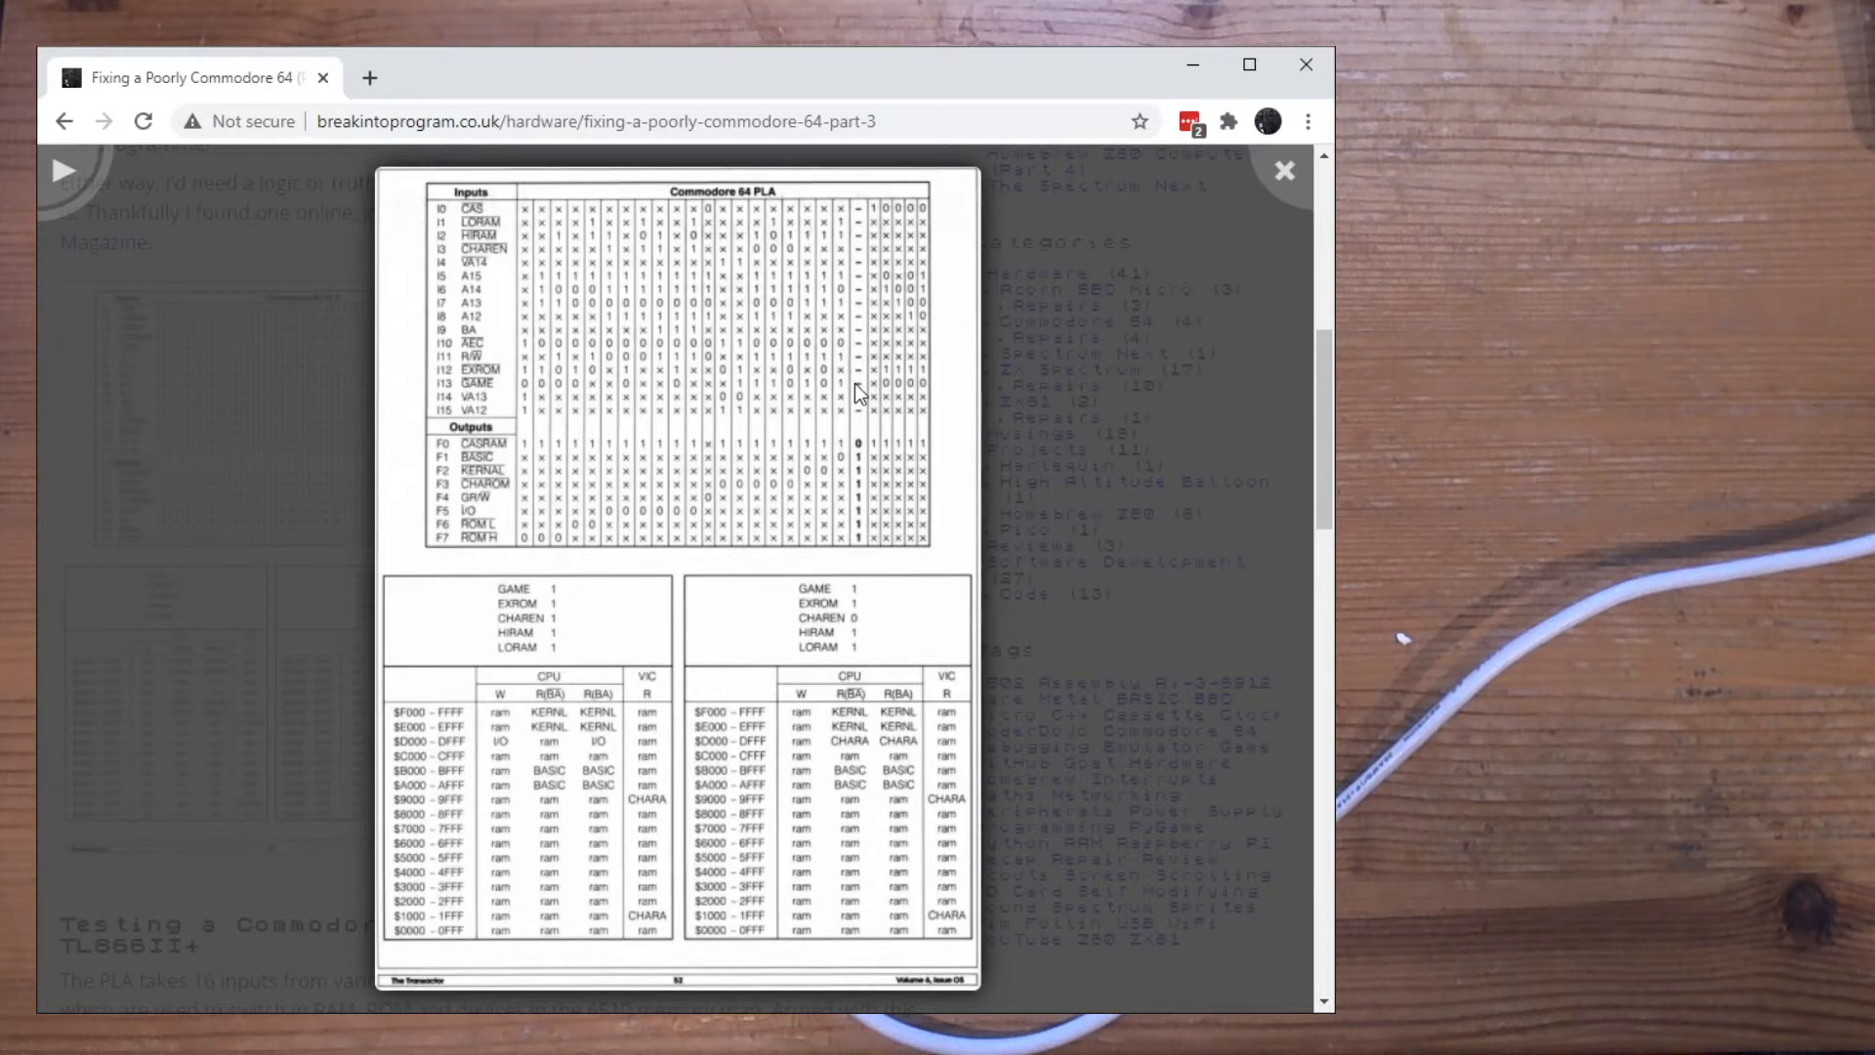
mouse_move(600, 369)
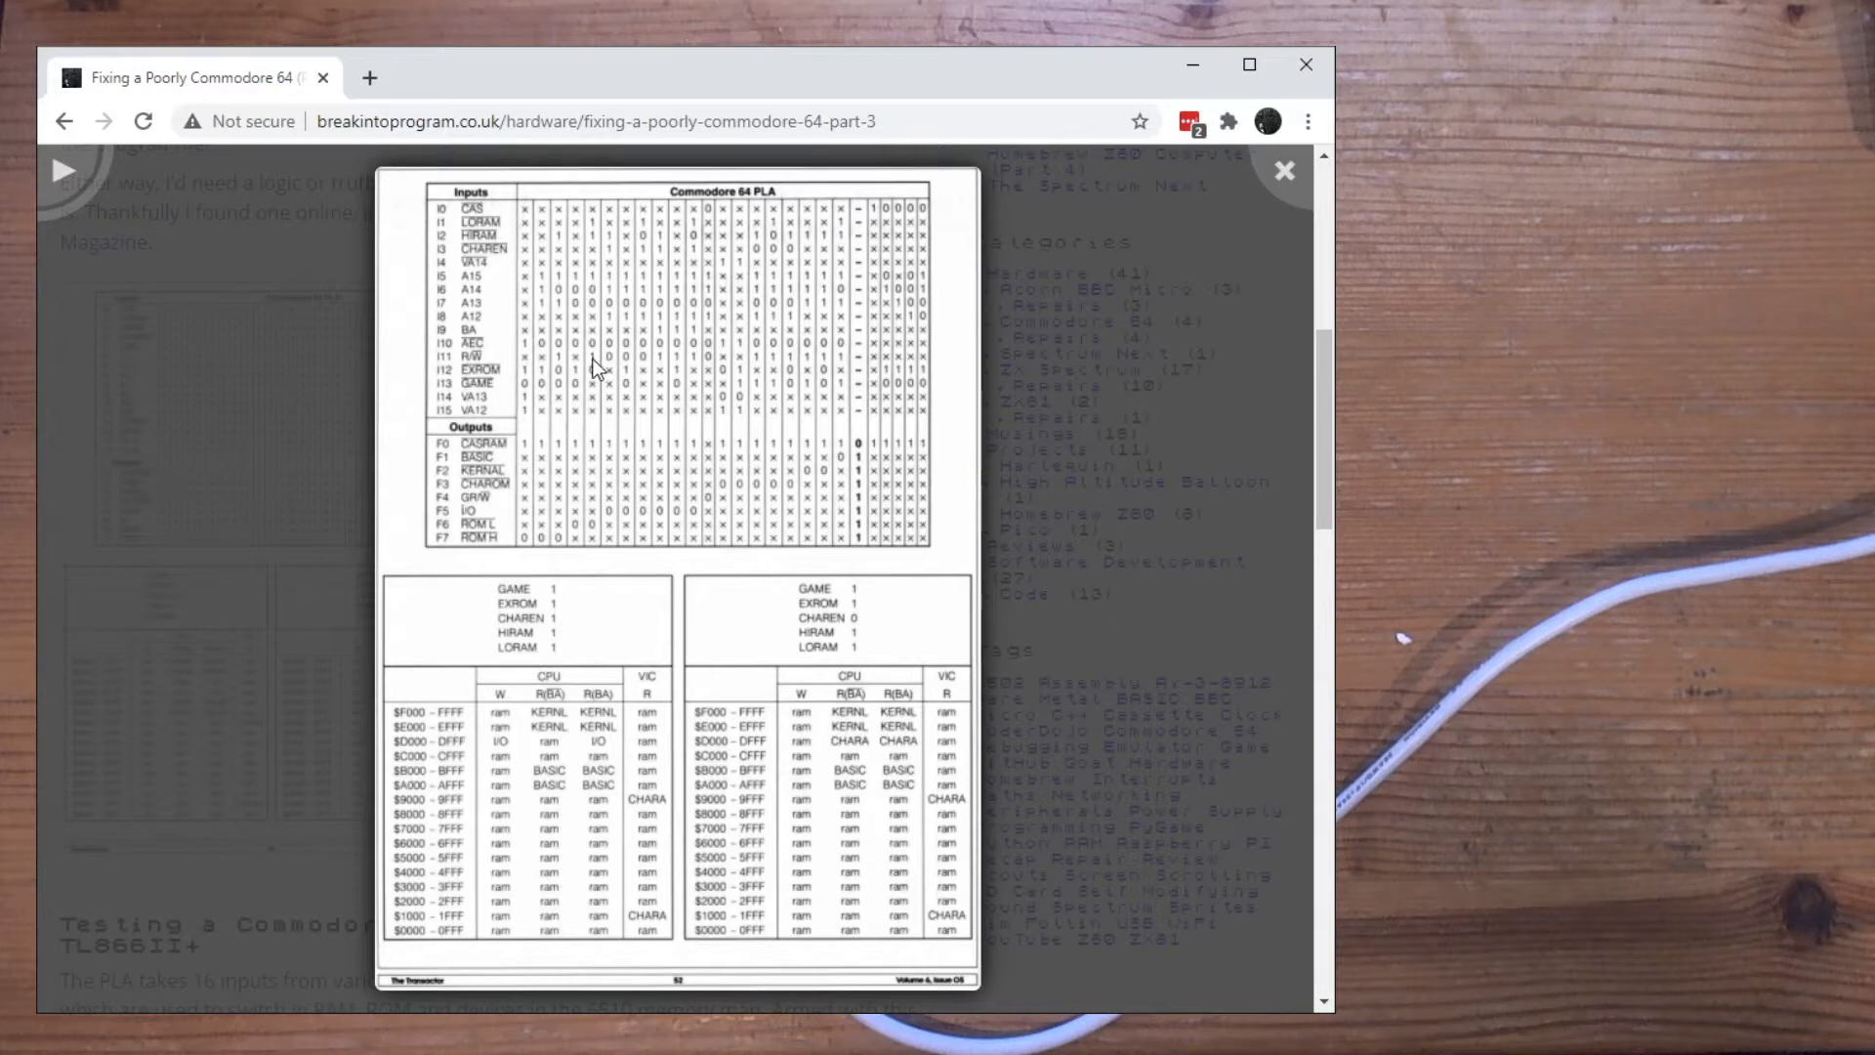
mouse_move(524, 311)
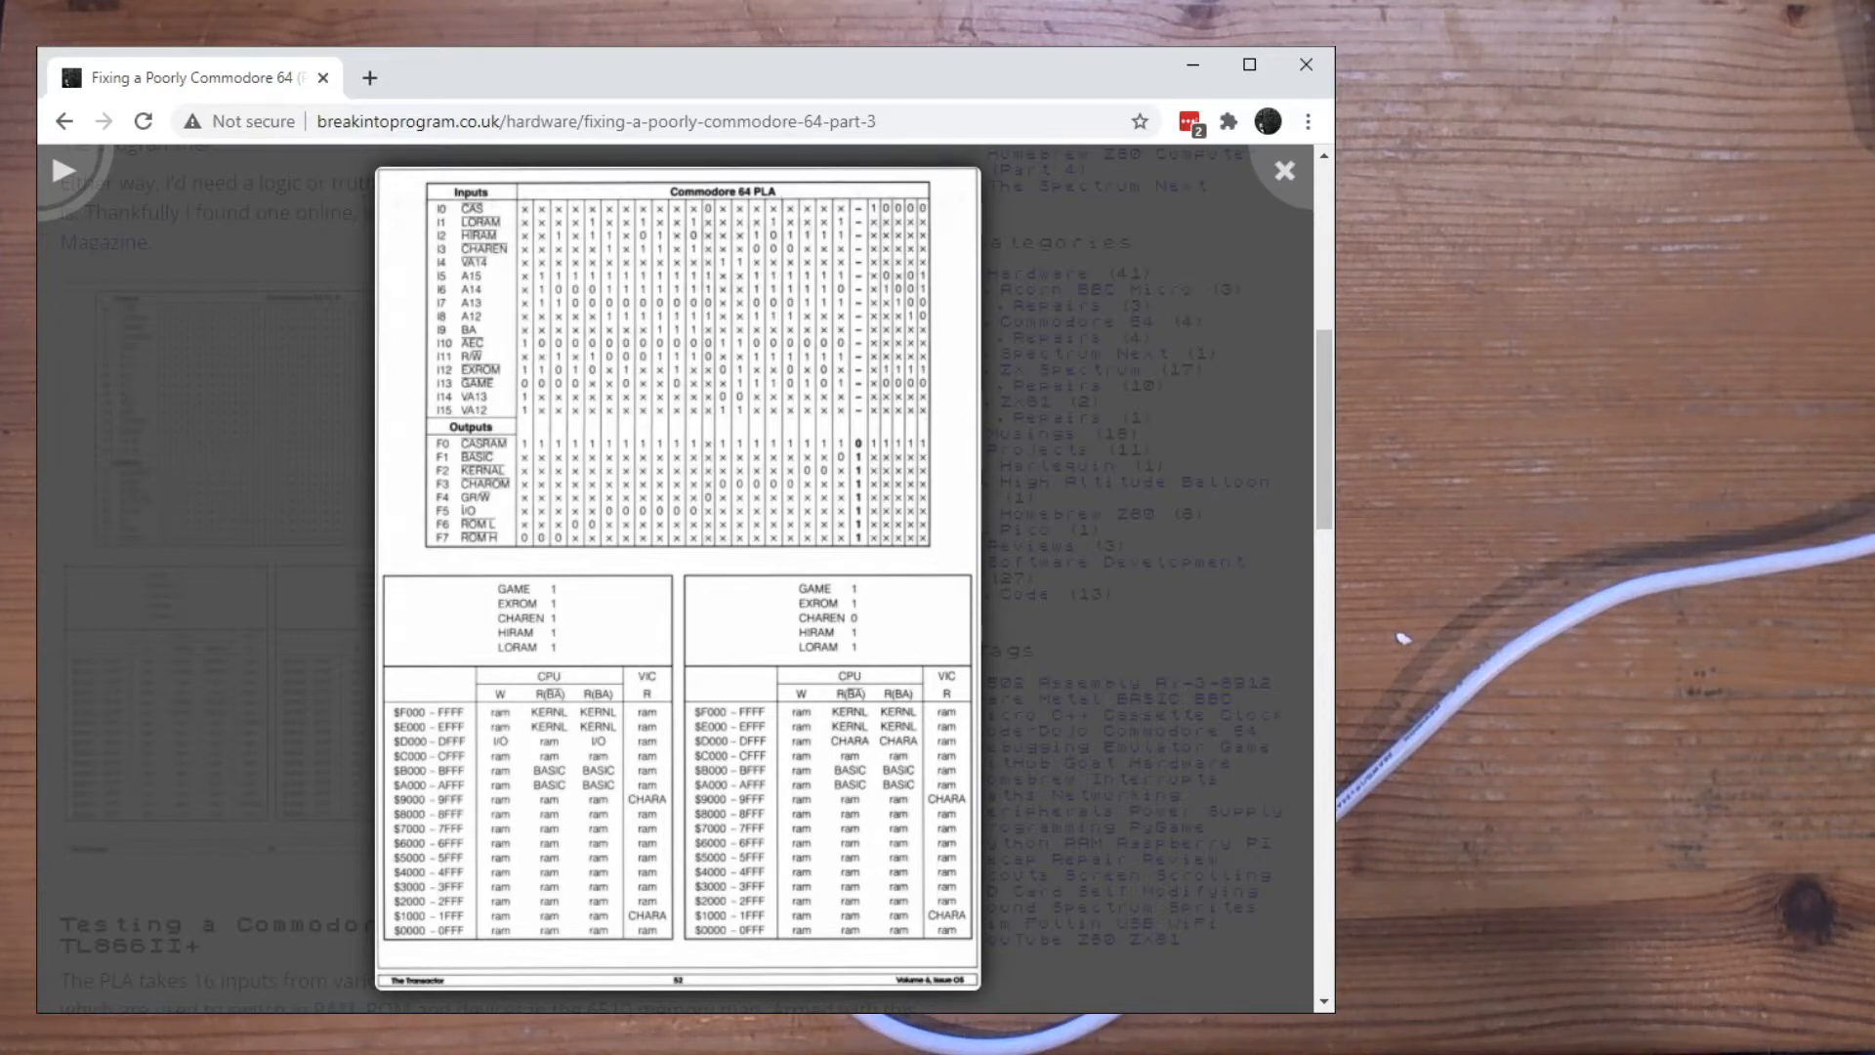
Close the enlarged magazine page to return to the article's PLA testing section
left_click(1285, 170)
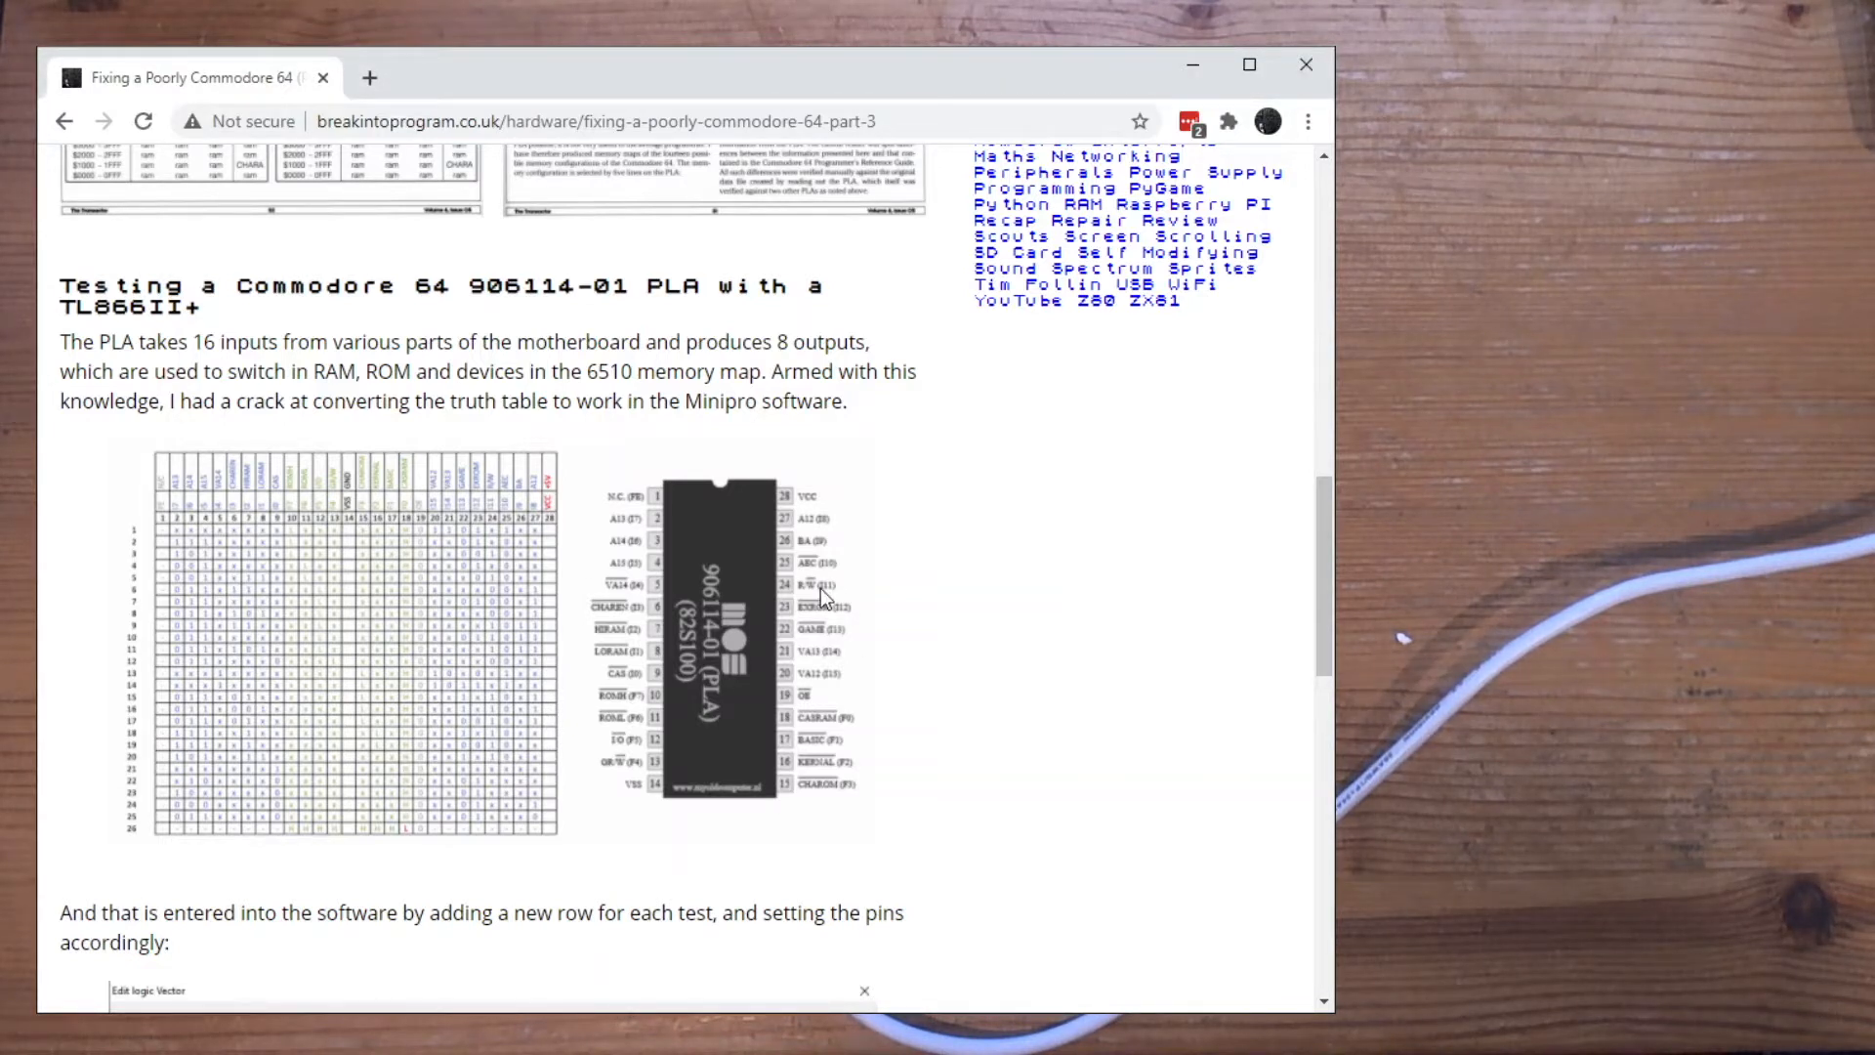
mouse_move(168, 531)
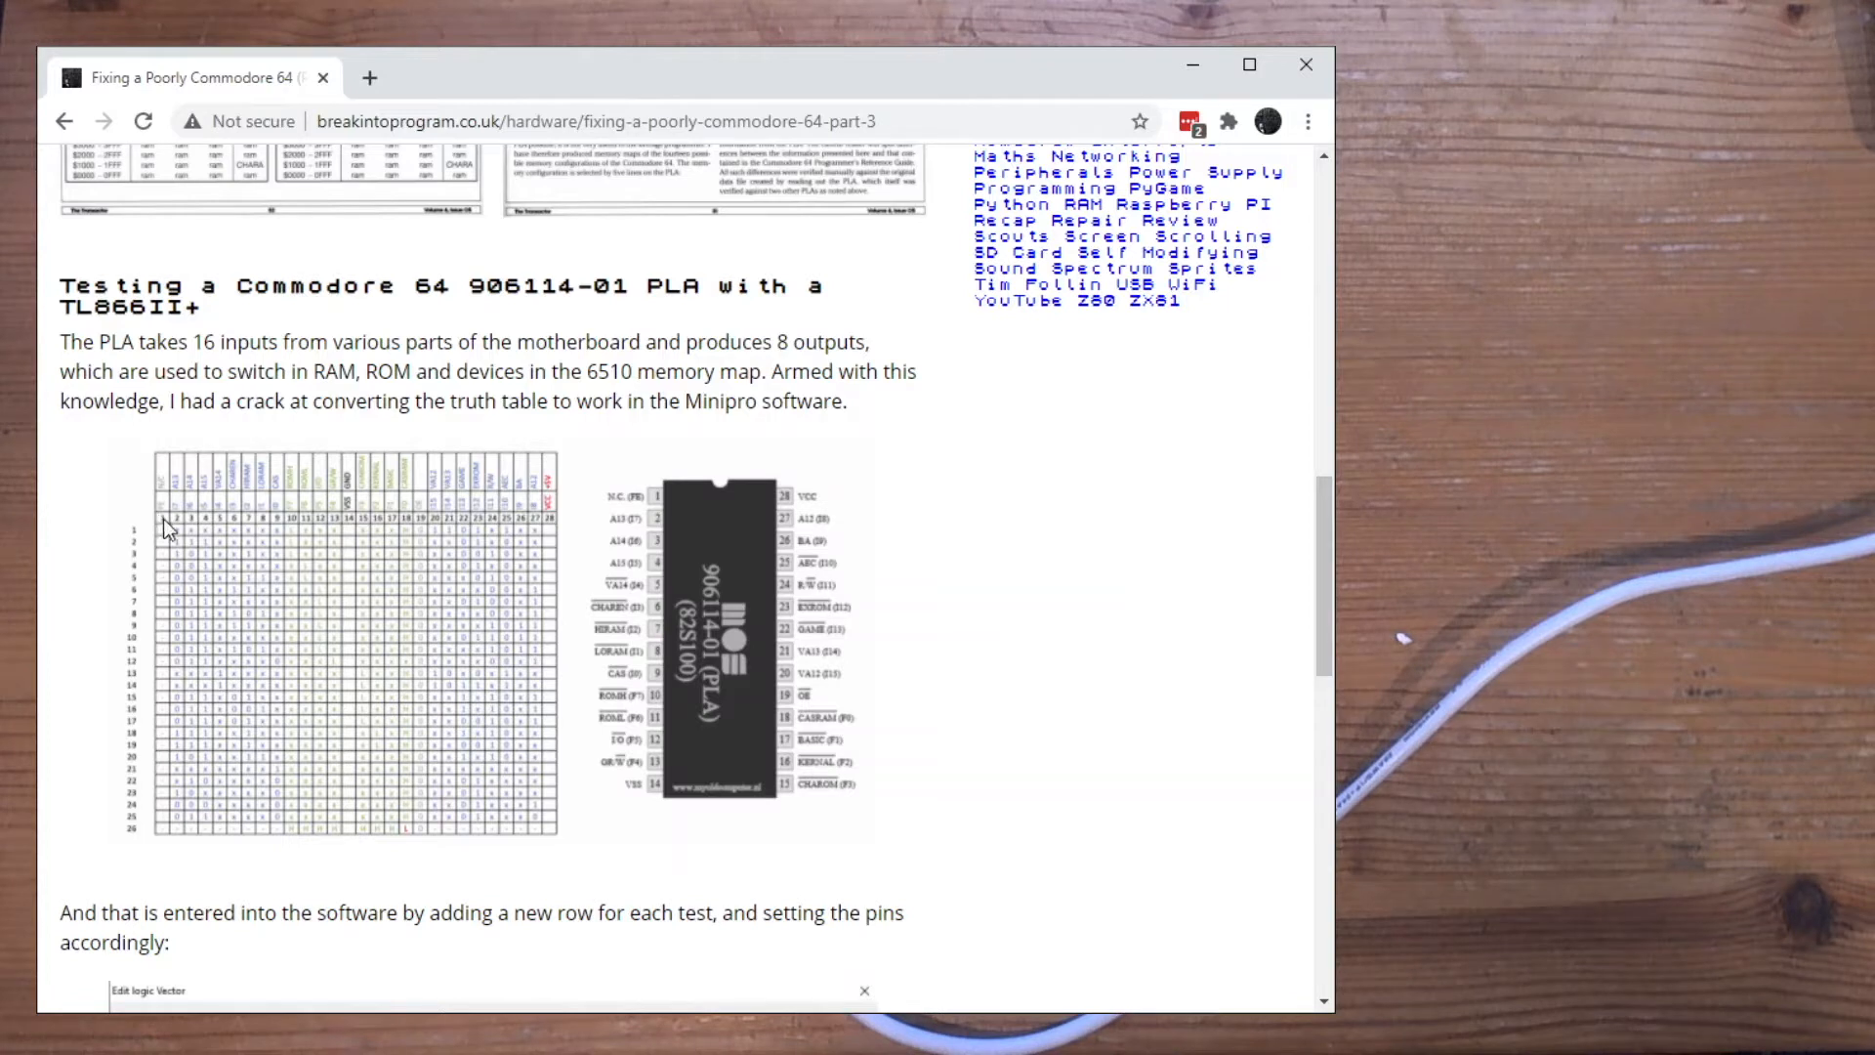
mouse_move(174, 532)
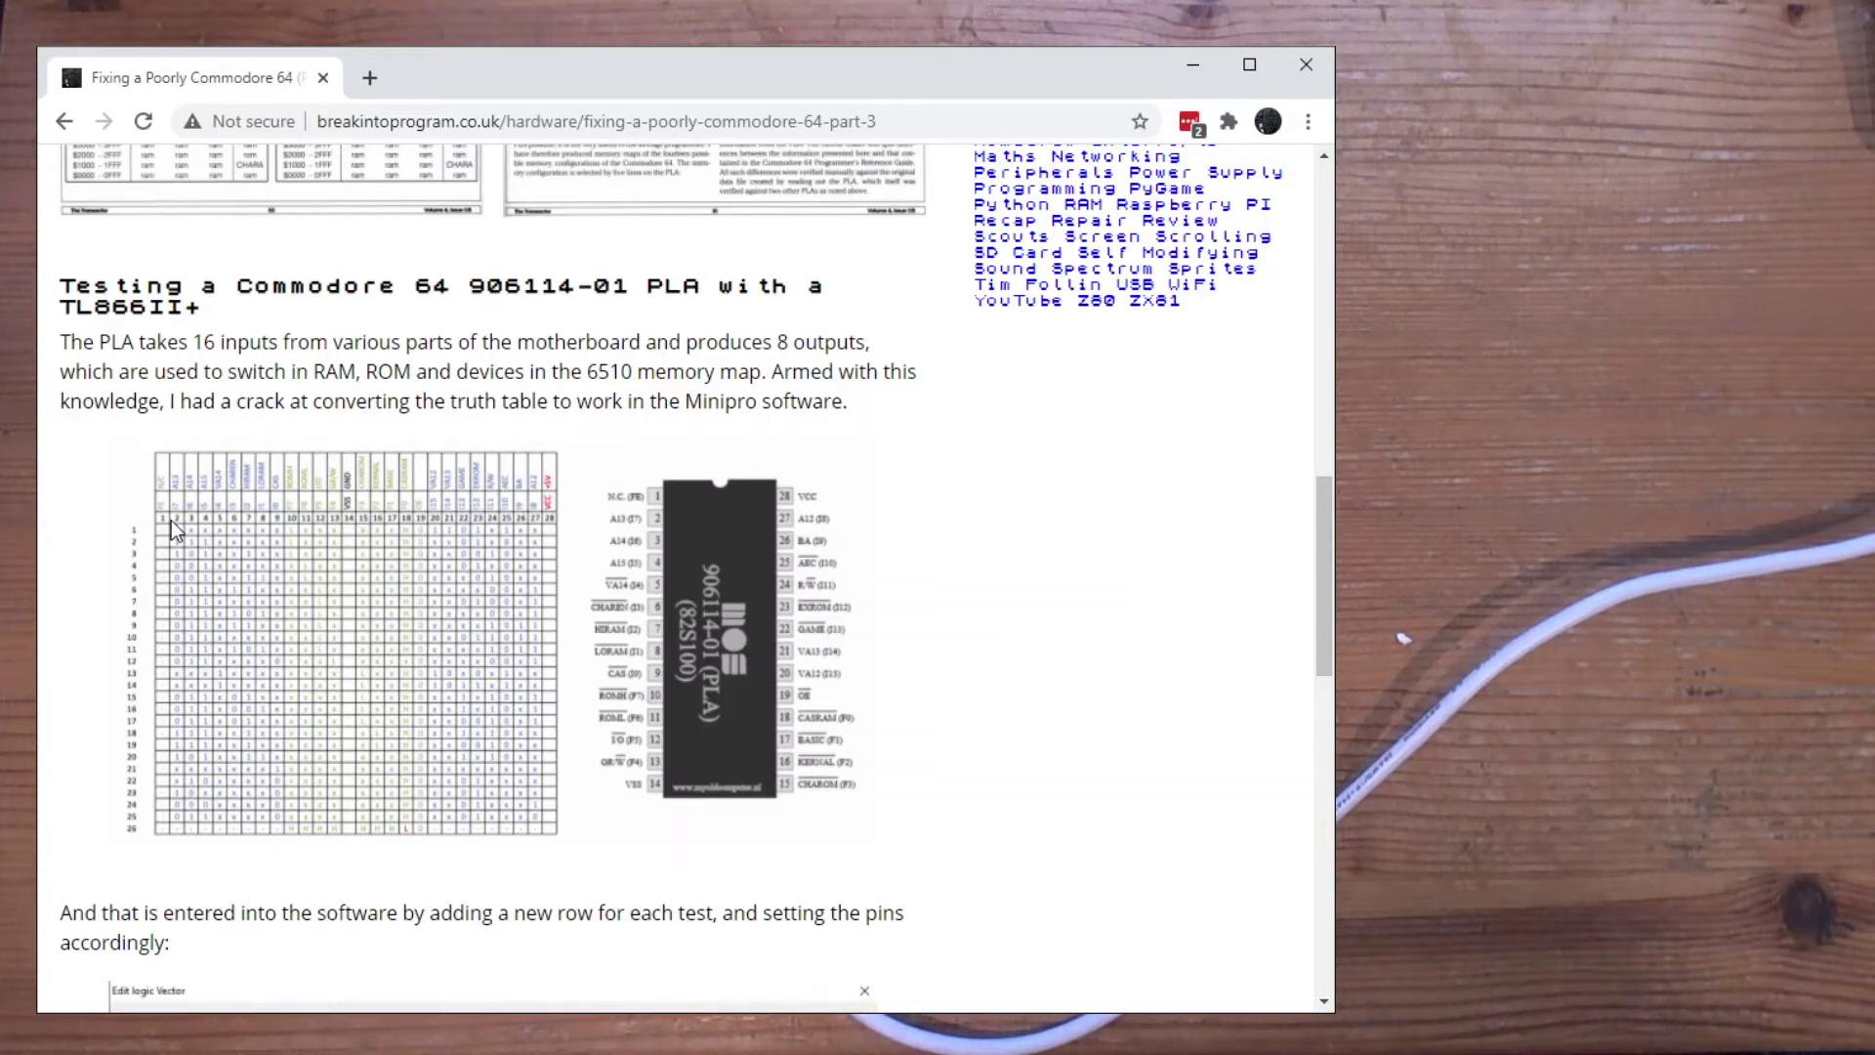
mouse_move(340, 560)
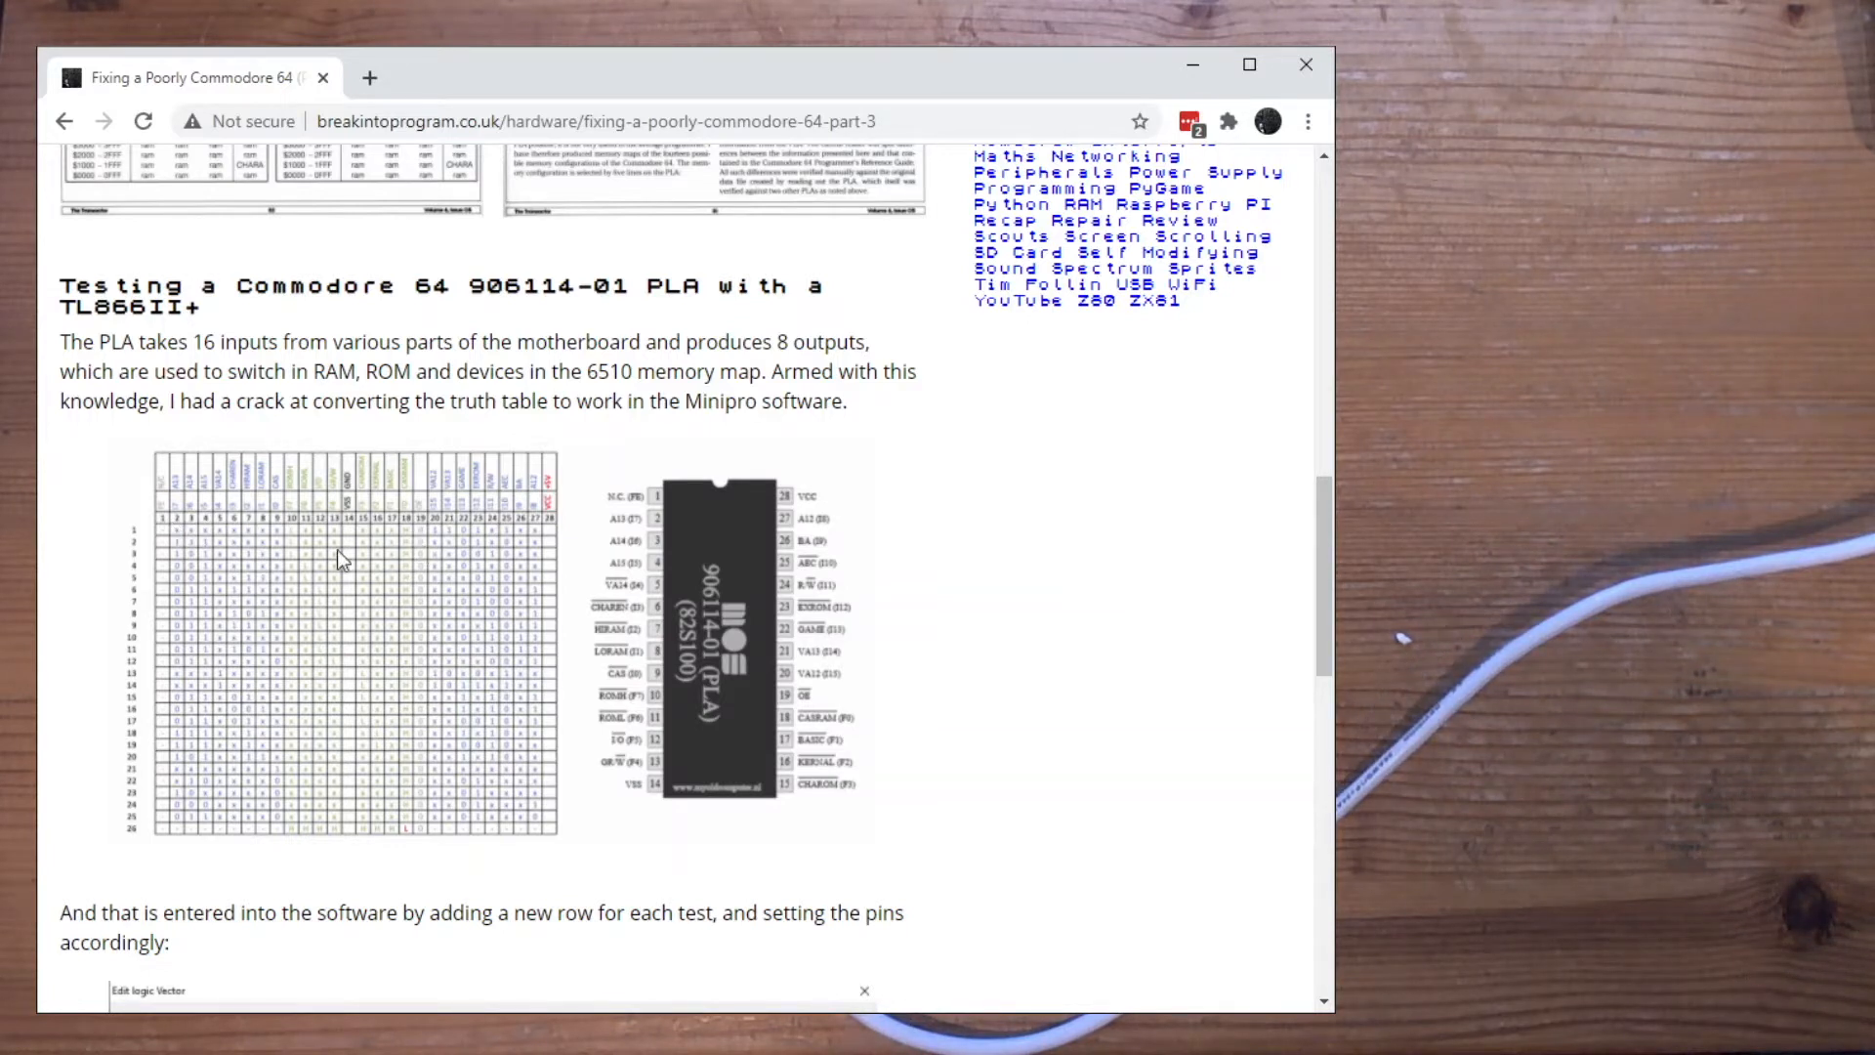
mouse_move(232, 563)
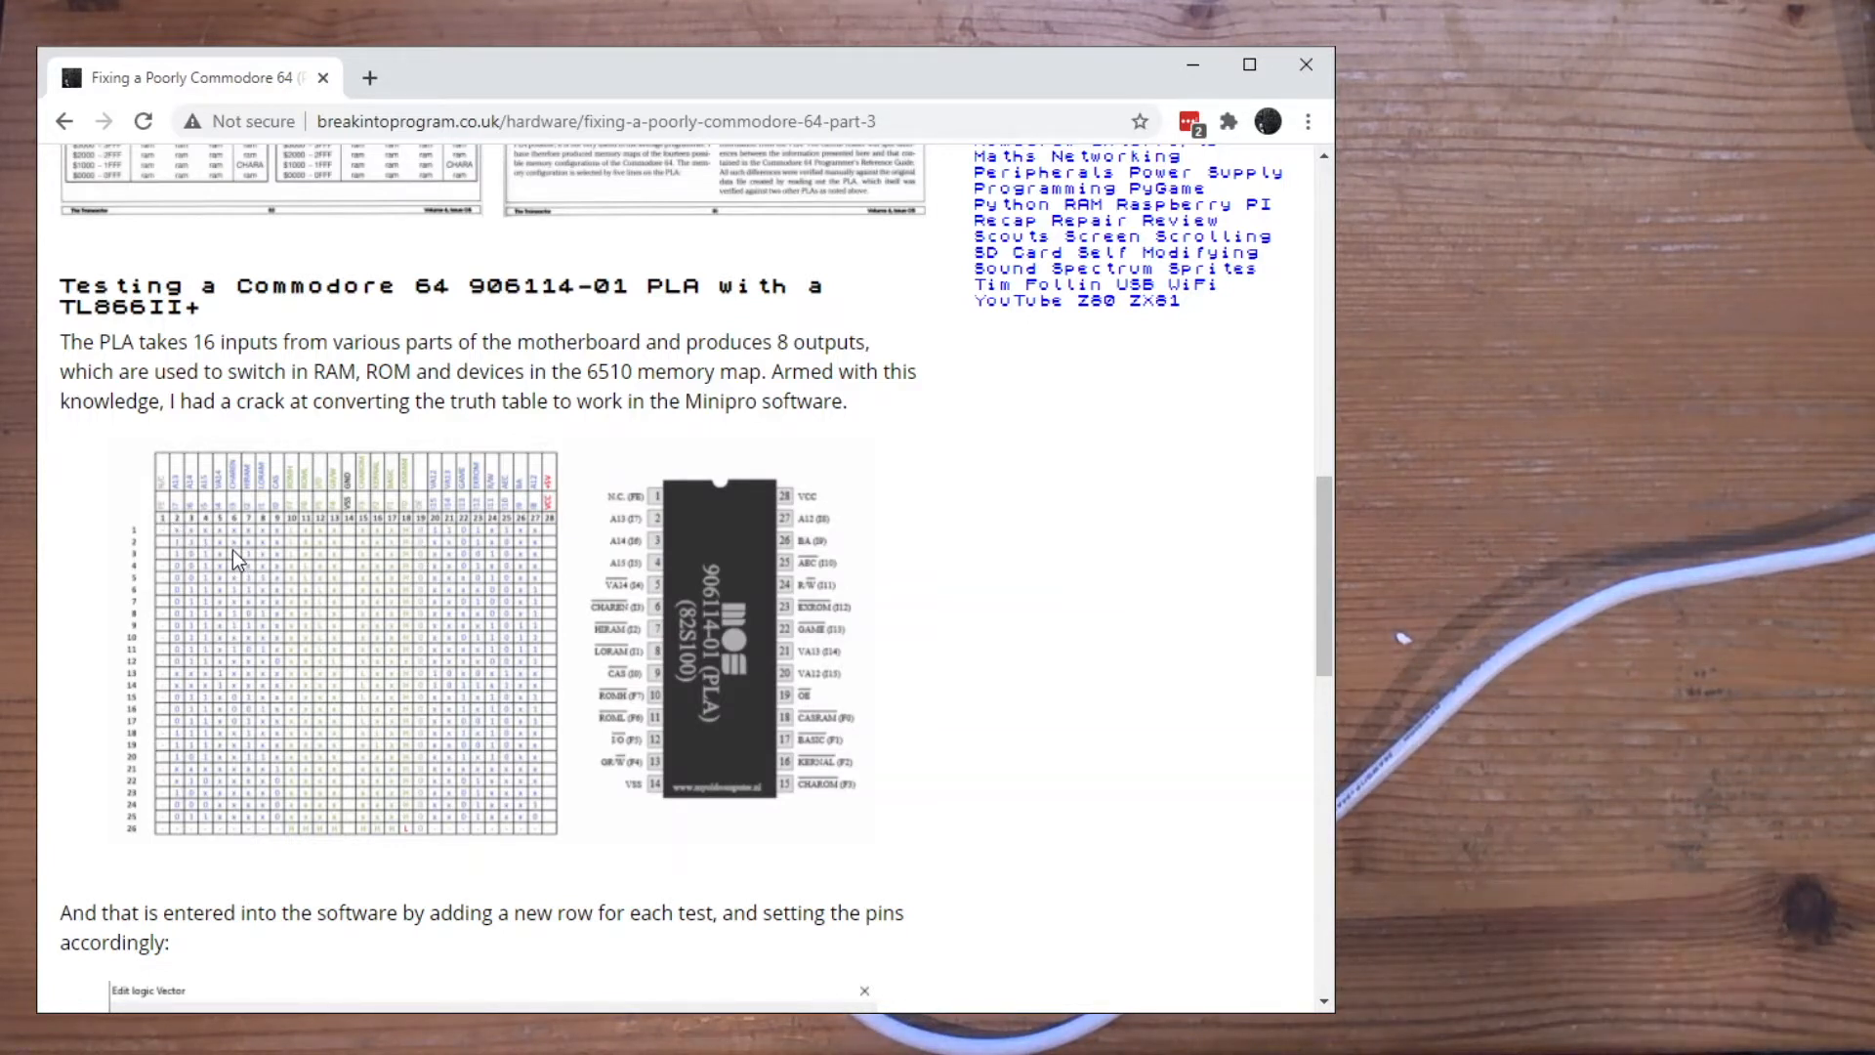
mouse_move(180, 541)
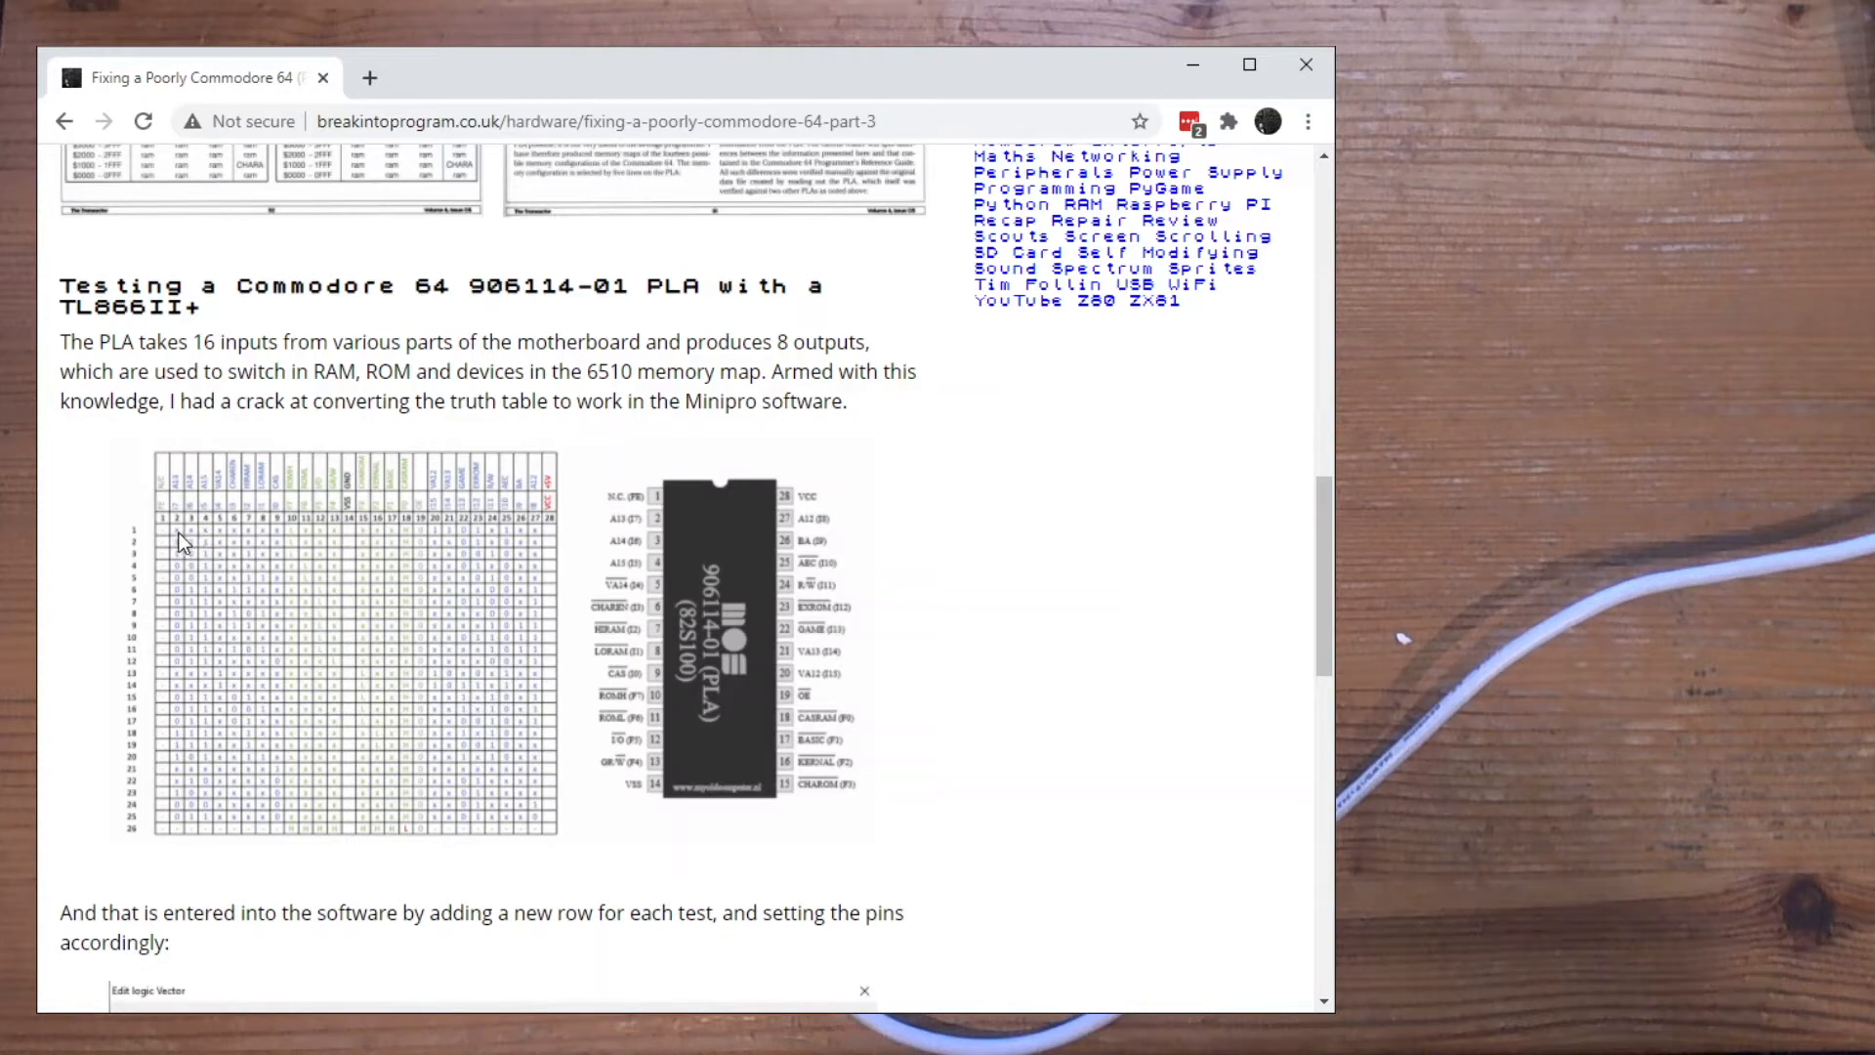
mouse_move(180, 541)
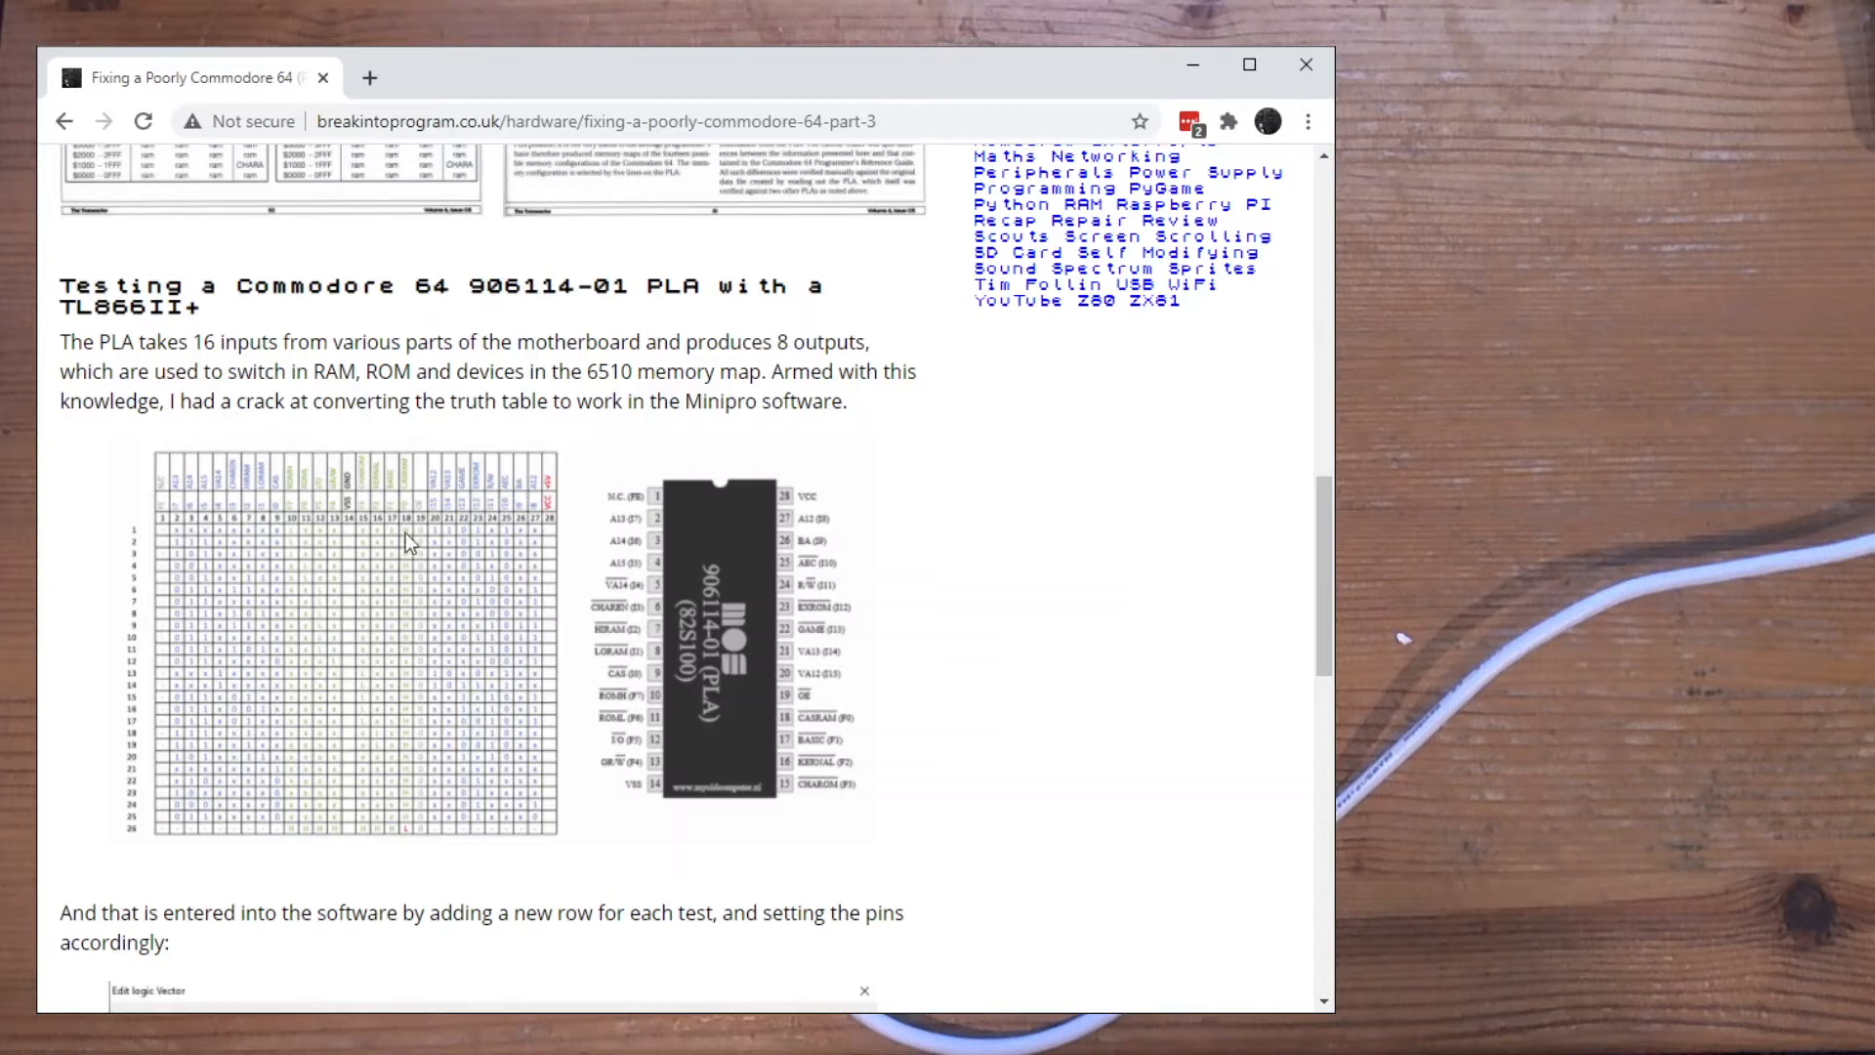
mouse_move(366, 635)
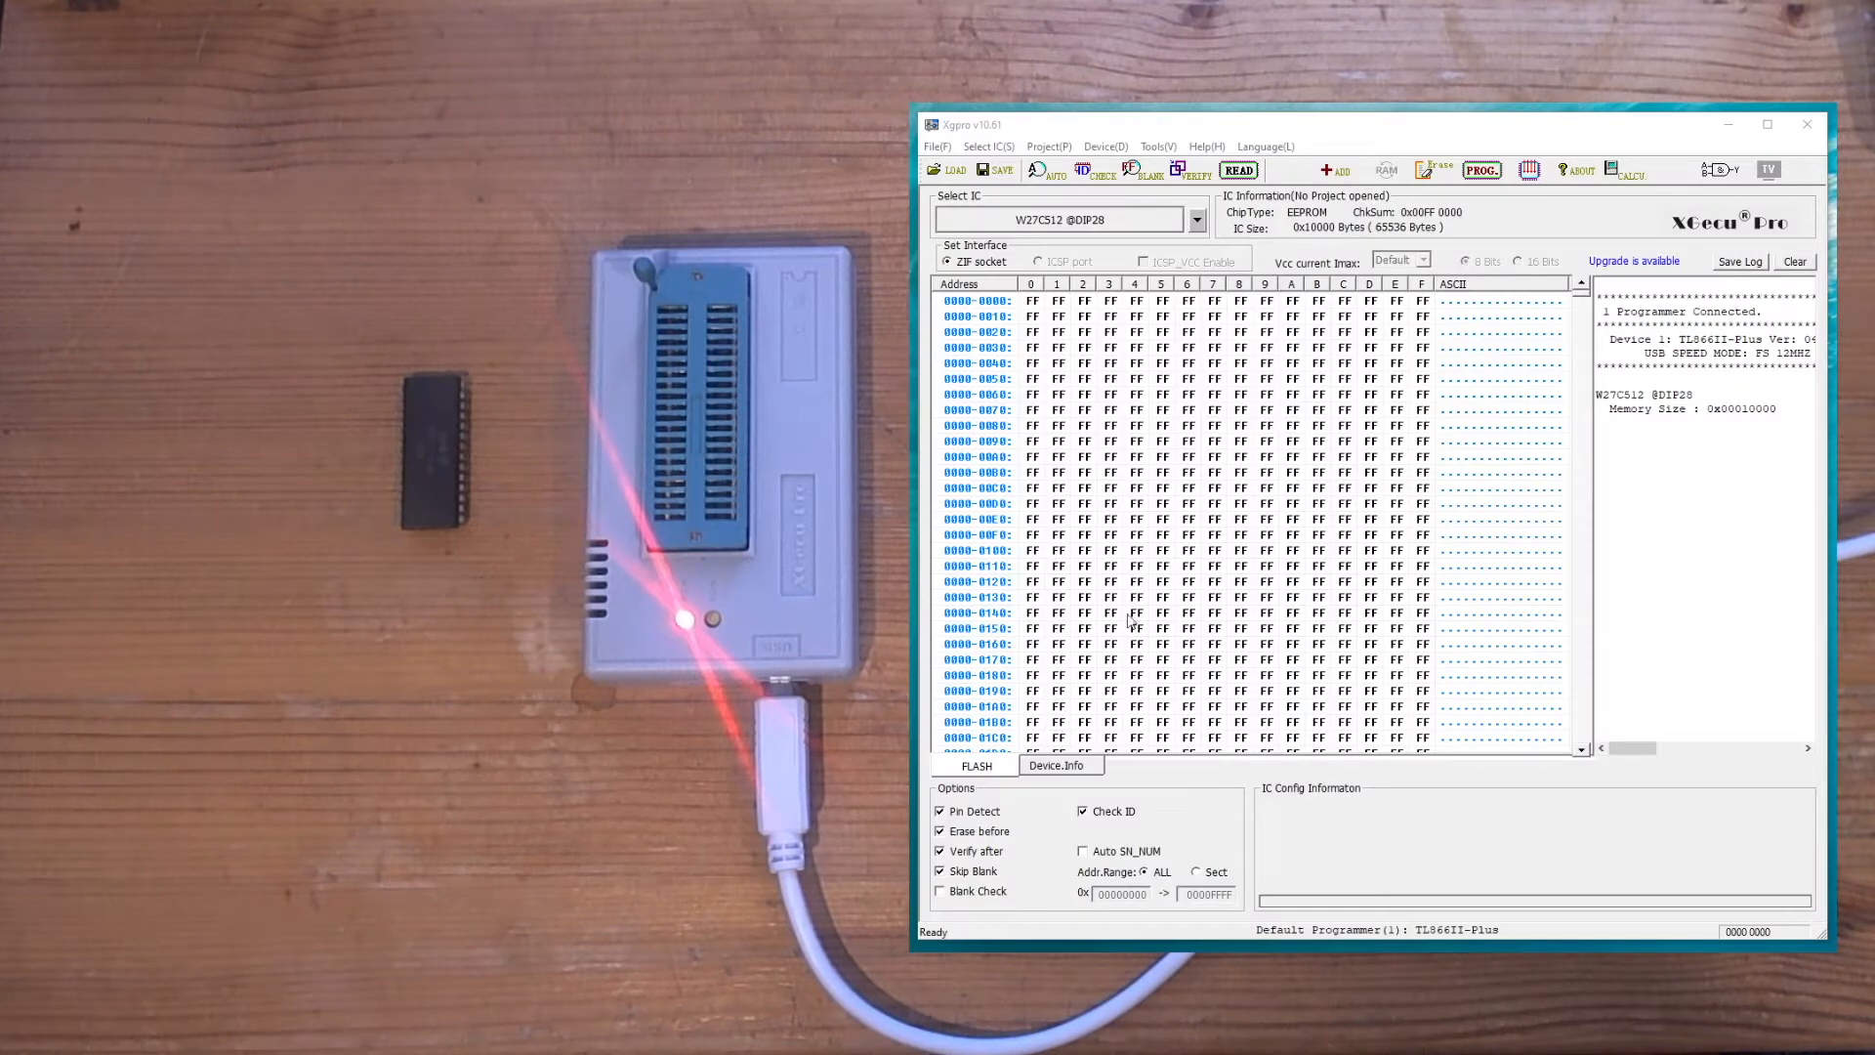
mouse_move(1395, 467)
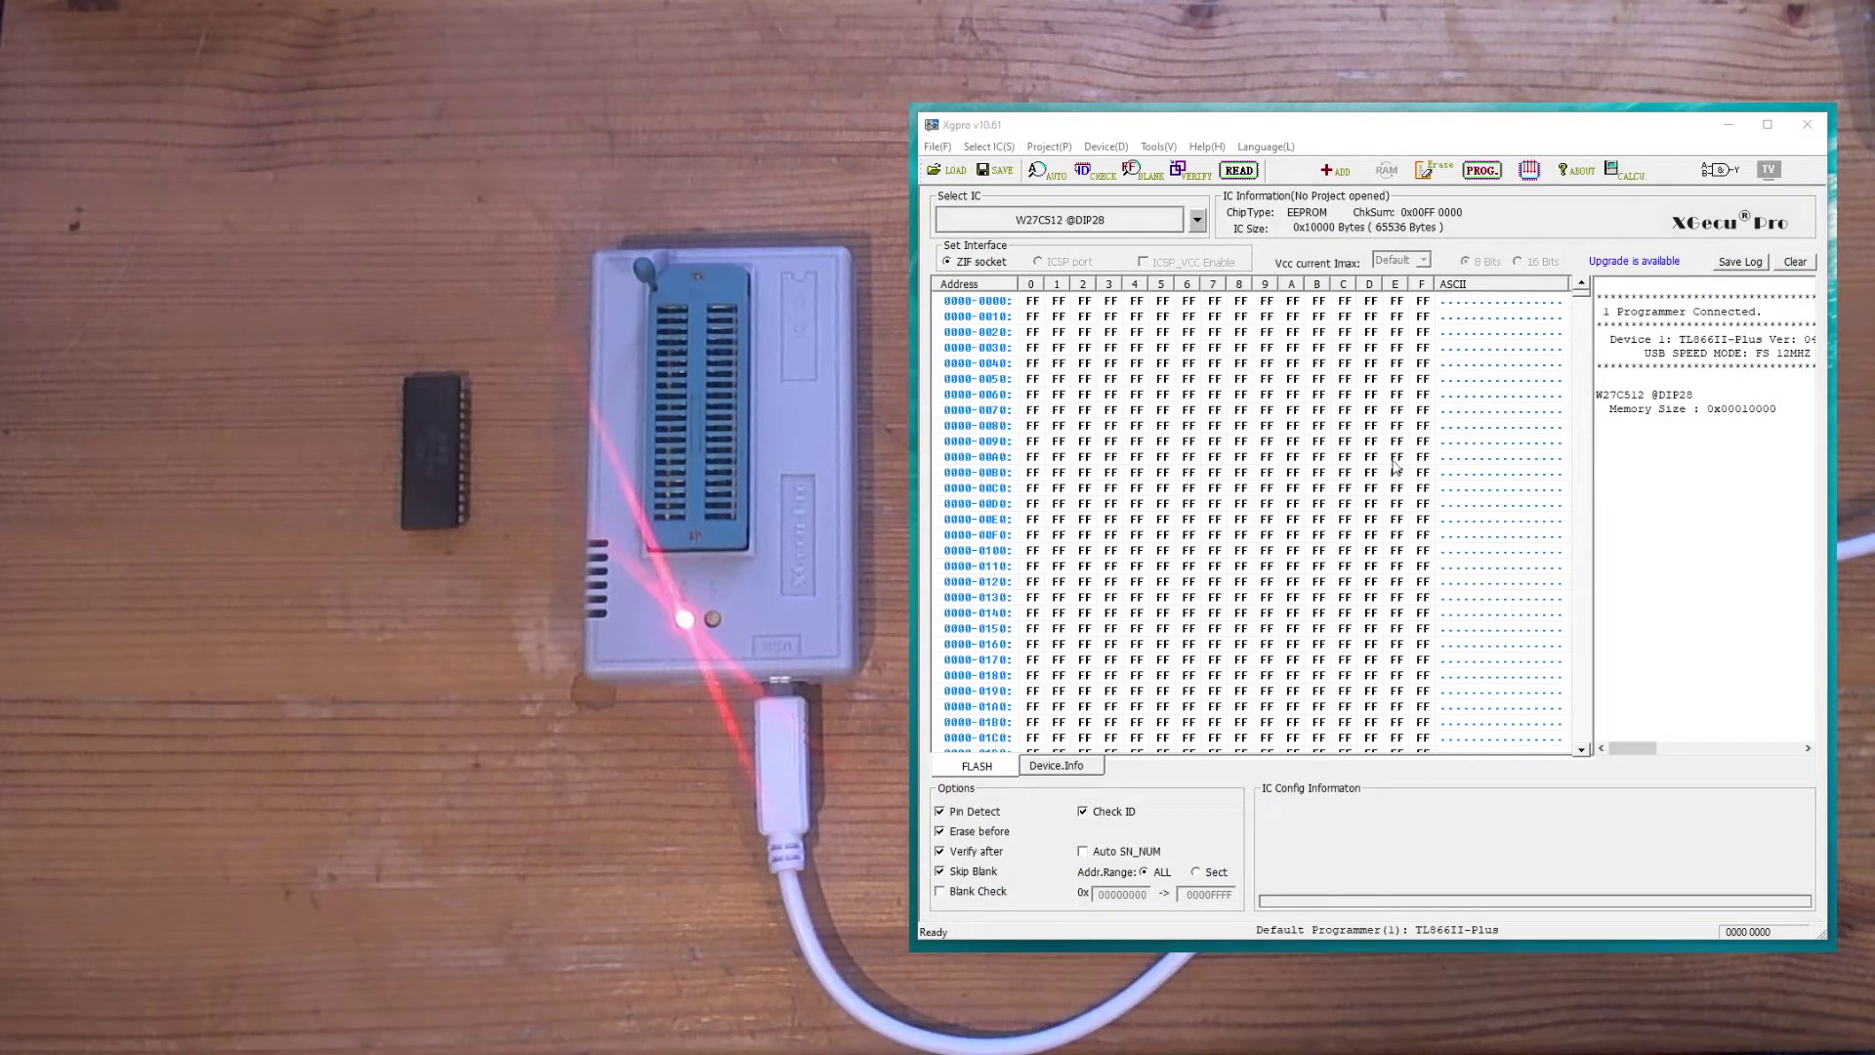
Check the About info (TL866II-Plus, software 10.61) from Help and dismiss it
left_click(1208, 146)
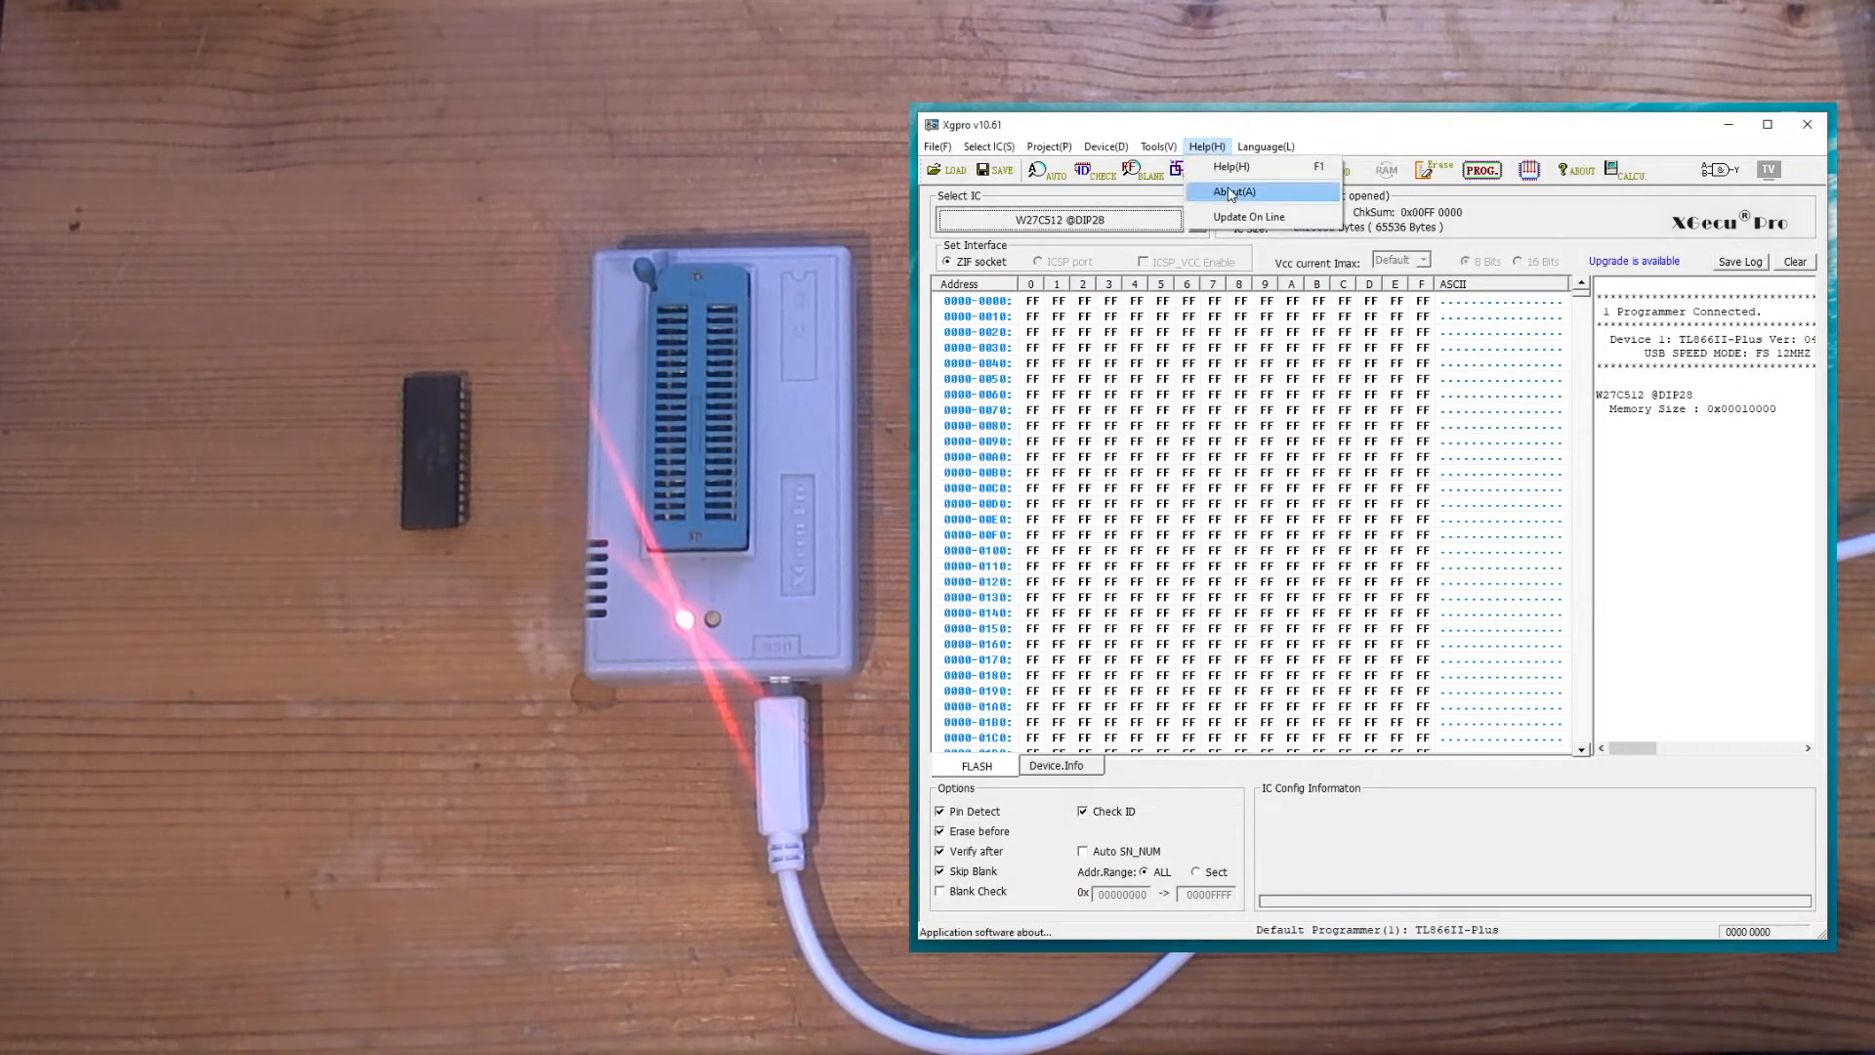
left_click(1228, 191)
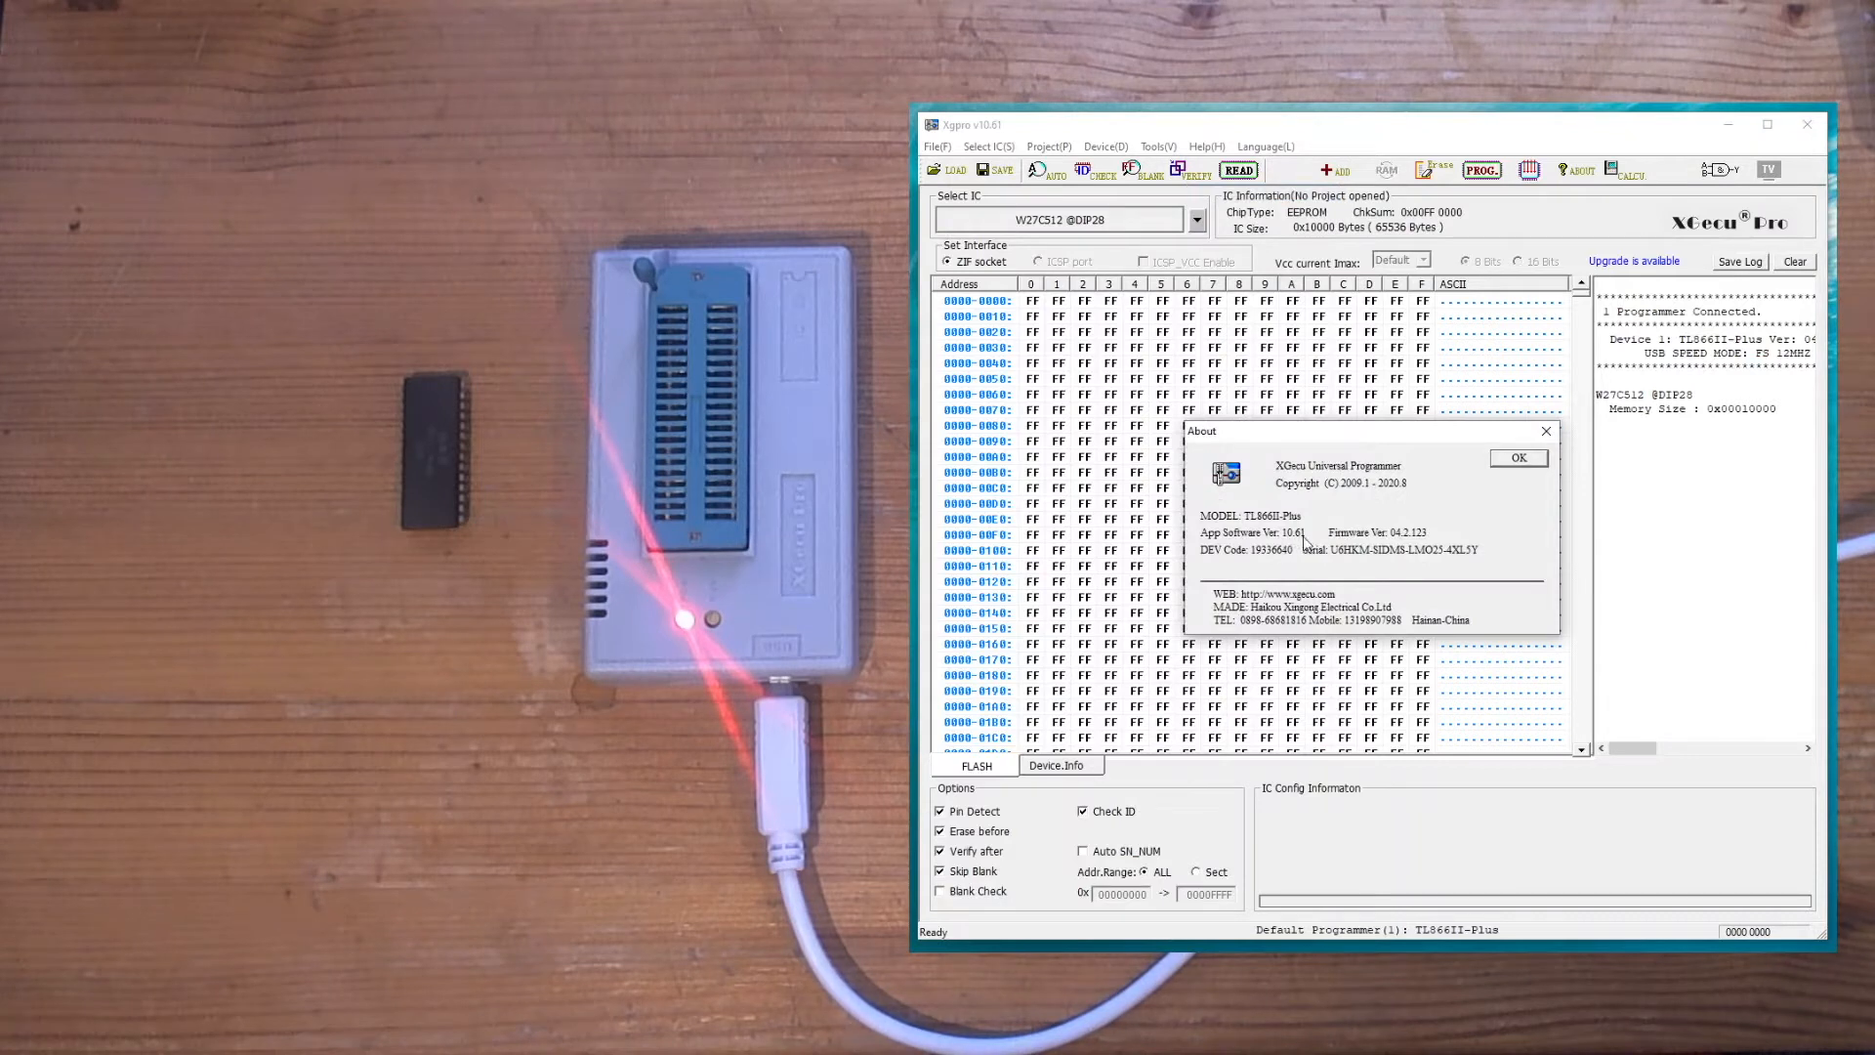
mouse_move(1397, 551)
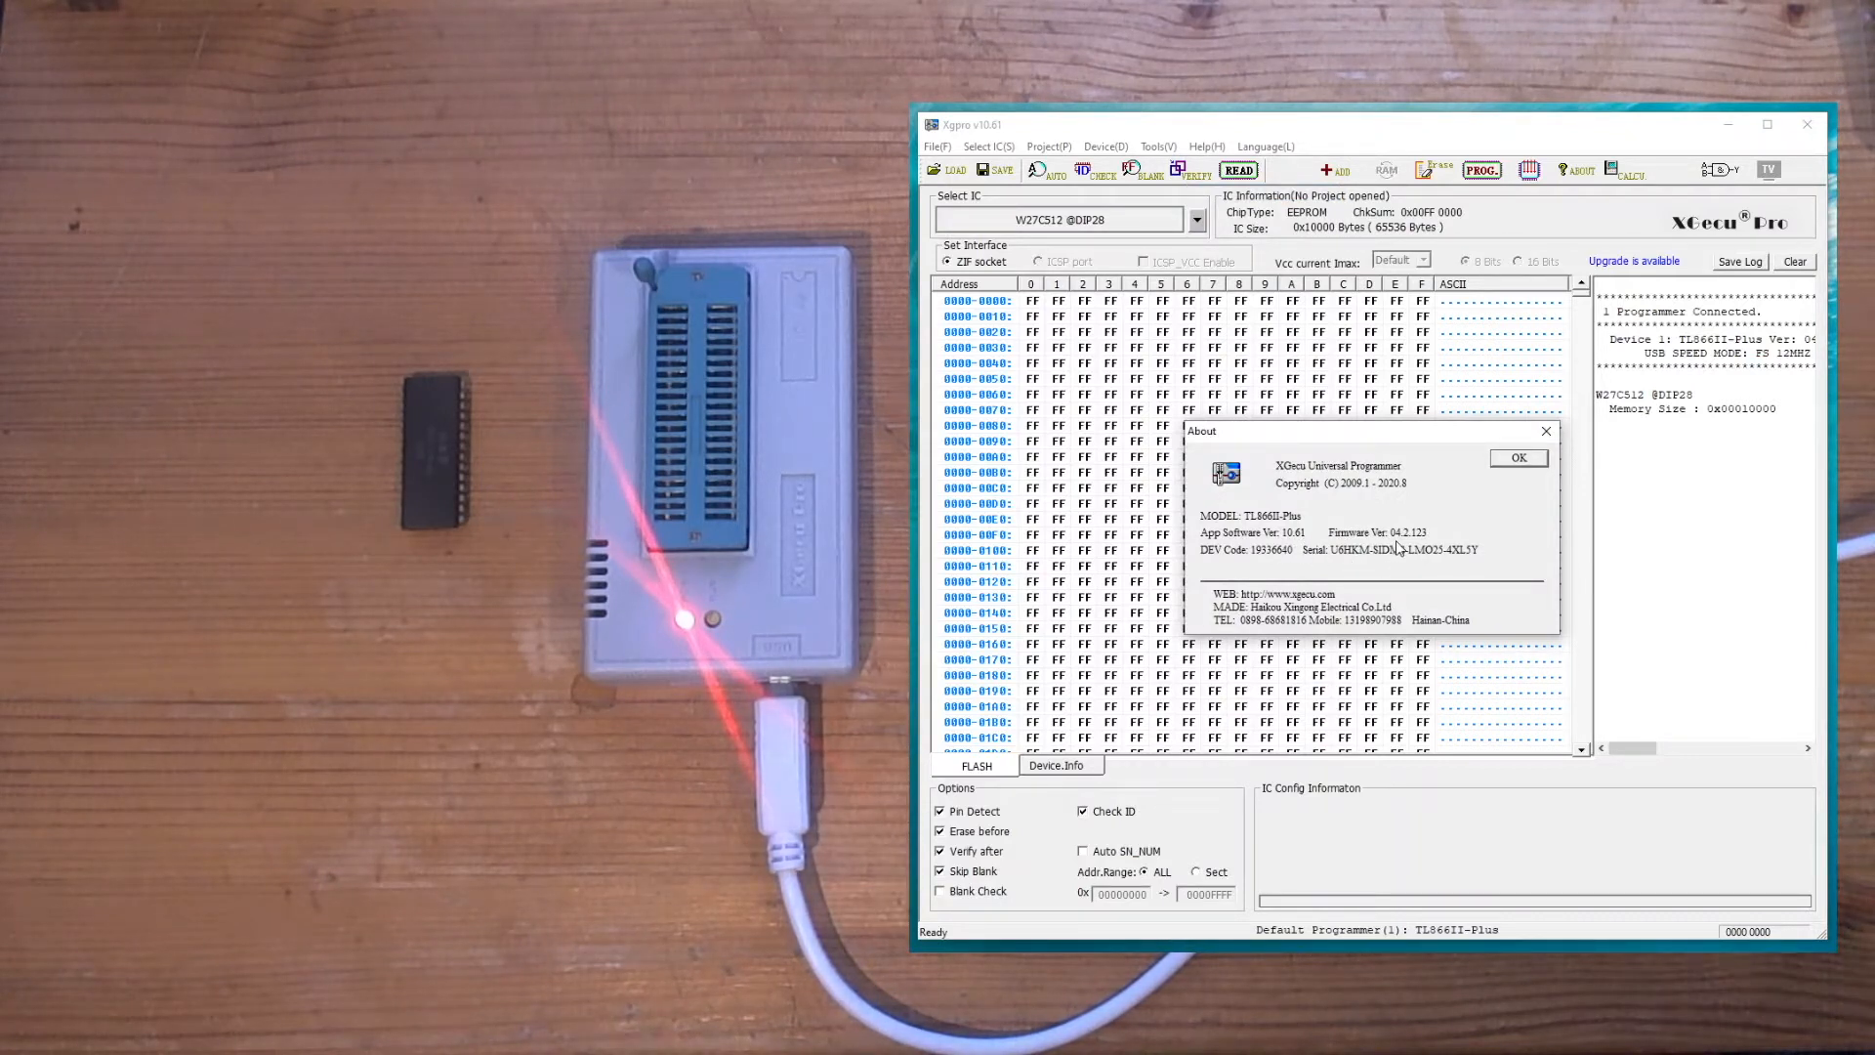
mouse_move(1428, 542)
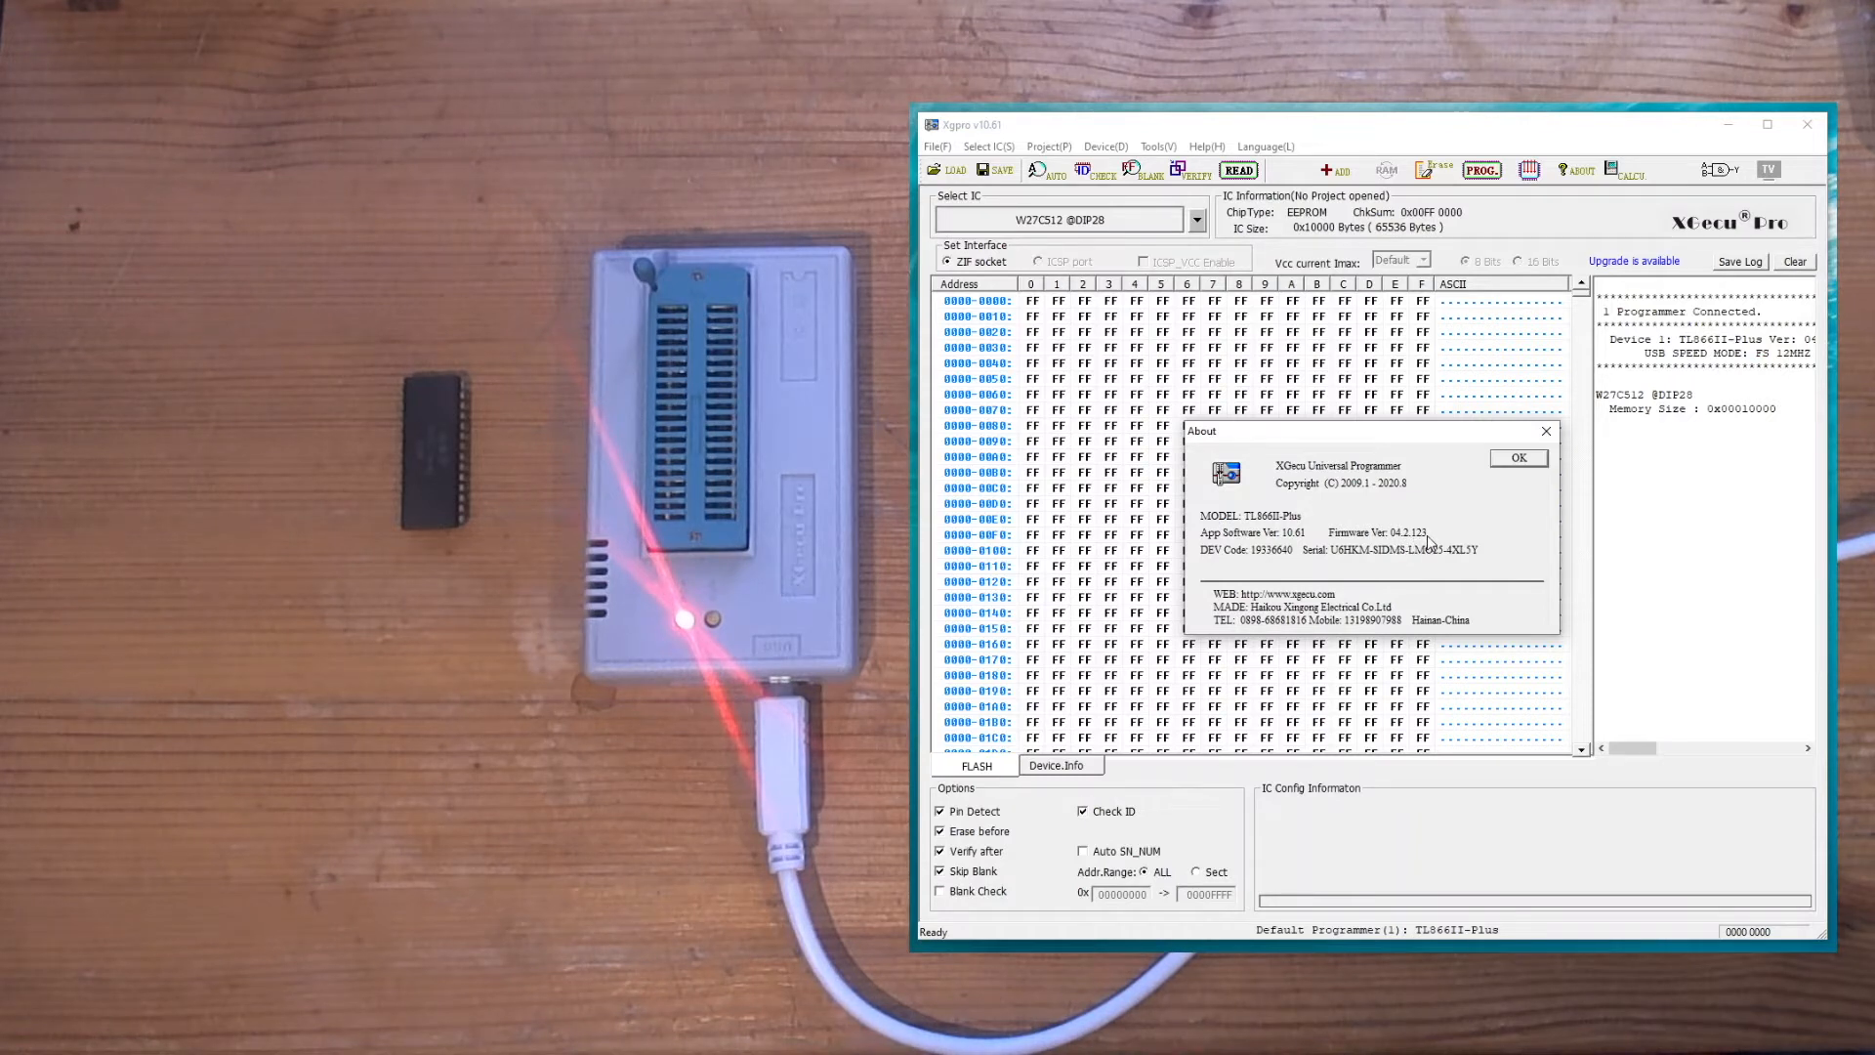
mouse_move(1266, 526)
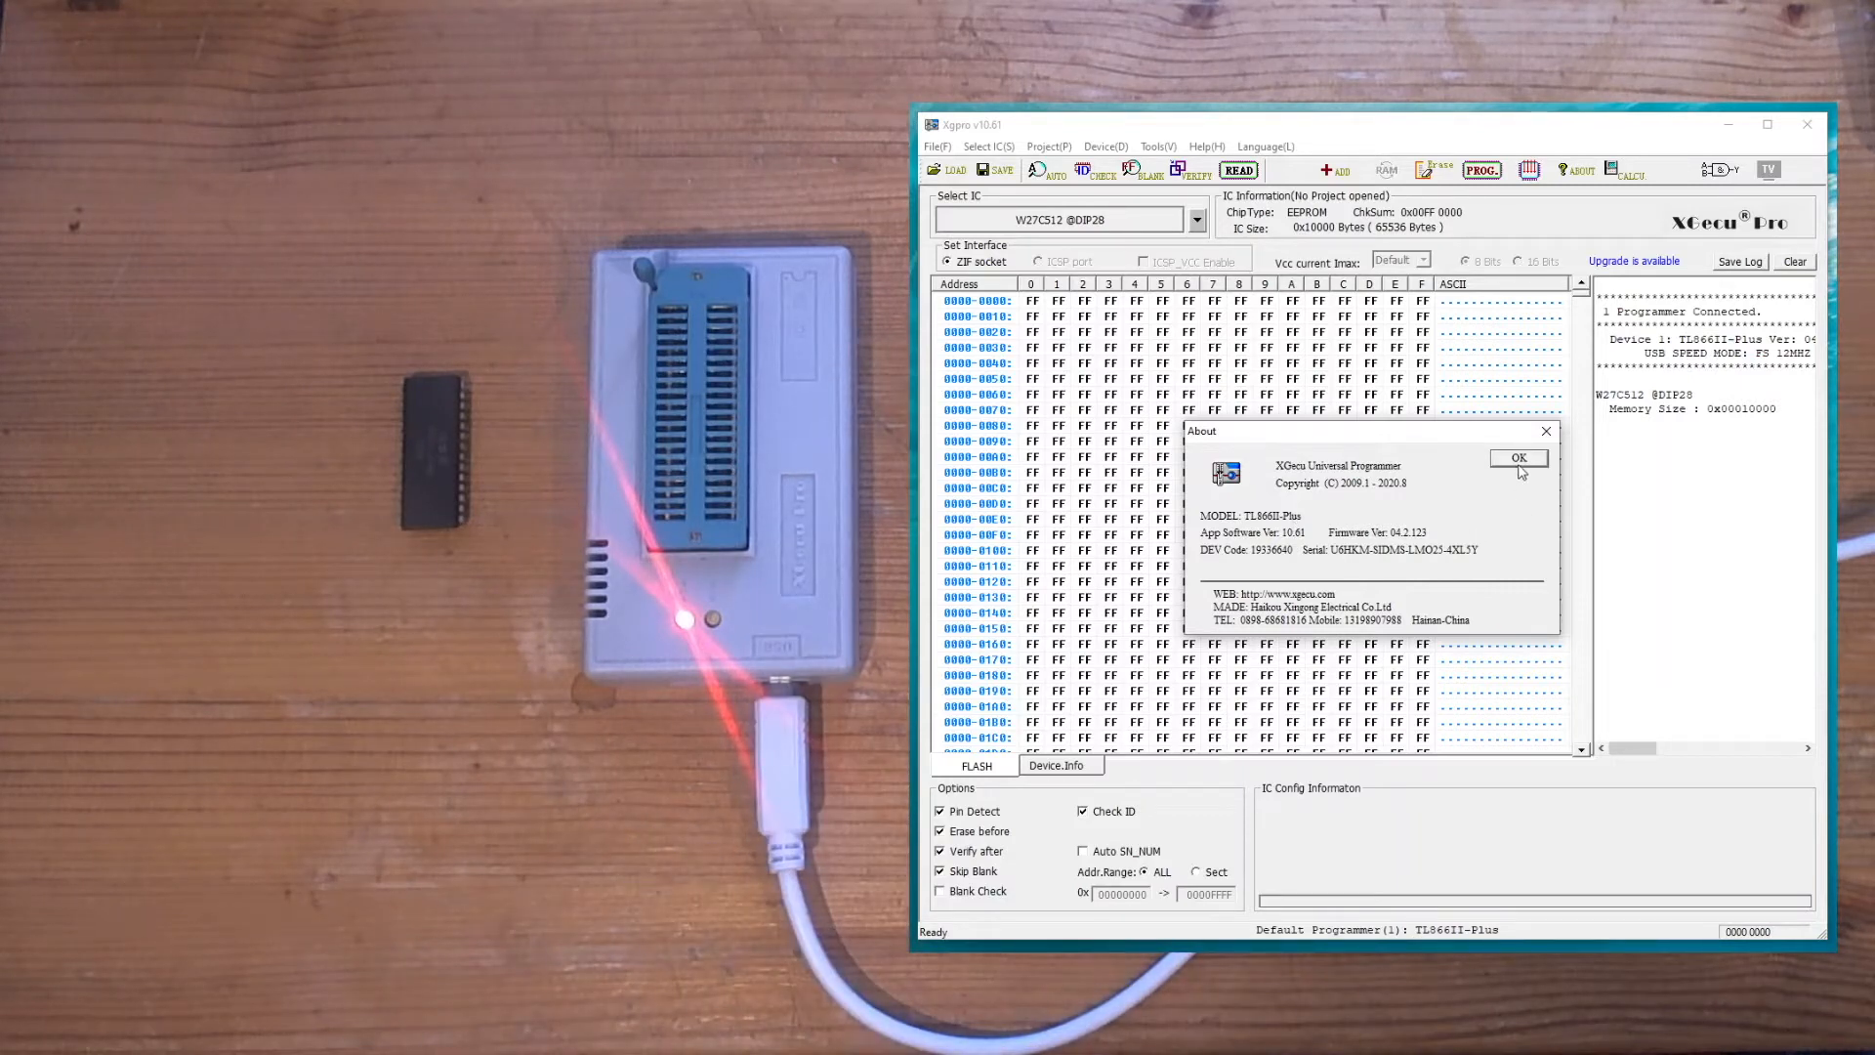
left_click(1518, 458)
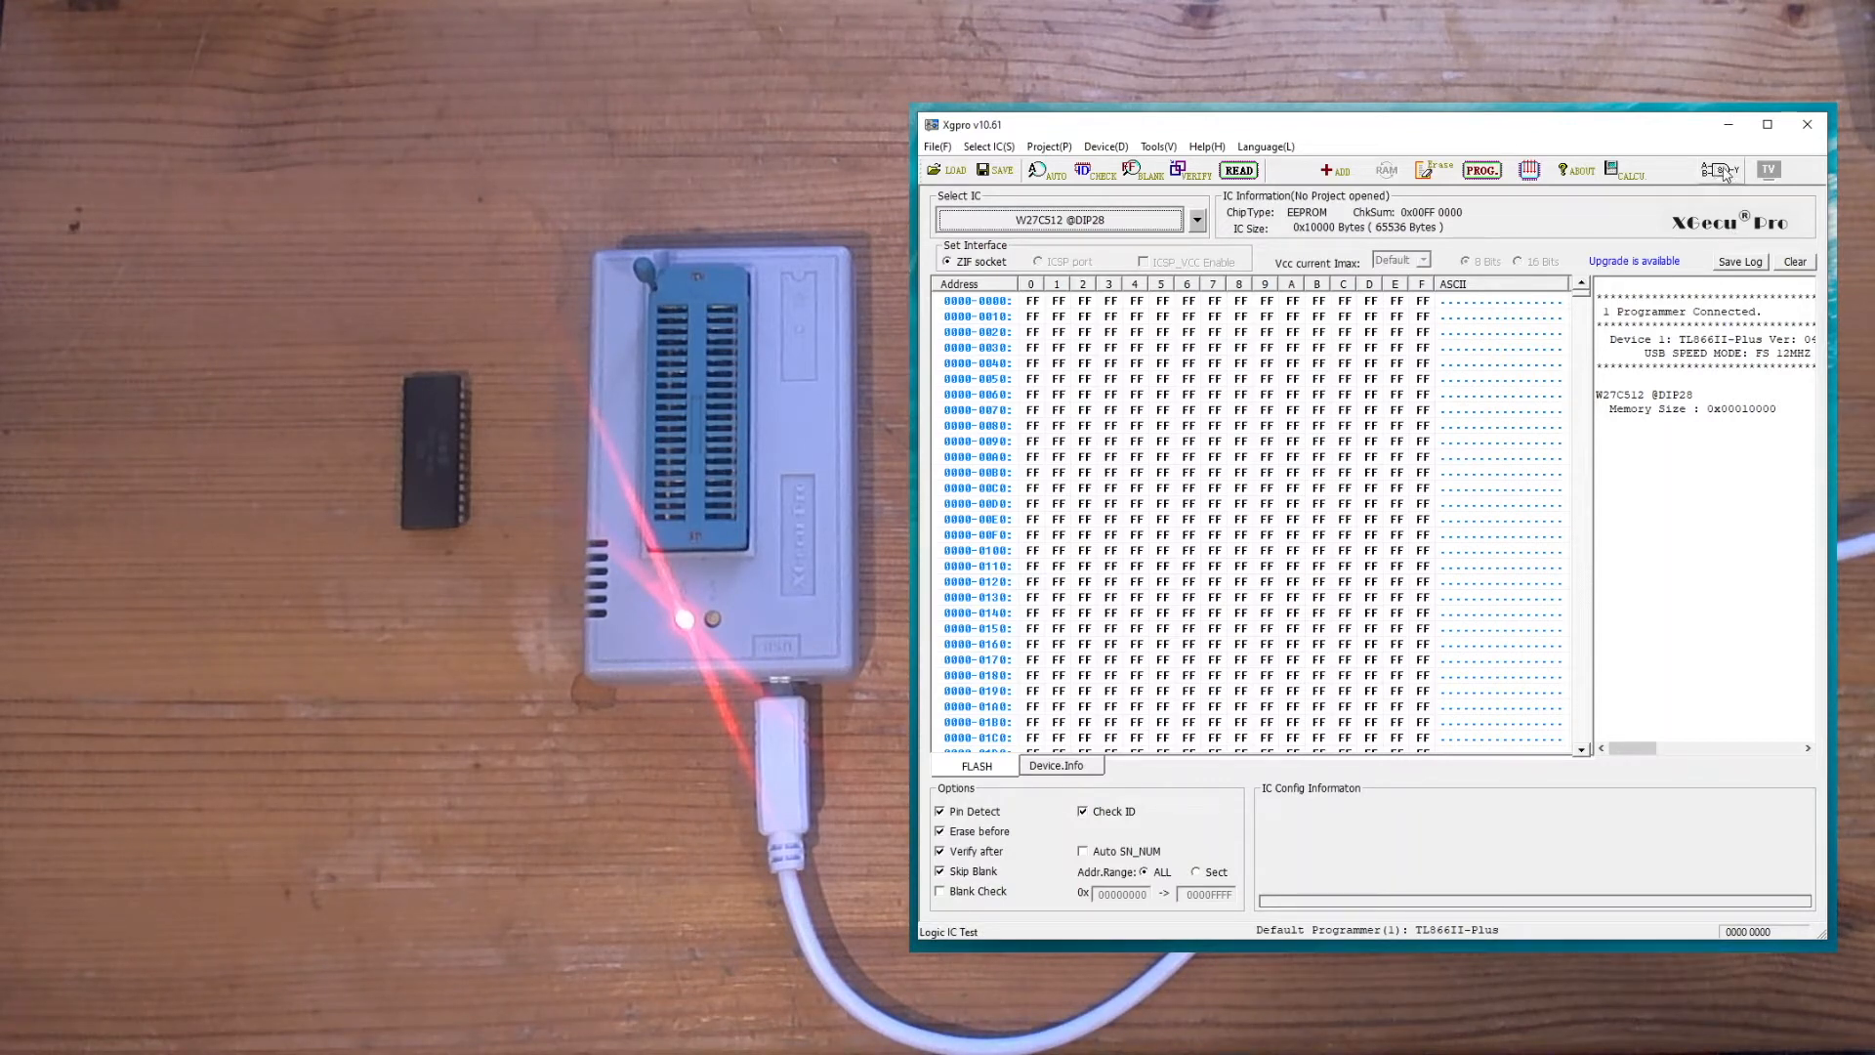
Start Logic IC Test and scroll the device list to User-82S100 PLA (C64)
left_click(948, 930)
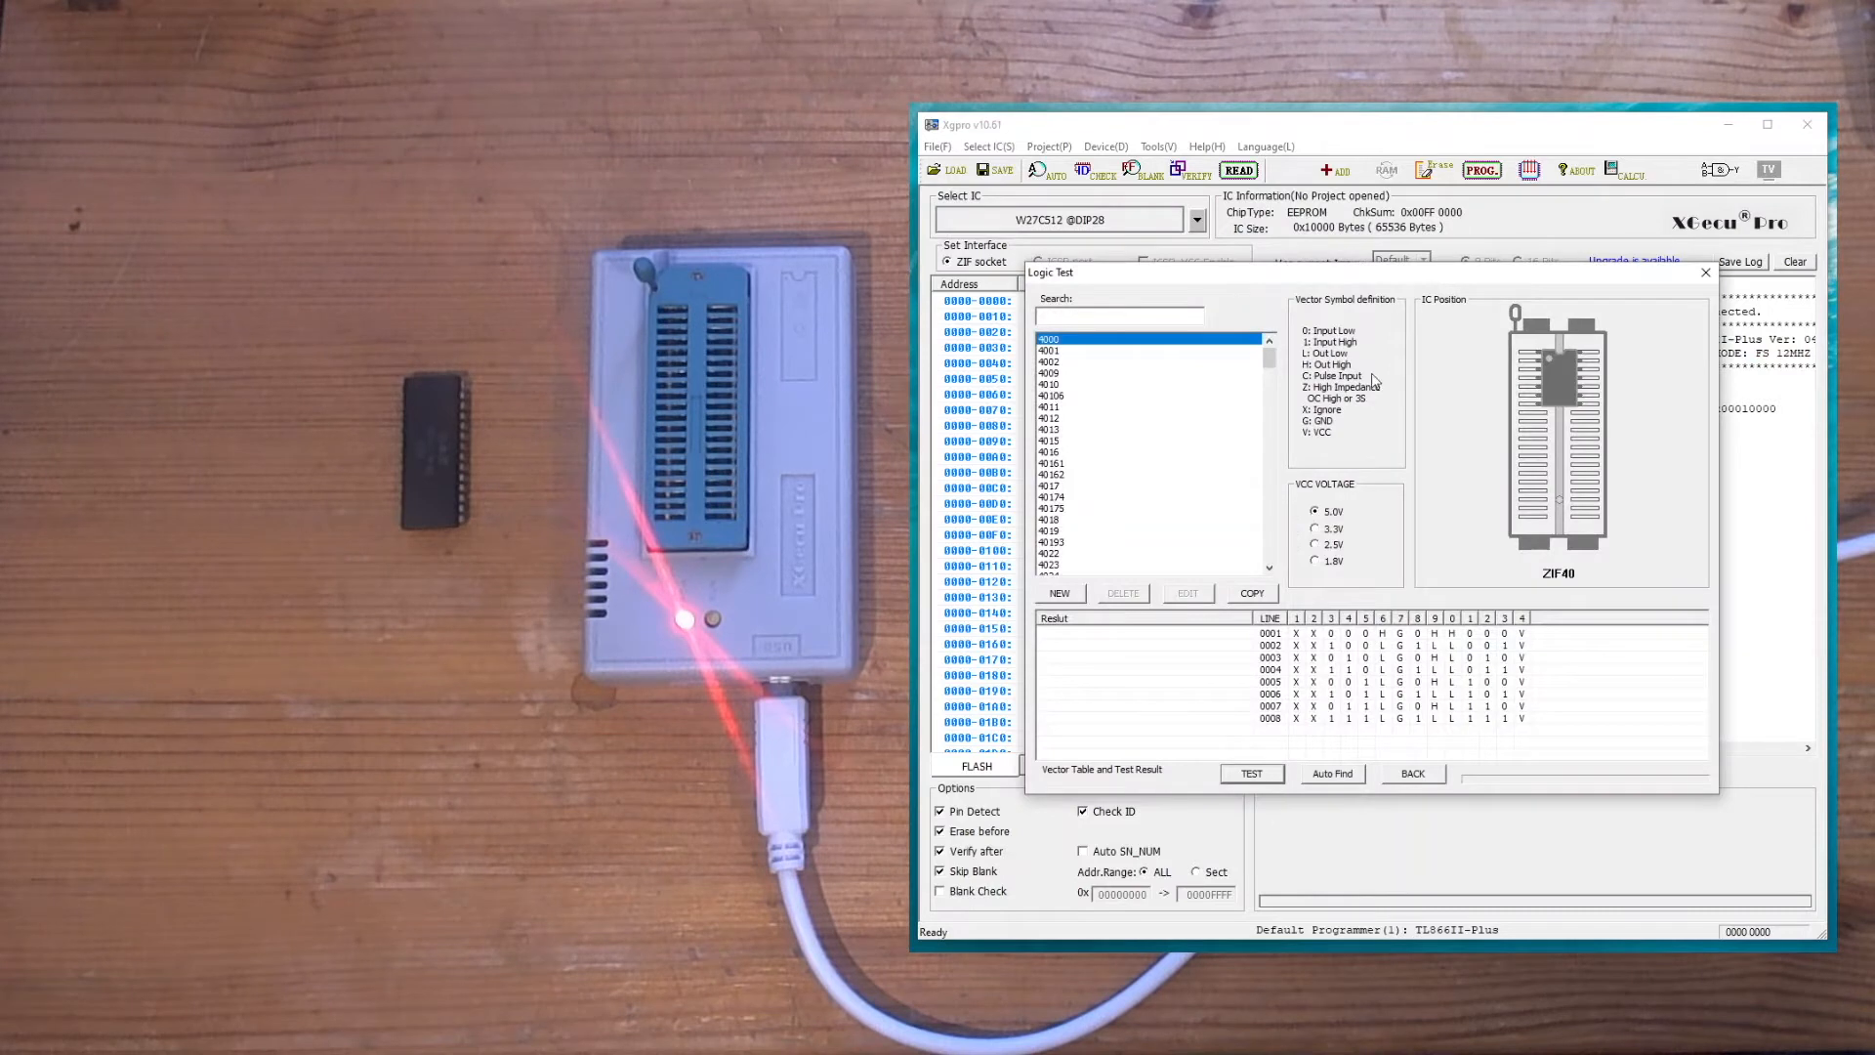
scroll("down", 3)
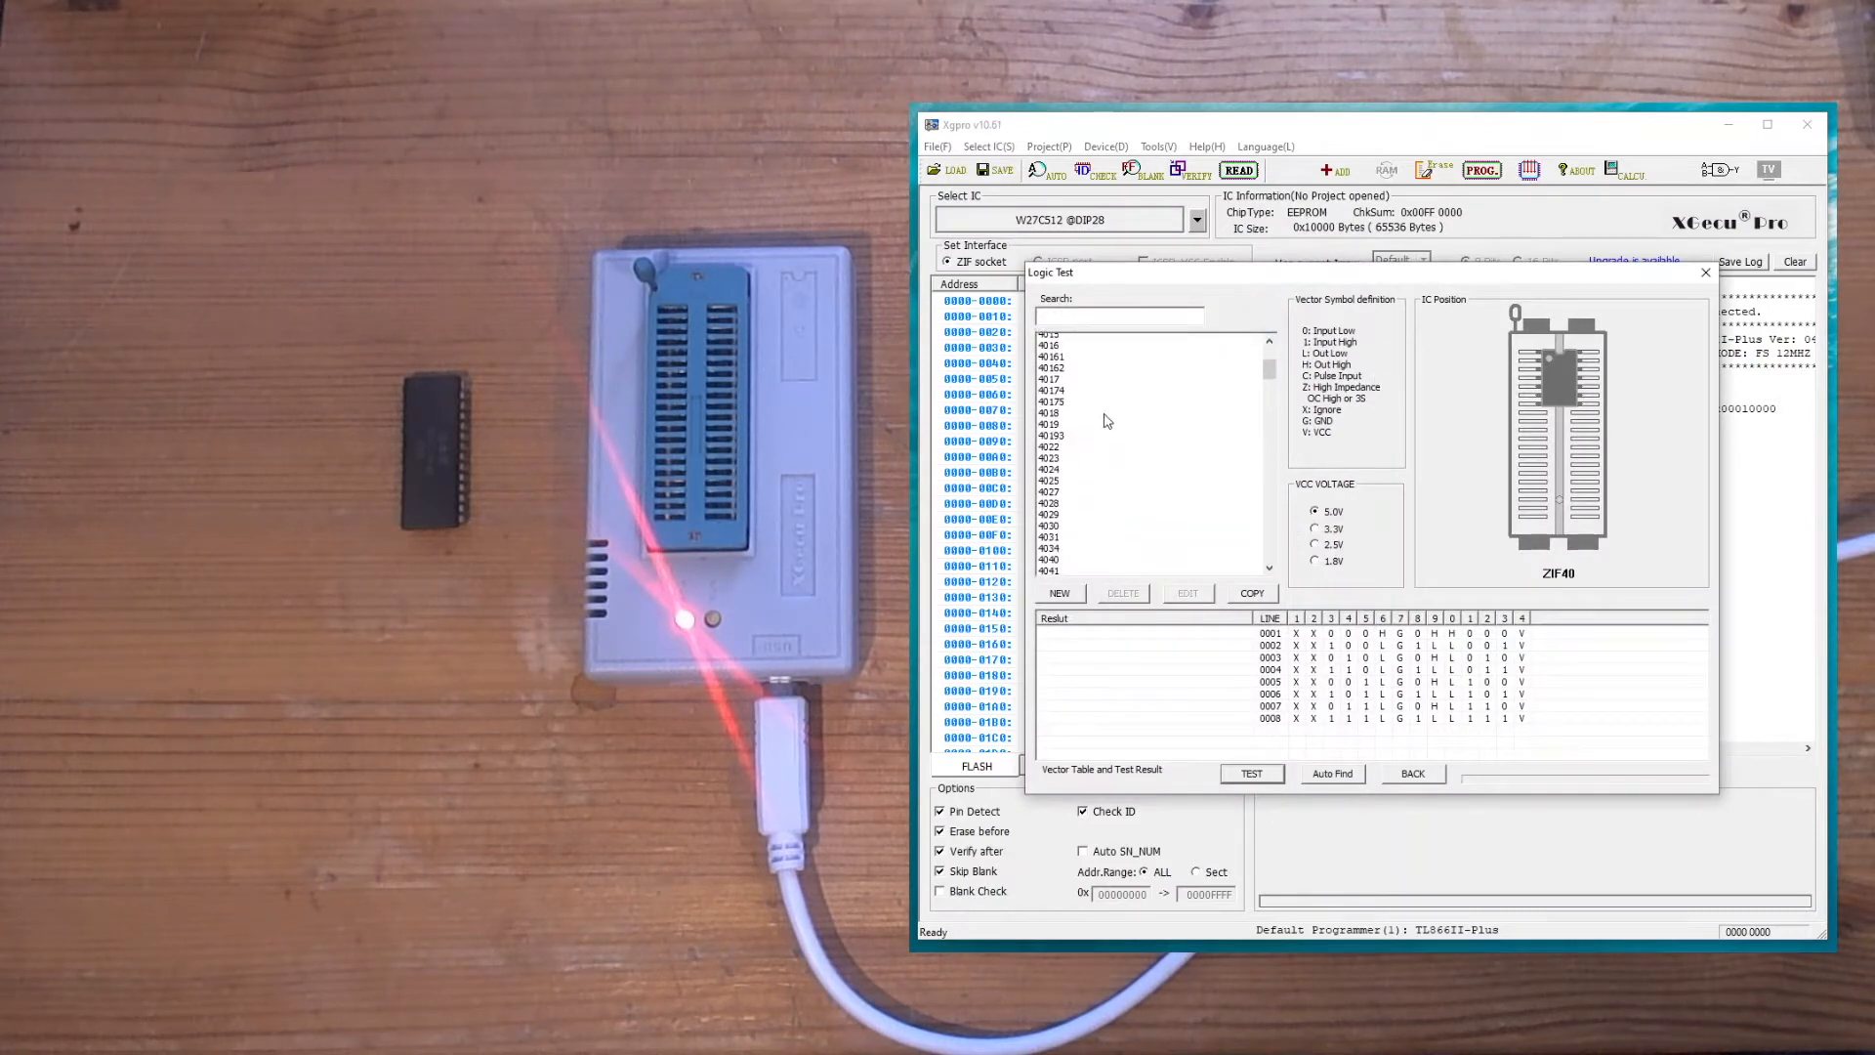
scroll("down", 3)
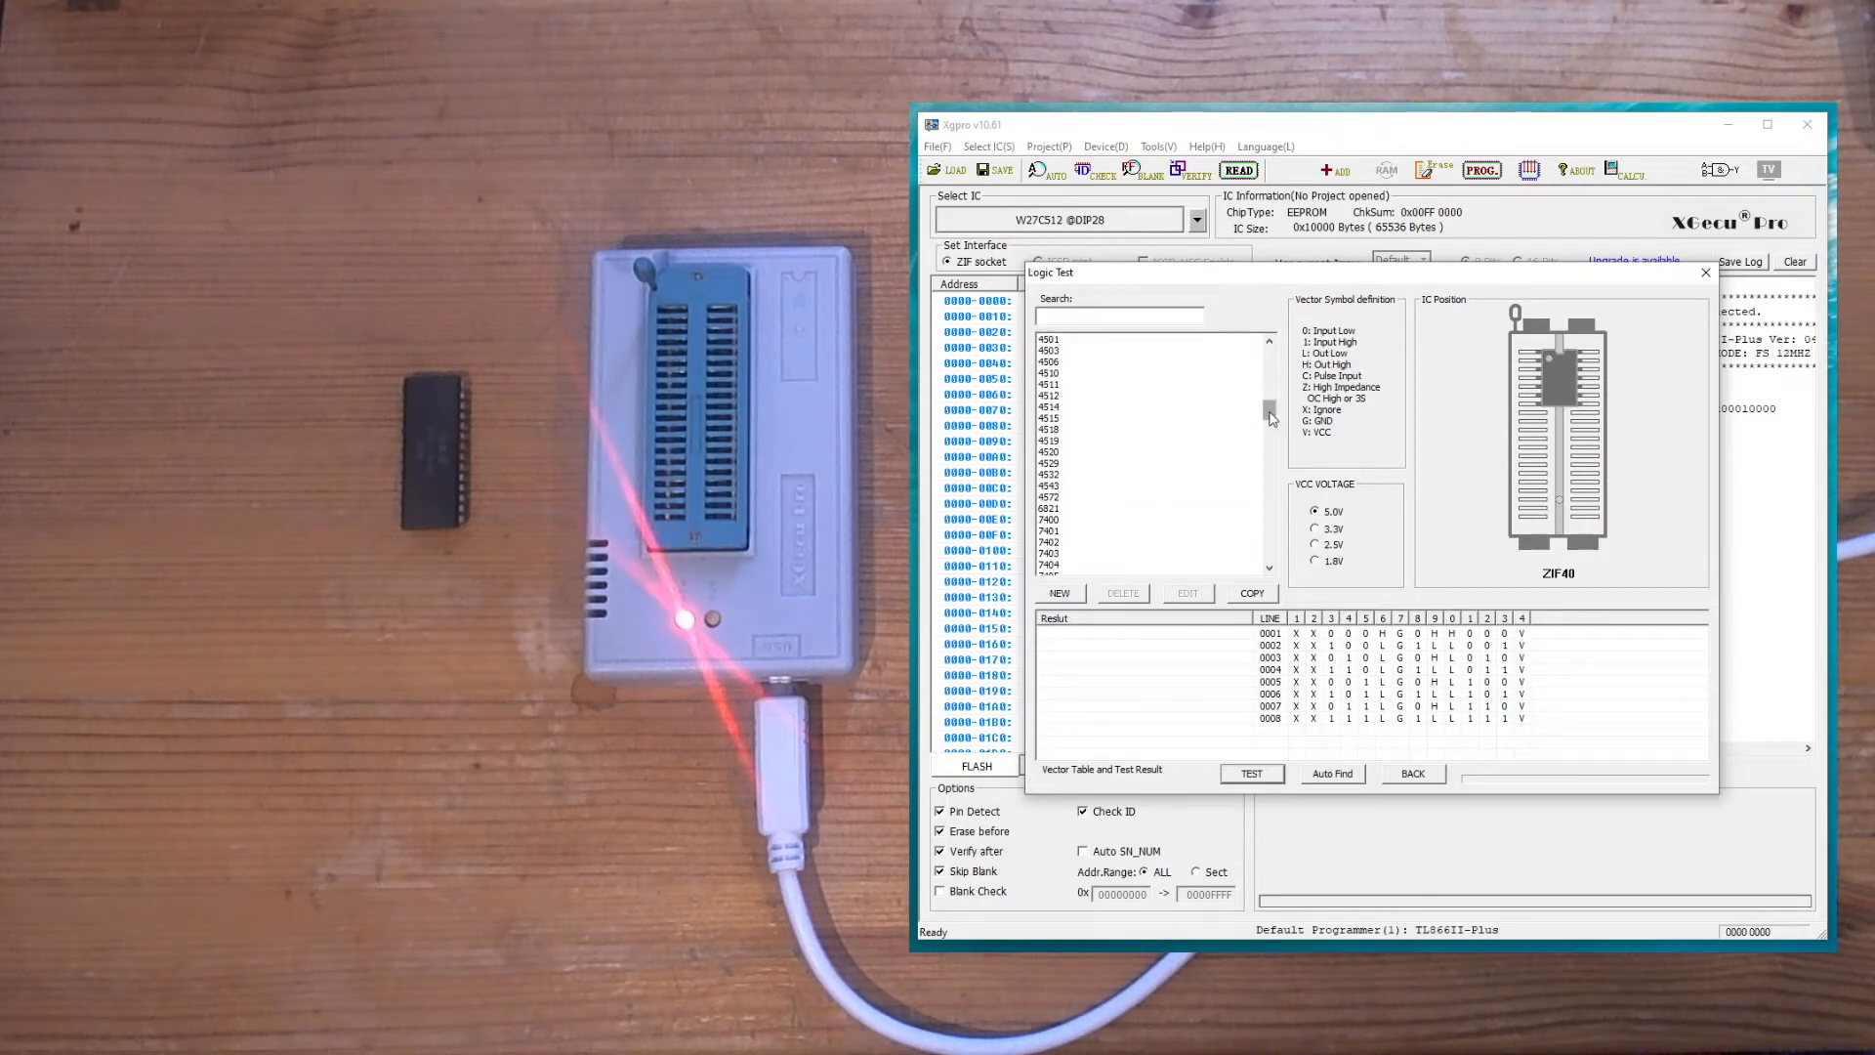
scroll("down", 3)
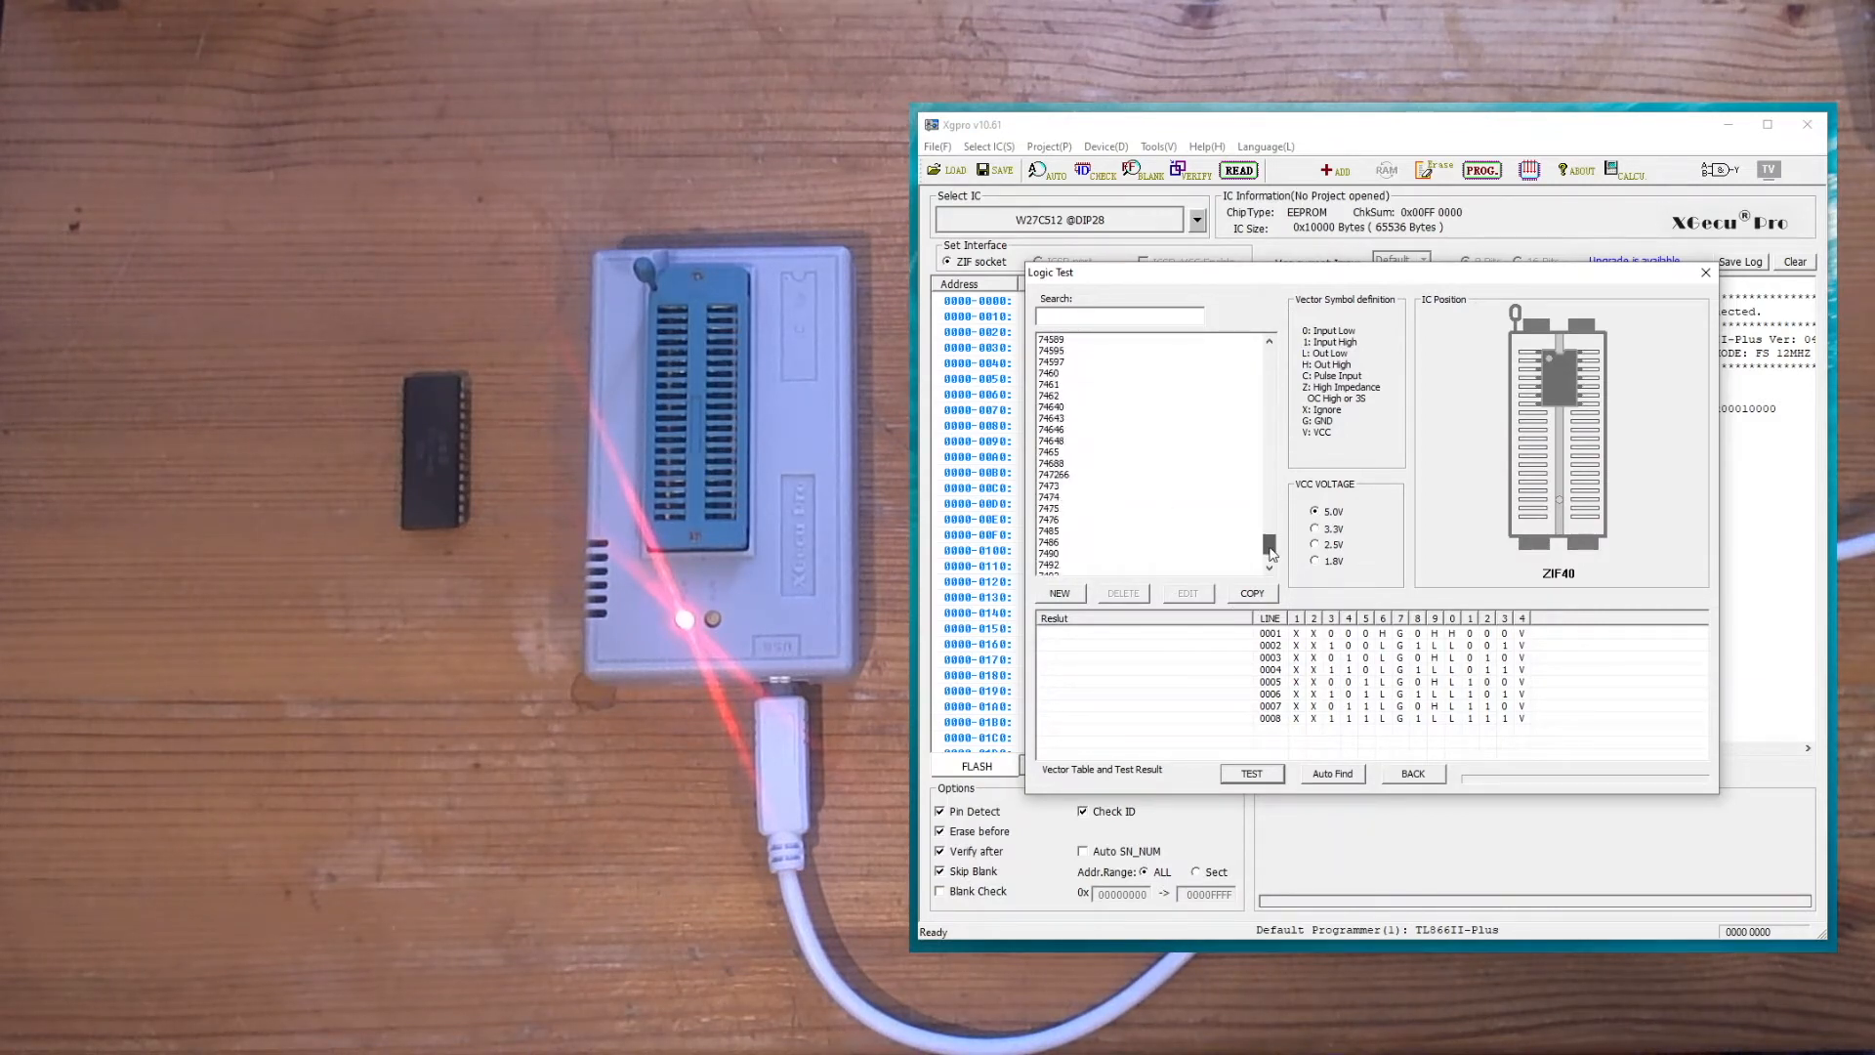
scroll("down", 3)
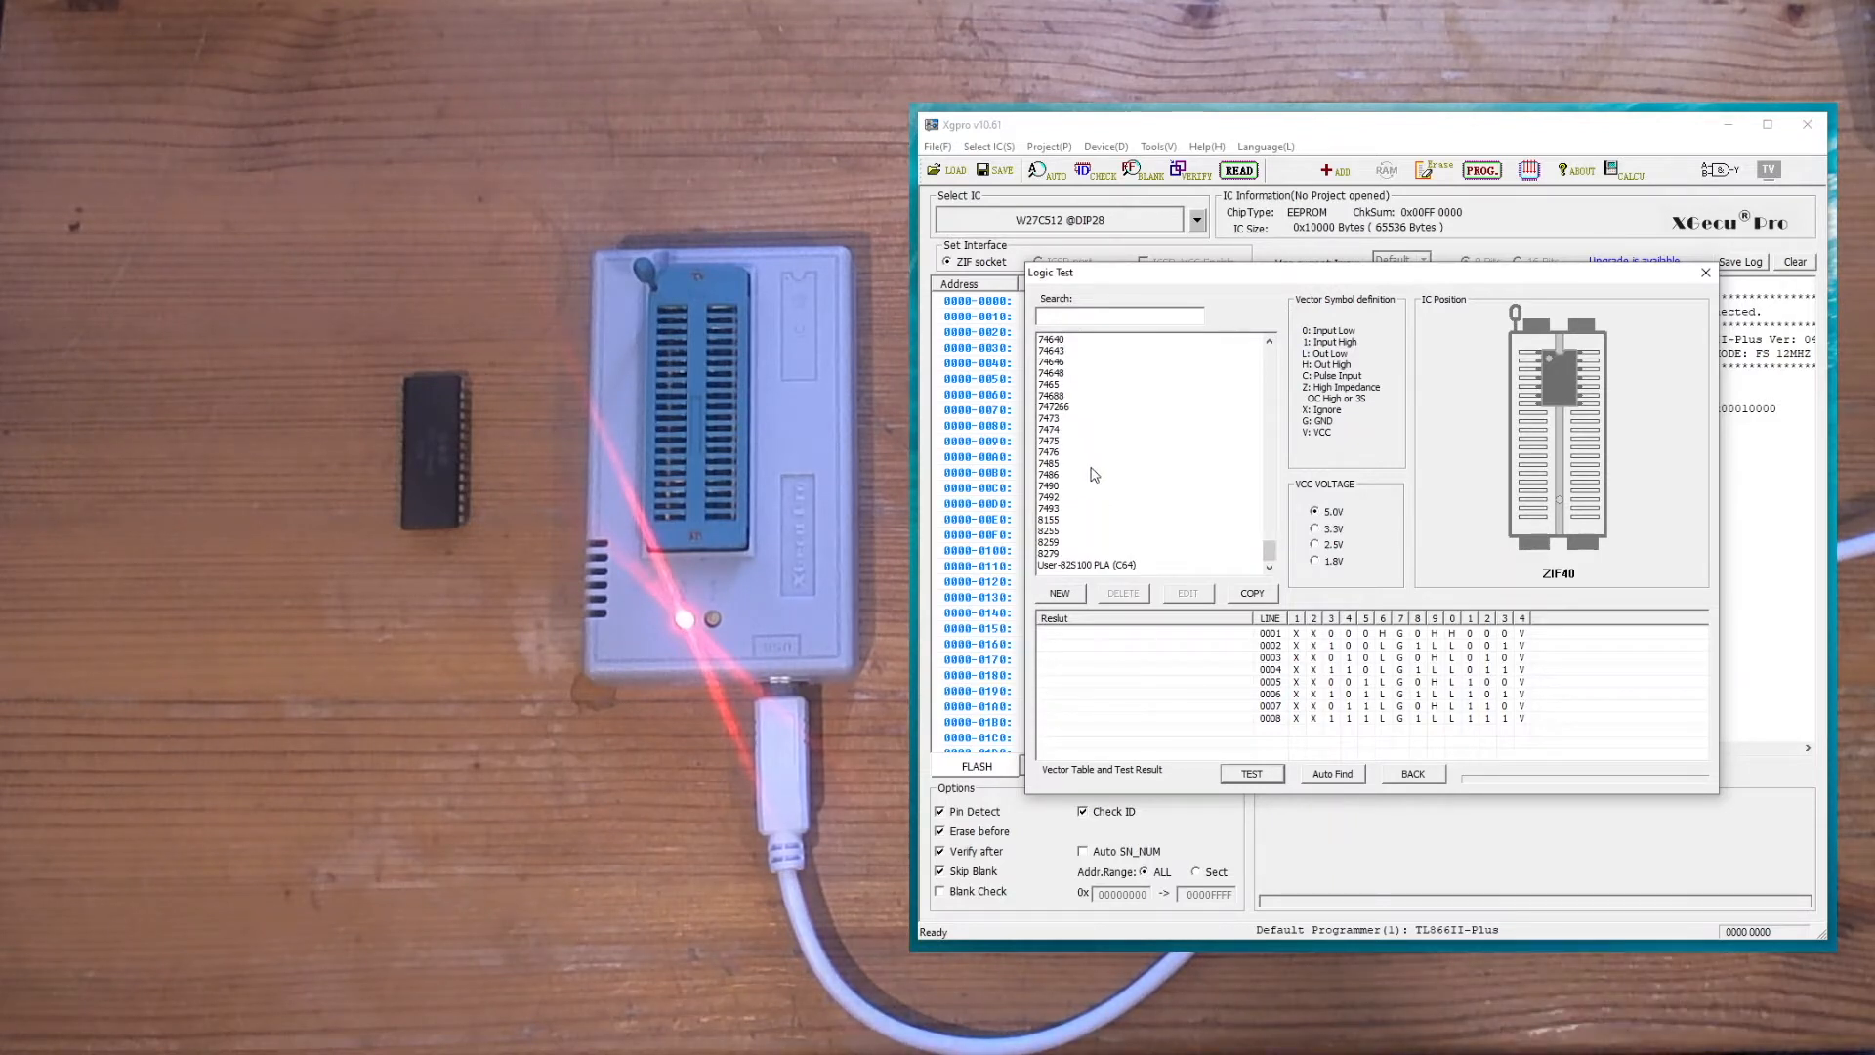
mouse_move(1097, 570)
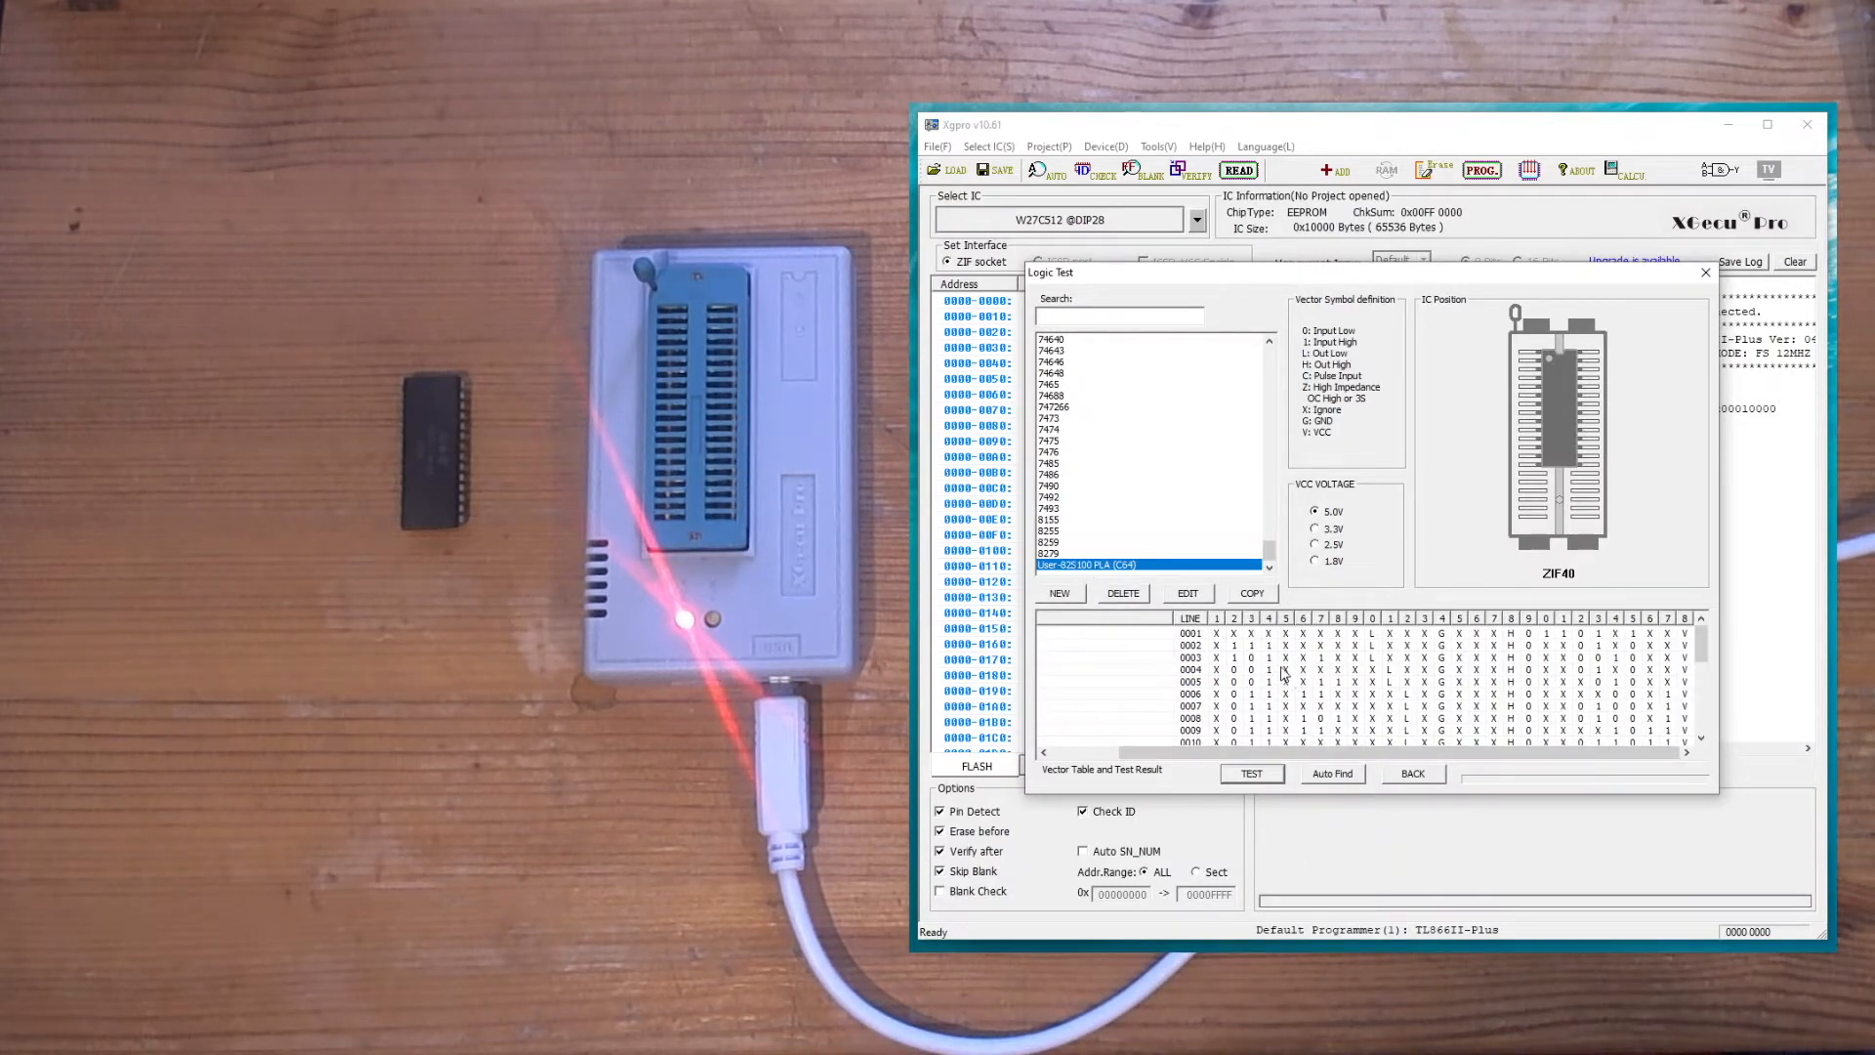
scroll("down", 3)
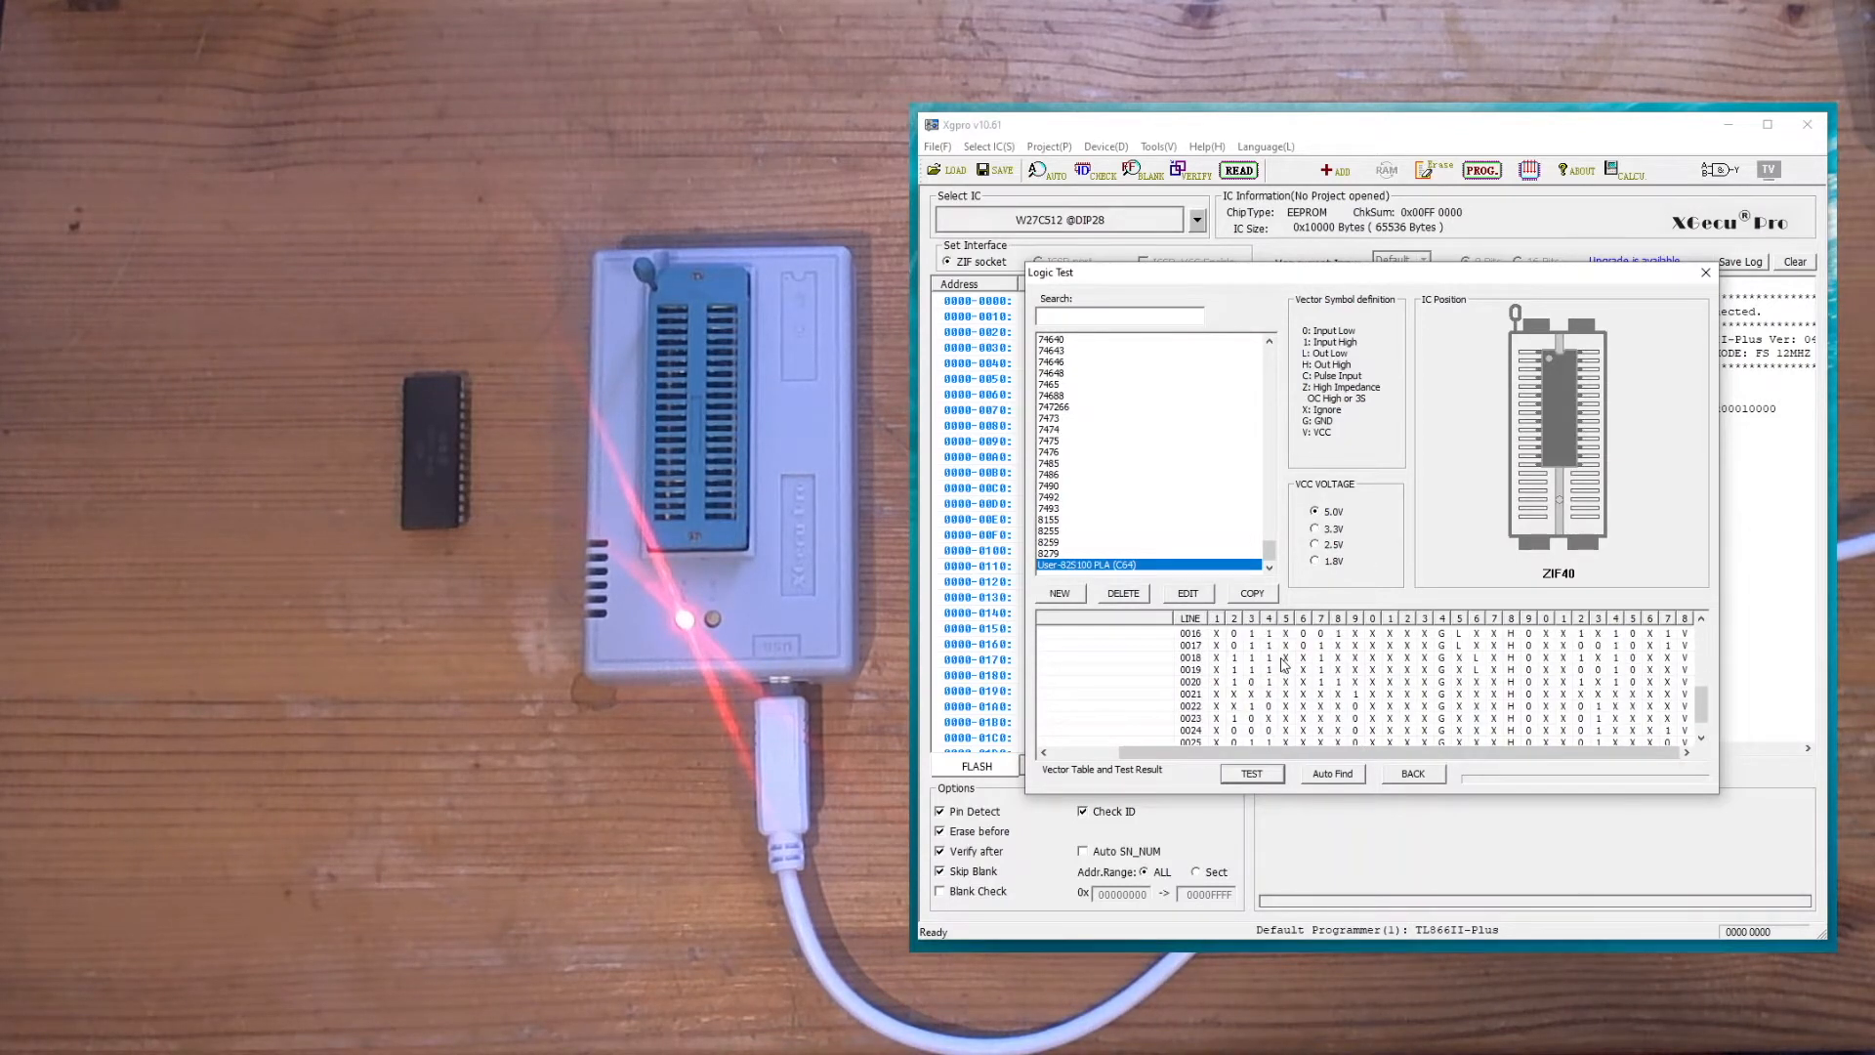
scroll("up", 3)
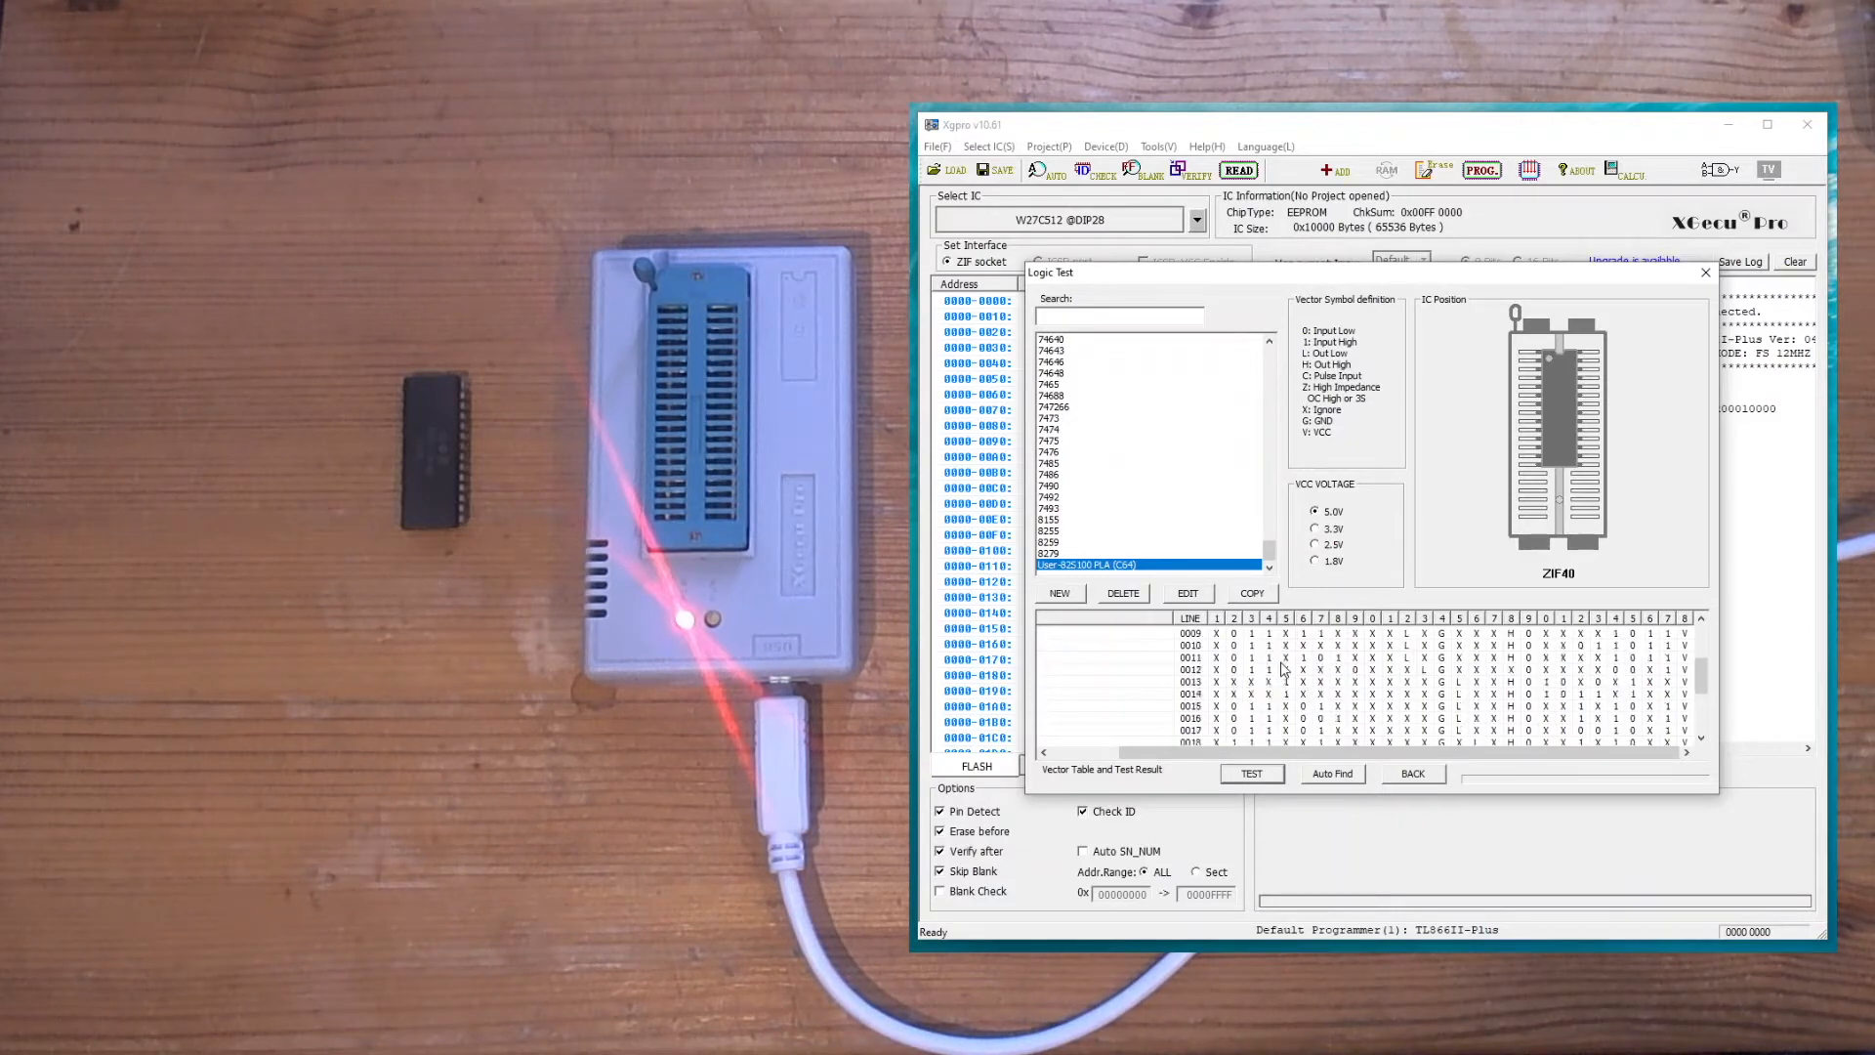
scroll("up", 3)
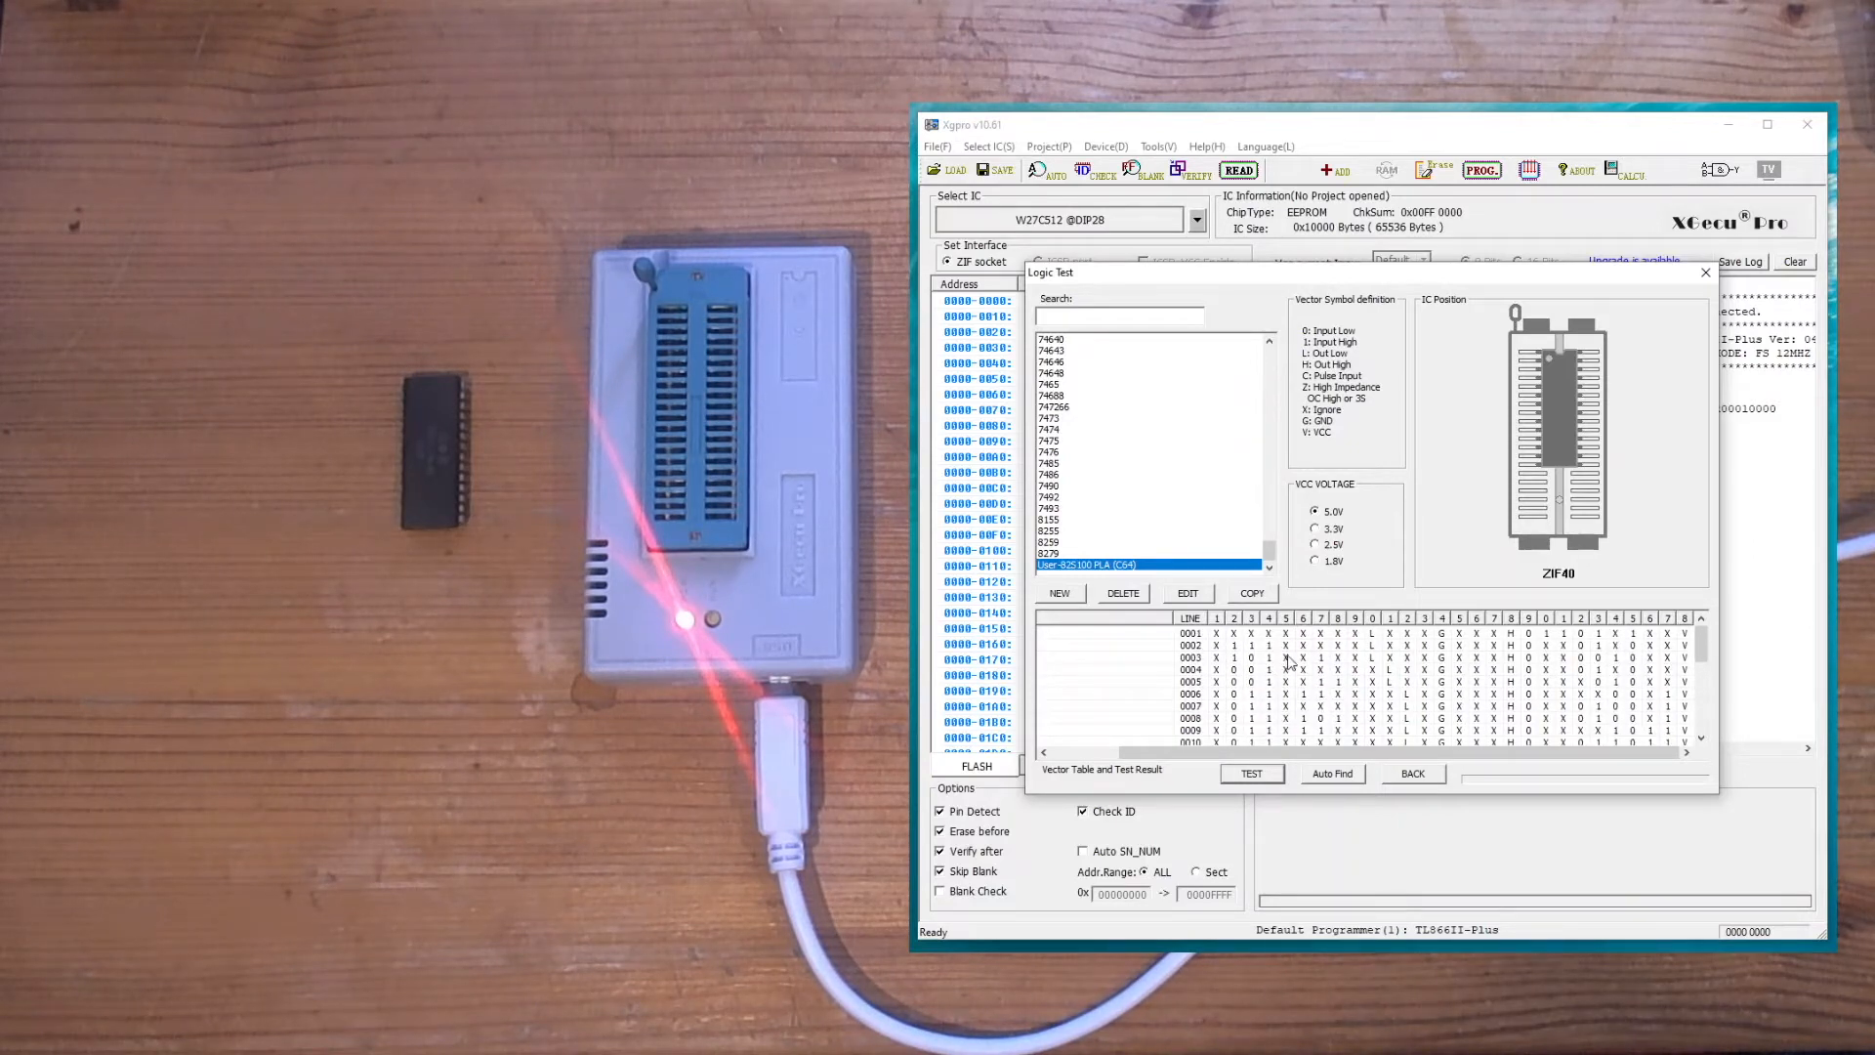
mouse_move(1352, 467)
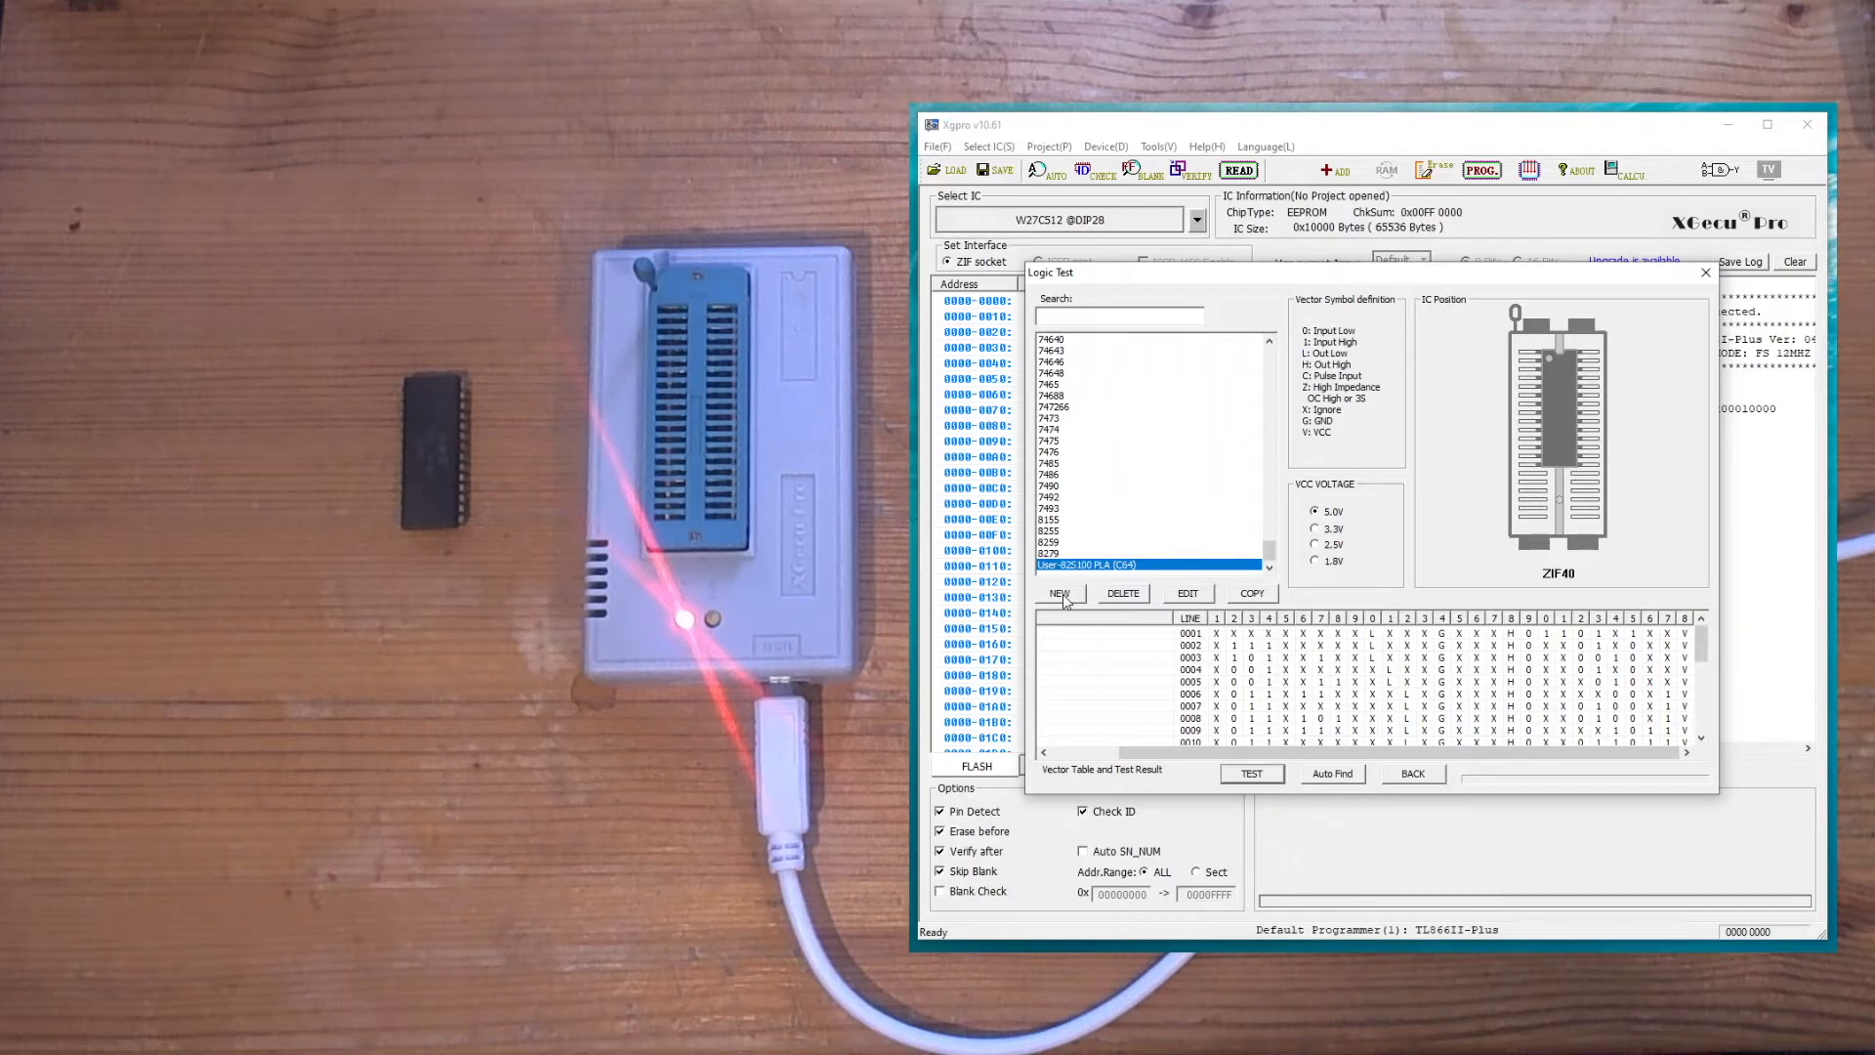
Peek at the New logic Device form and back out without saving
left_click(1056, 594)
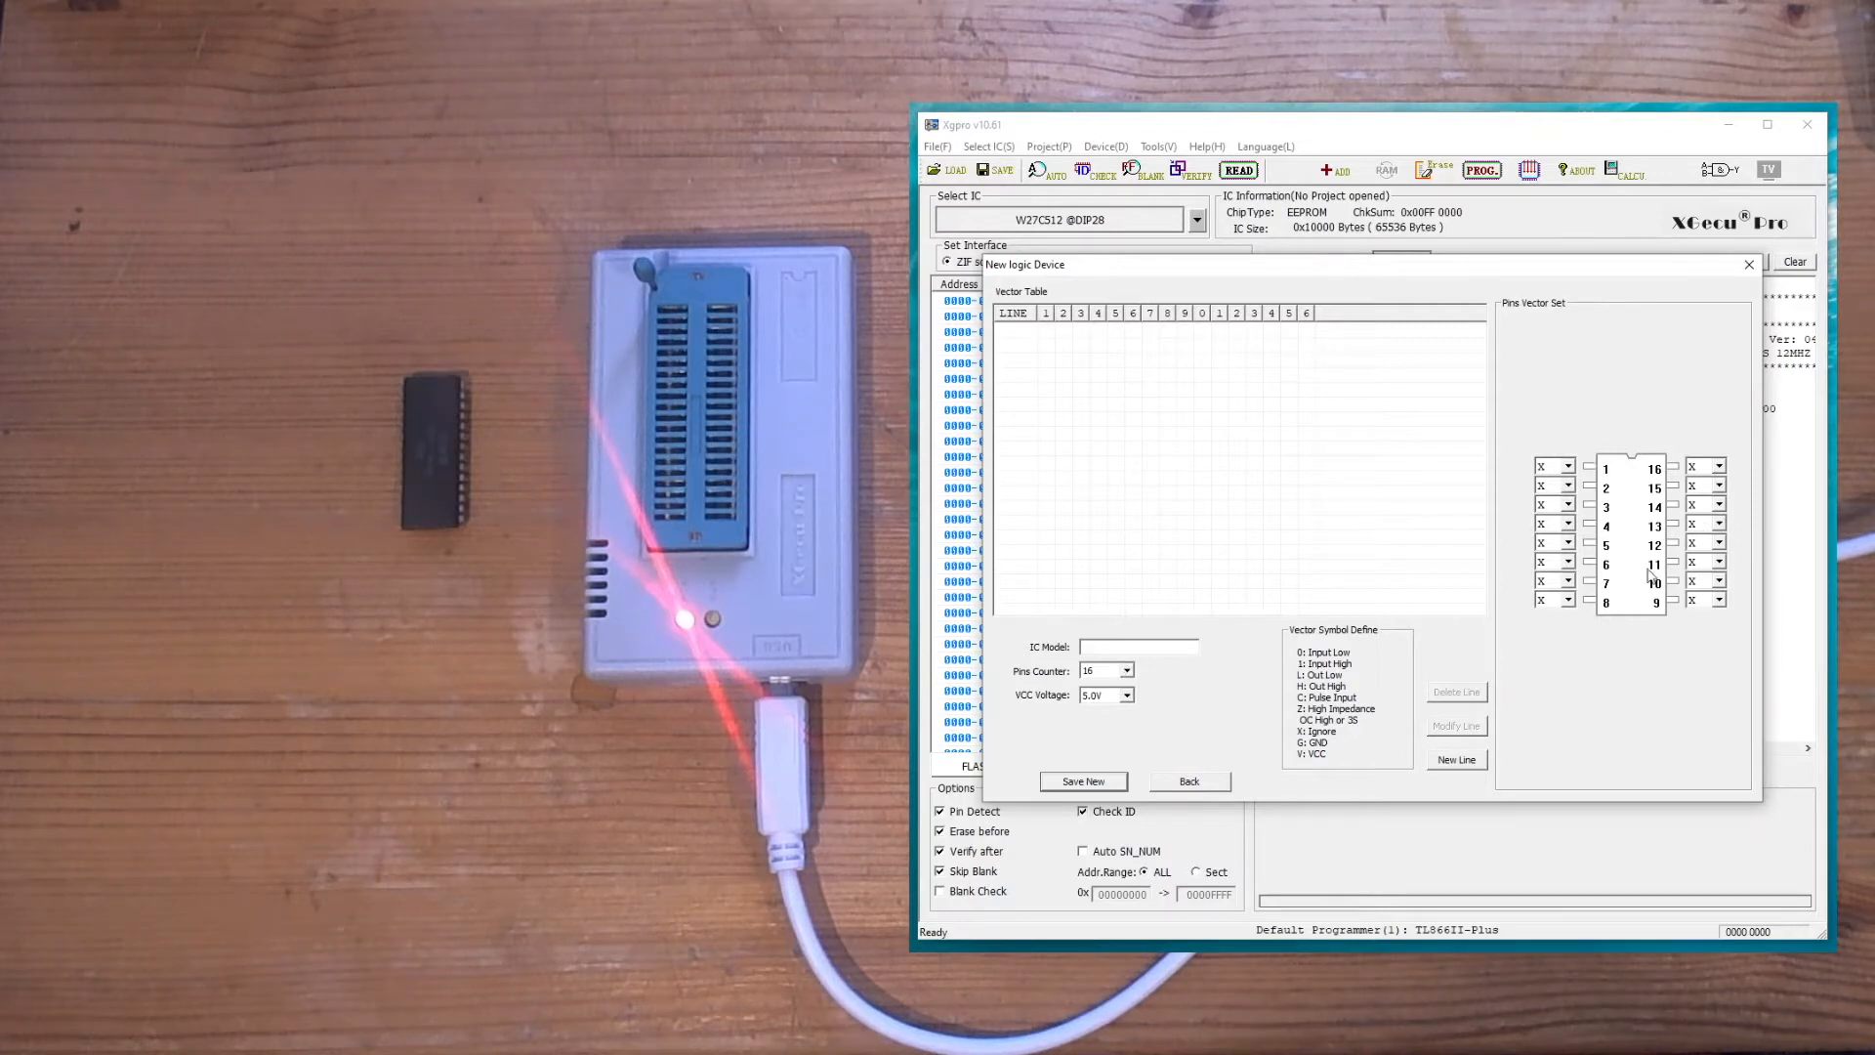
mouse_move(1287, 280)
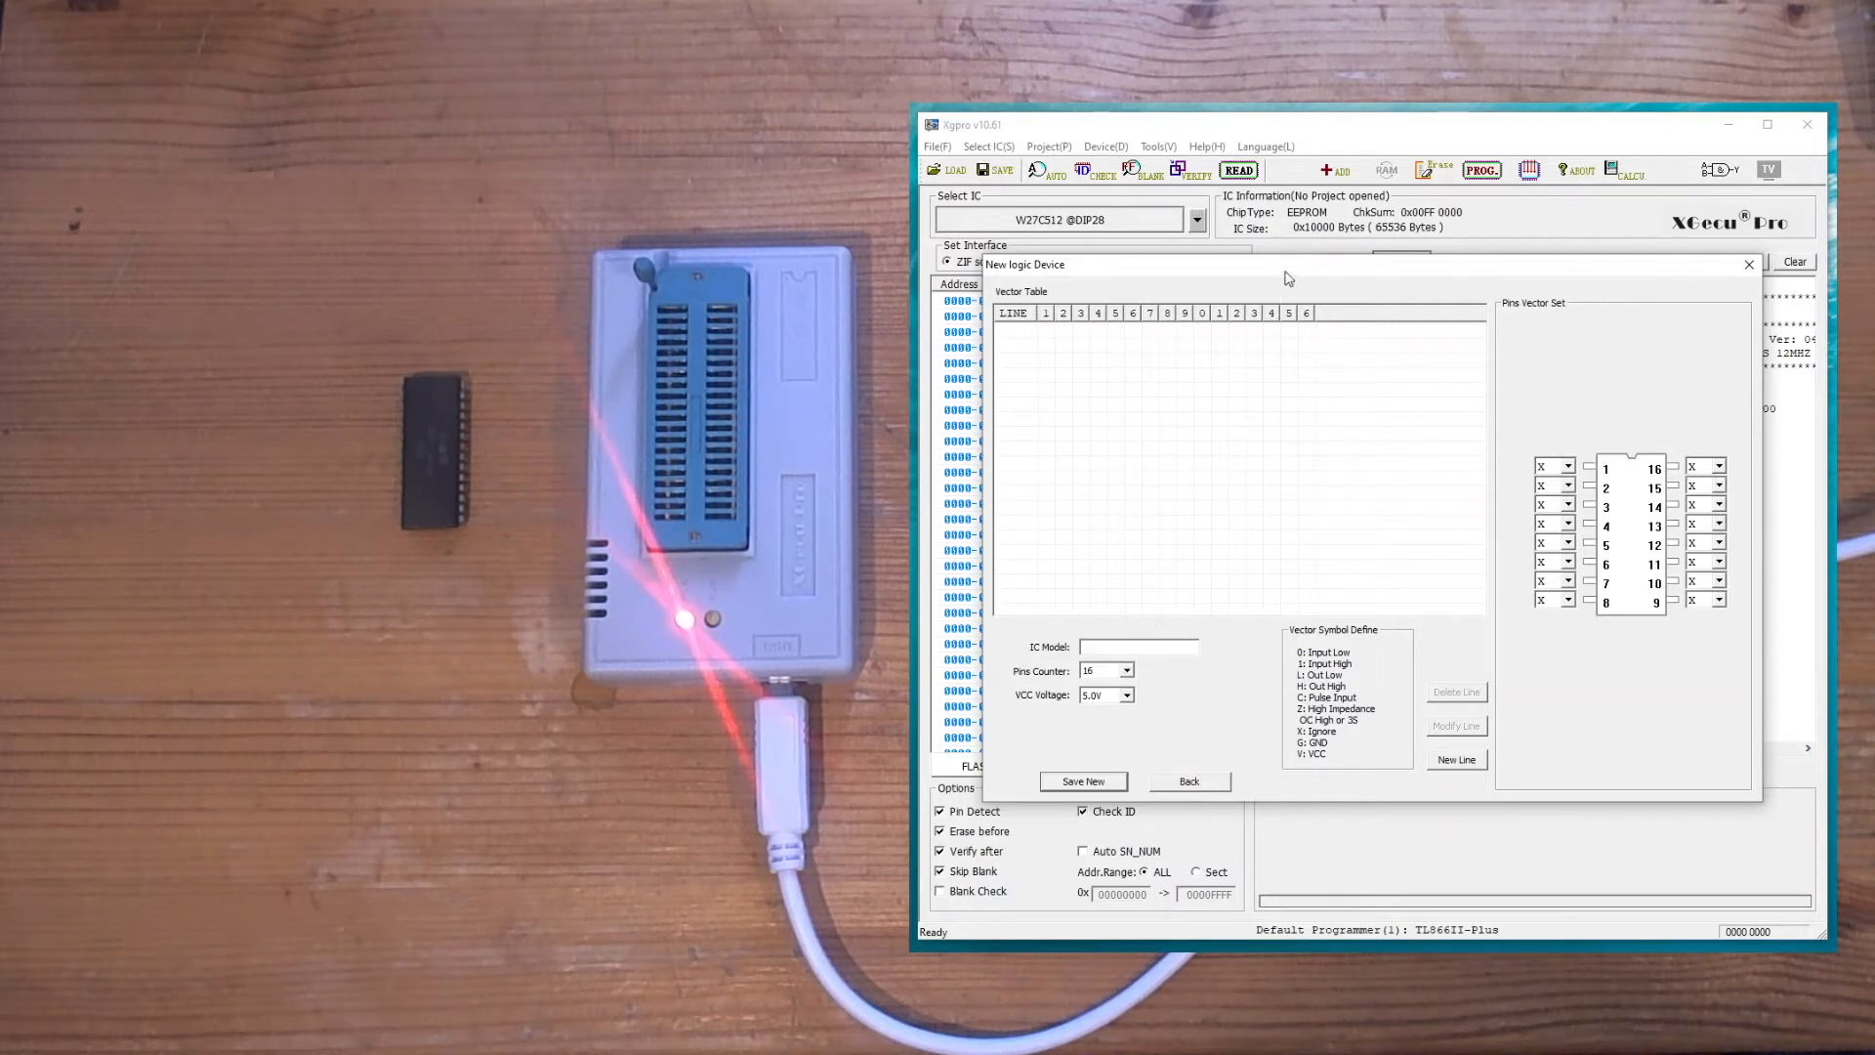
mouse_move(1215, 780)
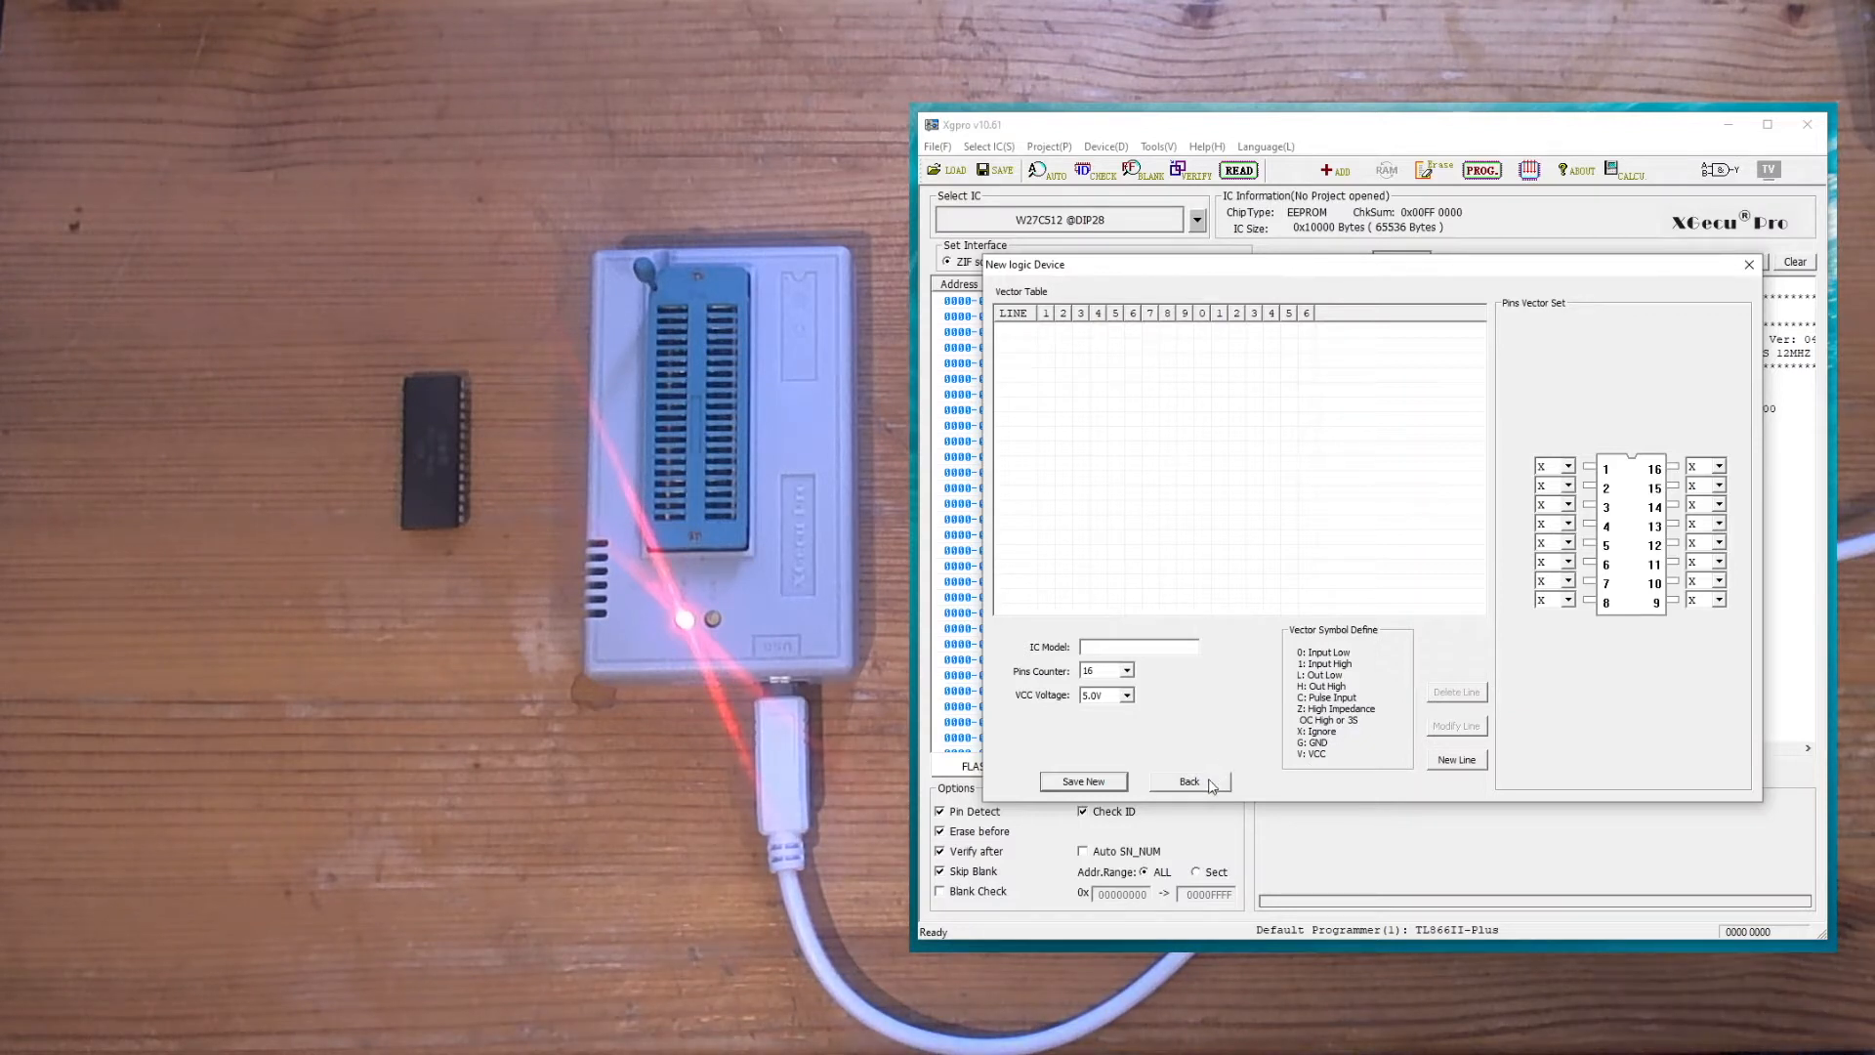
left_click(1188, 781)
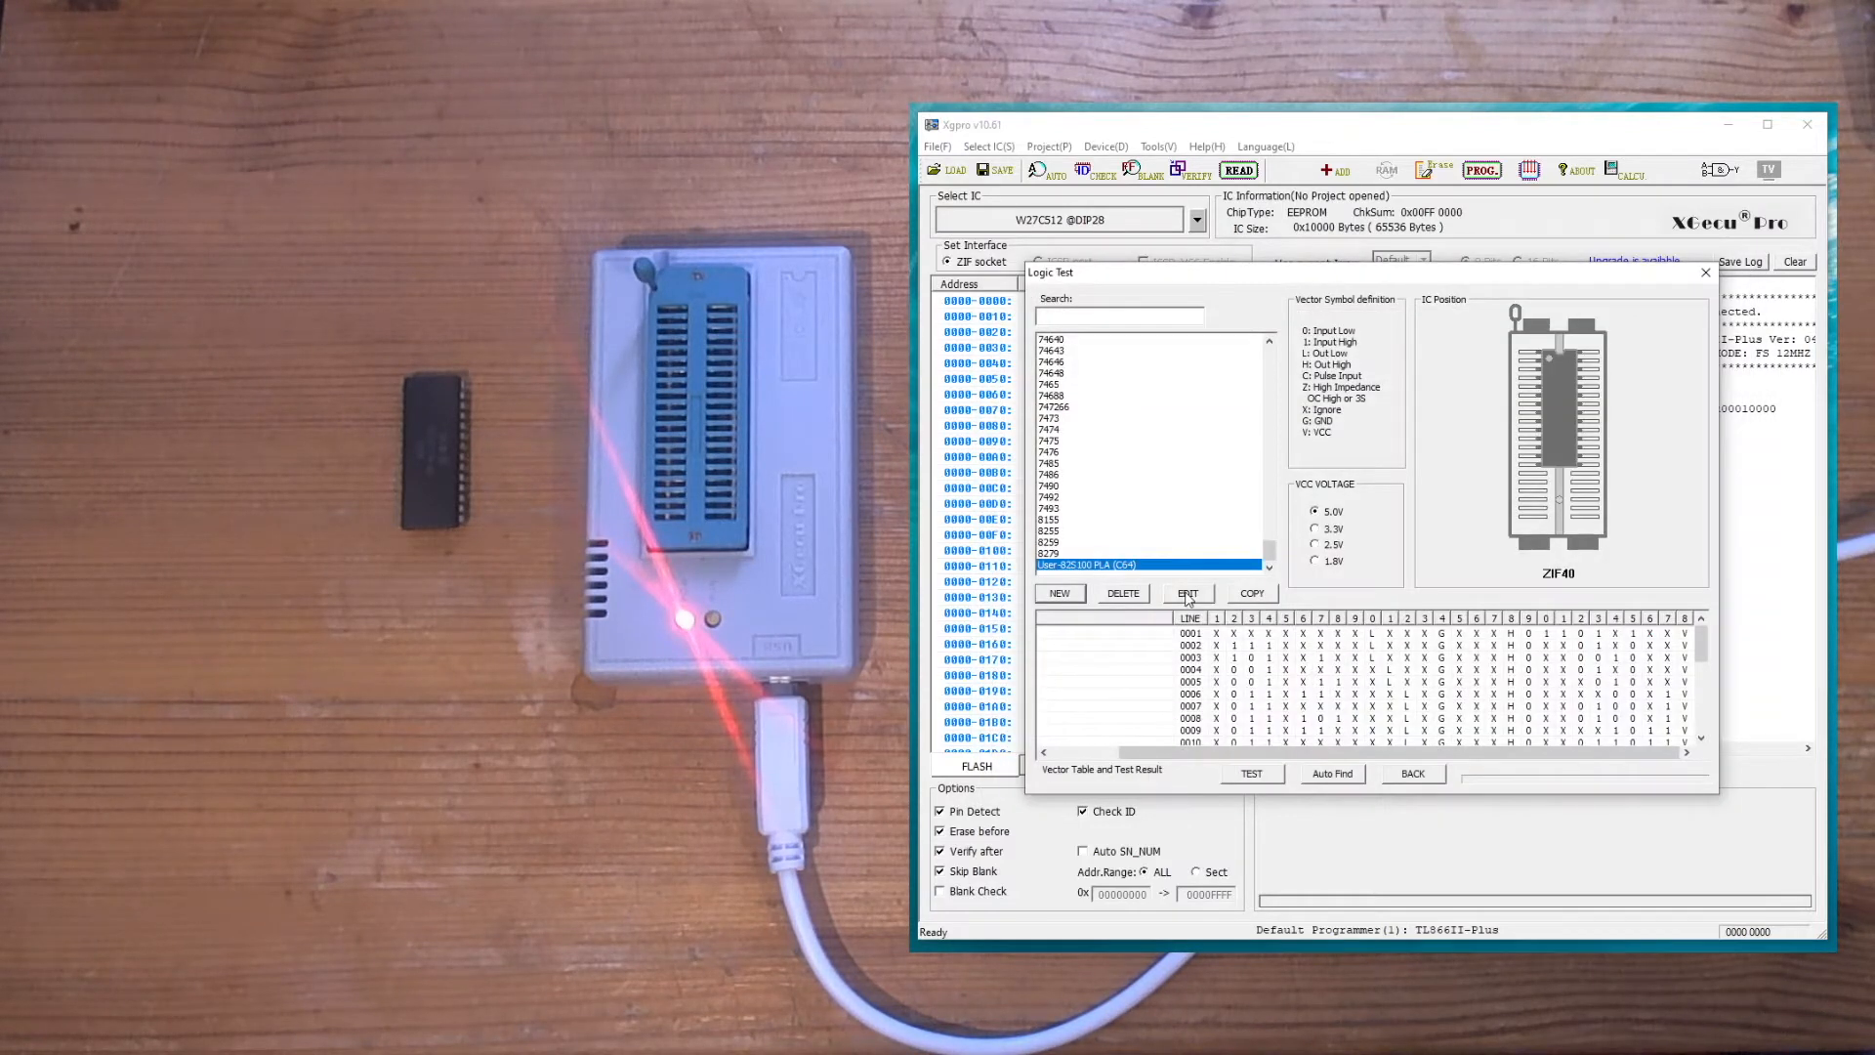
left_click(1186, 594)
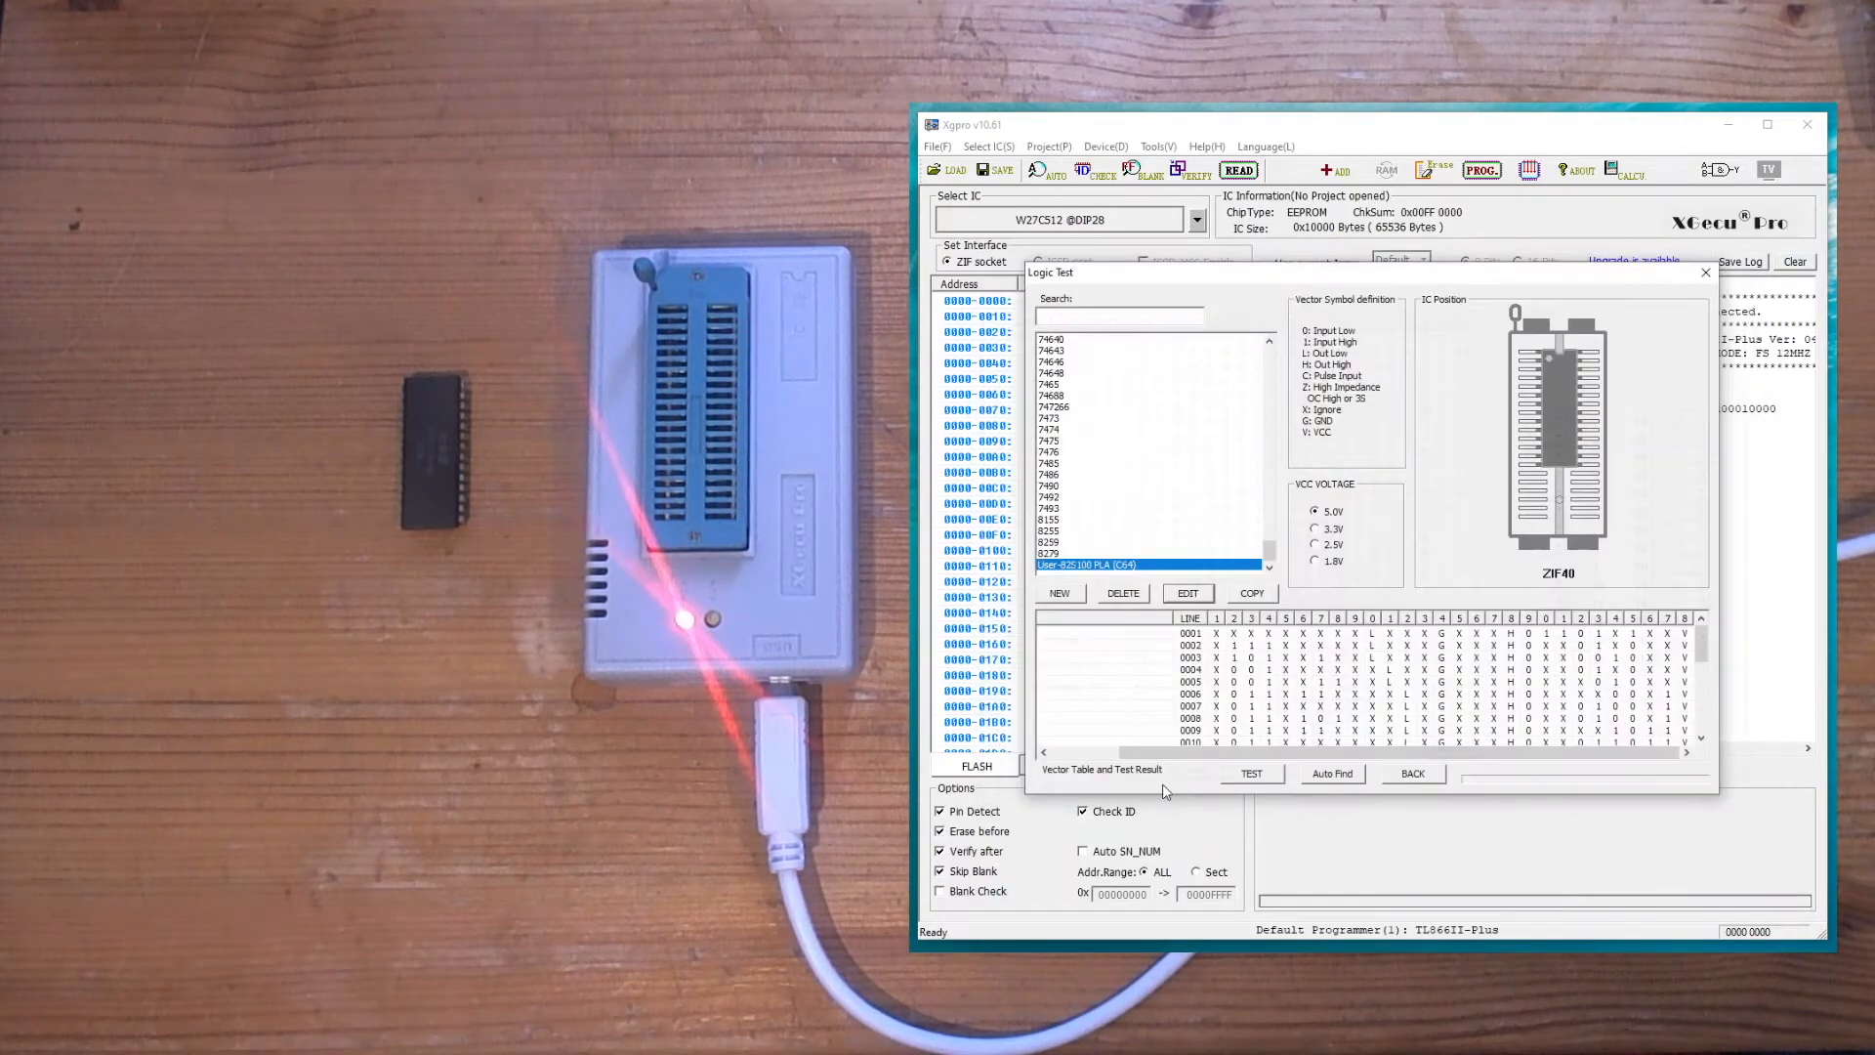
mouse_move(1077, 633)
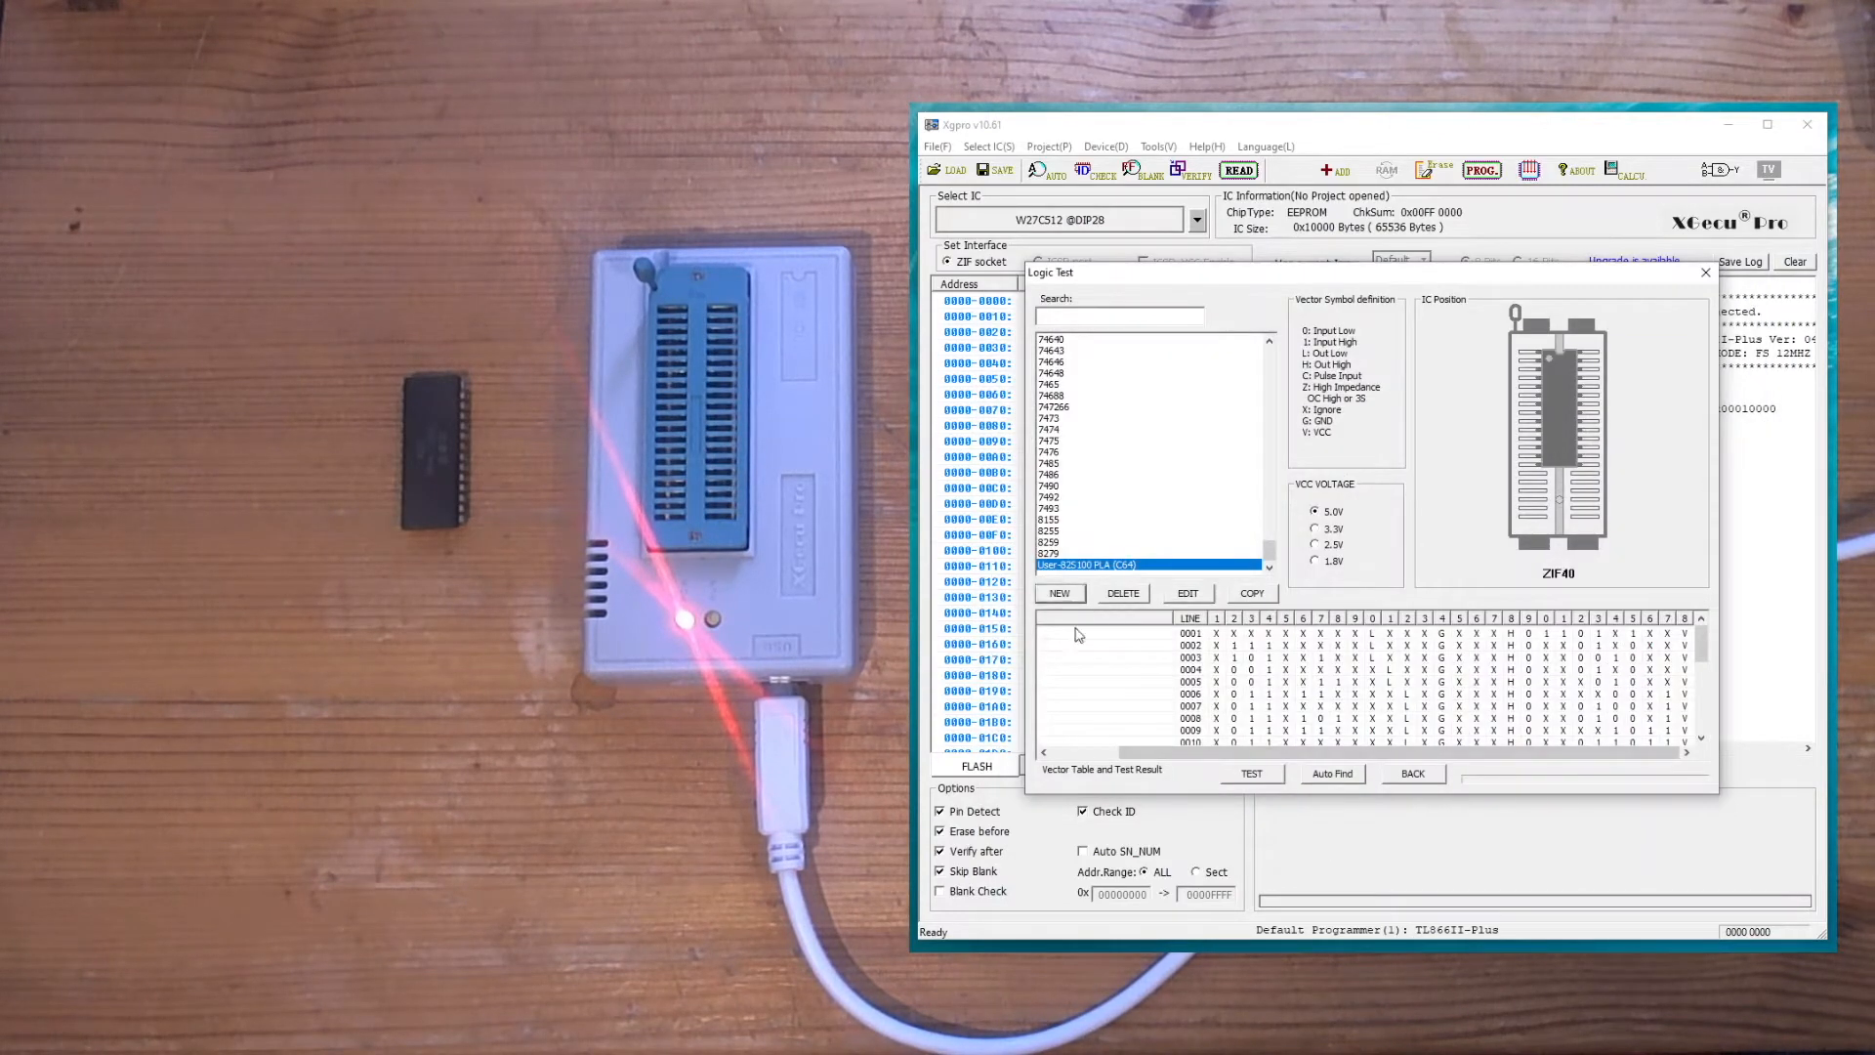
Draft a 28-pin device named 'Test PLA' with pin 2 high, then discard it
left_click(1057, 594)
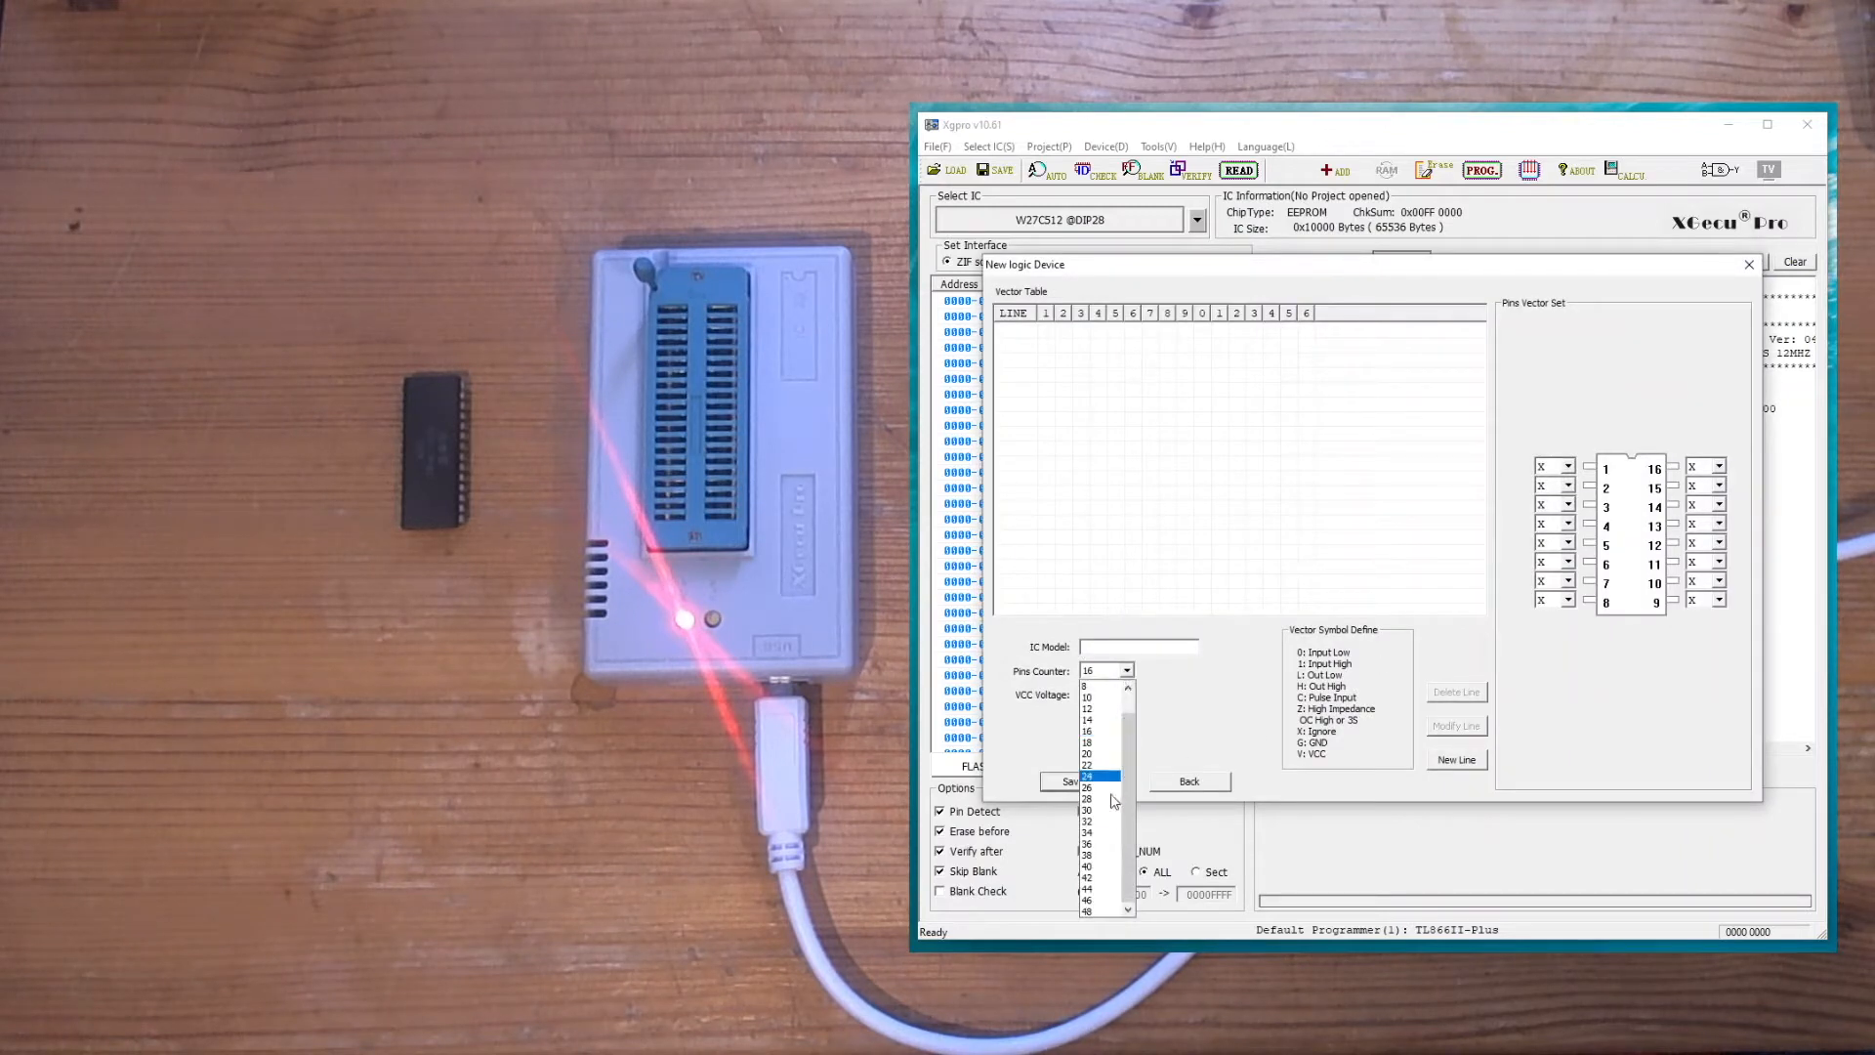
left_click(1086, 777)
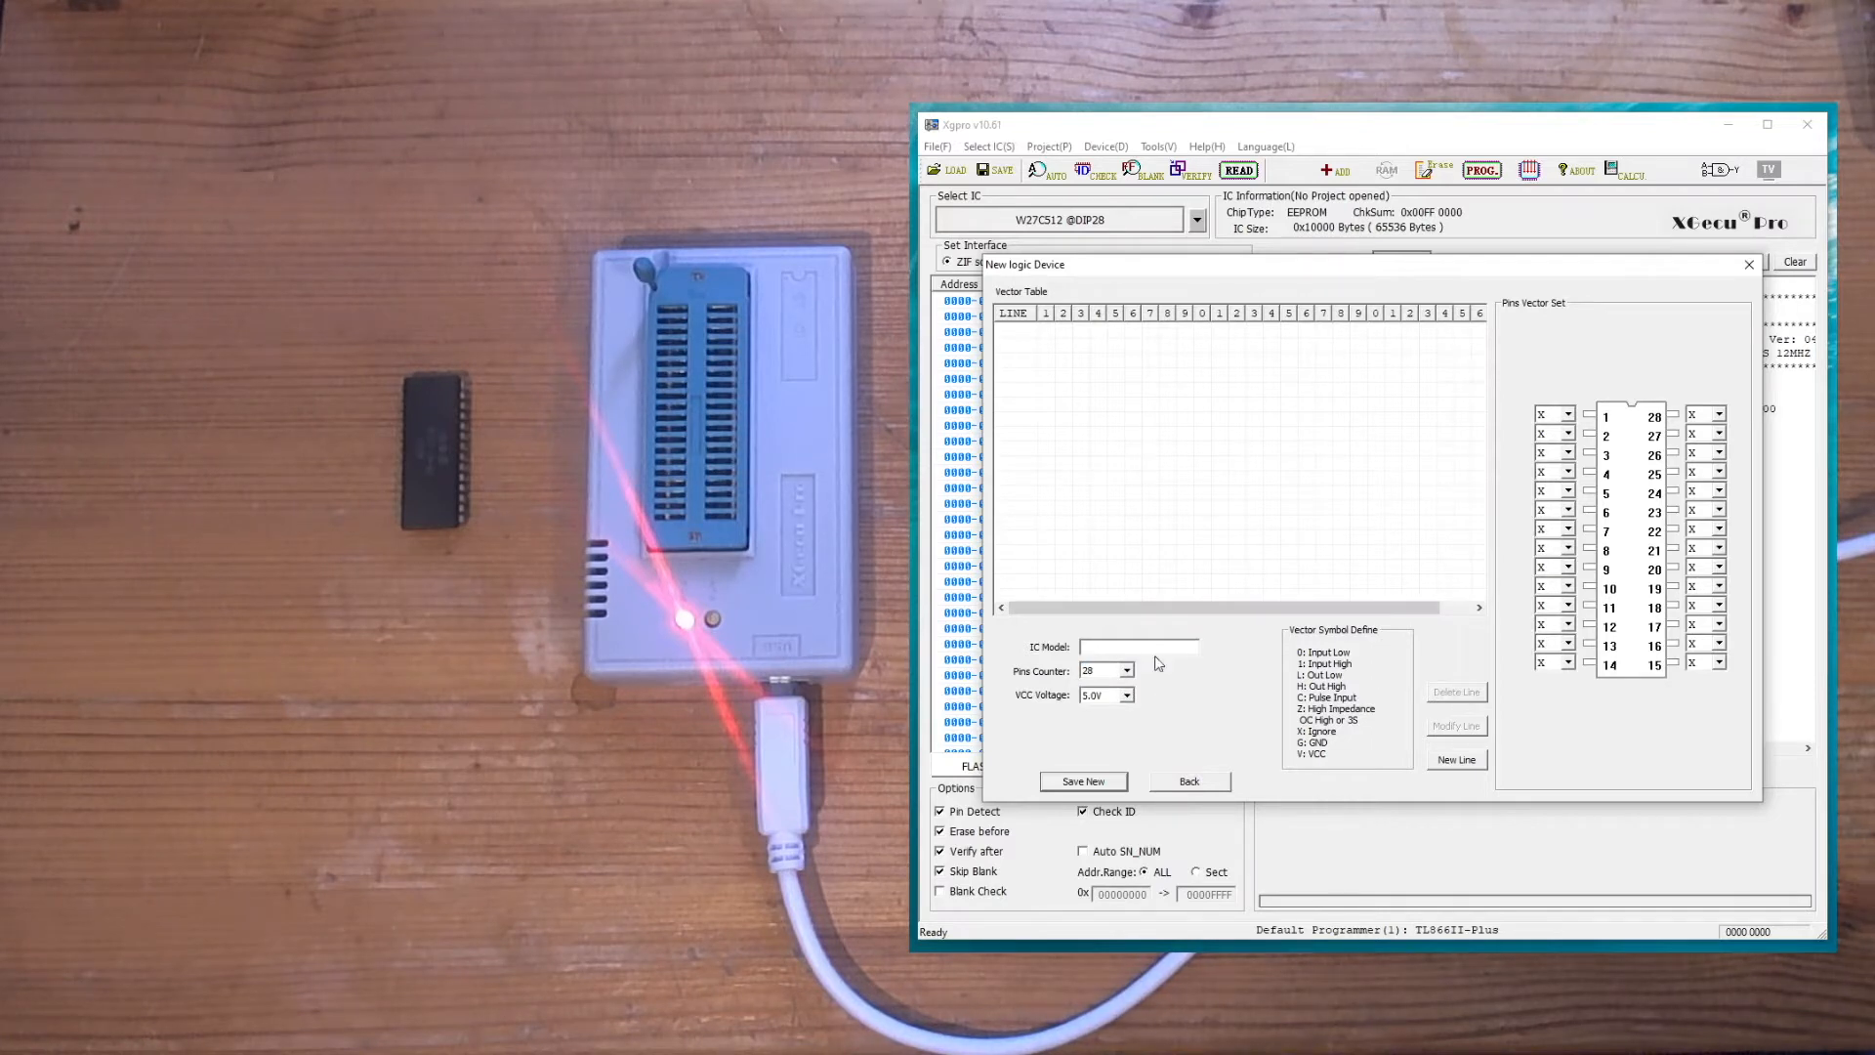
type("Test")
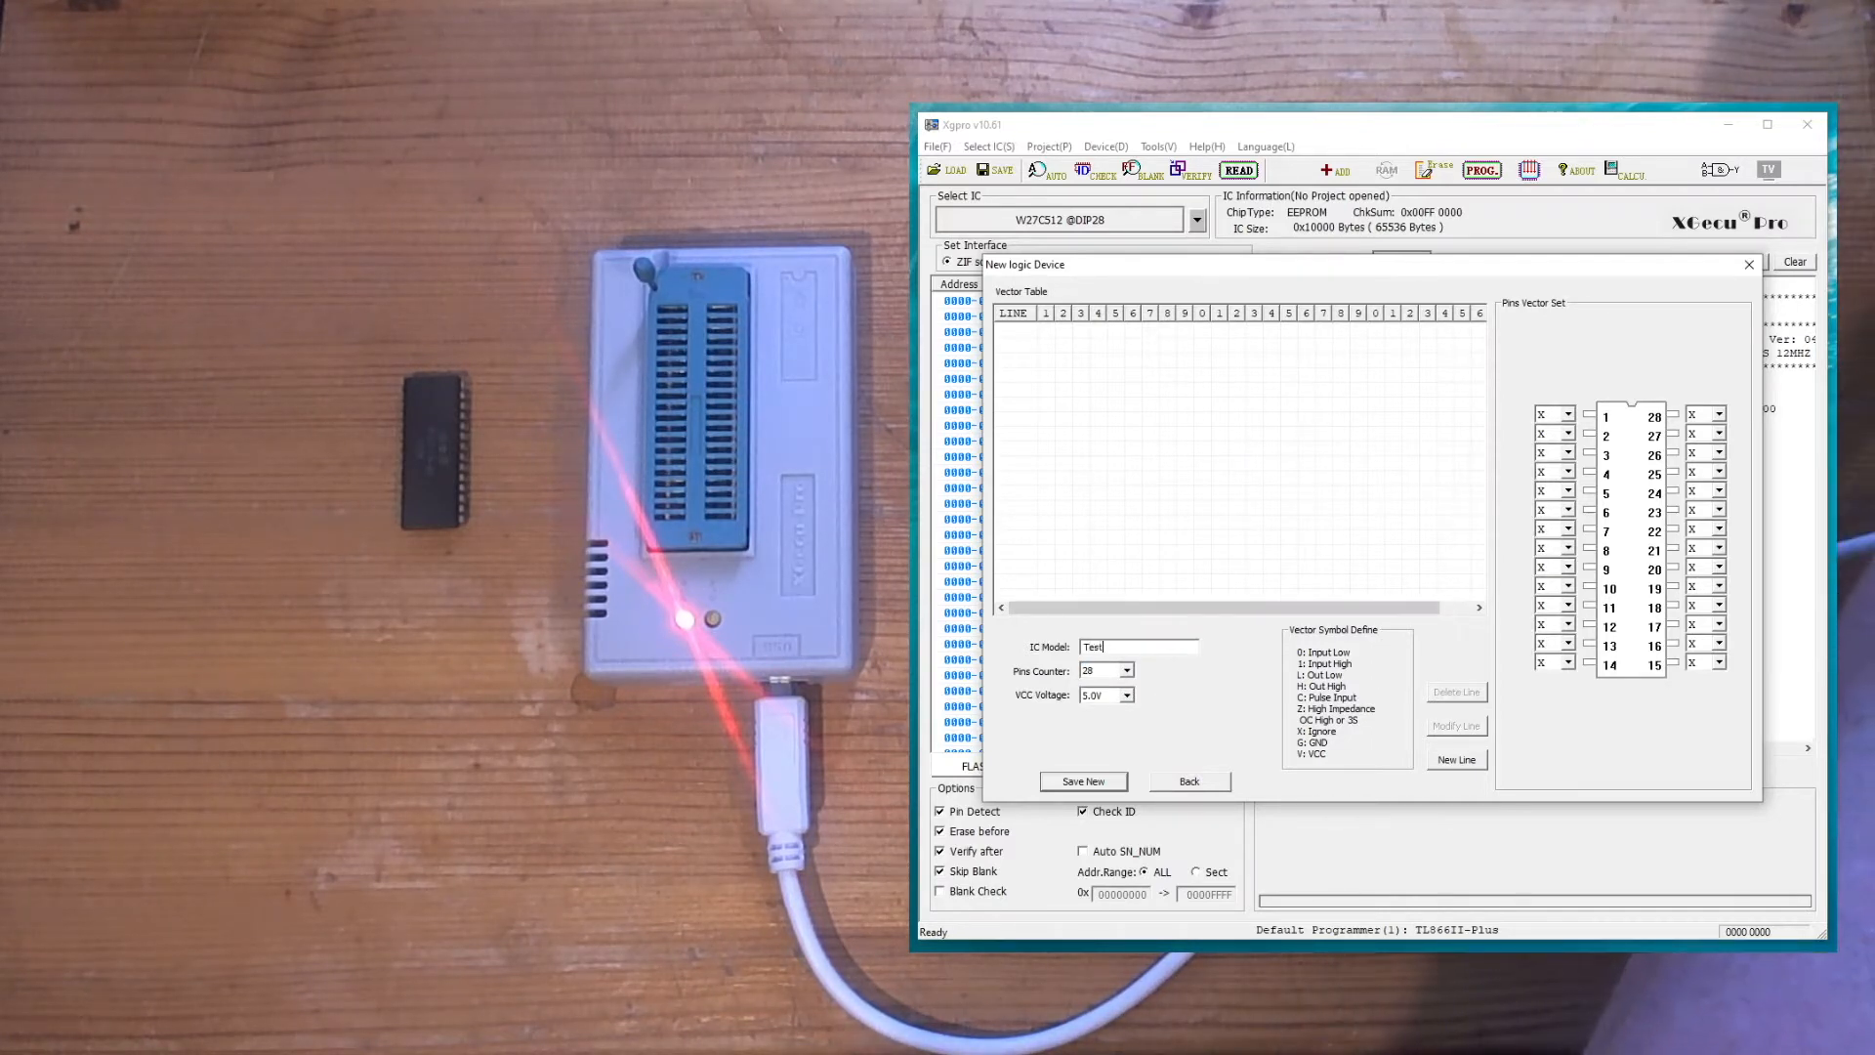
type("PLA")
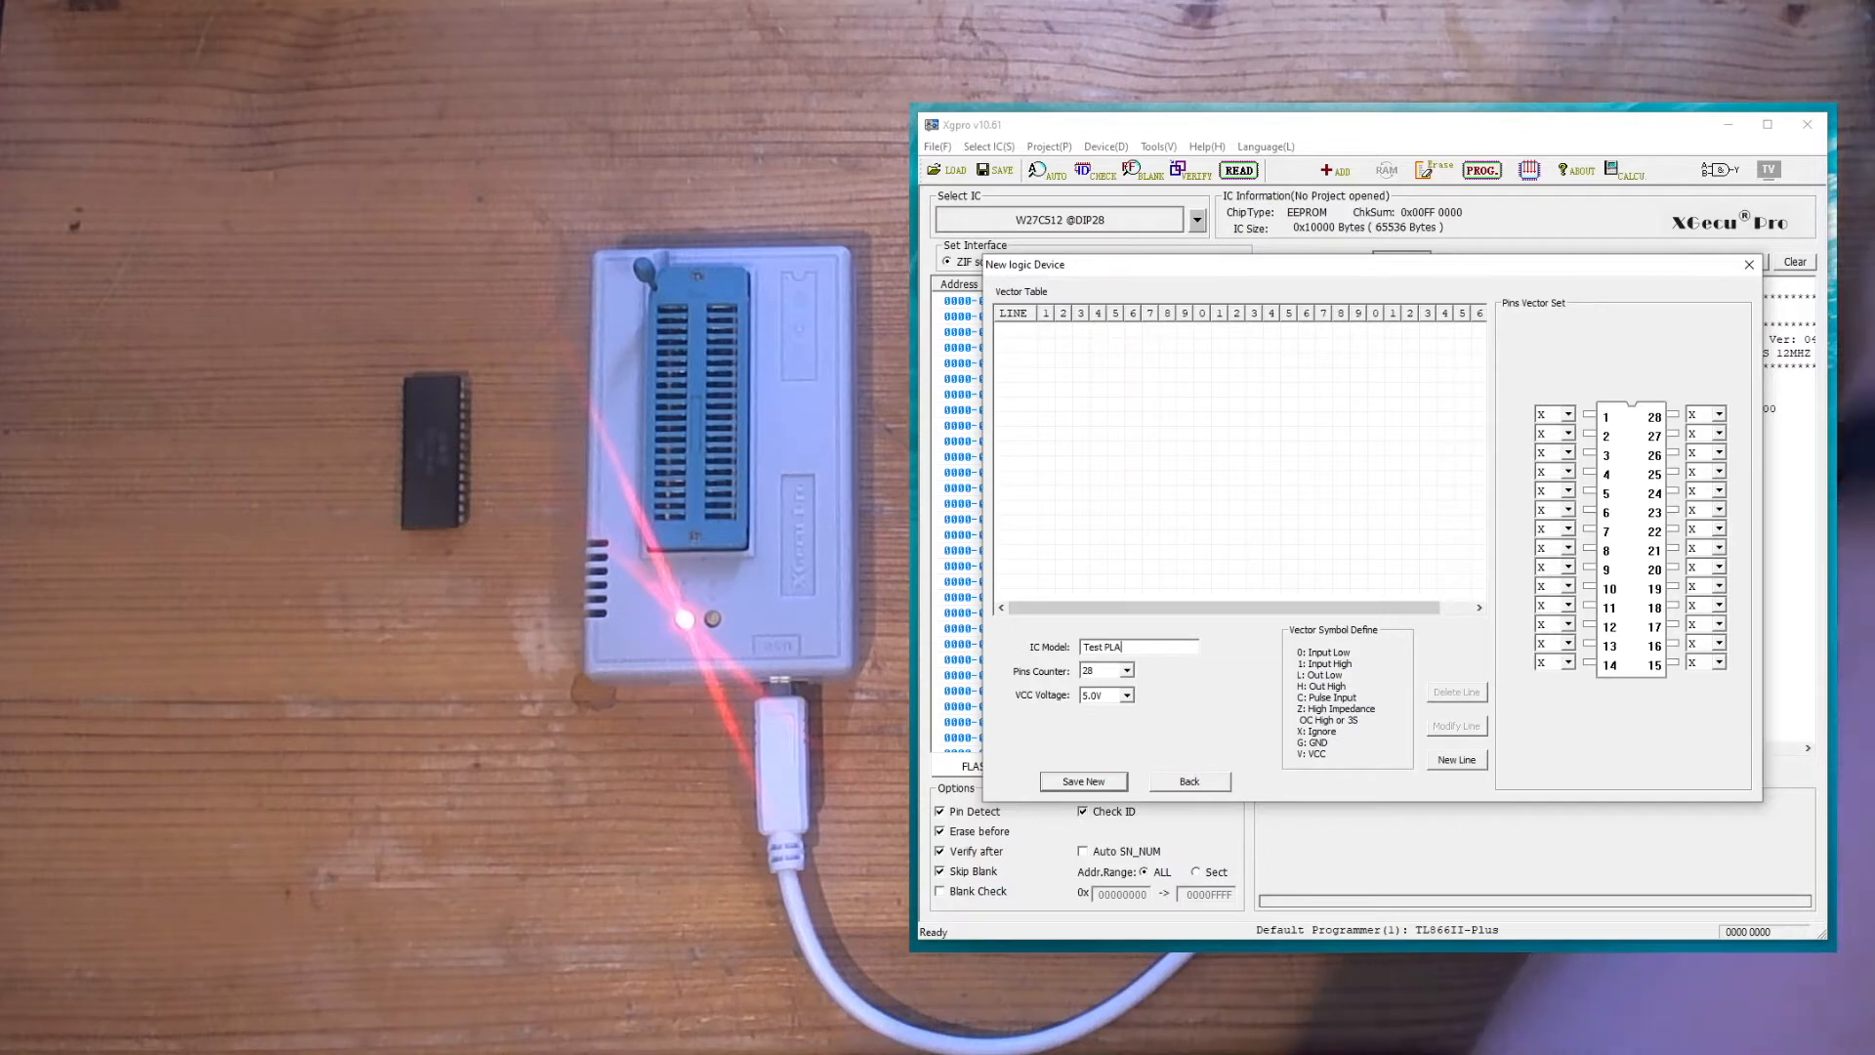
mouse_move(1102, 350)
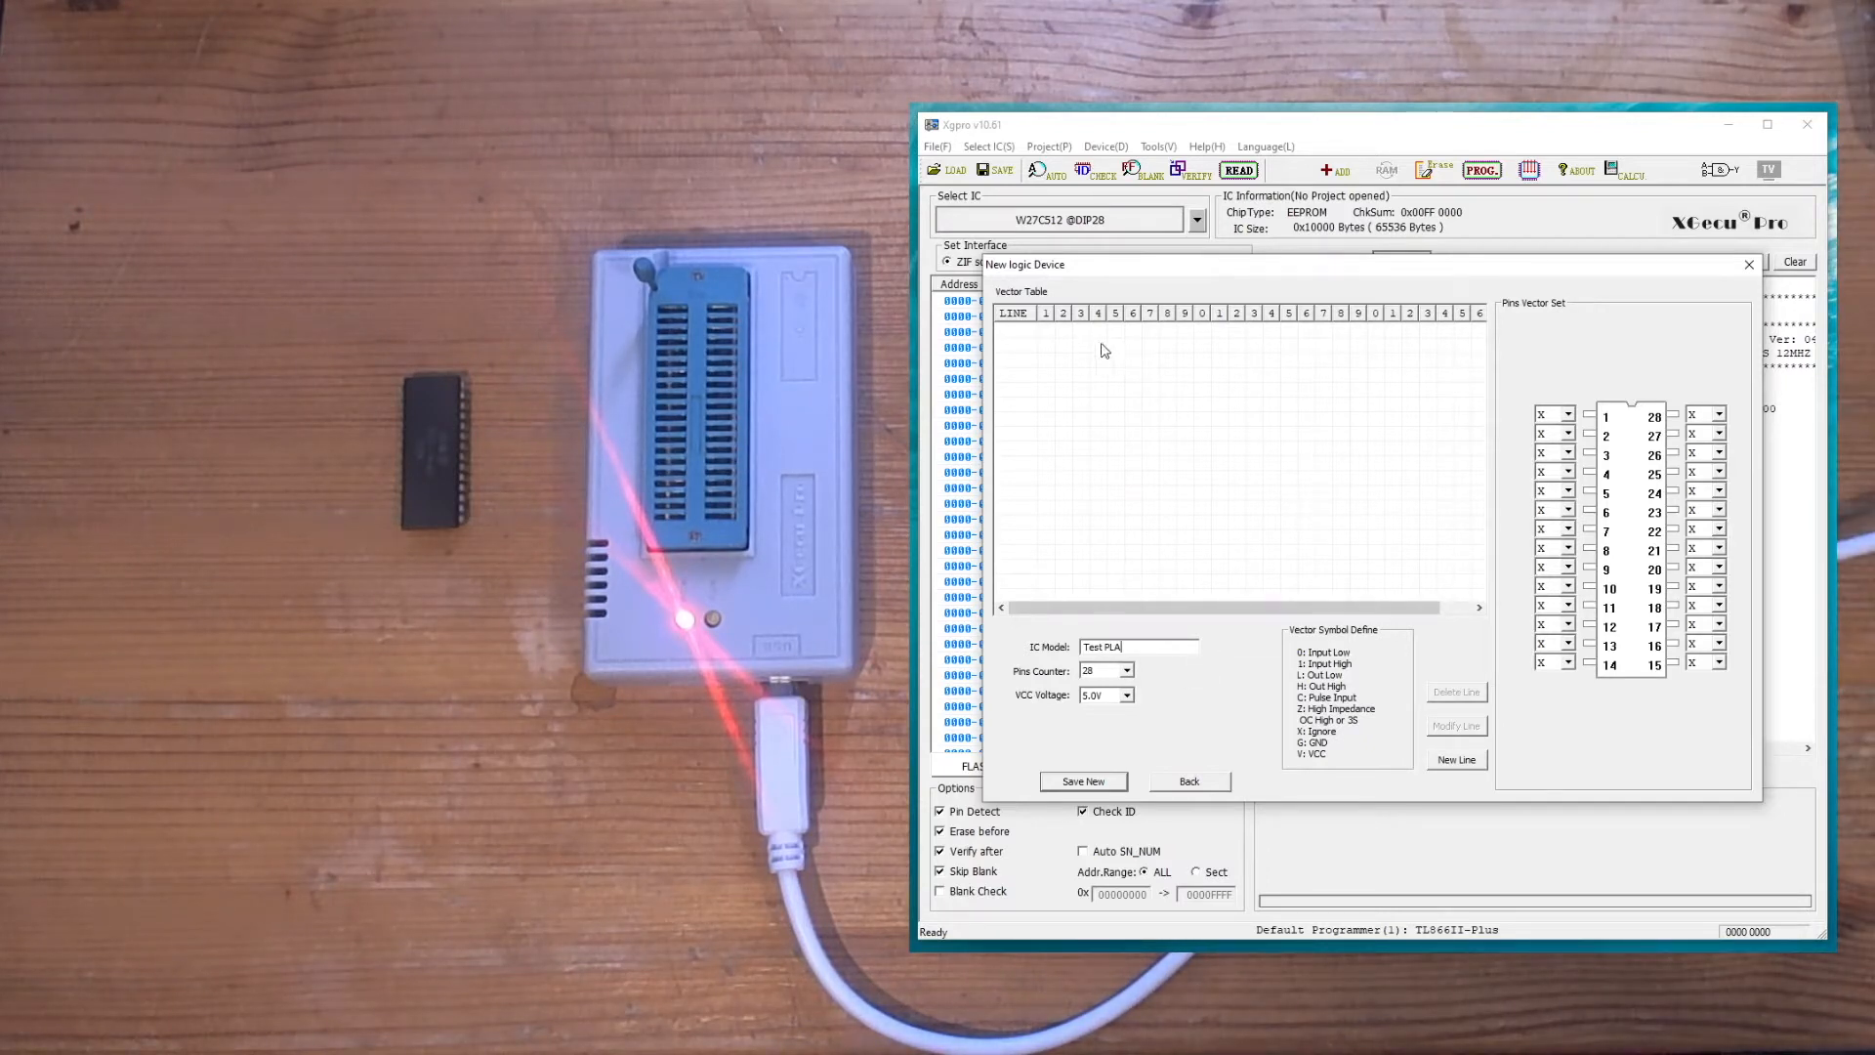
mouse_move(1565, 420)
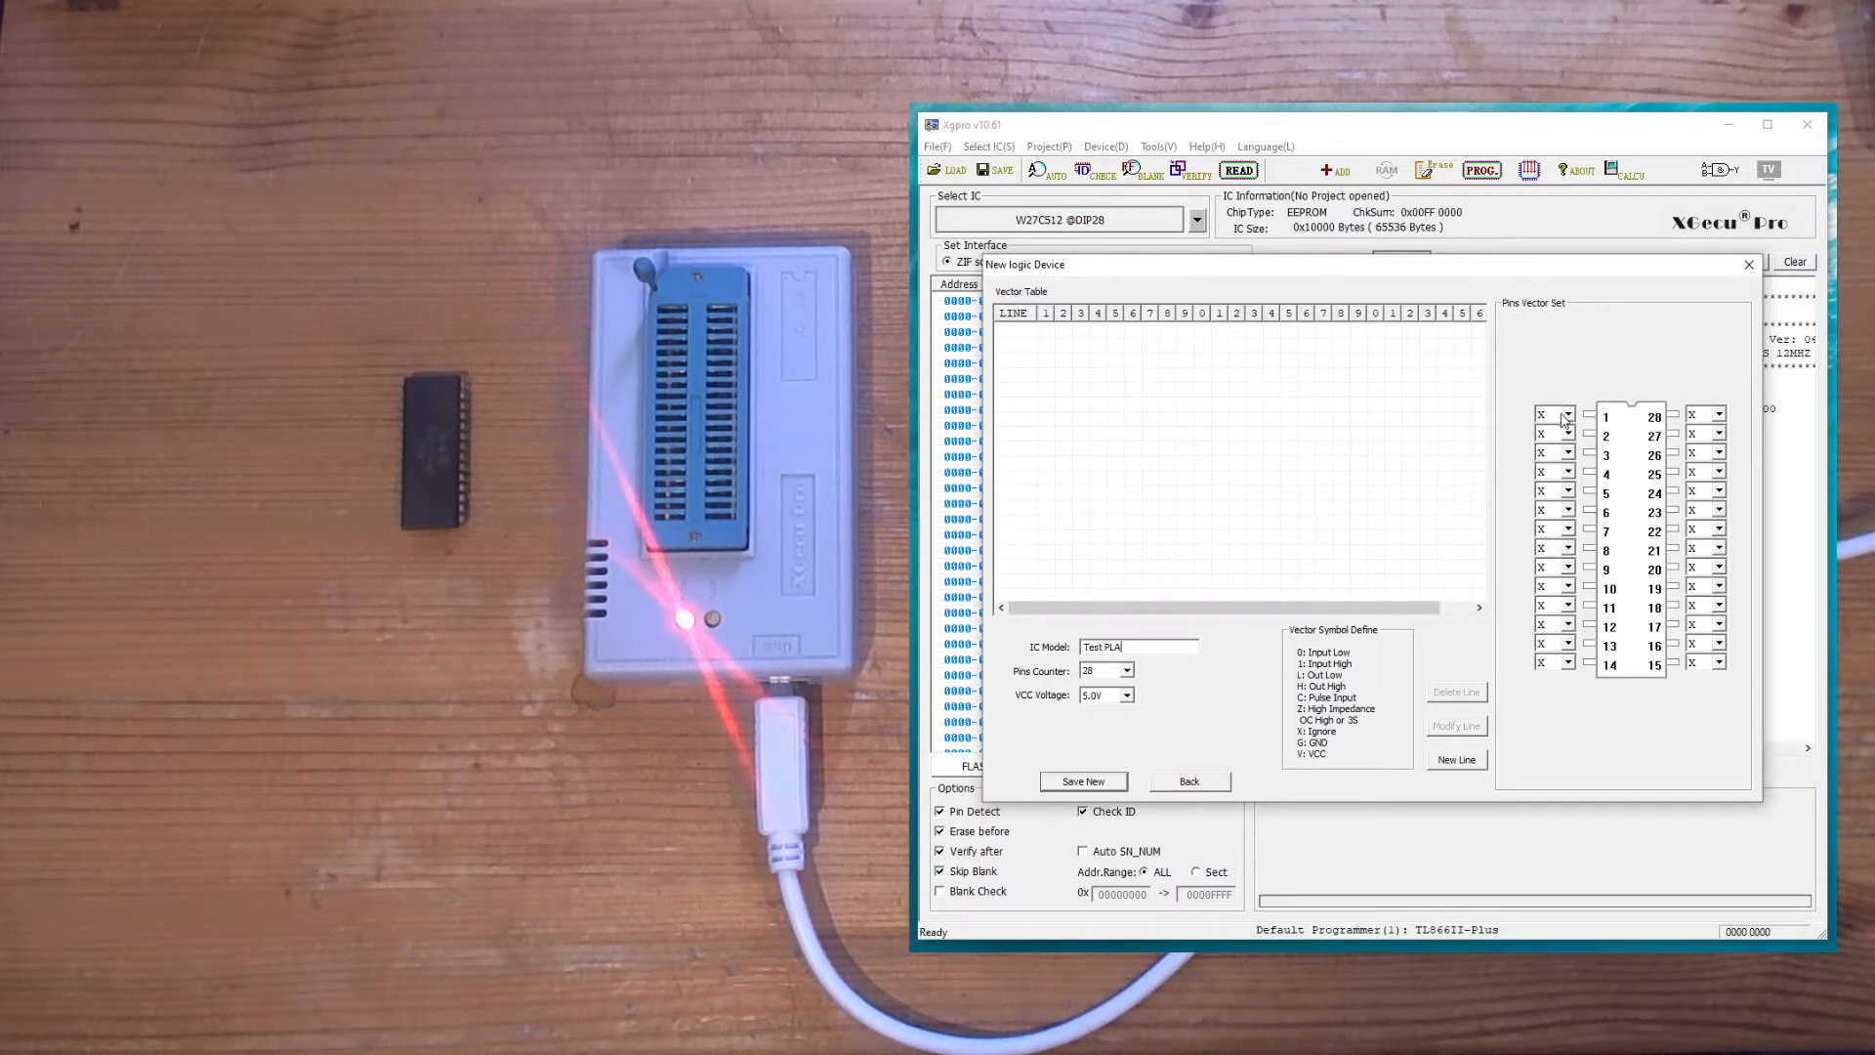
mouse_move(1769, 529)
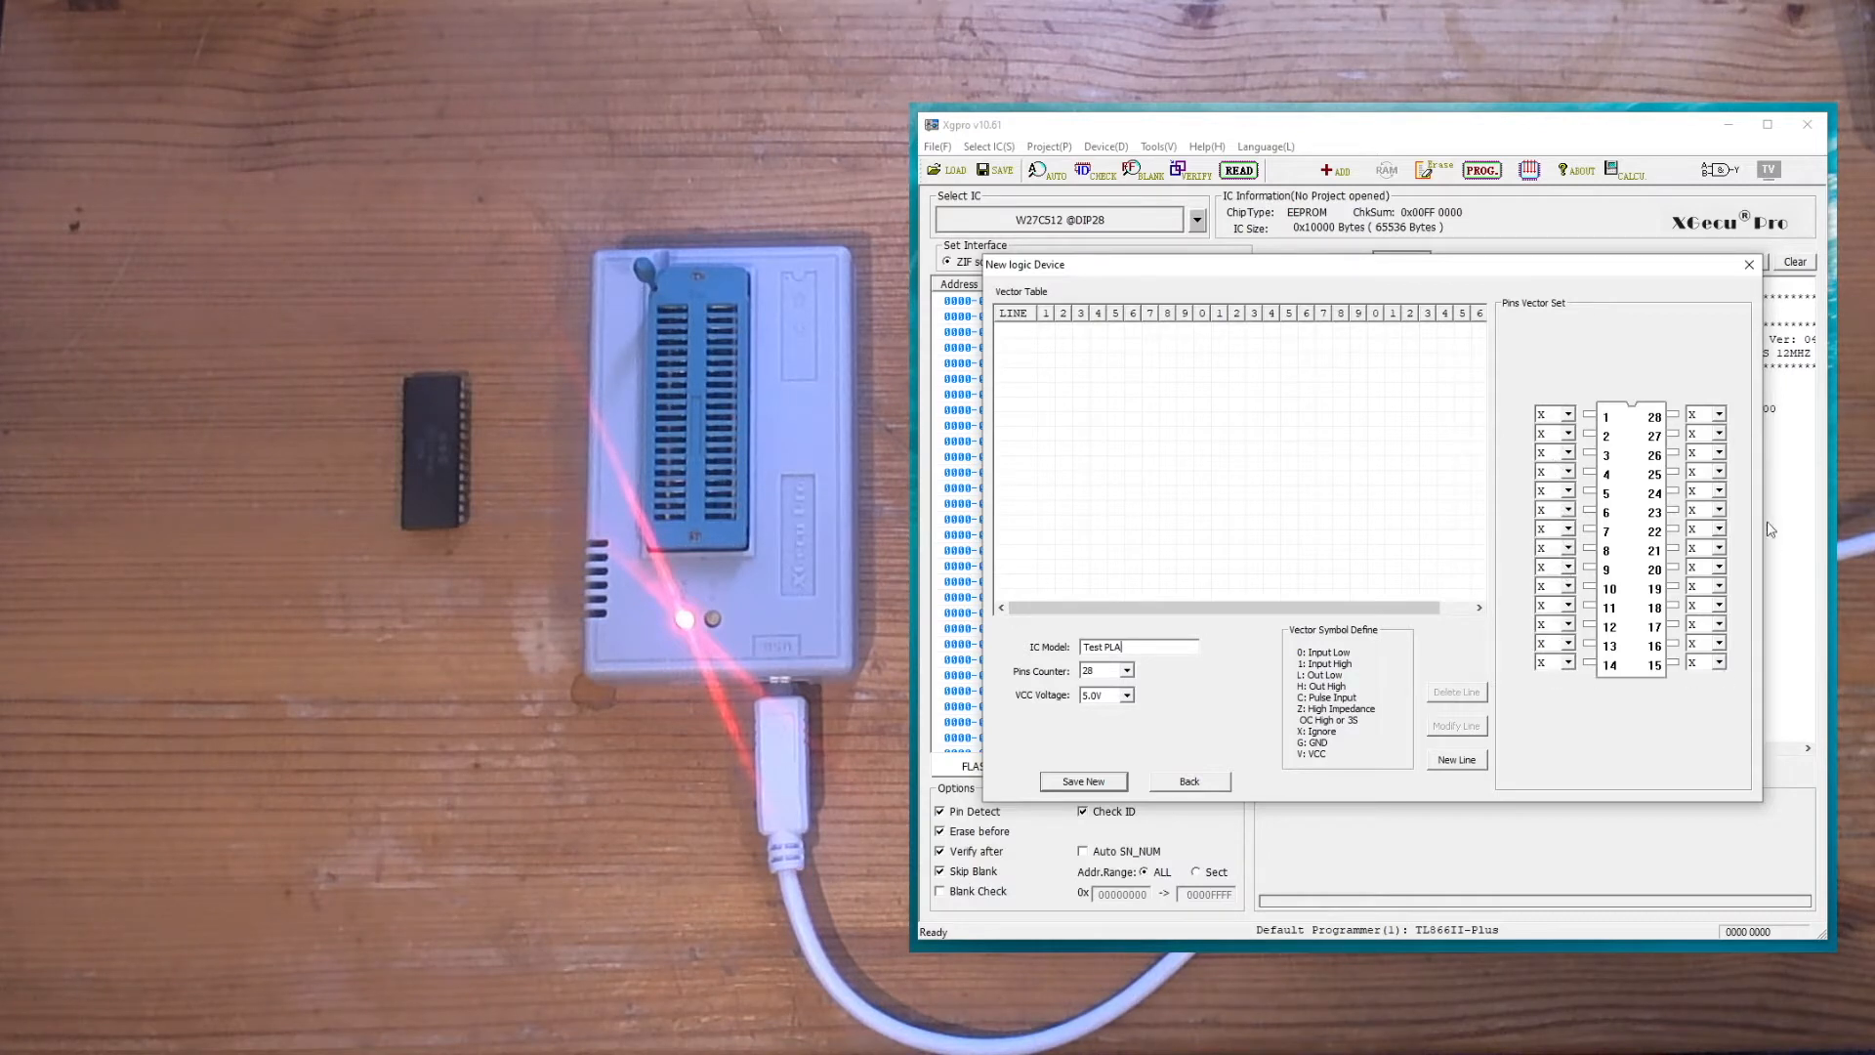
mouse_move(1301, 657)
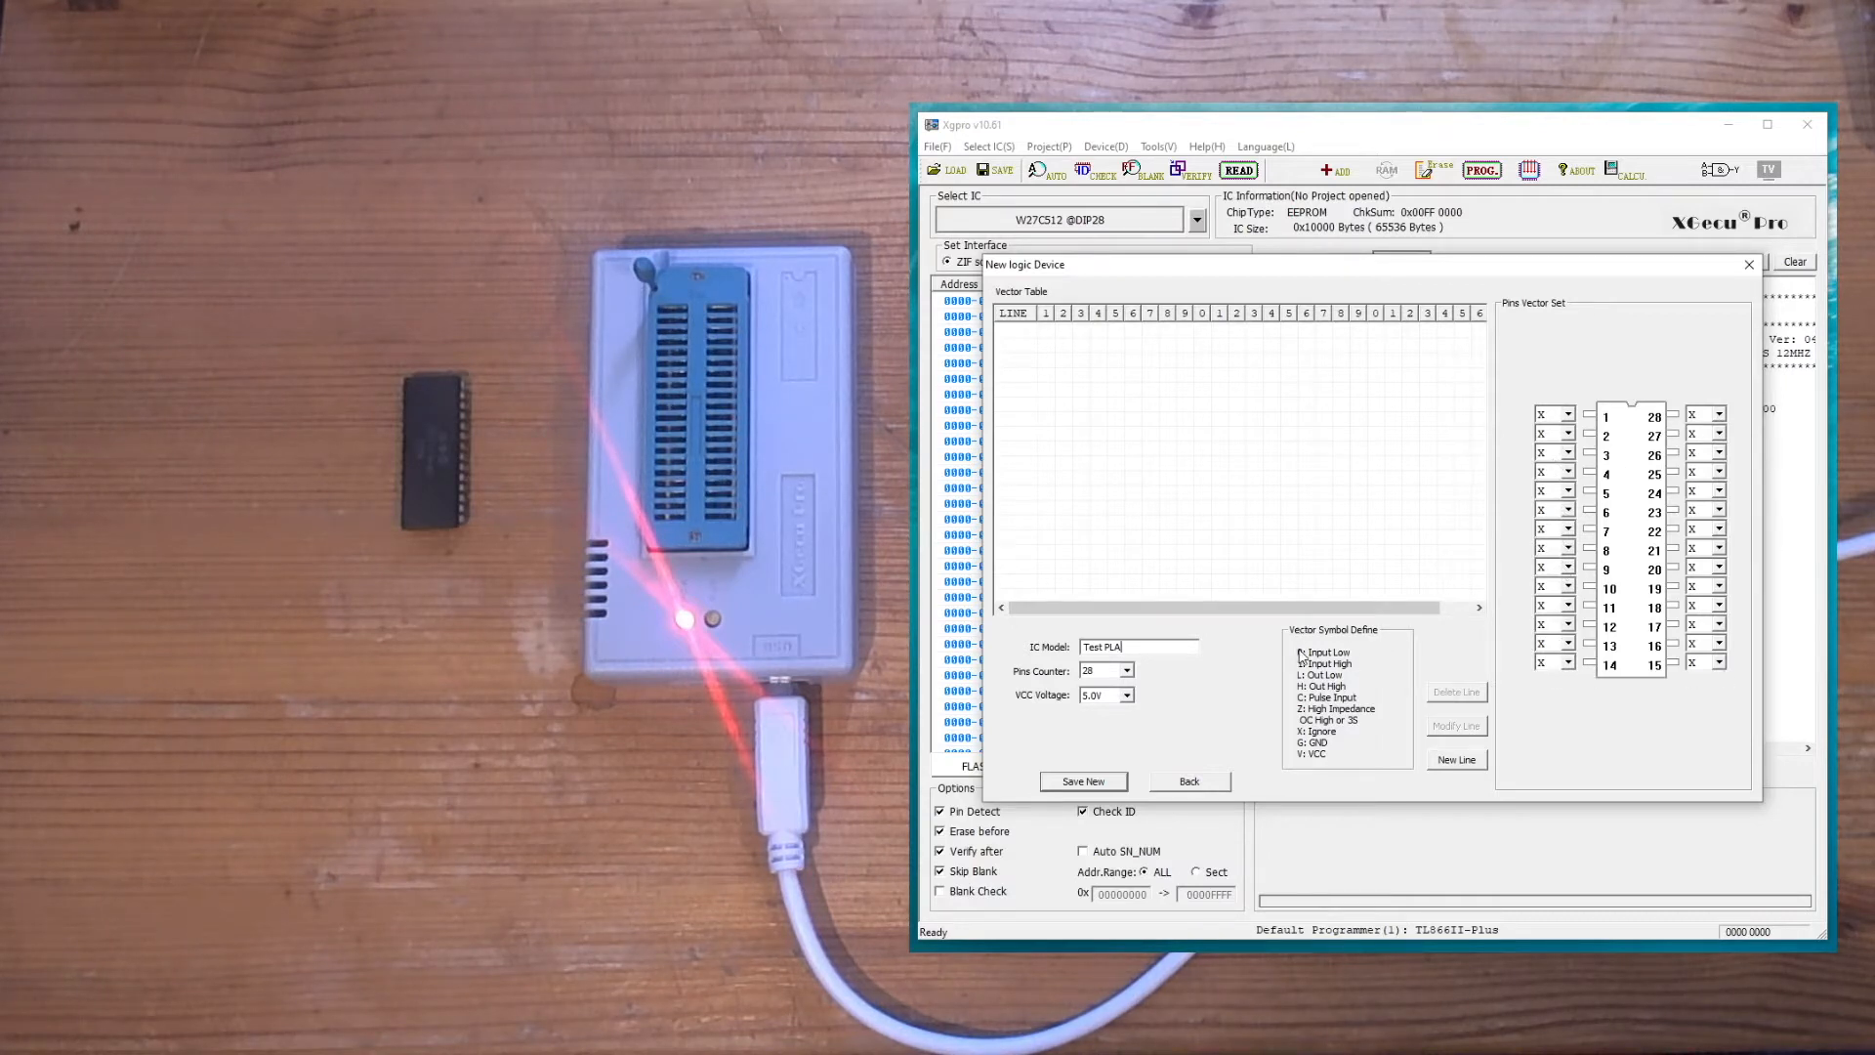
mouse_move(1566, 541)
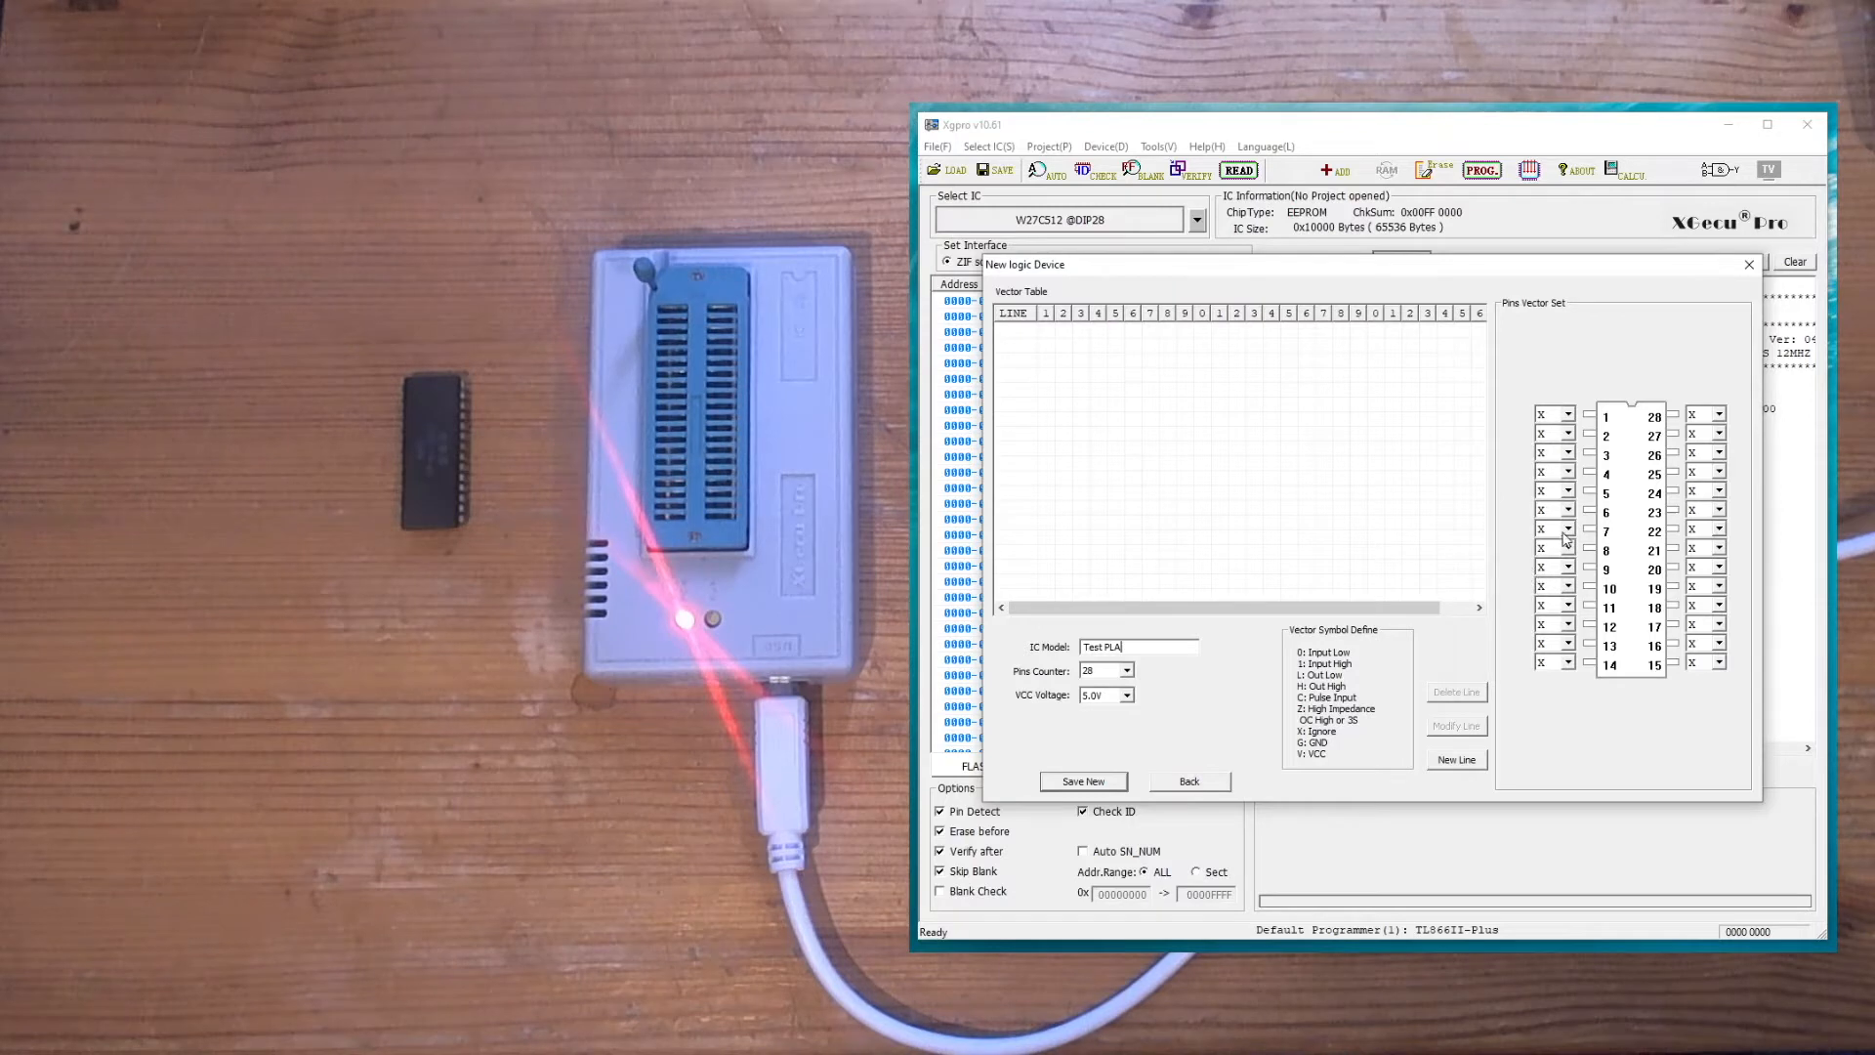
mouse_move(1340, 682)
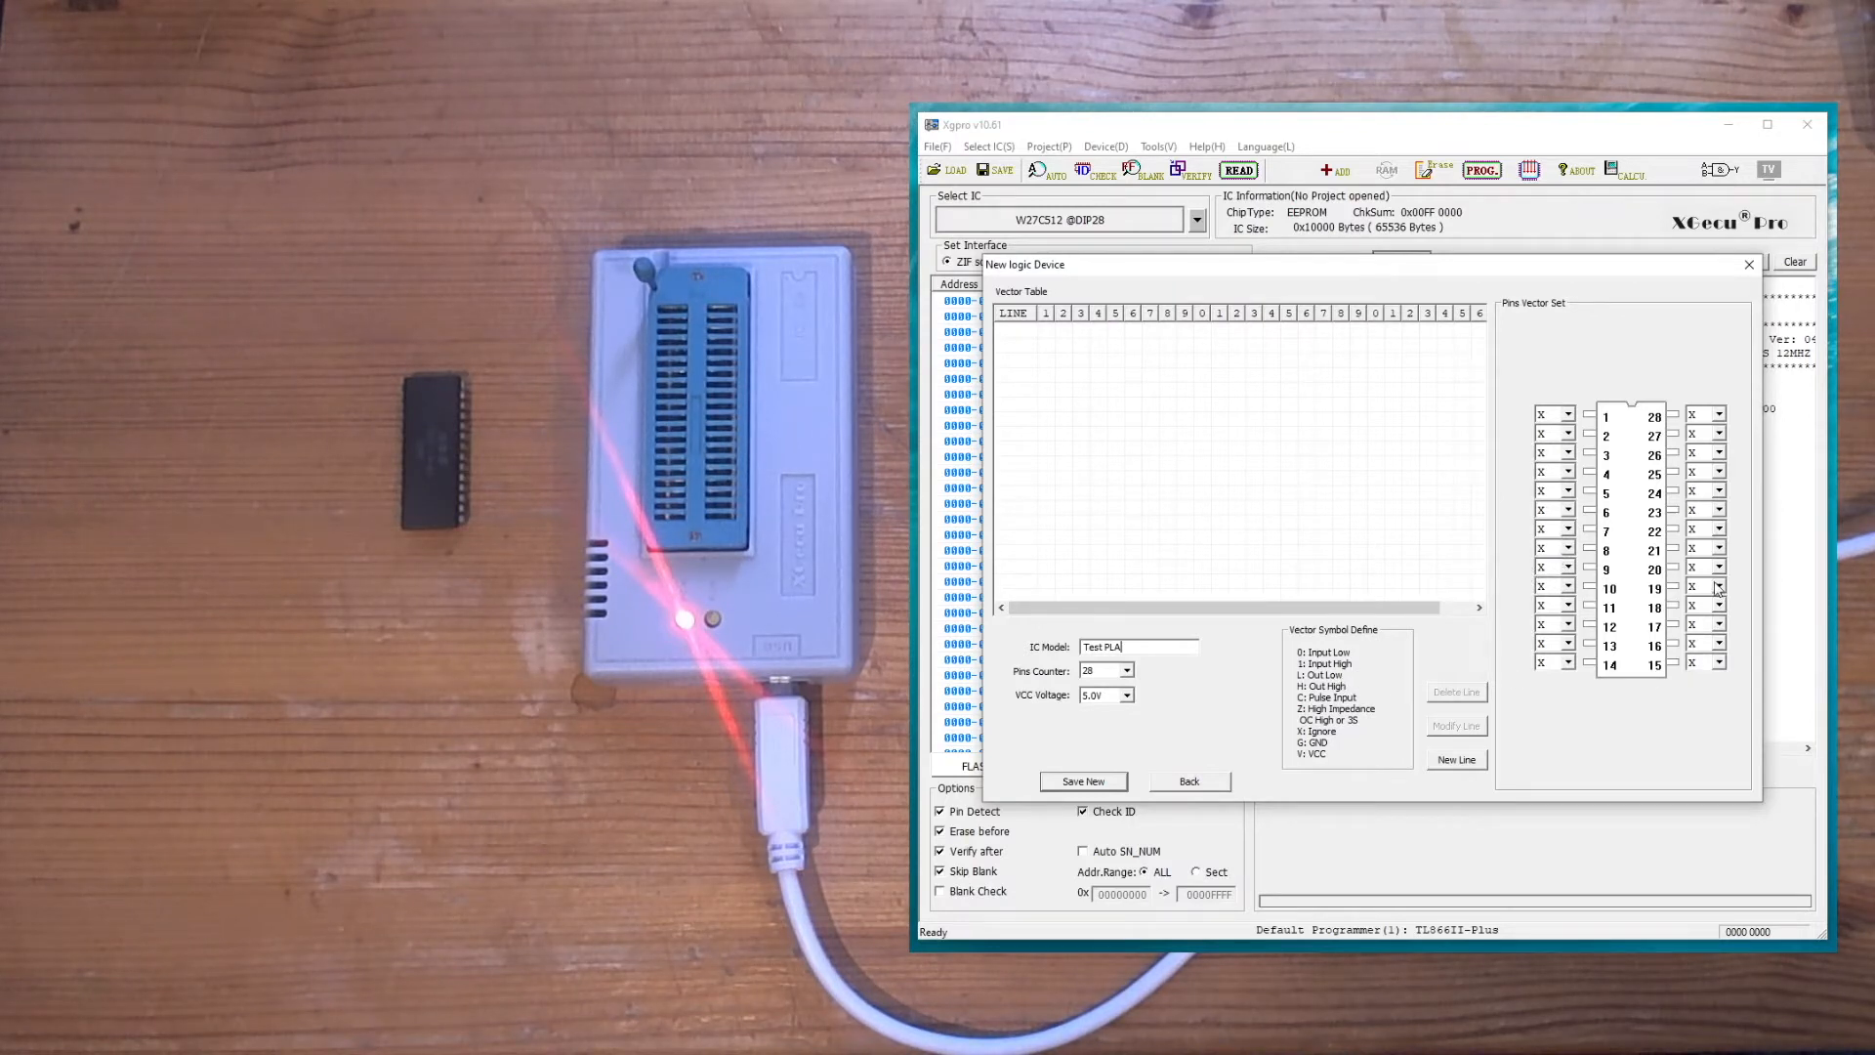
left_click(1719, 569)
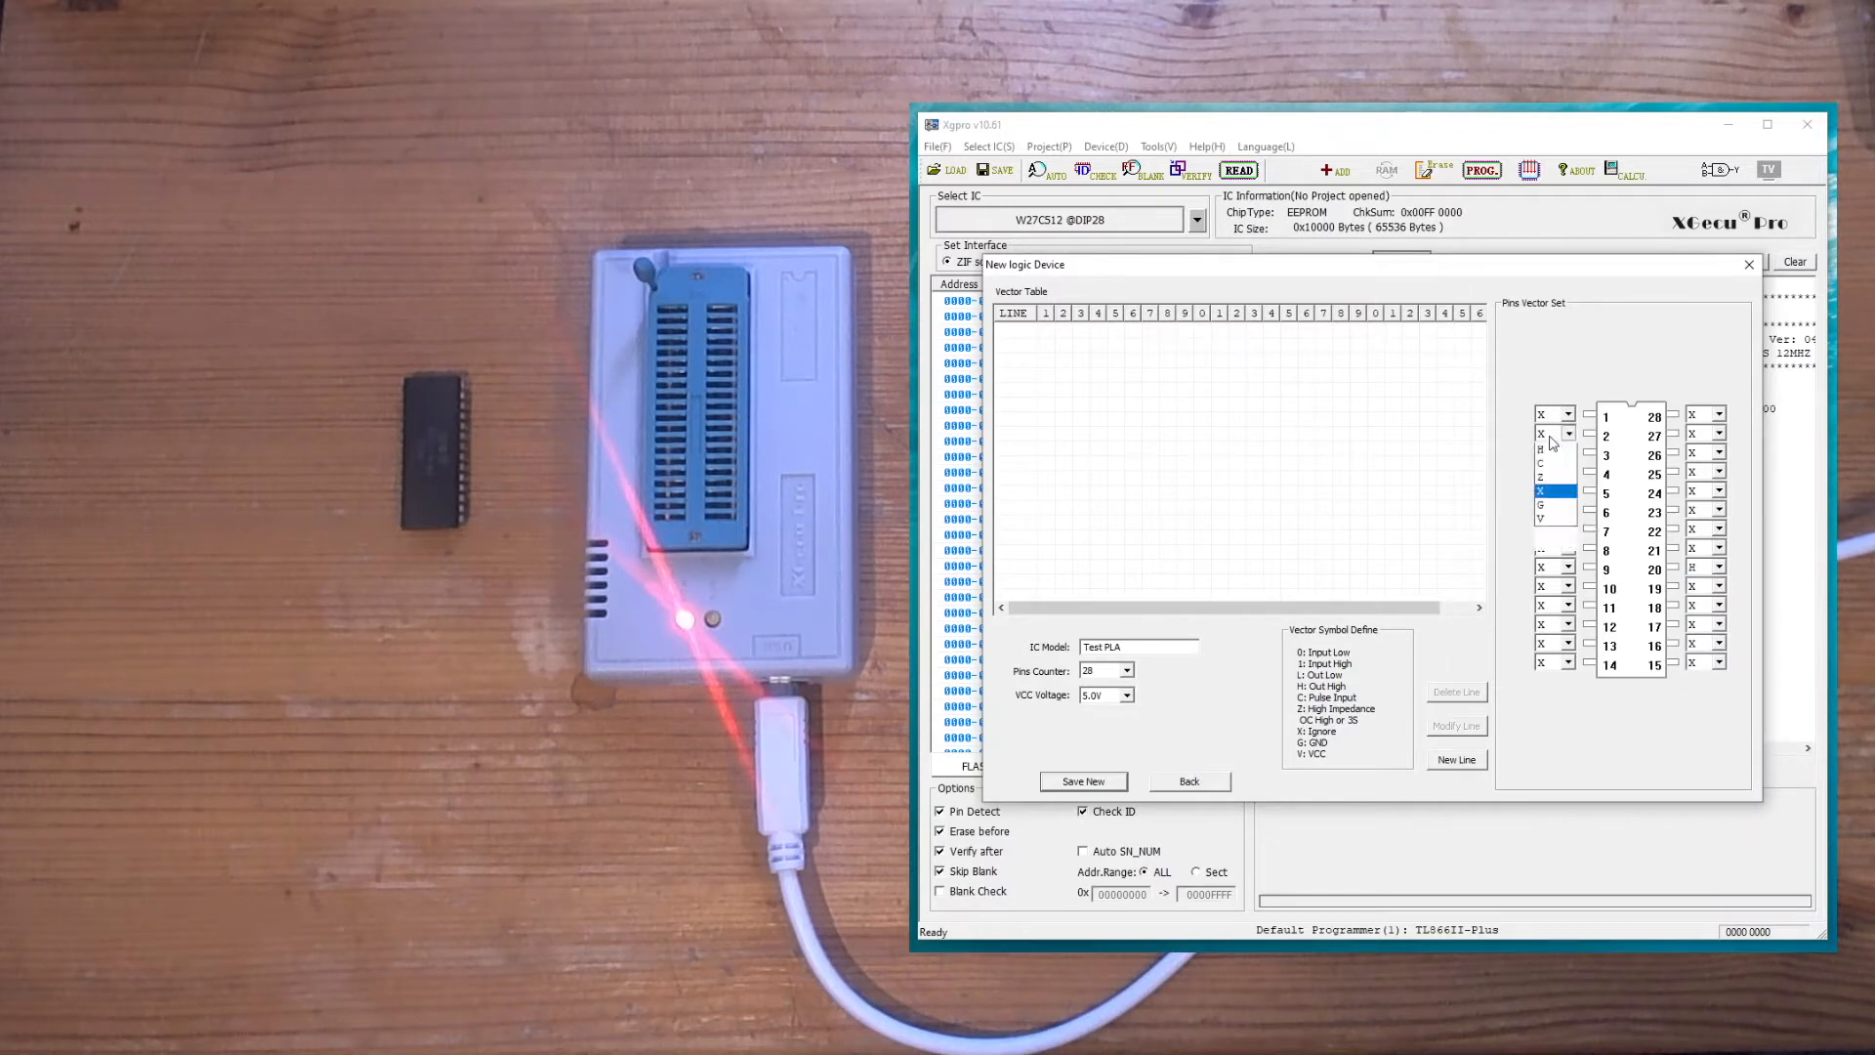
left_click(1566, 451)
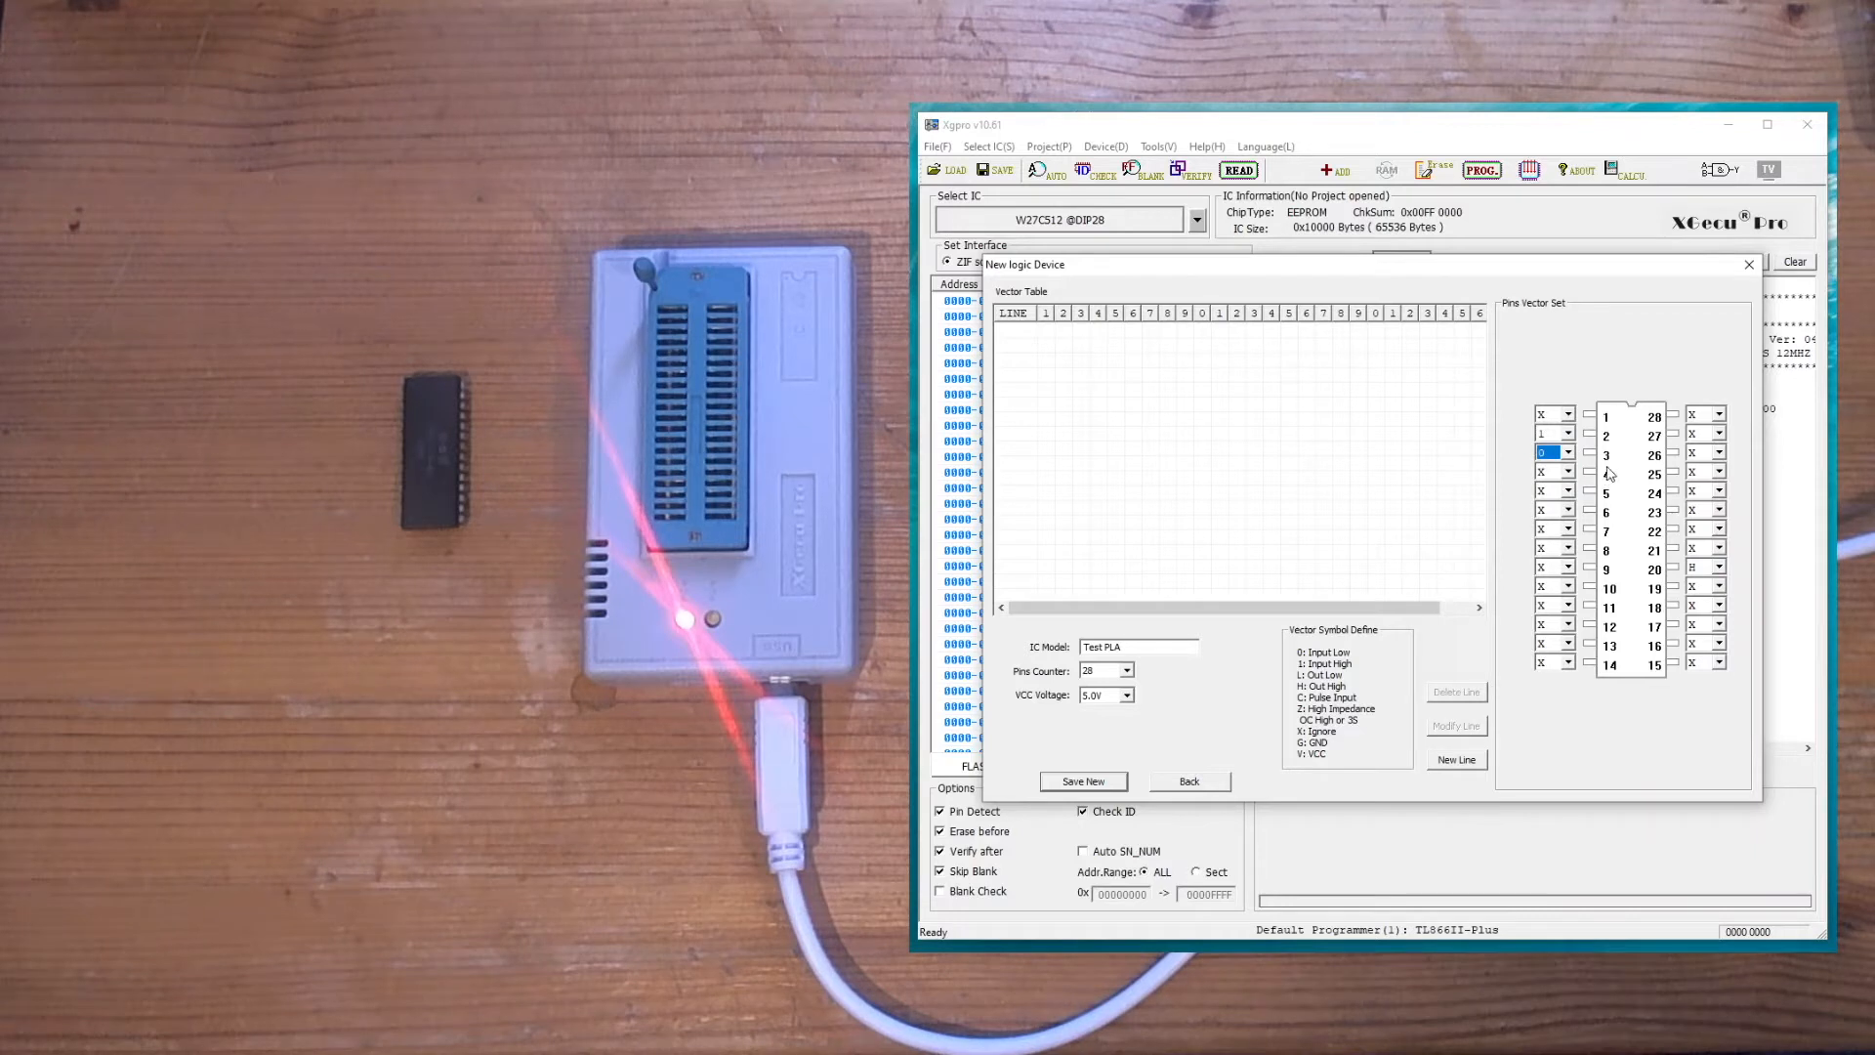
mouse_move(1377, 717)
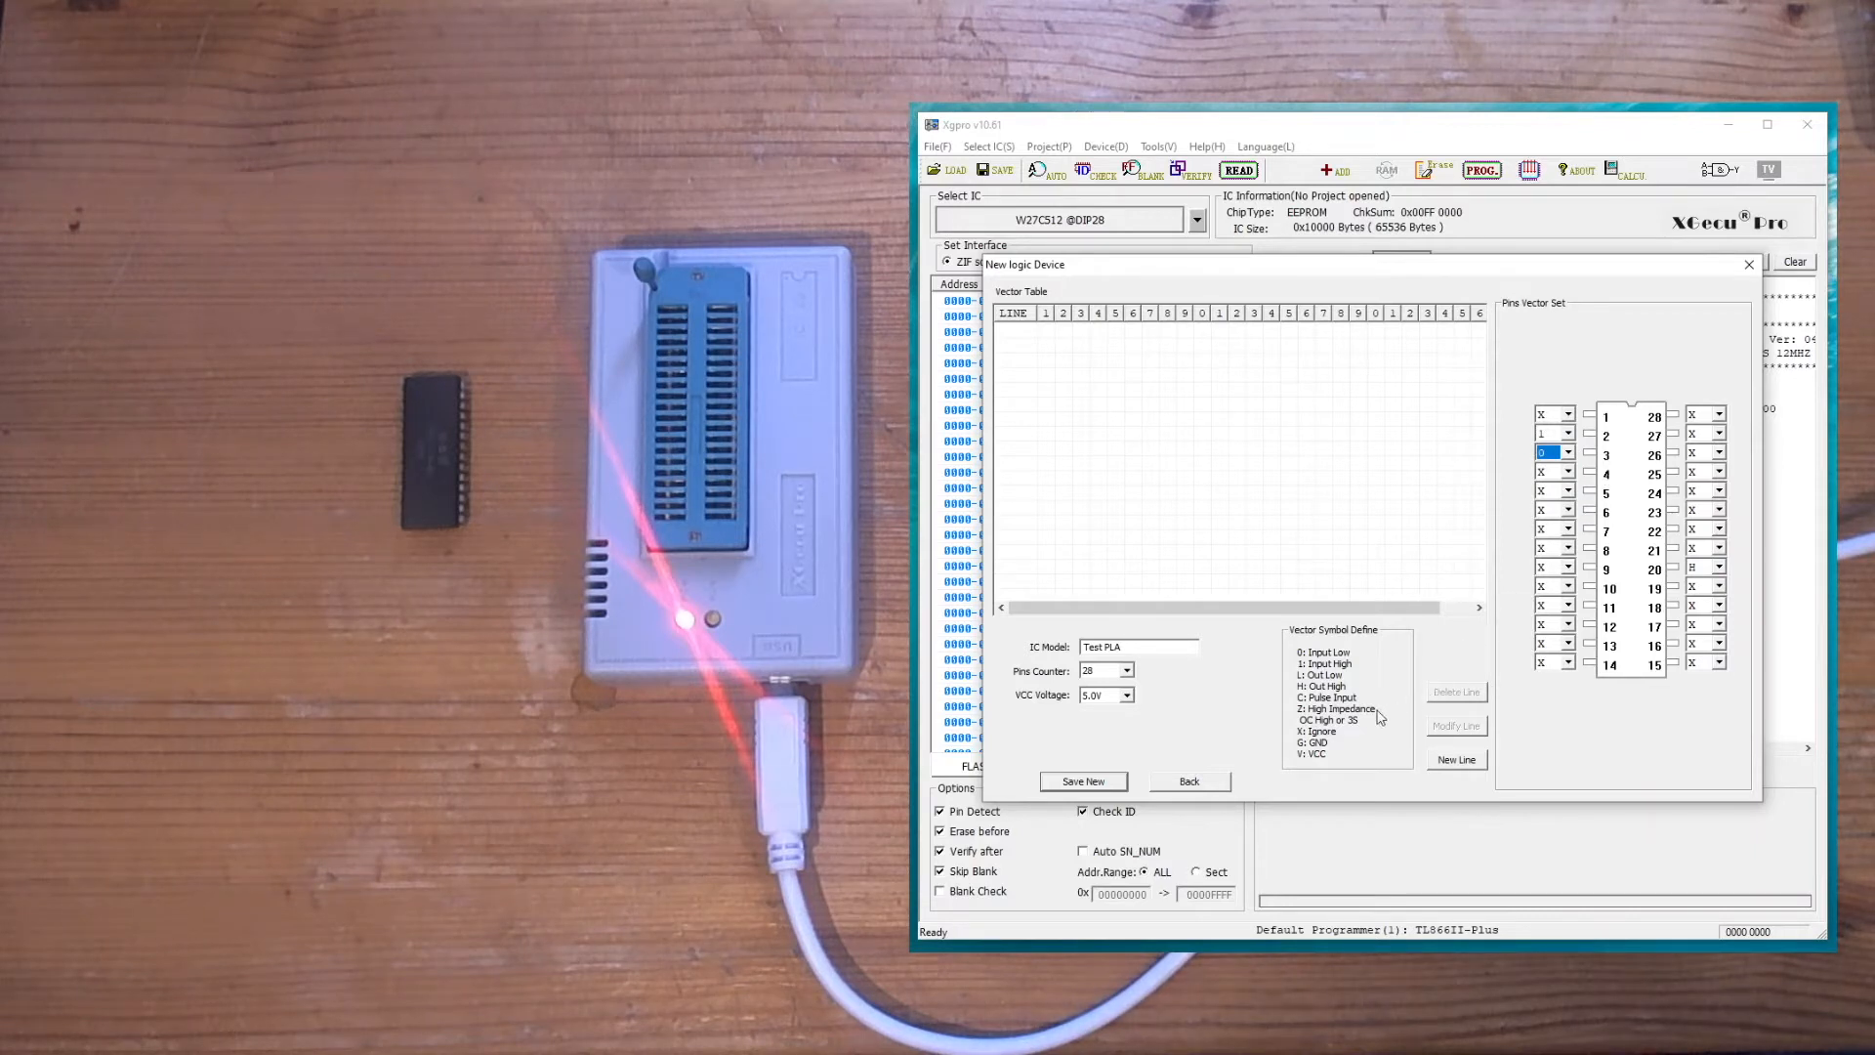
mouse_move(1537, 731)
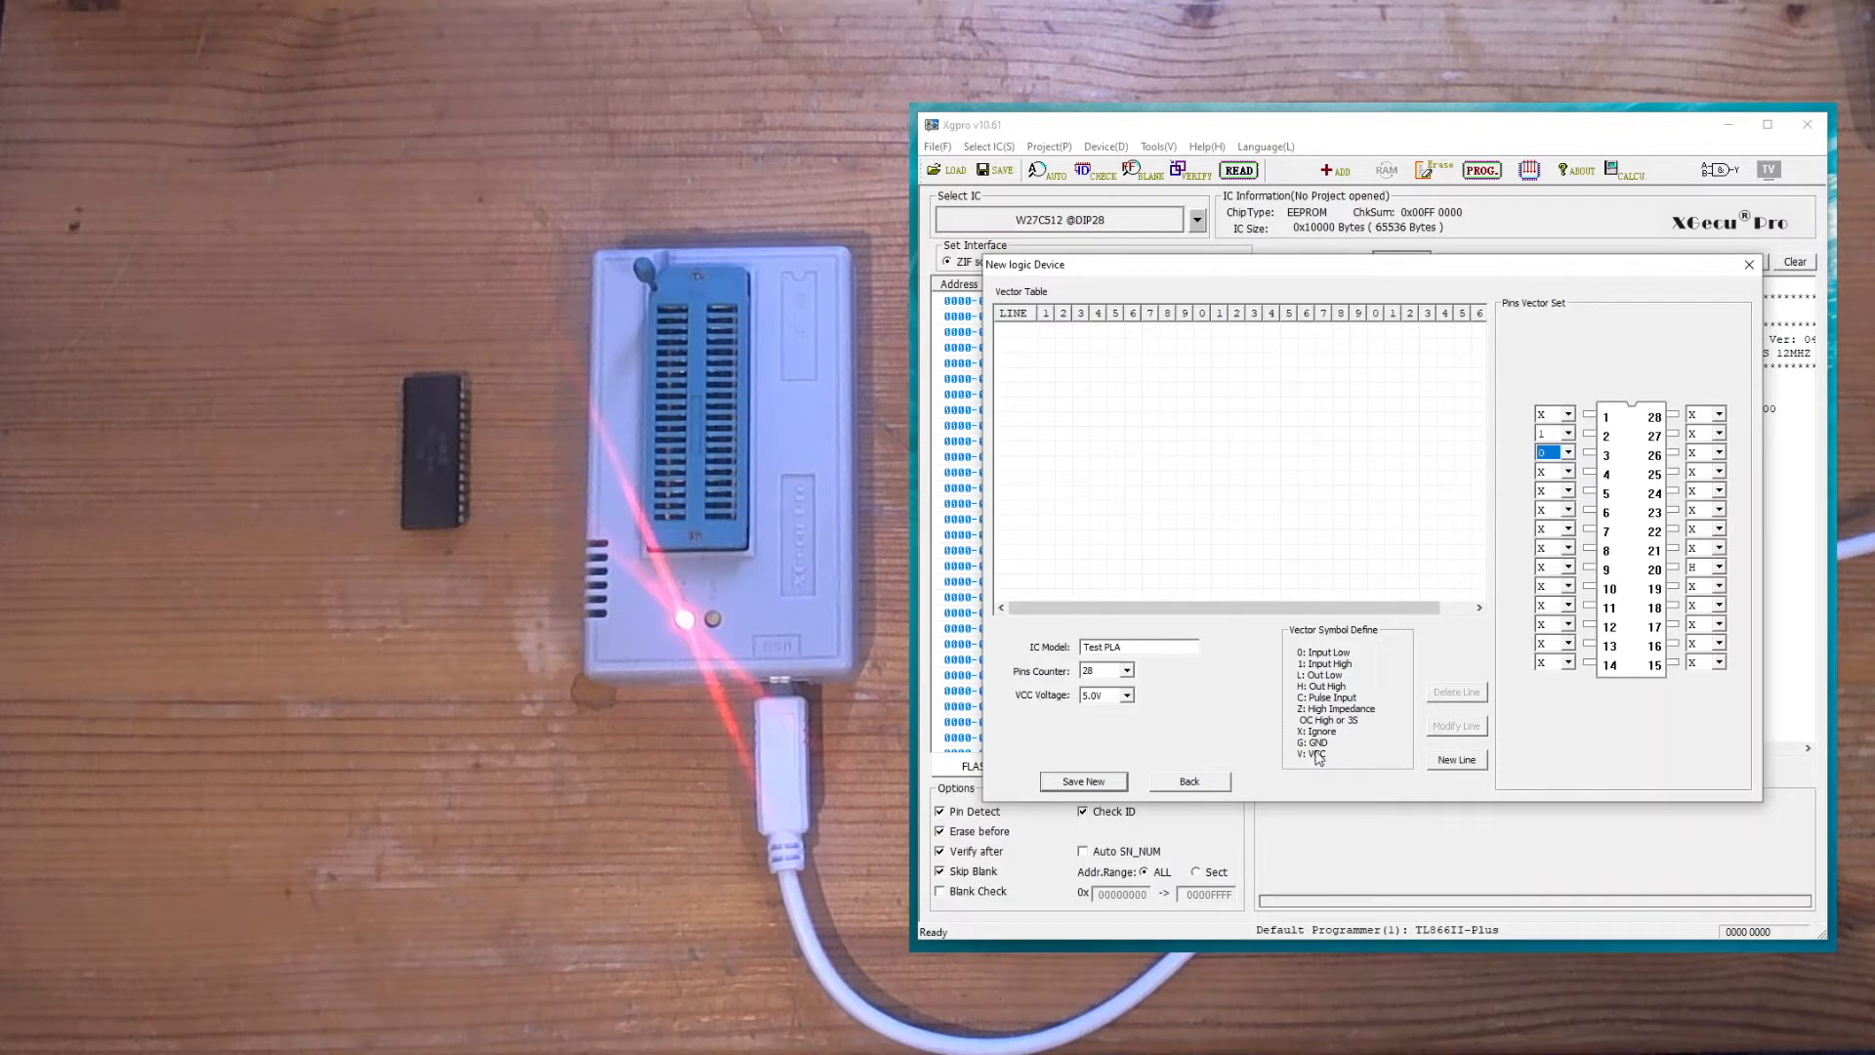
mouse_move(1315, 754)
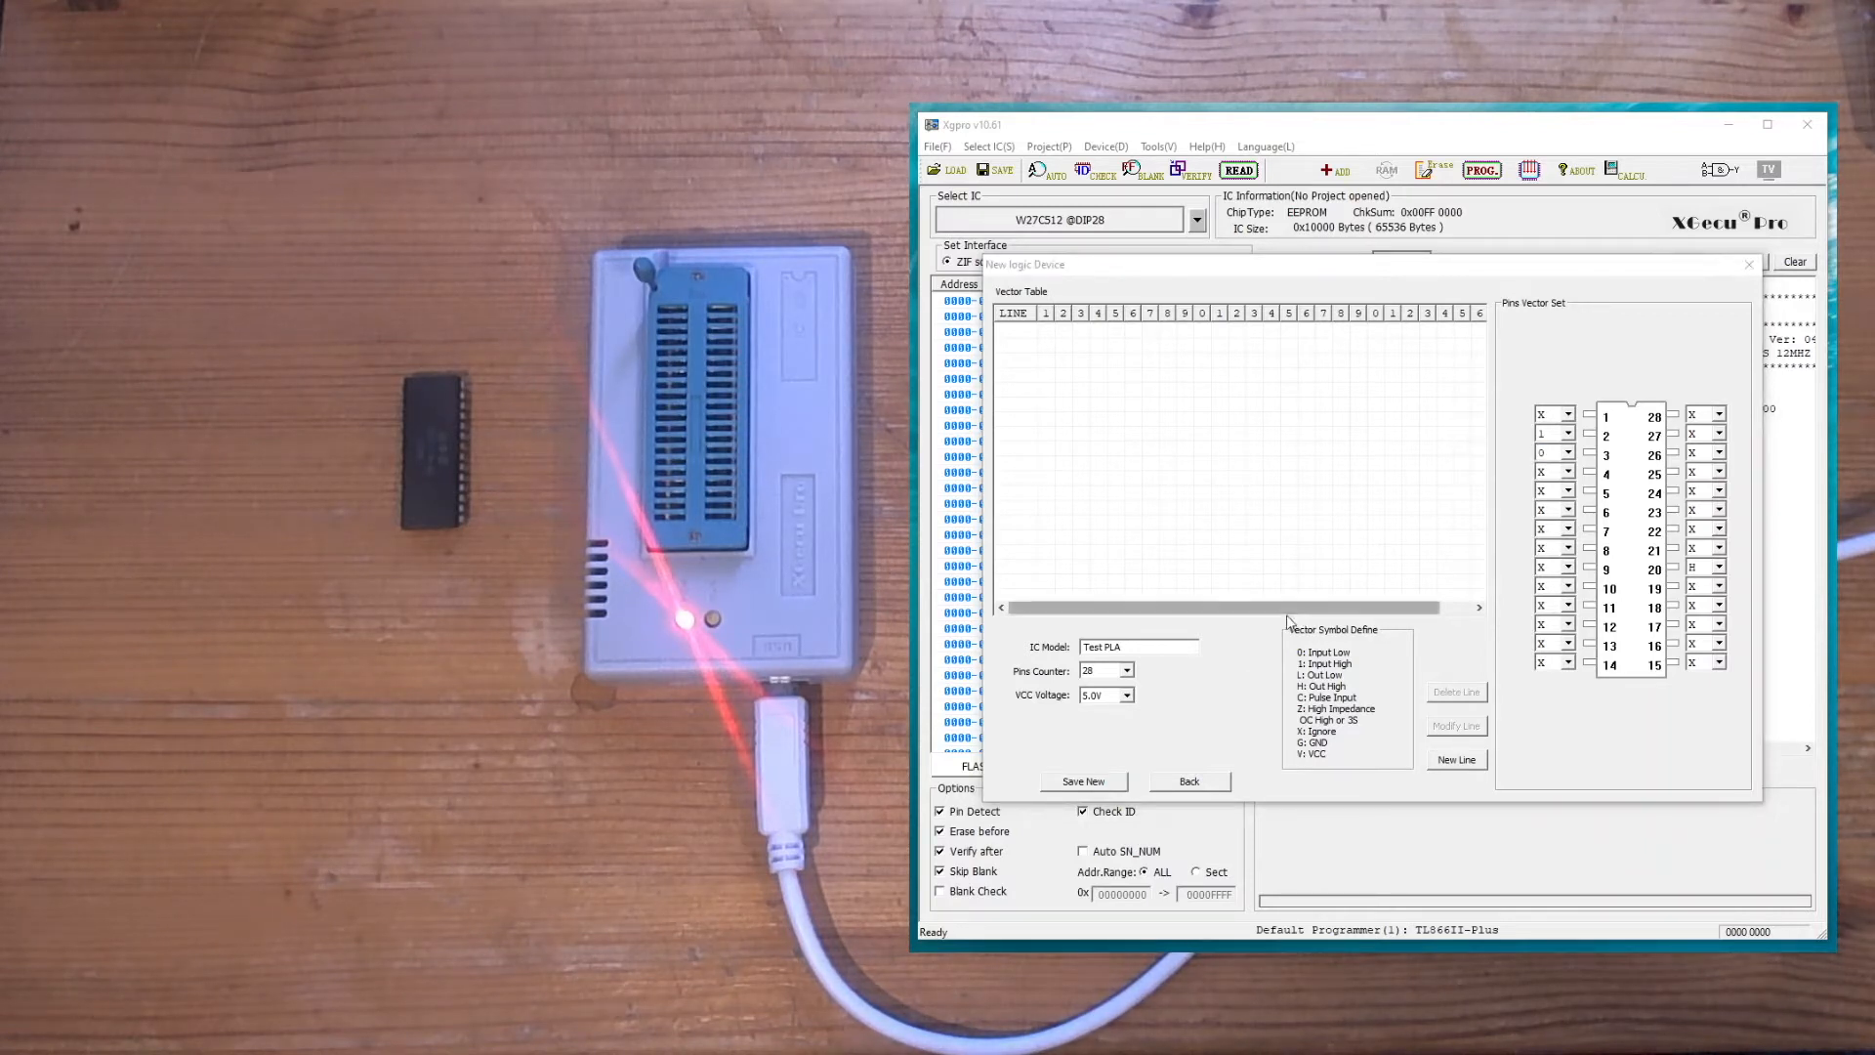
mouse_move(1227, 667)
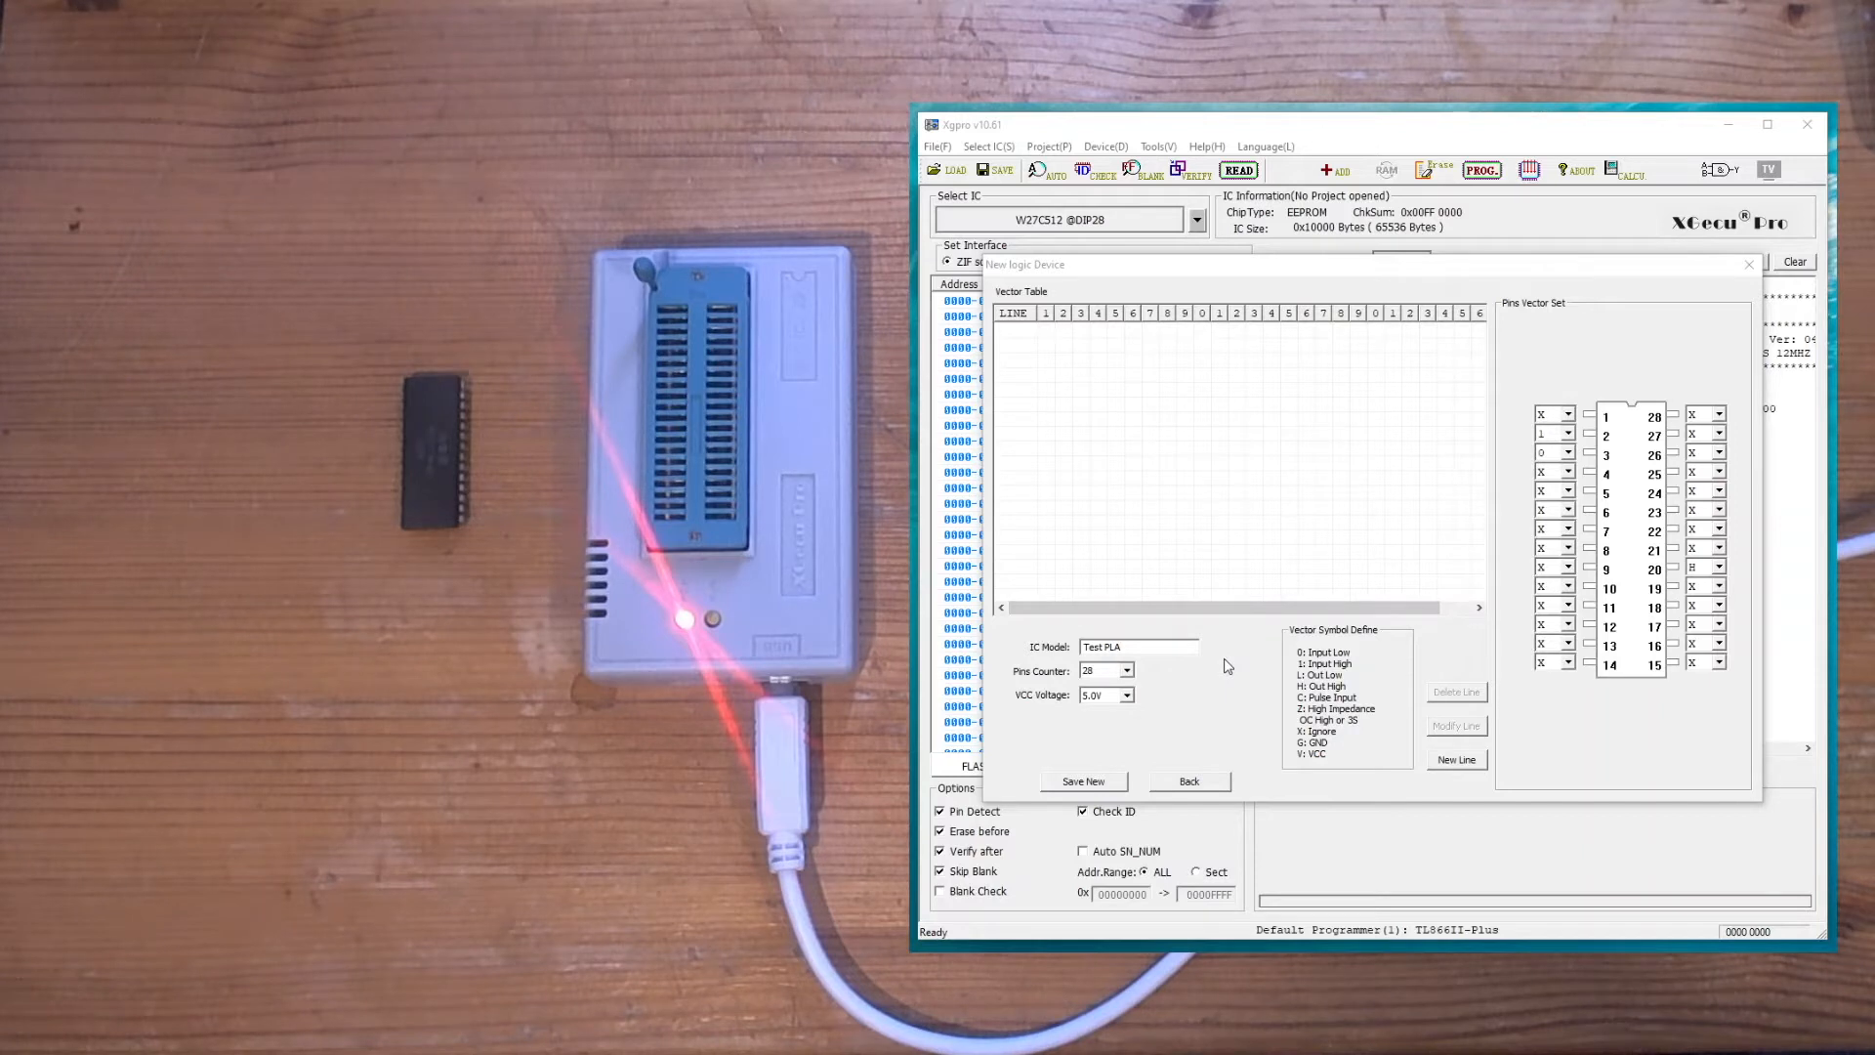
mouse_move(1208, 781)
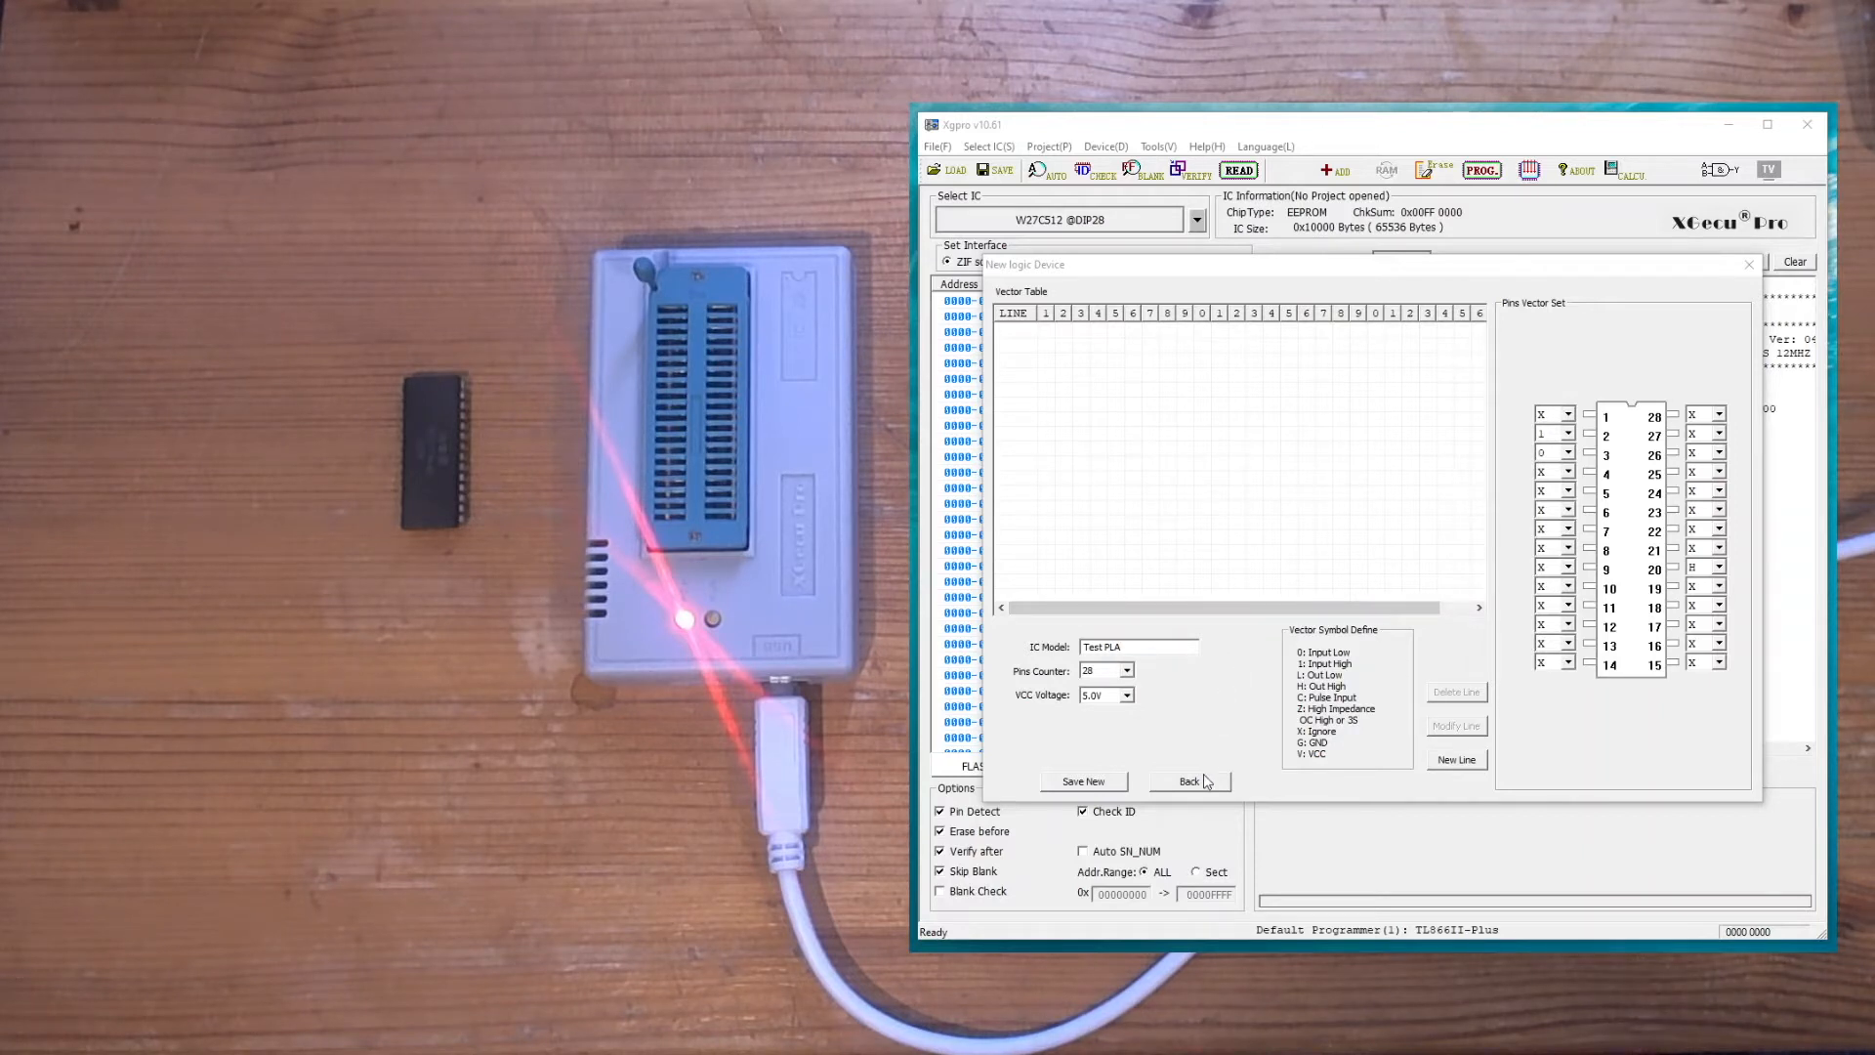
left_click(1189, 781)
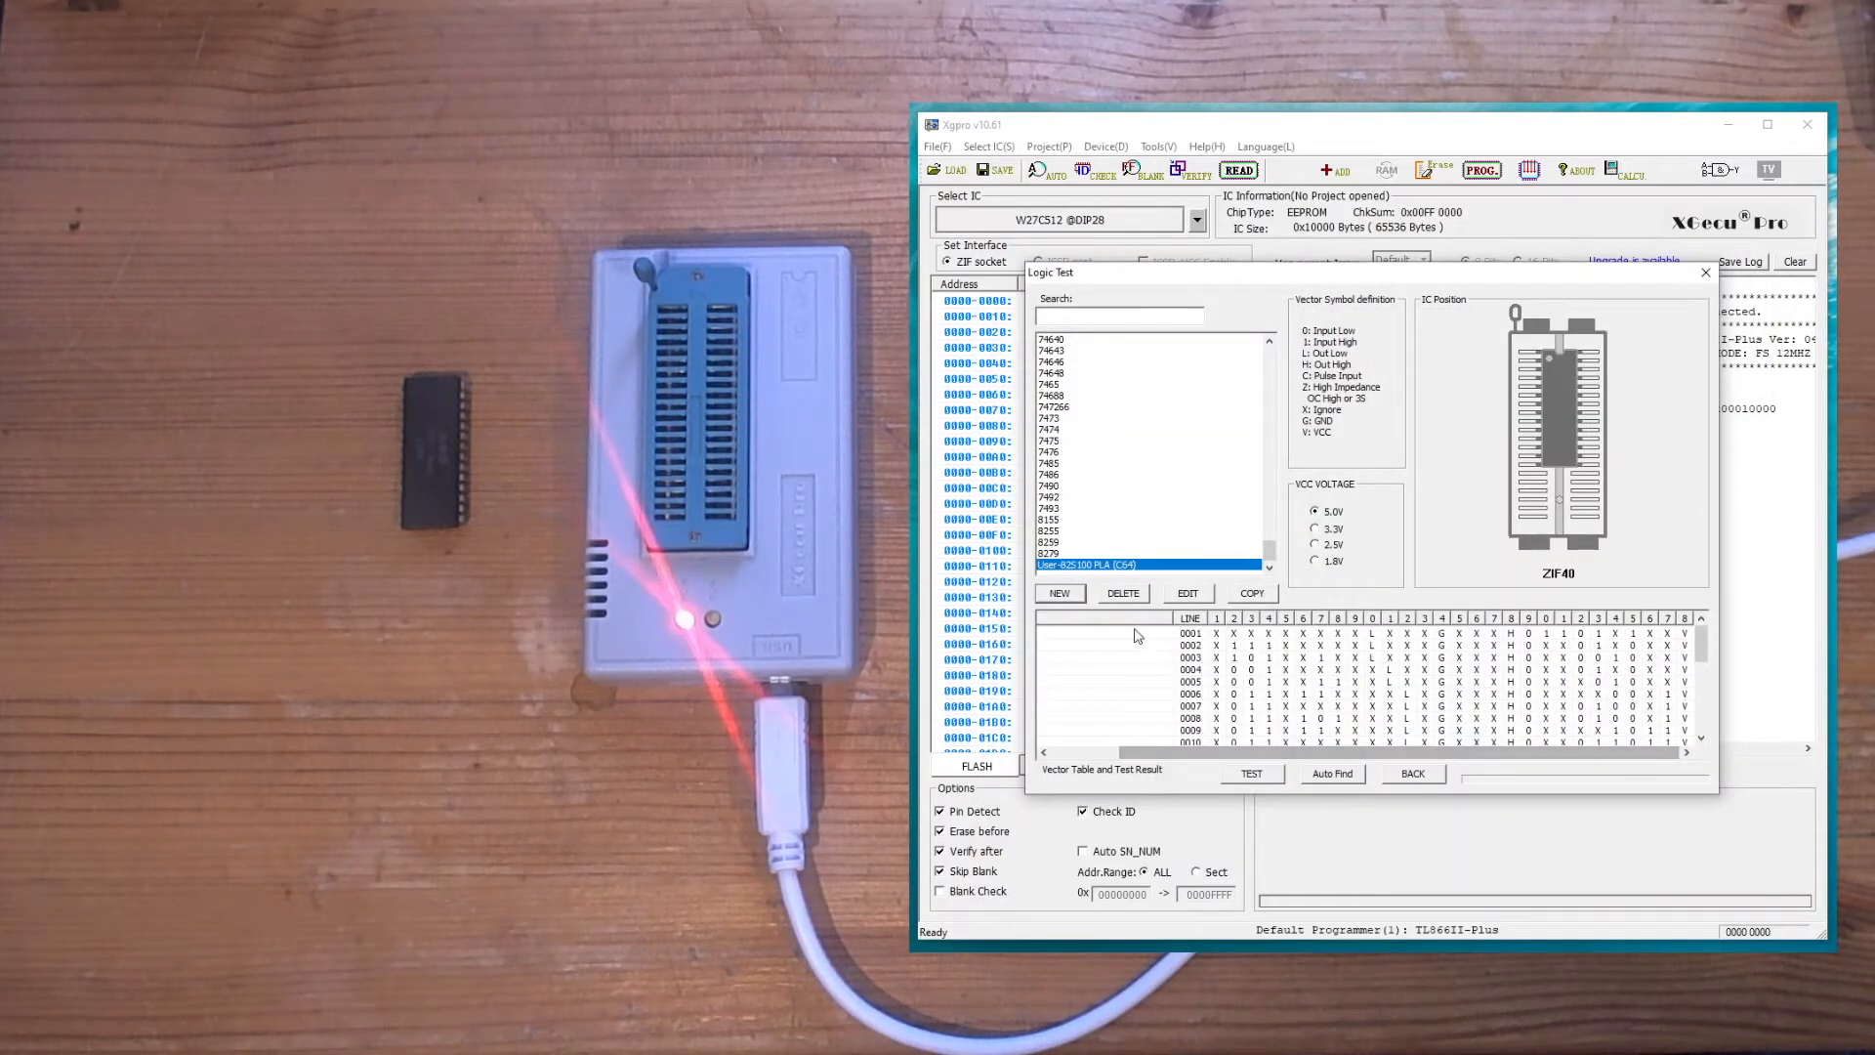
Bring the 82S100 PLA (C64) vectors into Edit logic Vector and scroll across the pin columns
left_click(1186, 594)
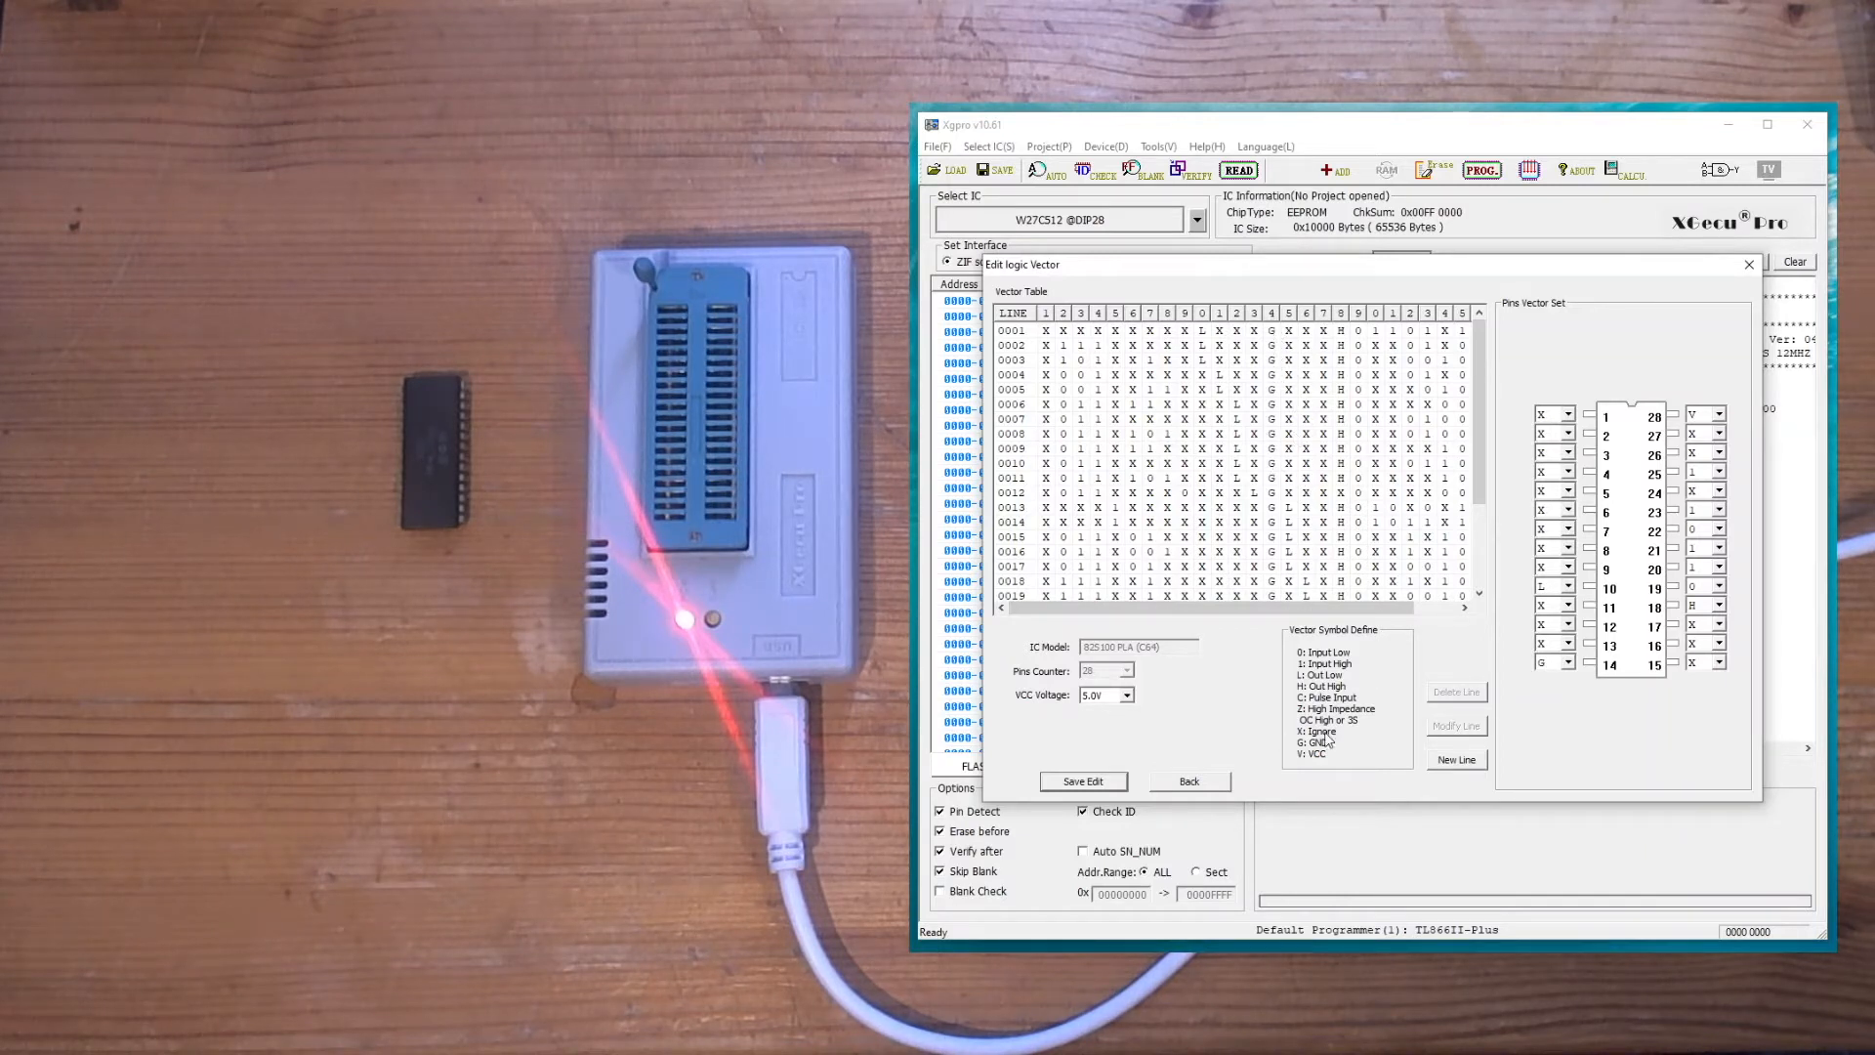
scroll("right", 3)
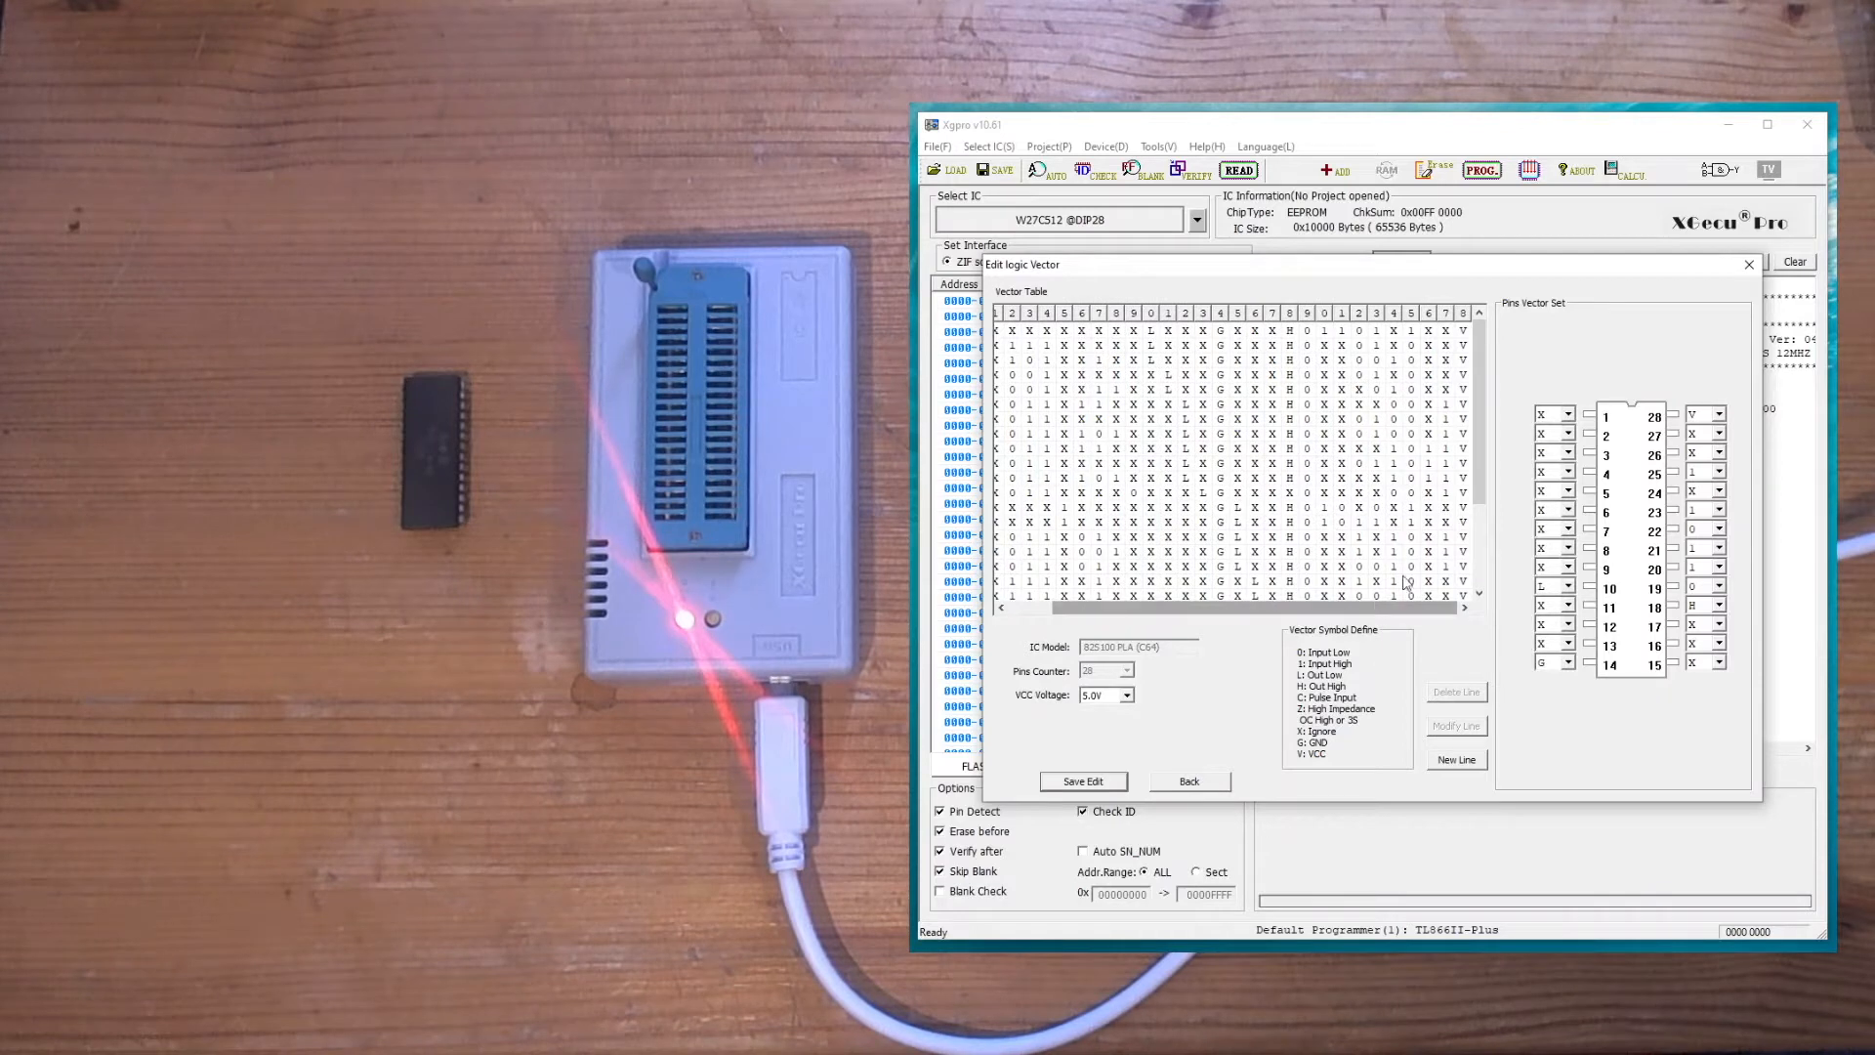
mouse_move(1387, 736)
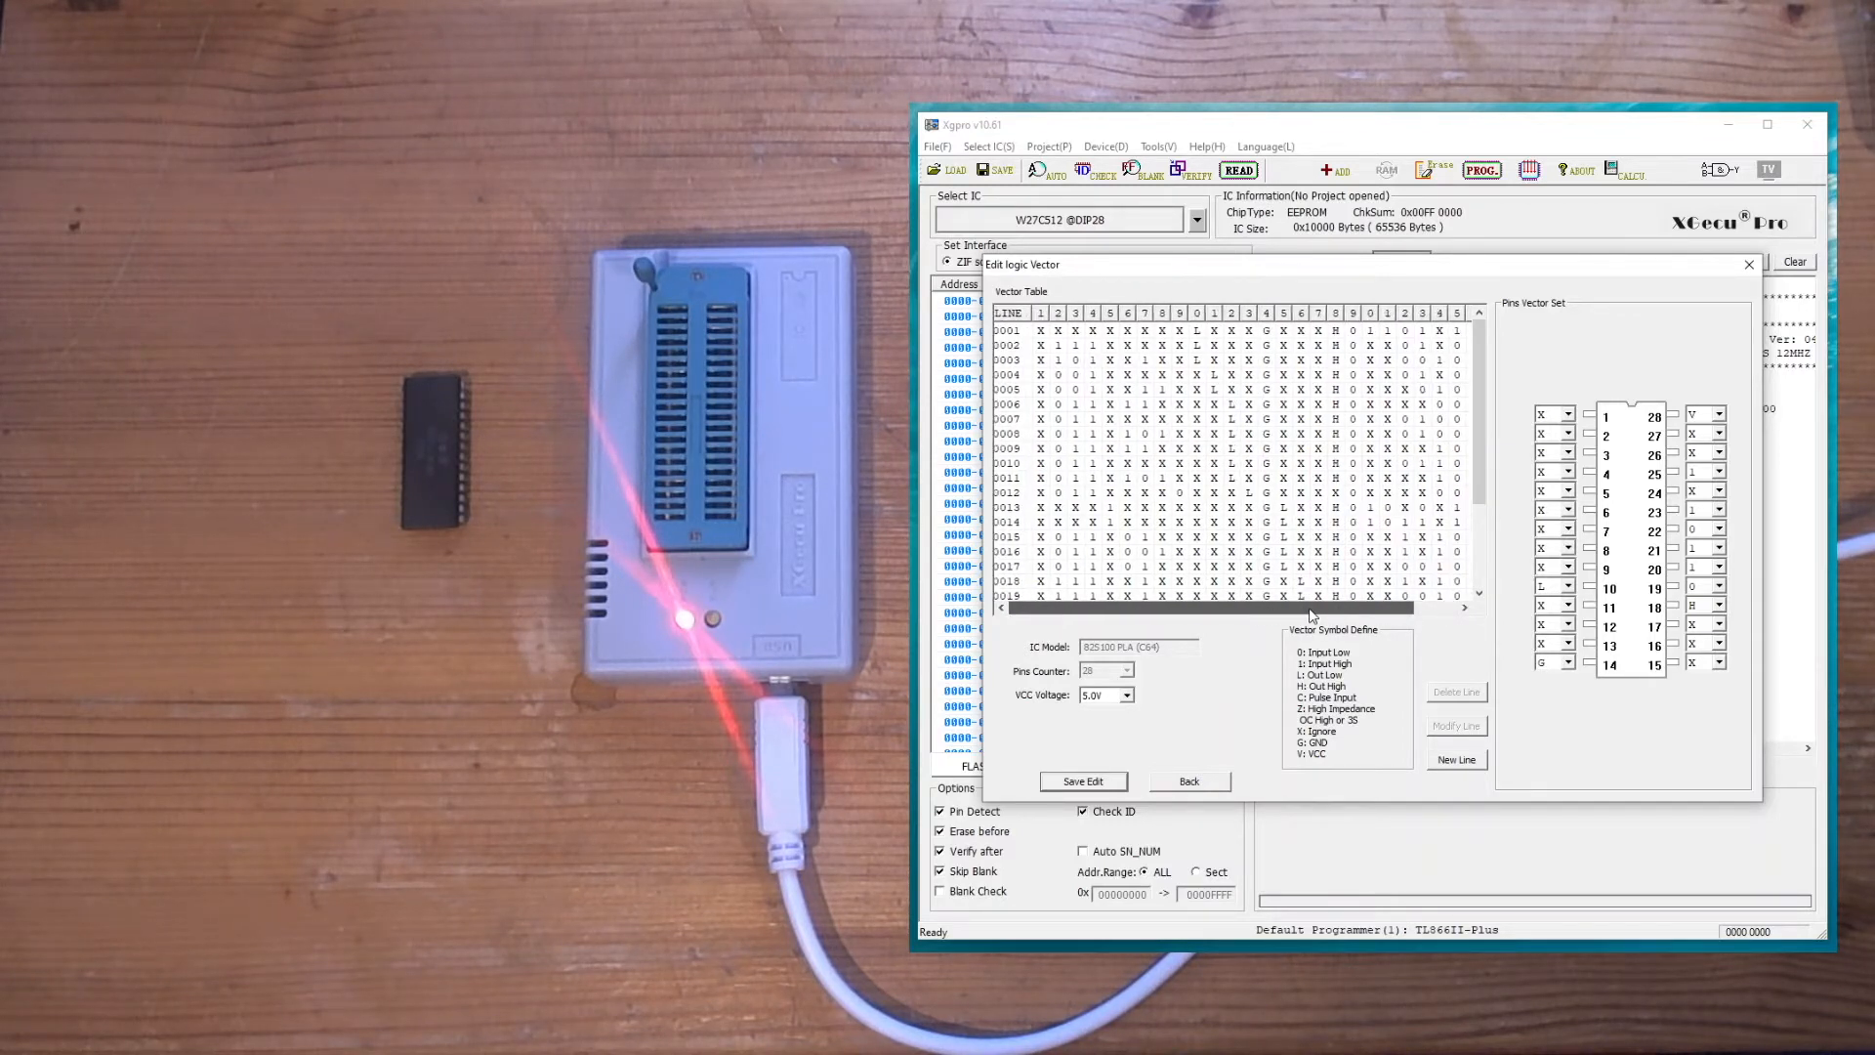
scroll("right", 3)
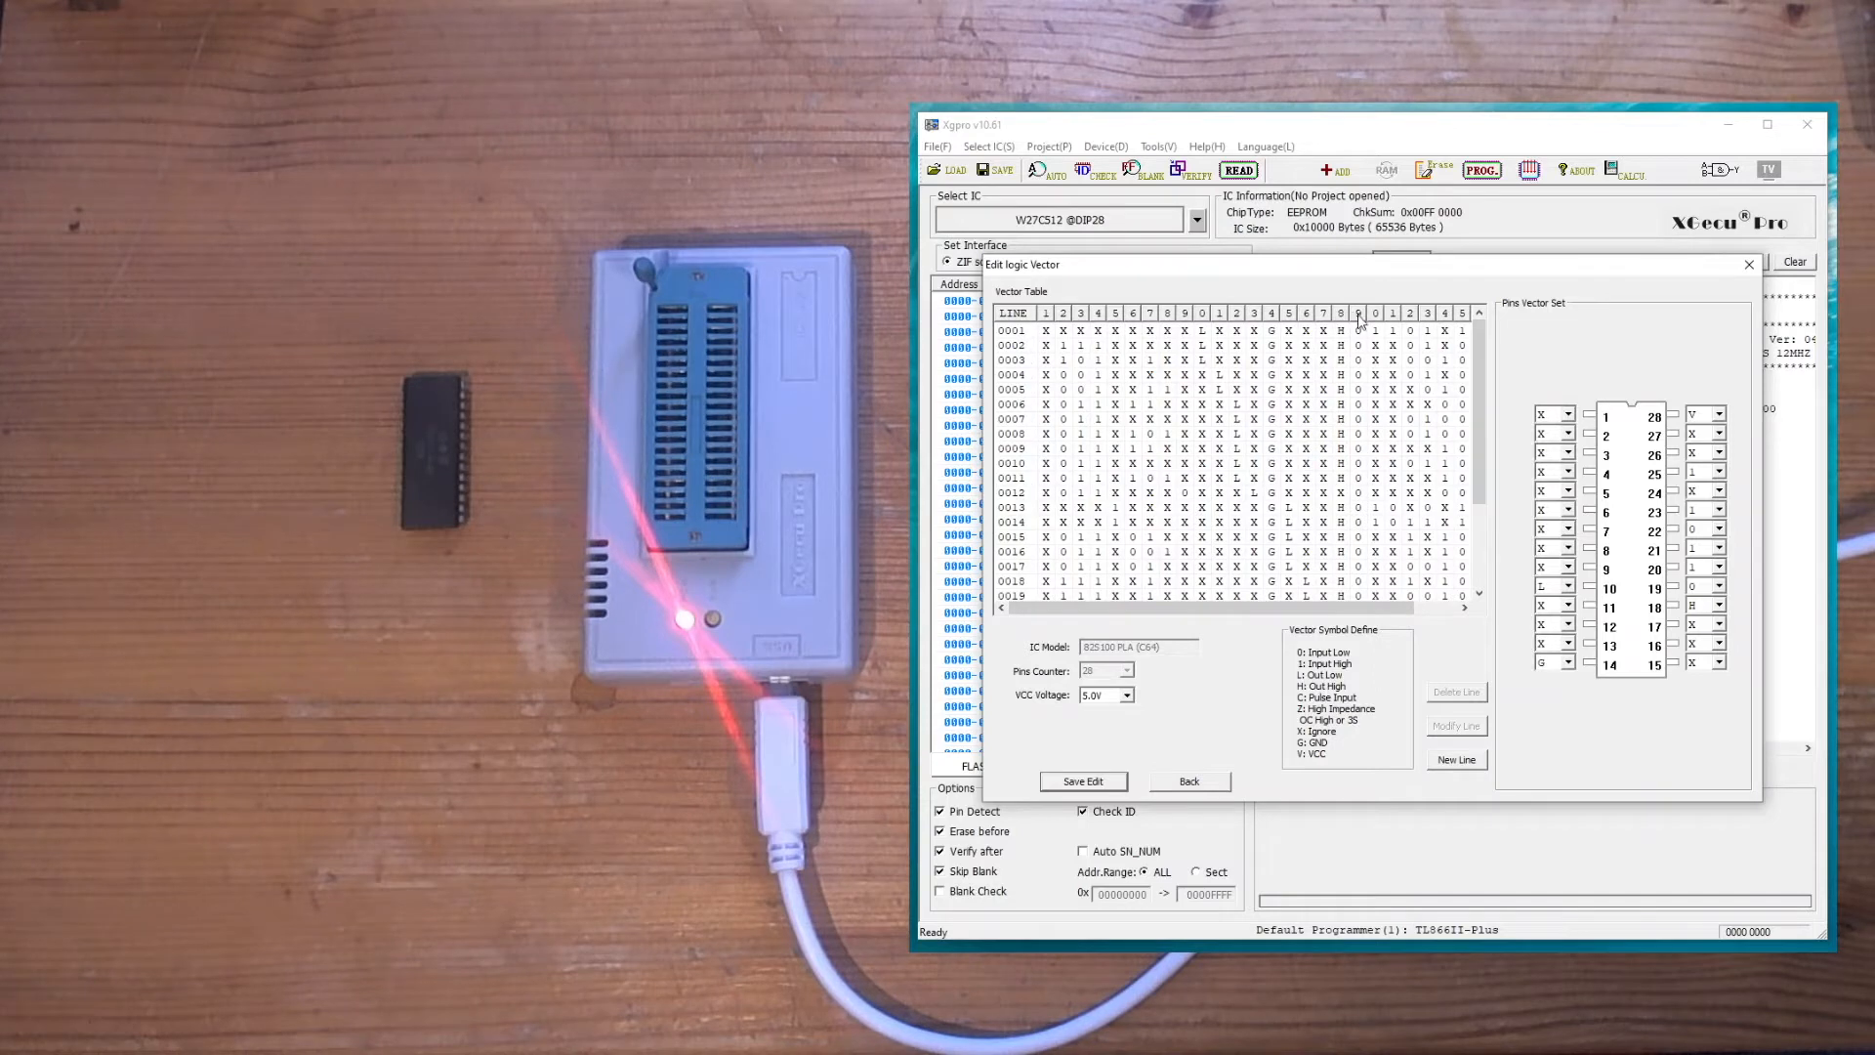
scroll("right", 3)
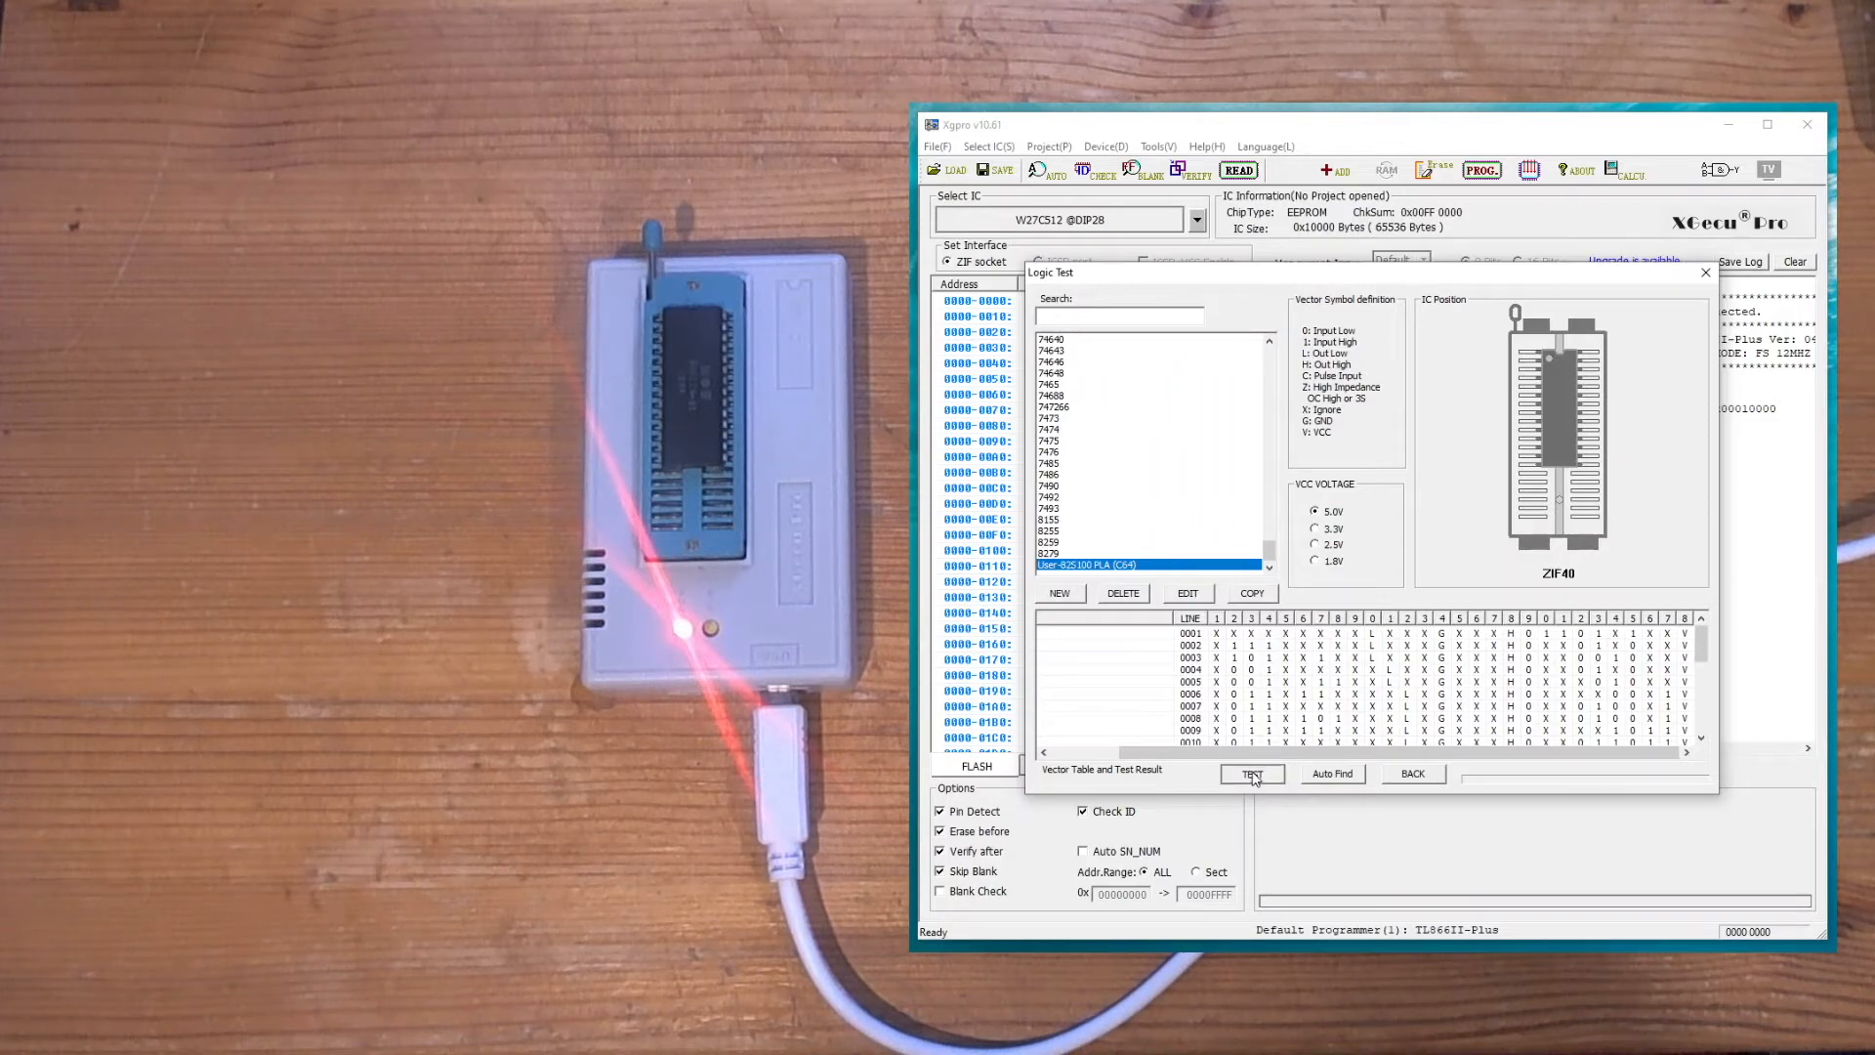
Run the logic test on the inserted PLA and review the vector results
left_click(1250, 774)
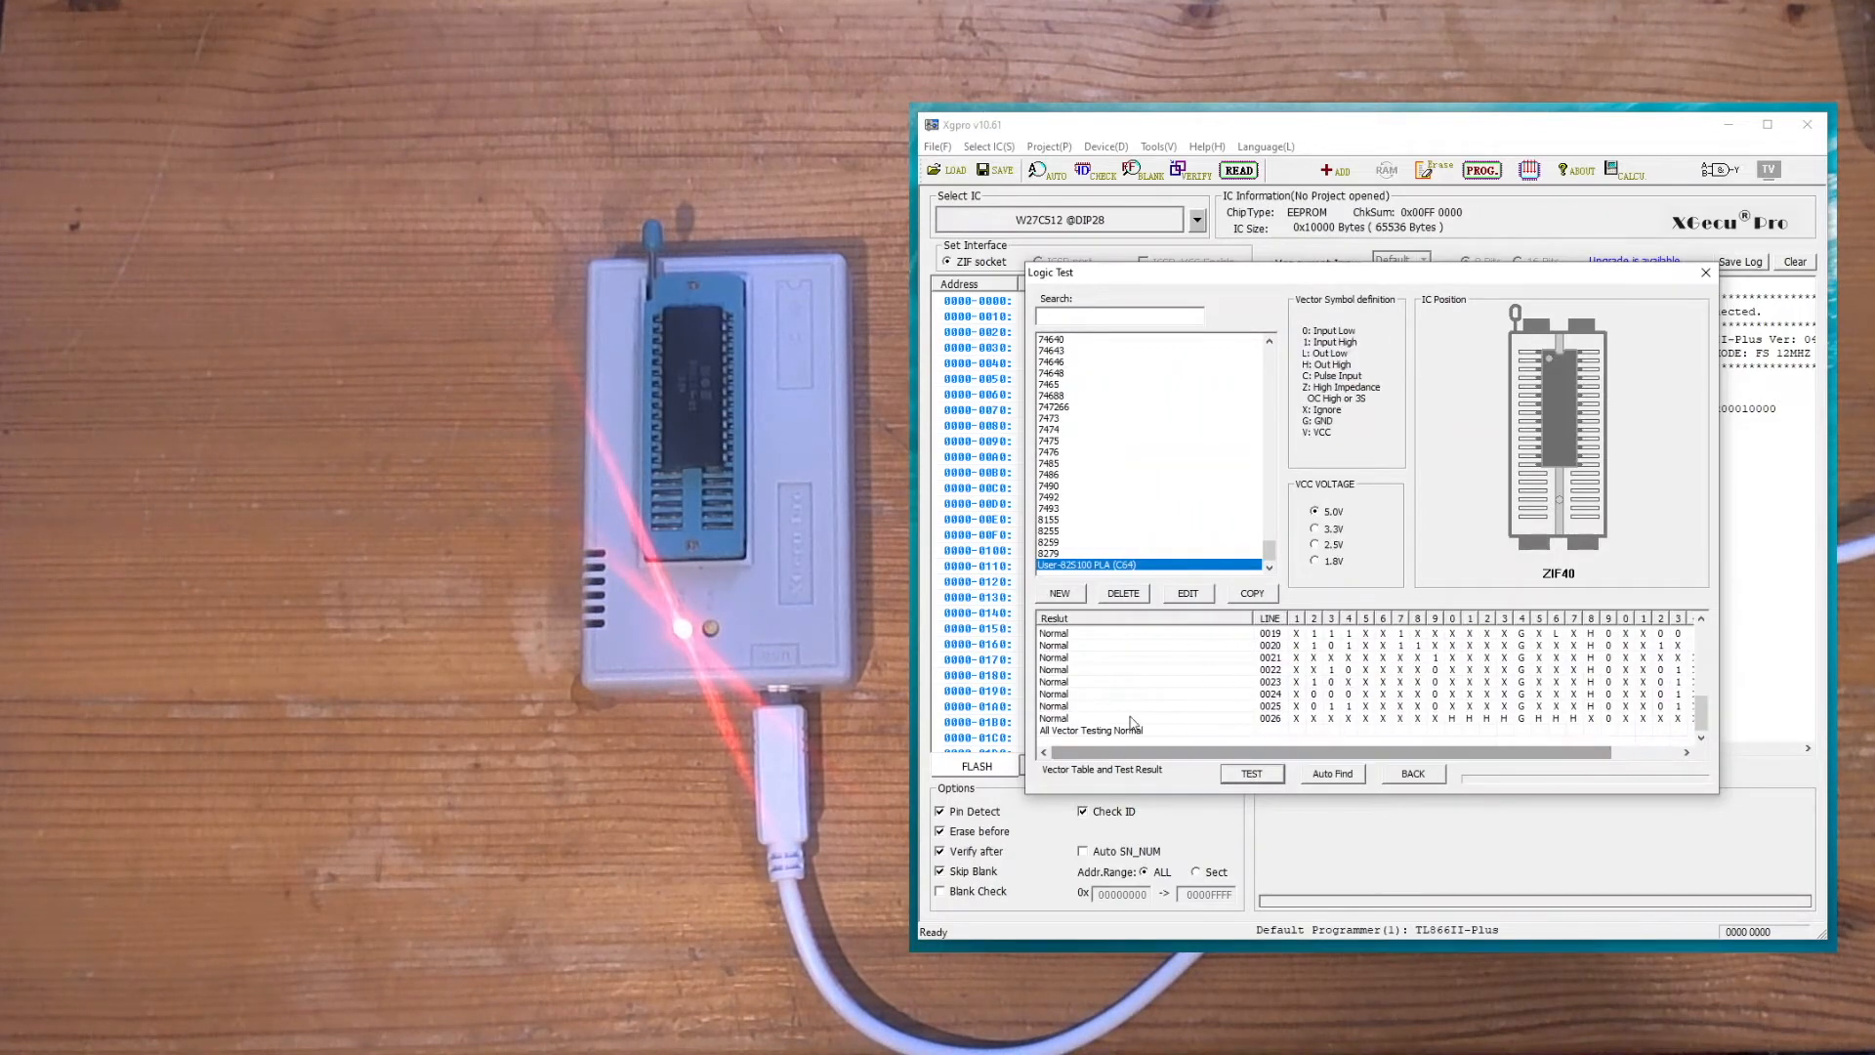
scroll("up", 3)
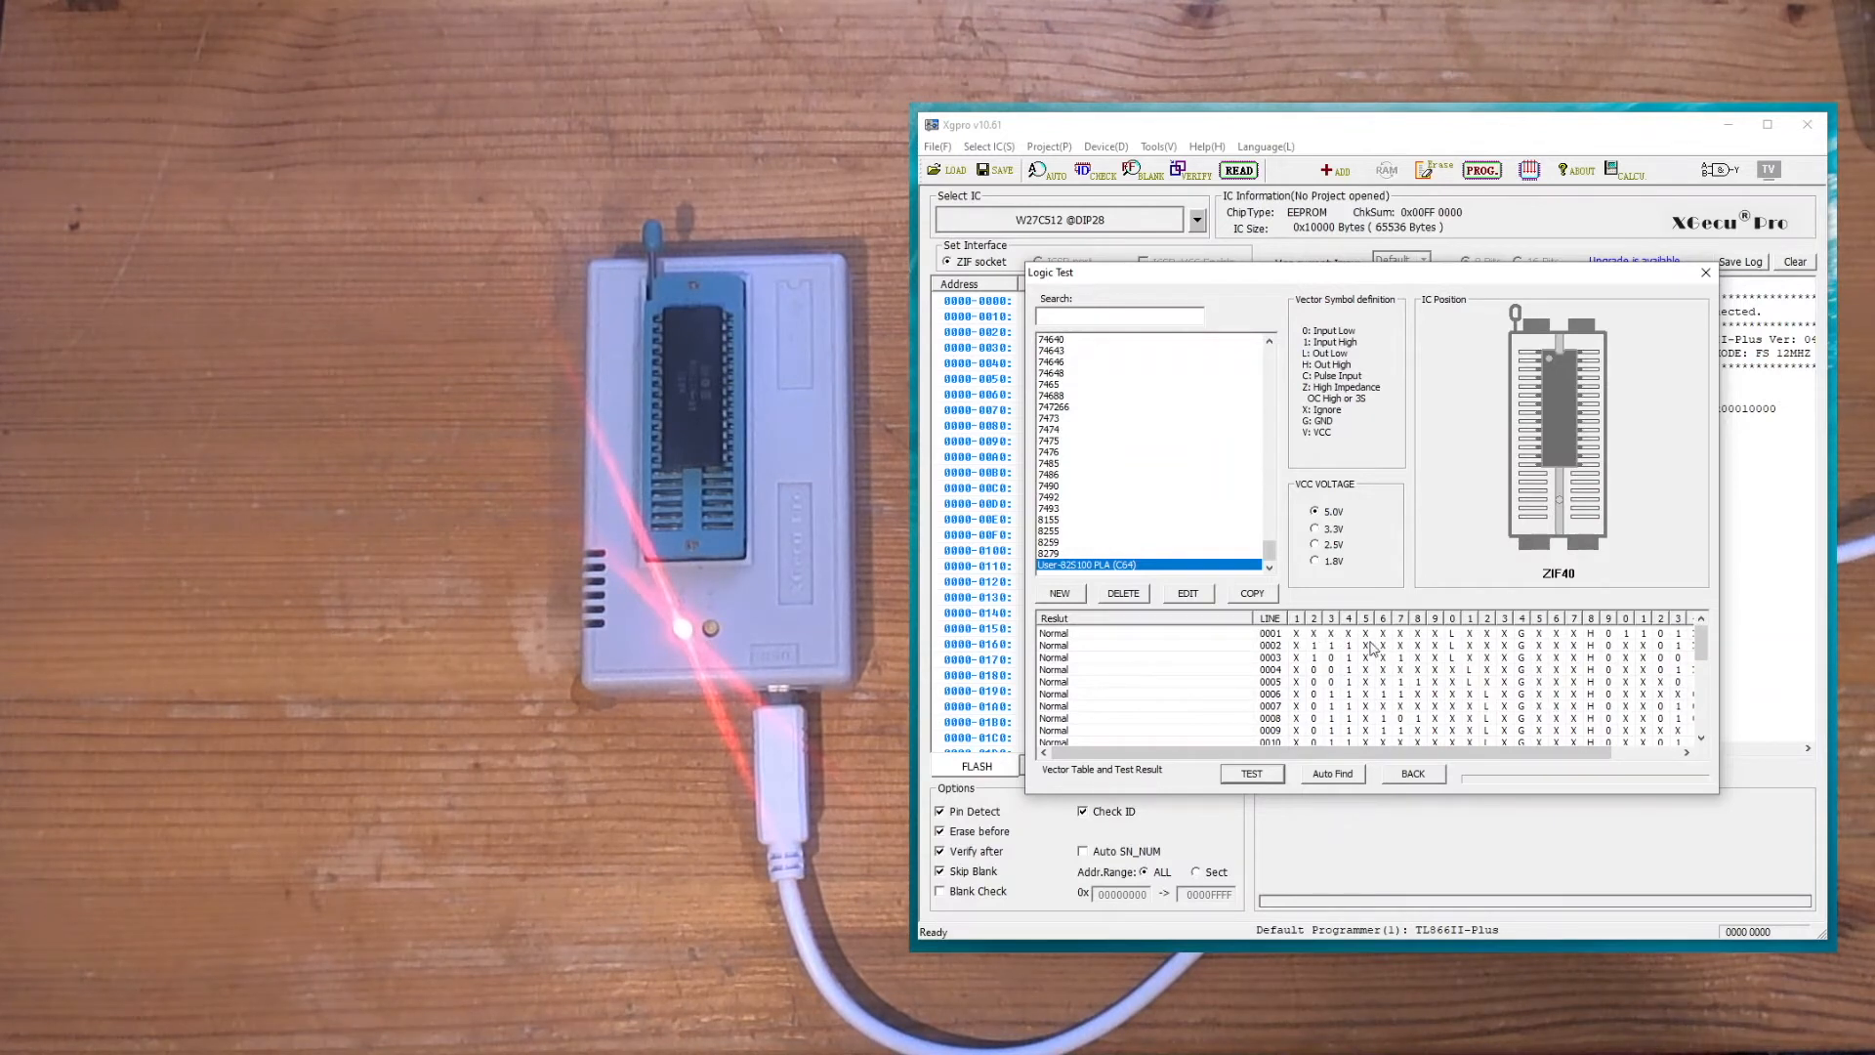
mouse_move(1371, 642)
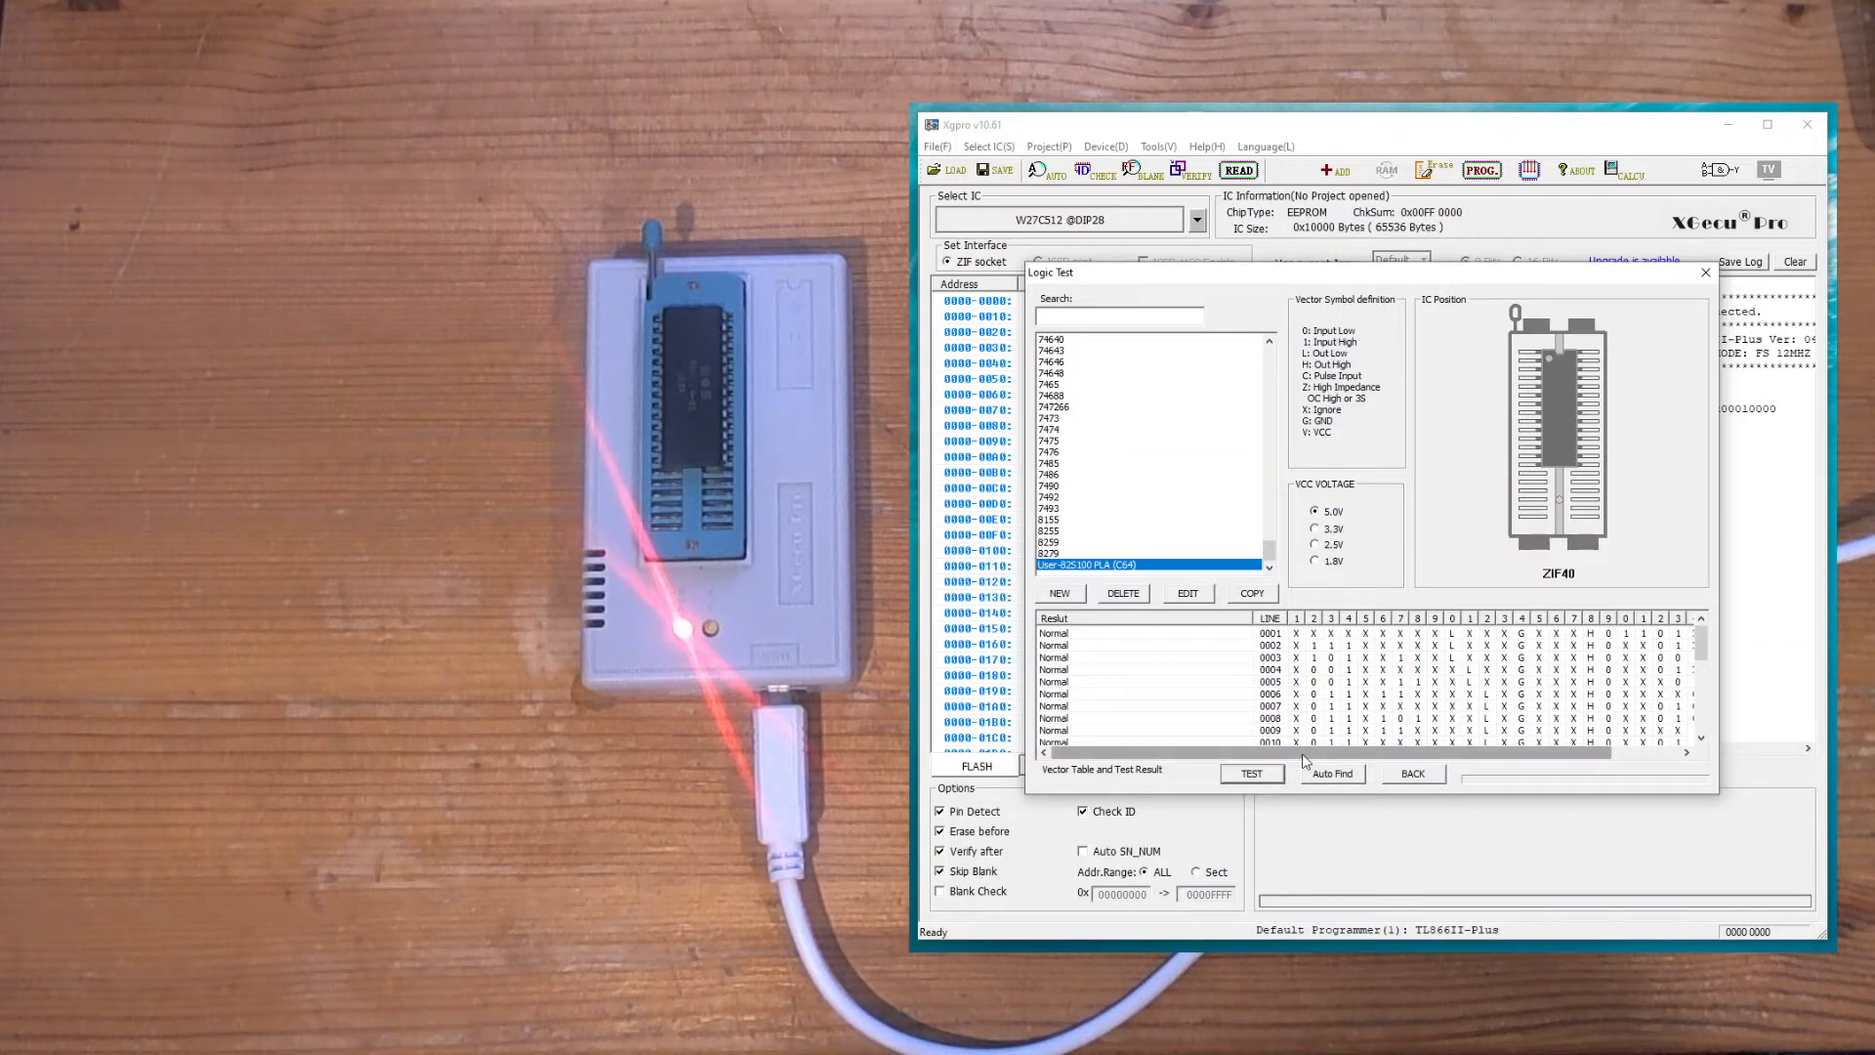
scroll("right", 3)
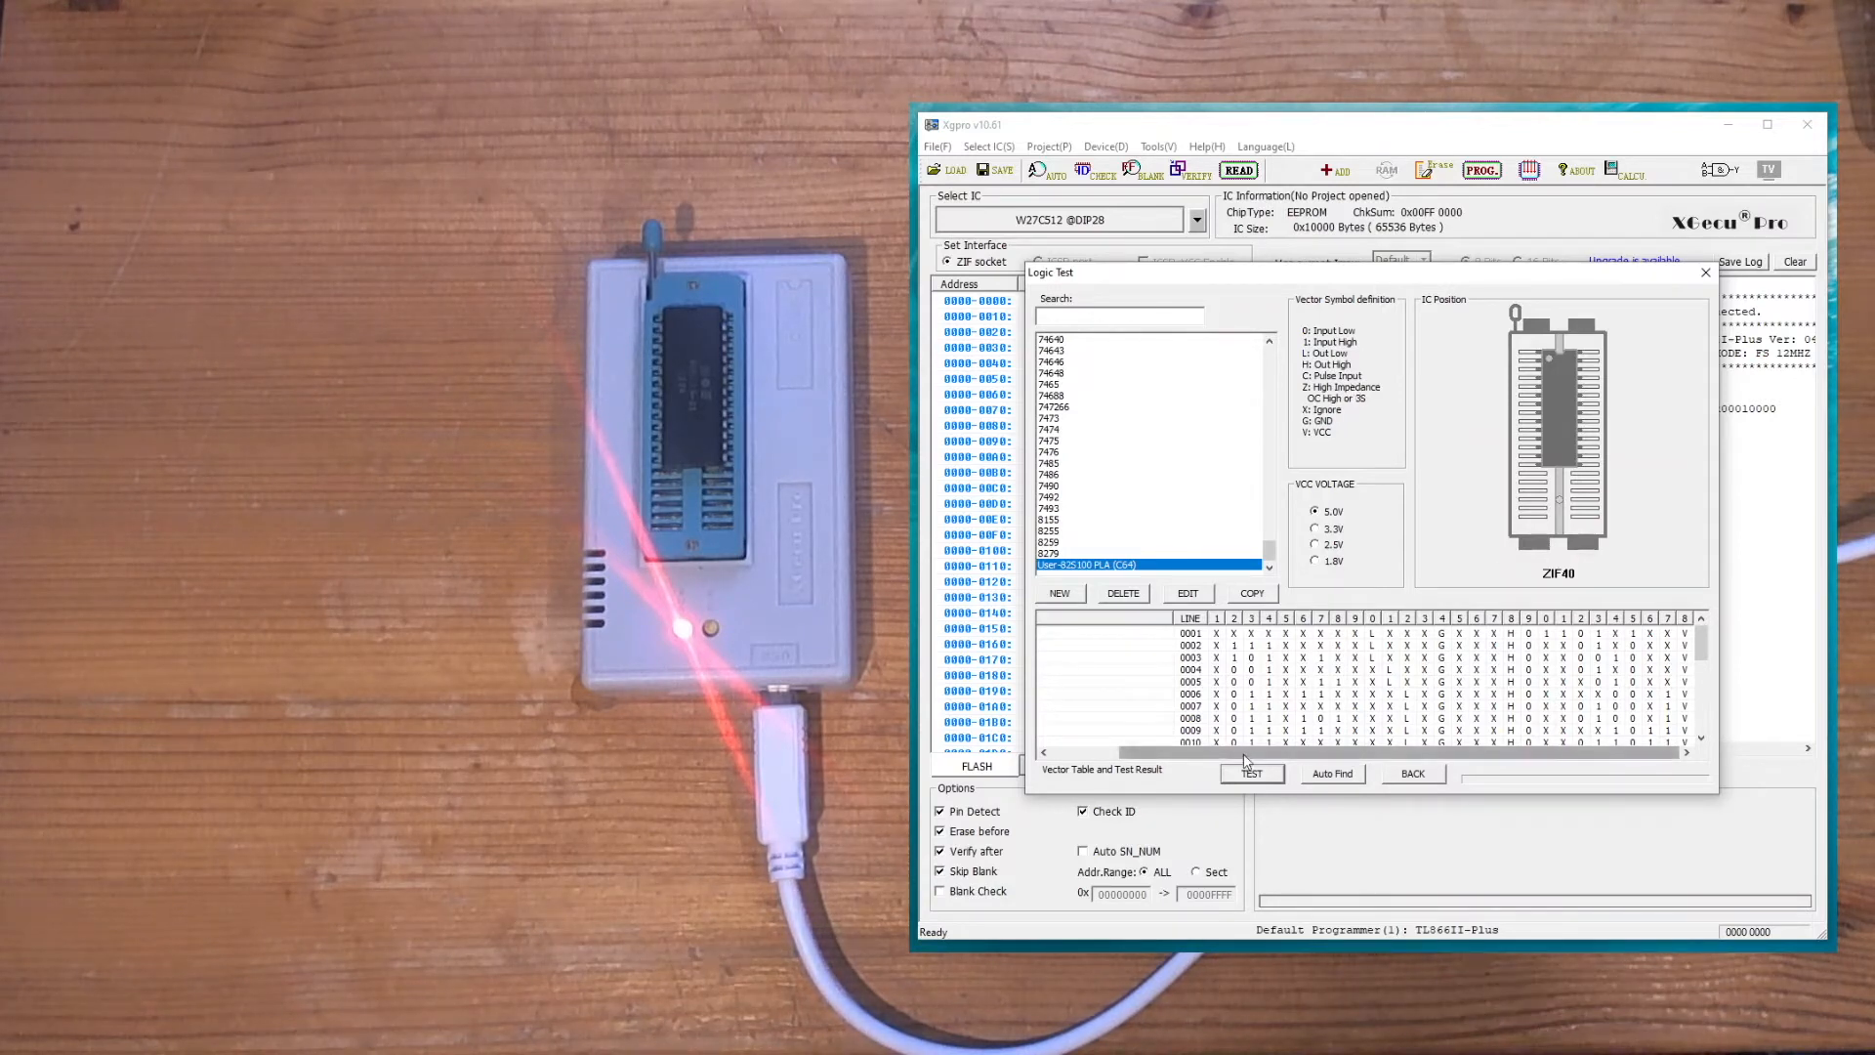
Rerun the test and highlight the All Vector Testing Normal summary line
left_click(1250, 774)
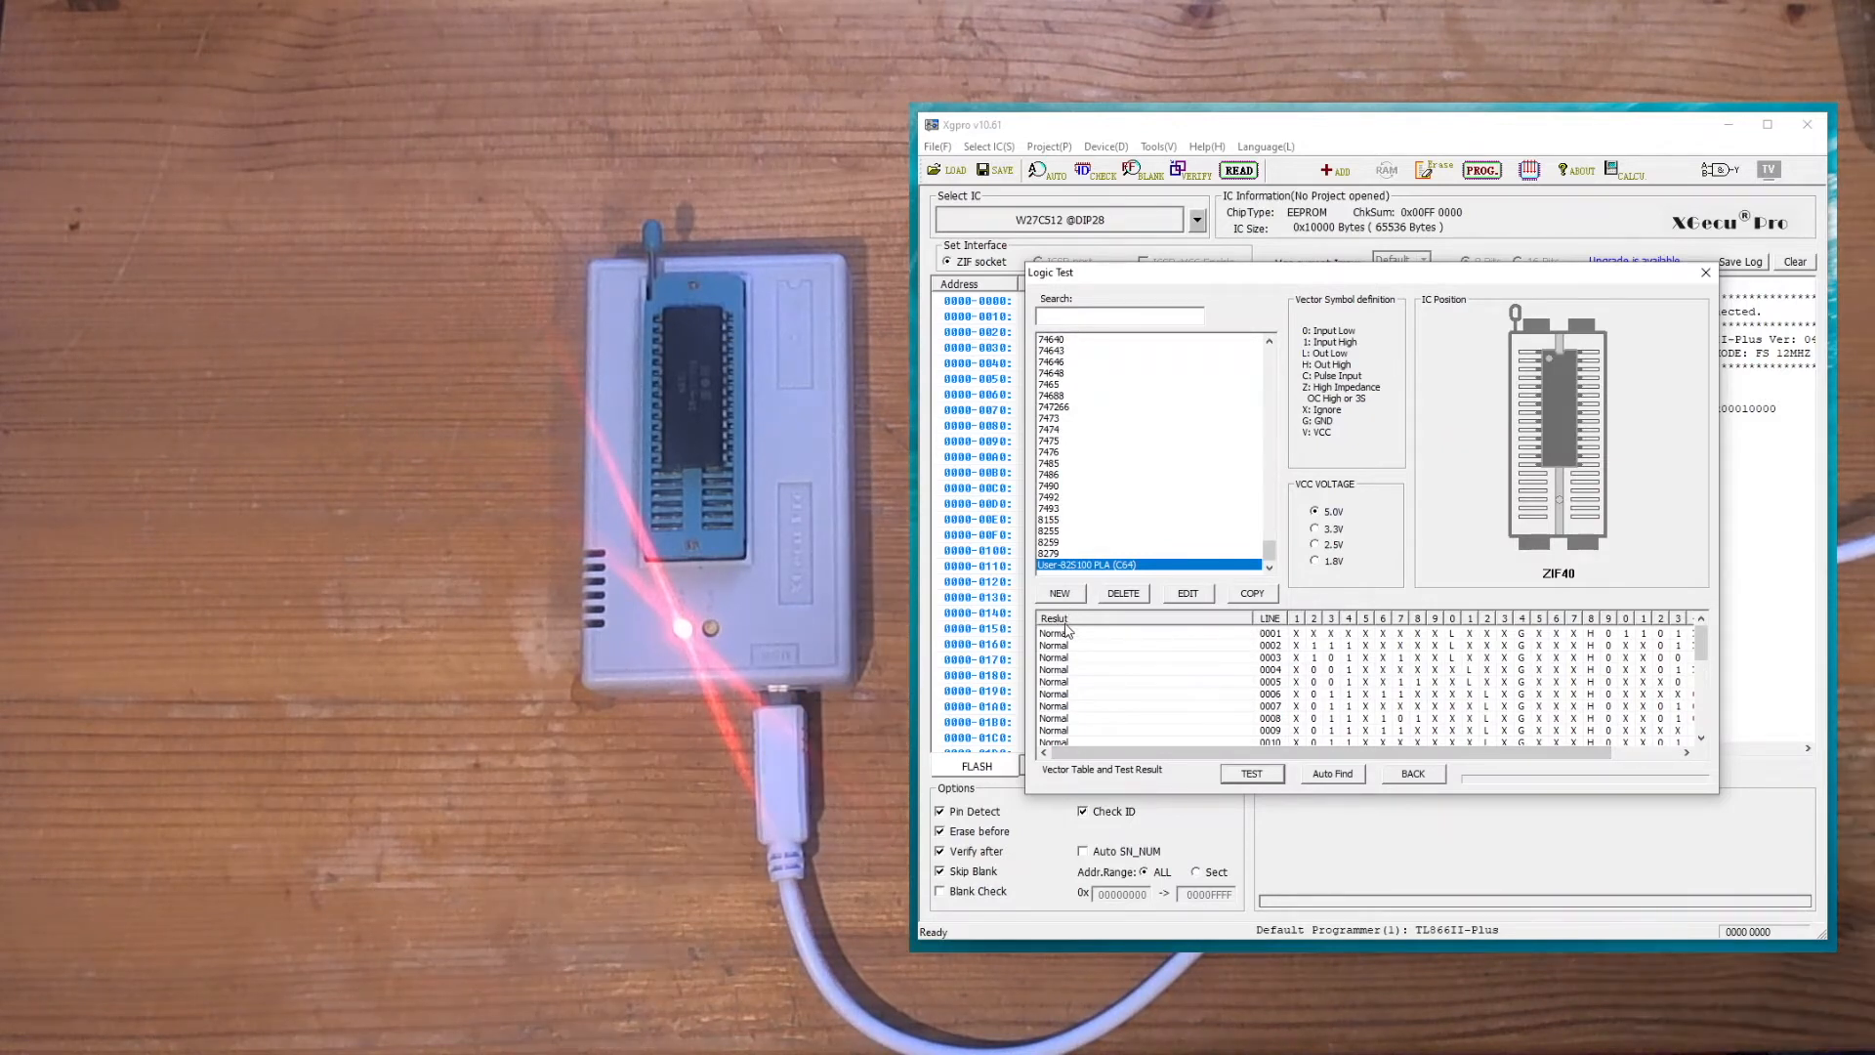
left_click(1250, 773)
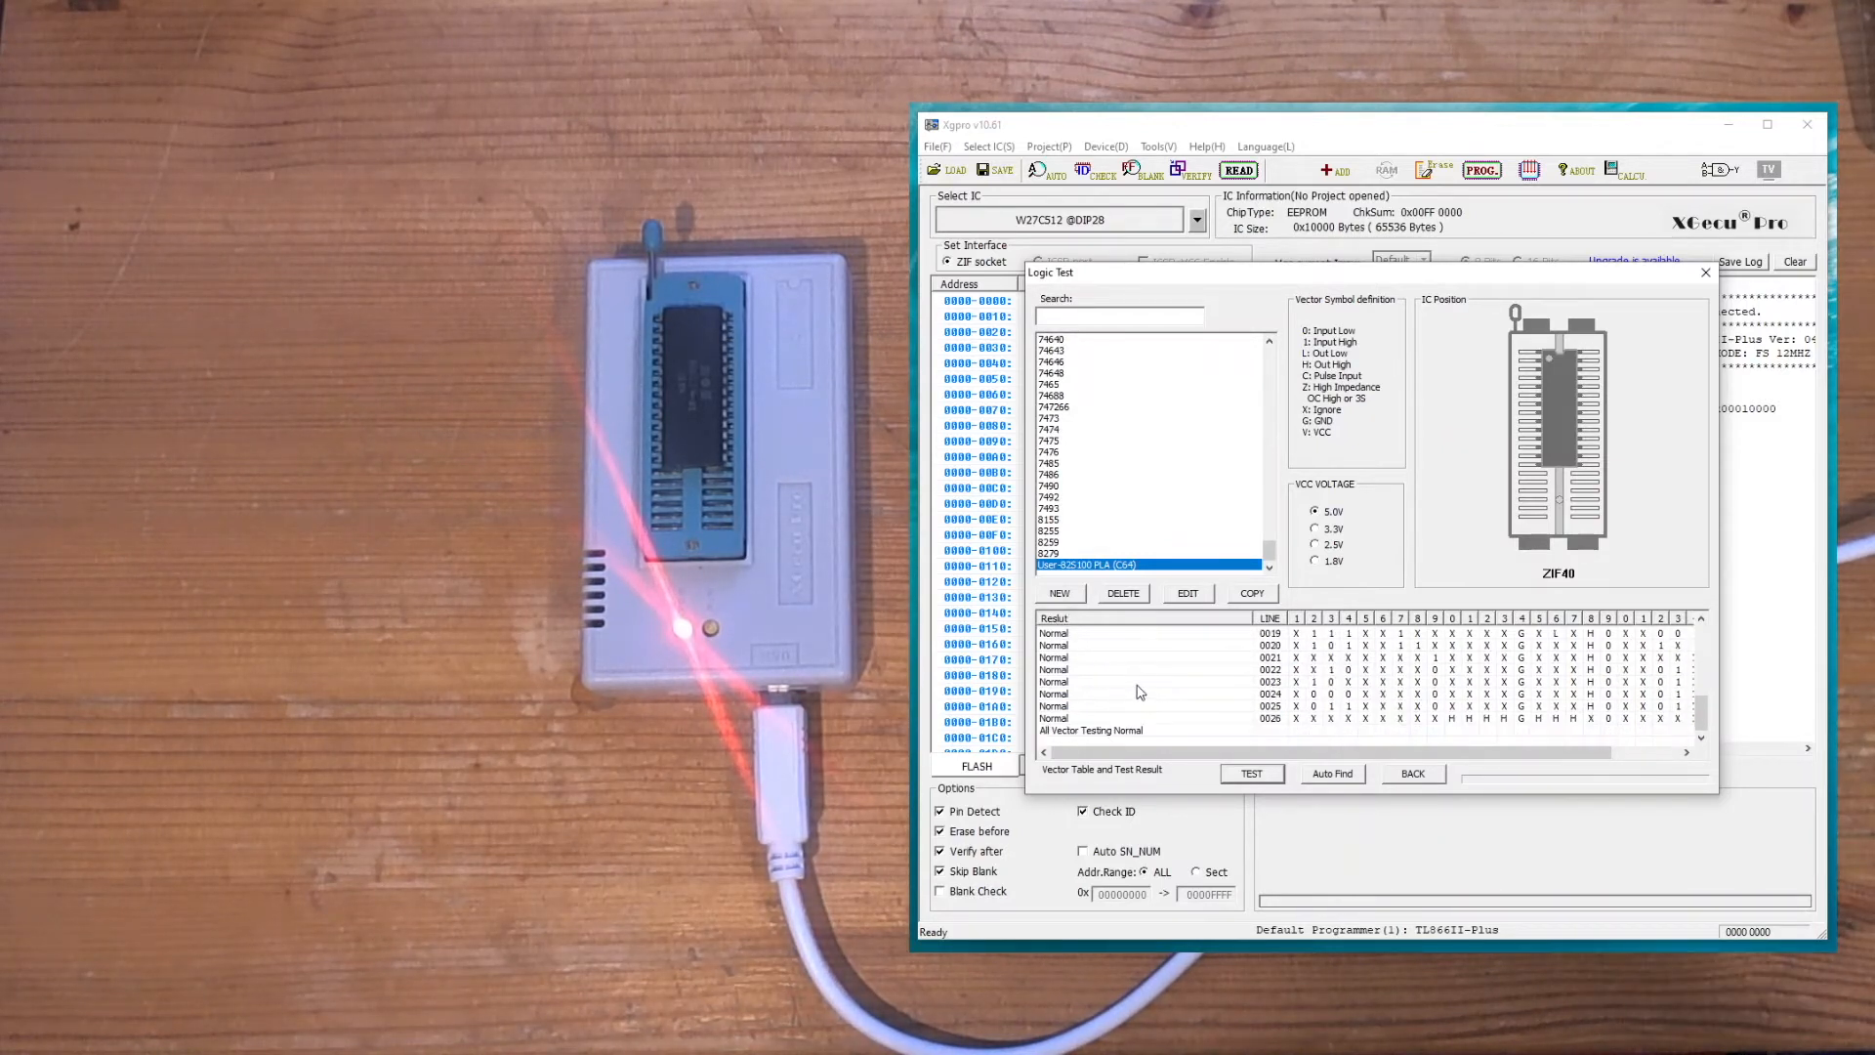
left_click(1090, 729)
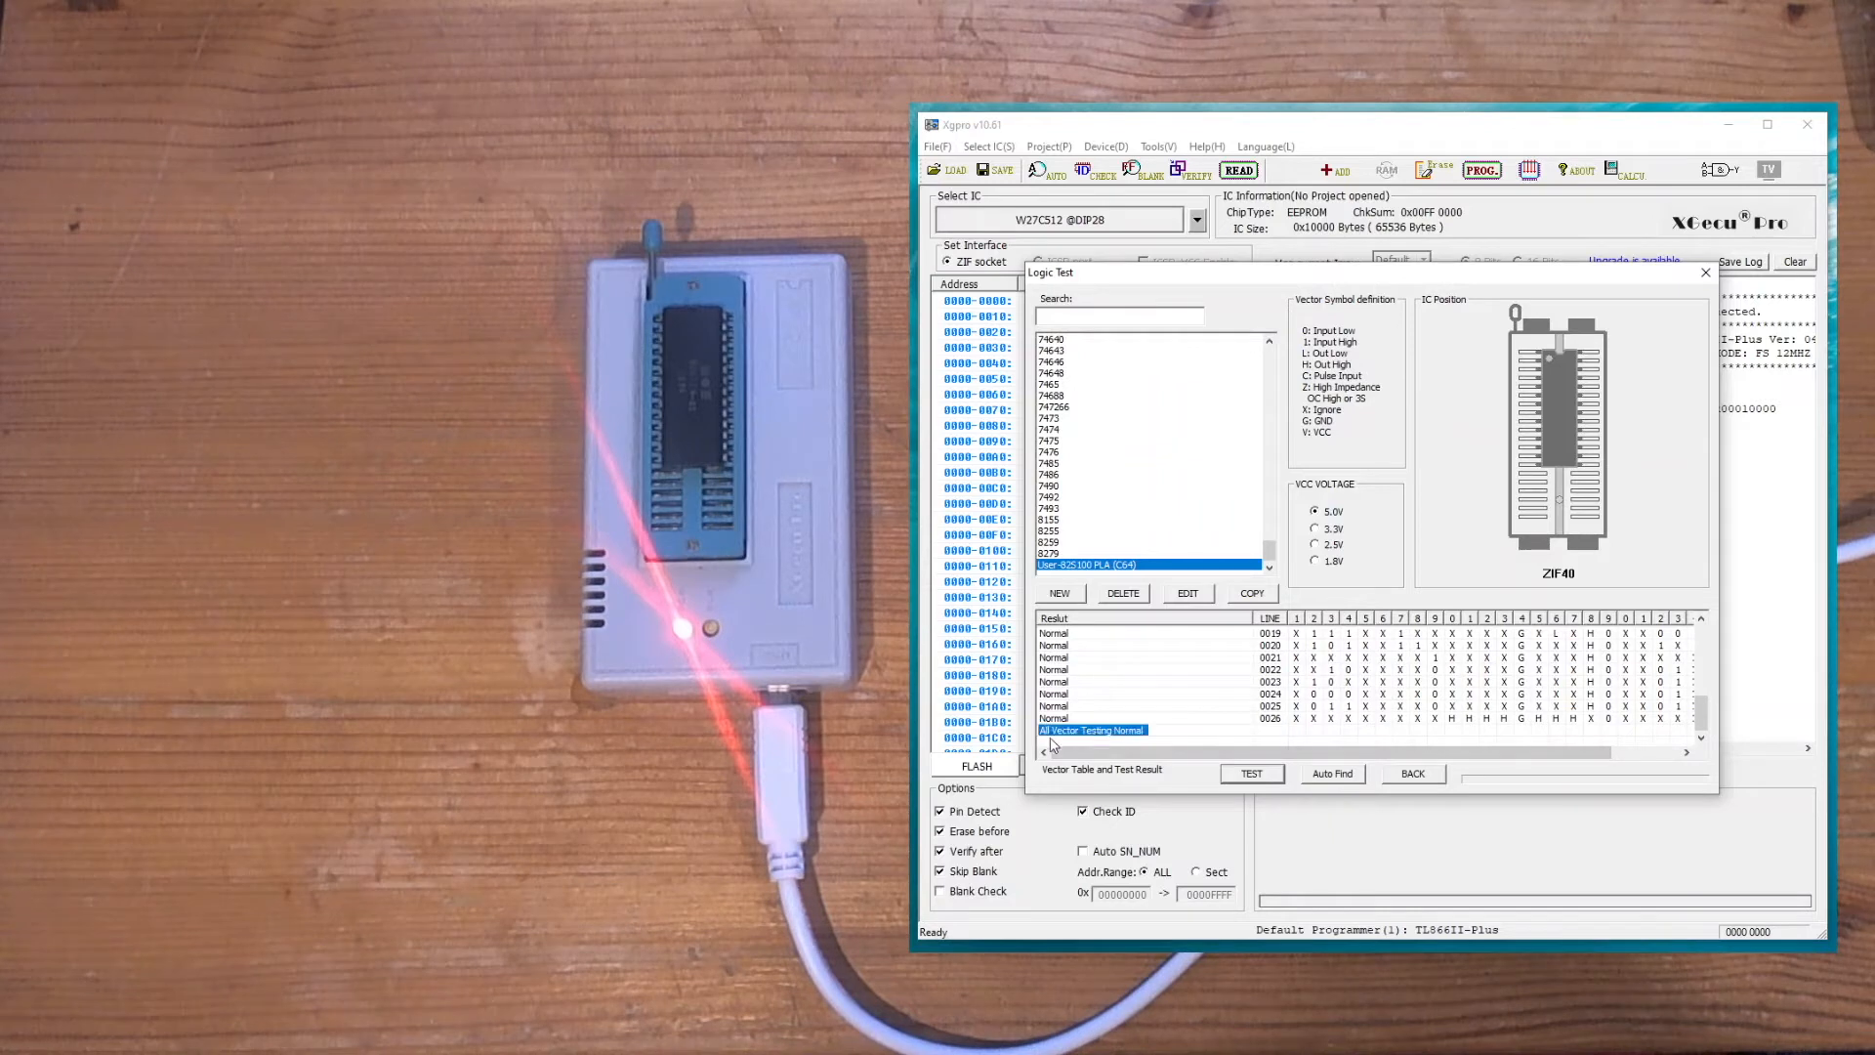